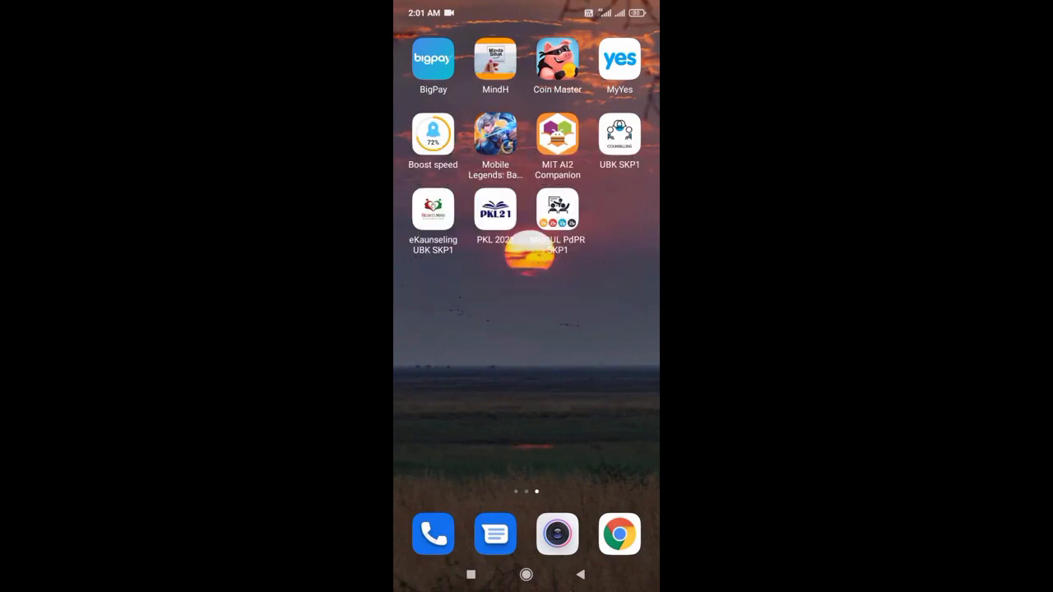
# Launch MODUL PdPR SKP1 and submit the keyword 'Ffgdfgffd' to reach Log Masuk.
pyautogui.click(557, 209)
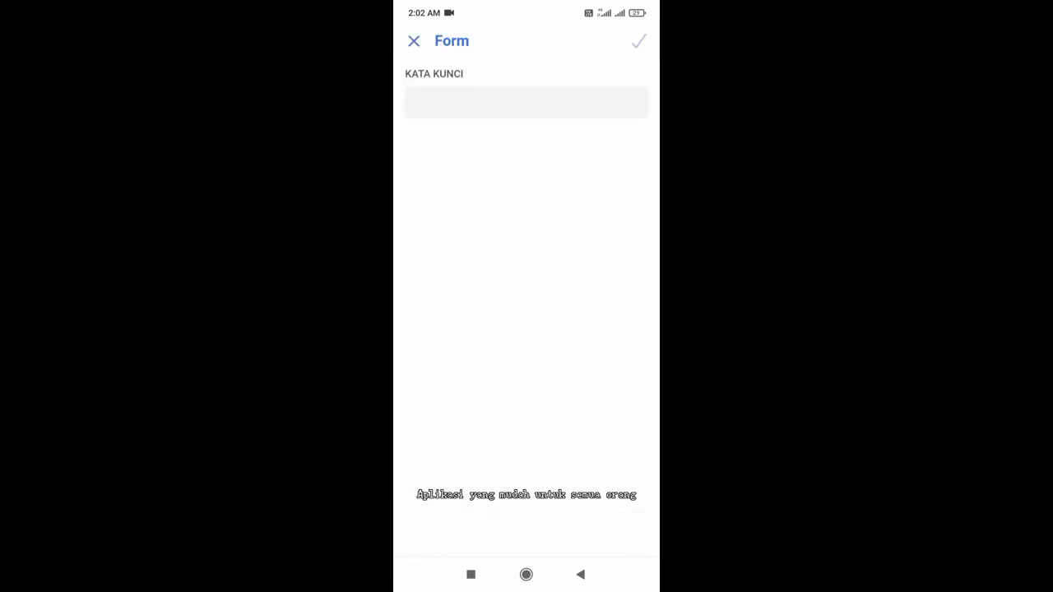
pyautogui.click(526, 102)
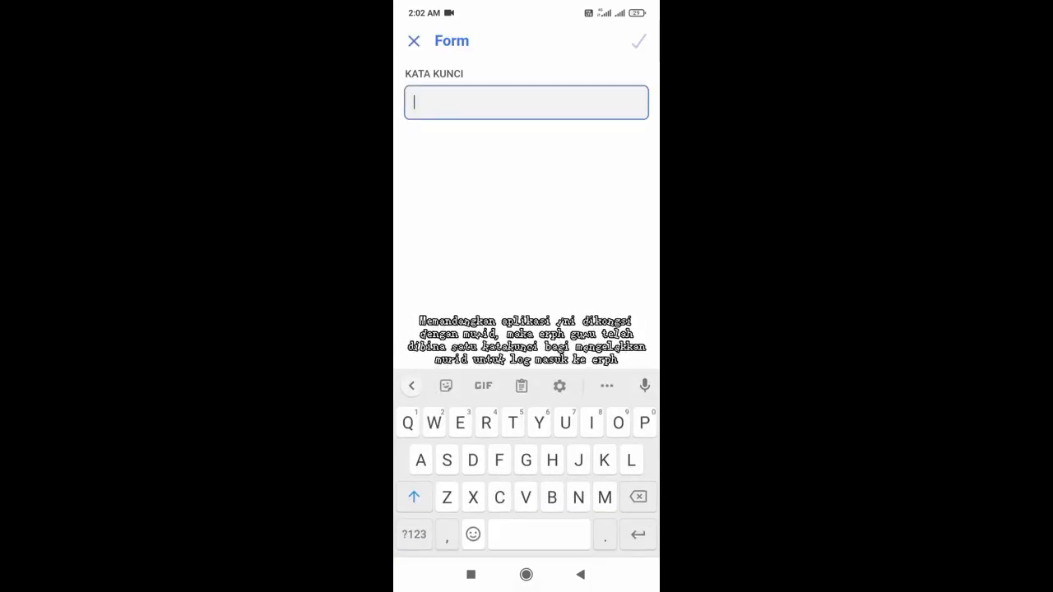
pyautogui.write('Ffgdfgffd')
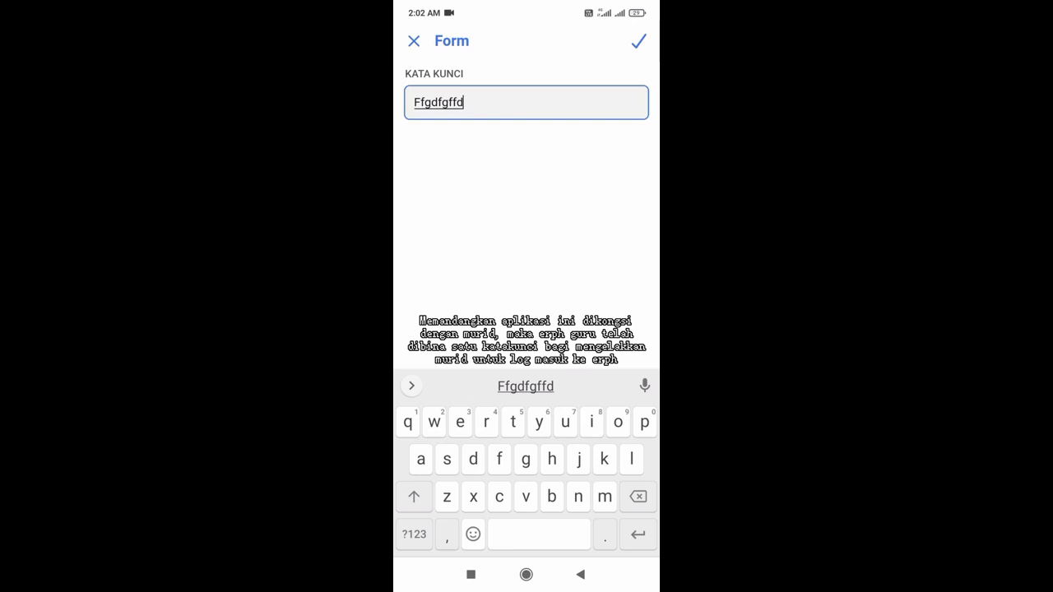
pyautogui.click(638, 41)
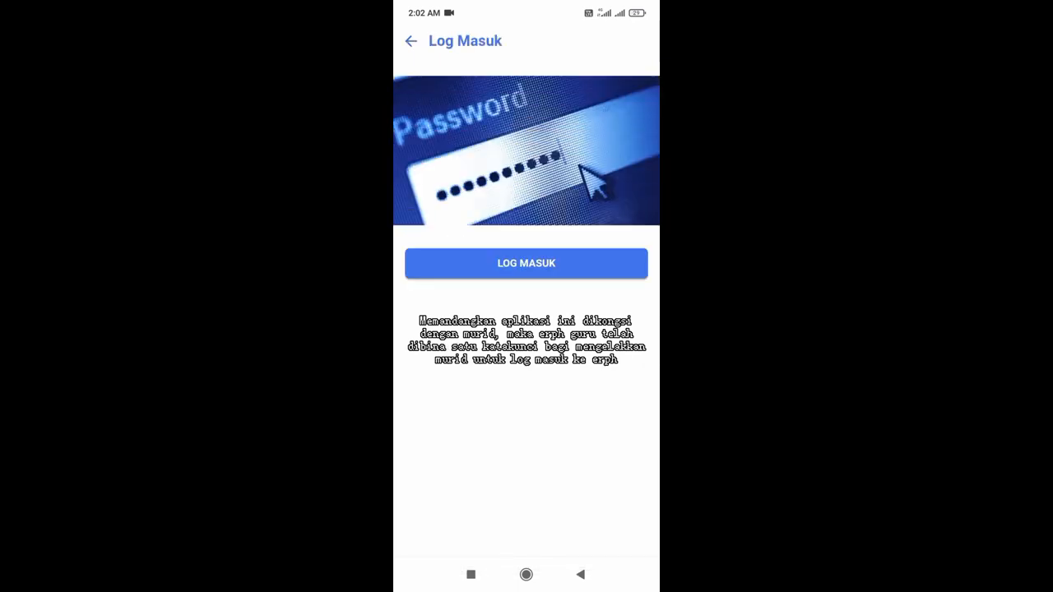
pyautogui.click(526, 263)
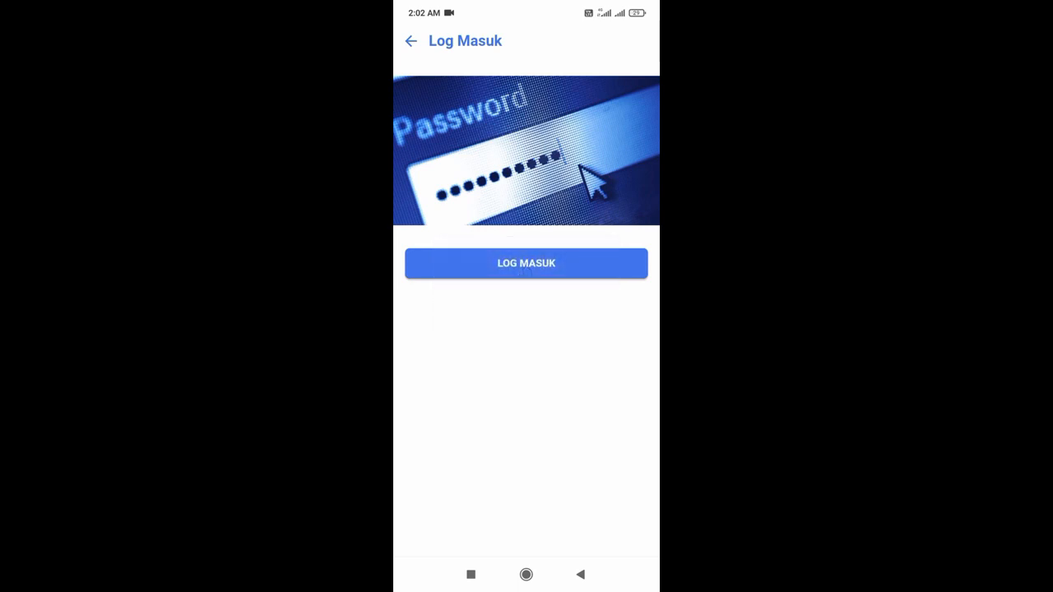
# Sign in, view the 1.1 Nilai nombor module, and return to the menu.
pyautogui.click(526, 264)
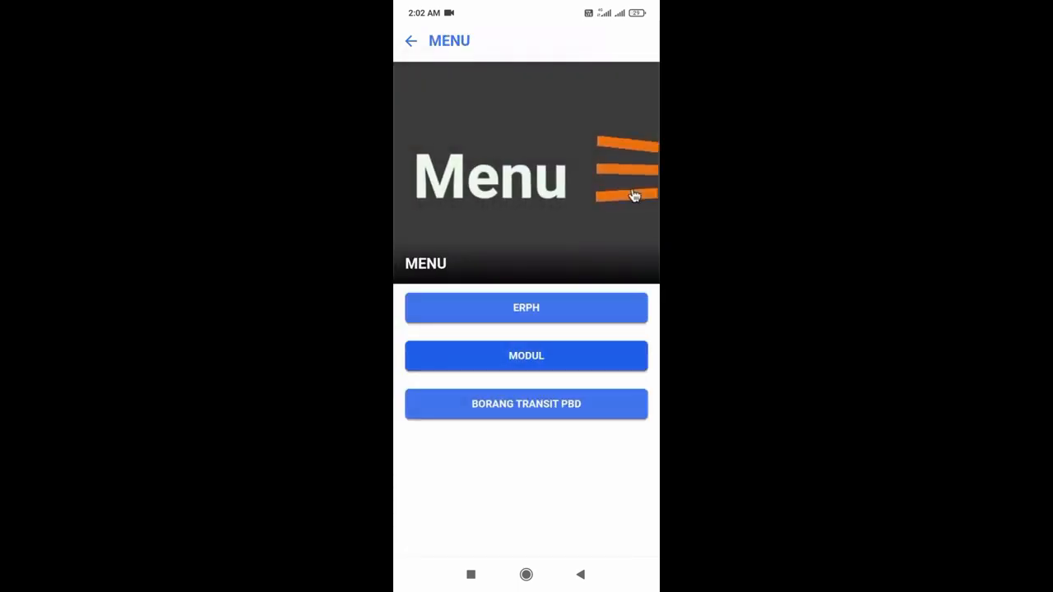
pyautogui.click(526, 356)
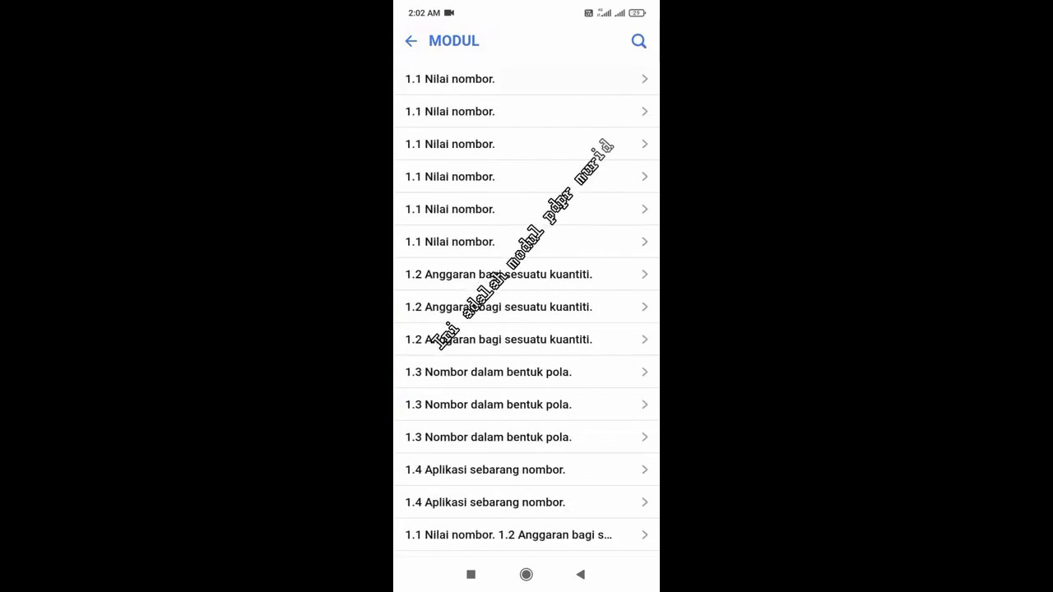
pyautogui.click(449, 79)
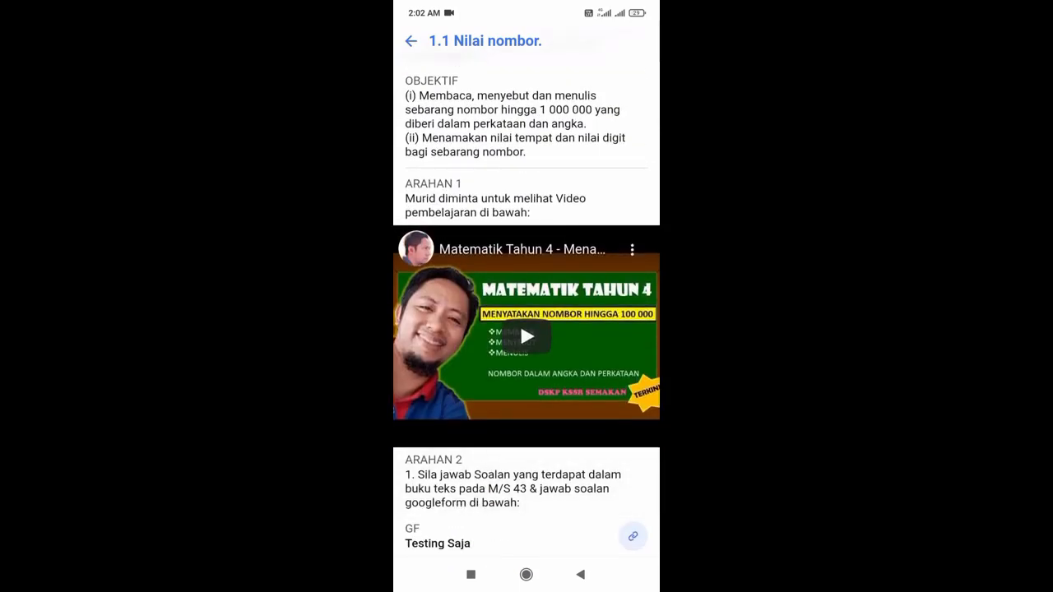
pyautogui.click(411, 40)
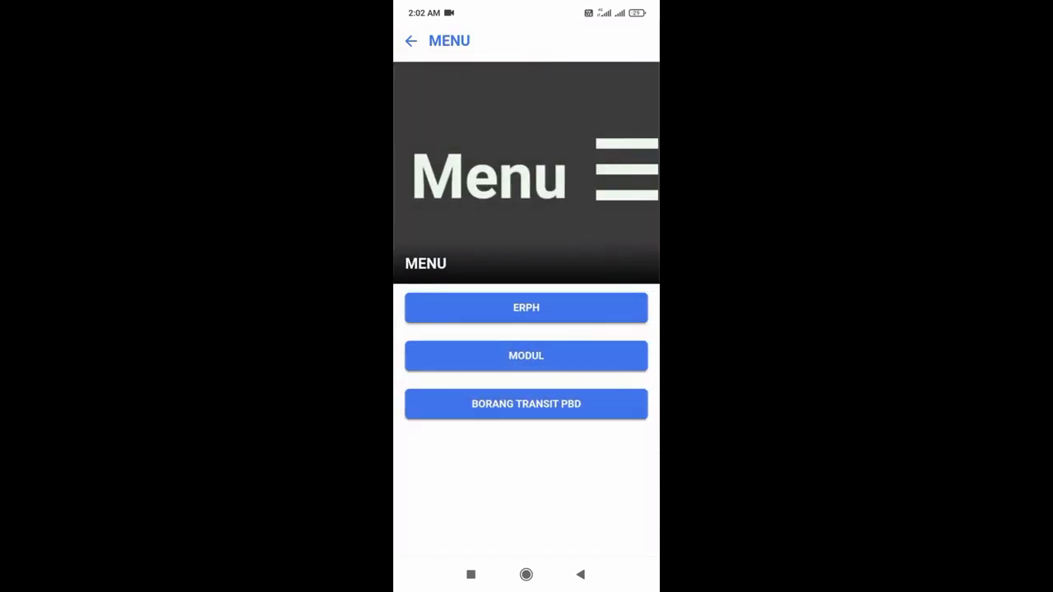
# Change ALI's PBD transit scores to 2 for 1.2 and 3 for 1.3, and save.
pyautogui.click(526, 403)
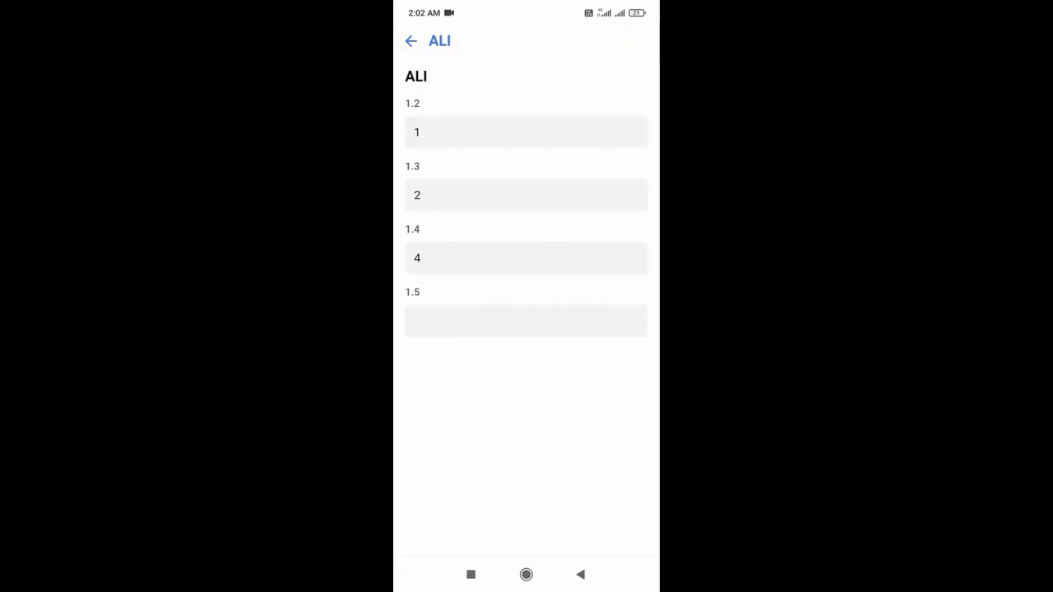
pyautogui.click(526, 131)
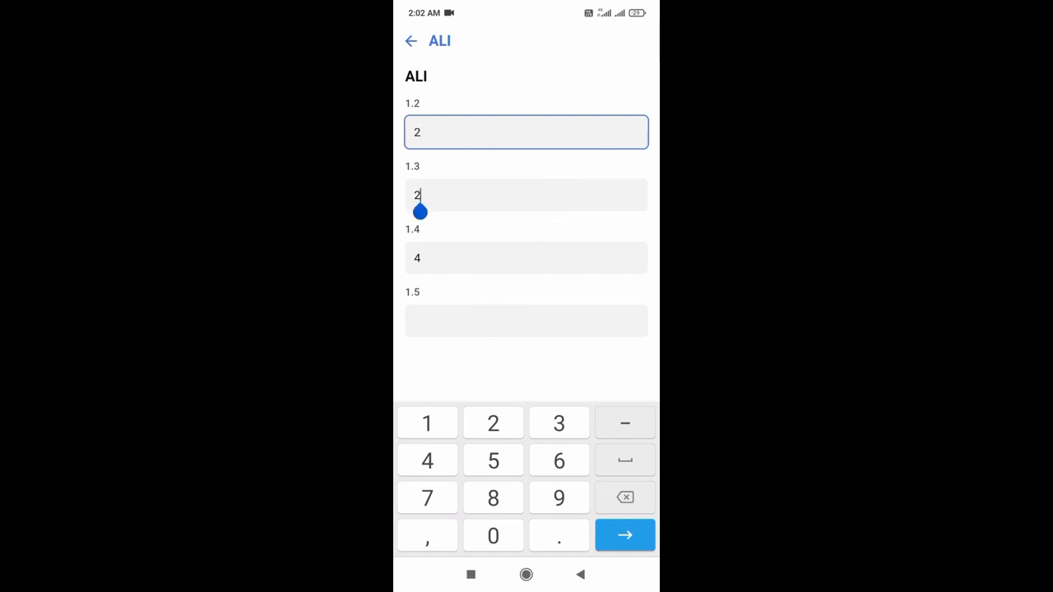
pyautogui.click(558, 423)
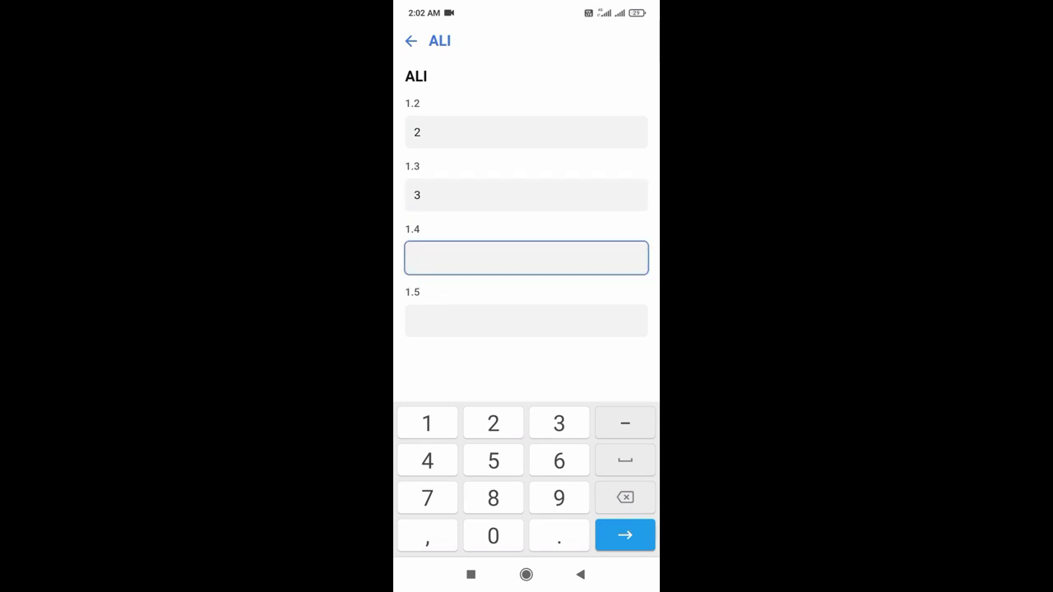
pyautogui.click(625, 536)
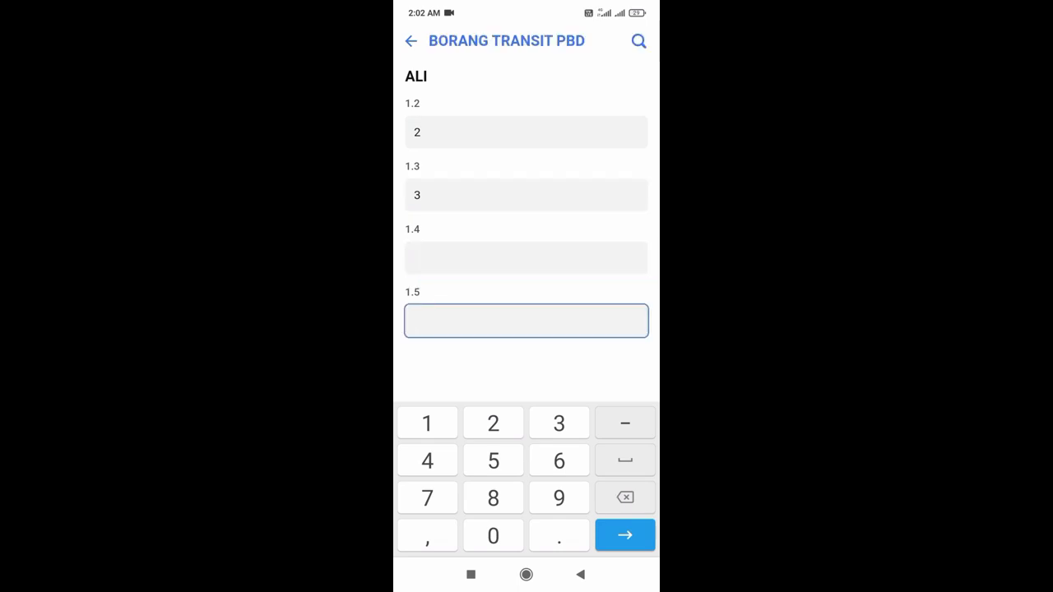
pyautogui.click(625, 535)
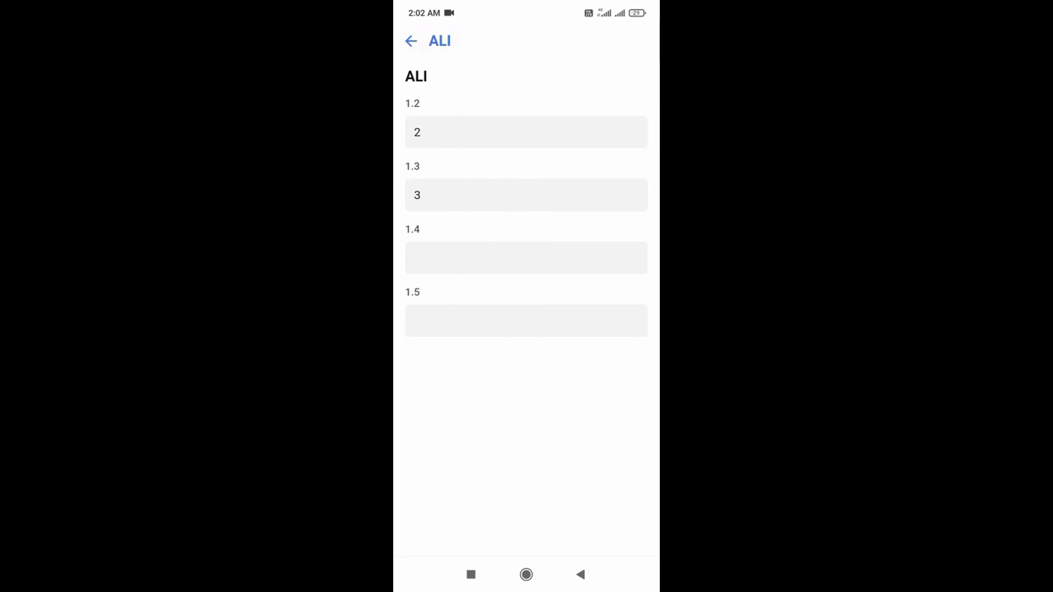
pyautogui.click(411, 41)
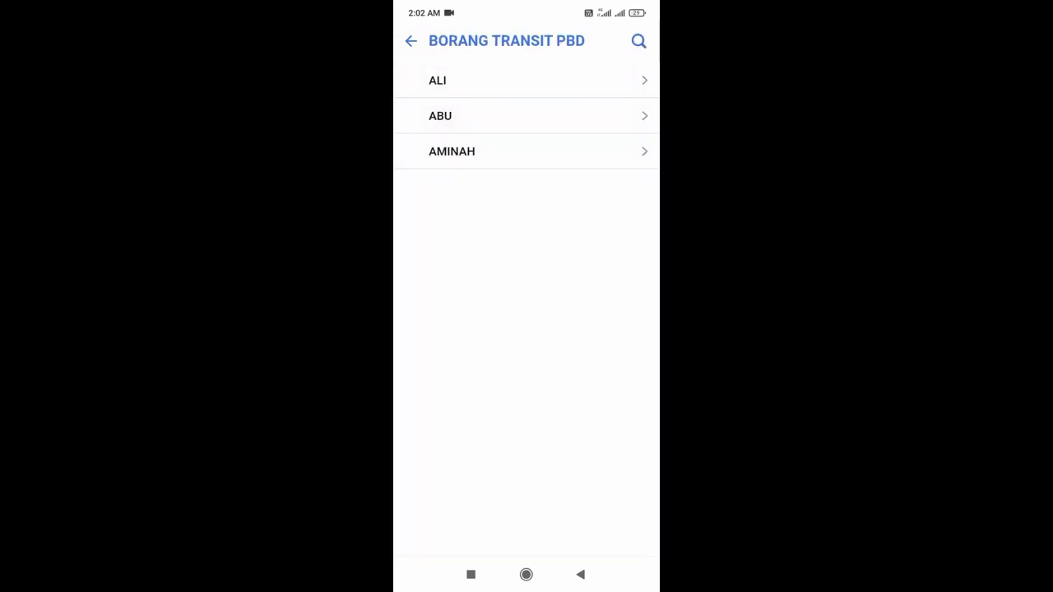
pyautogui.click(411, 40)
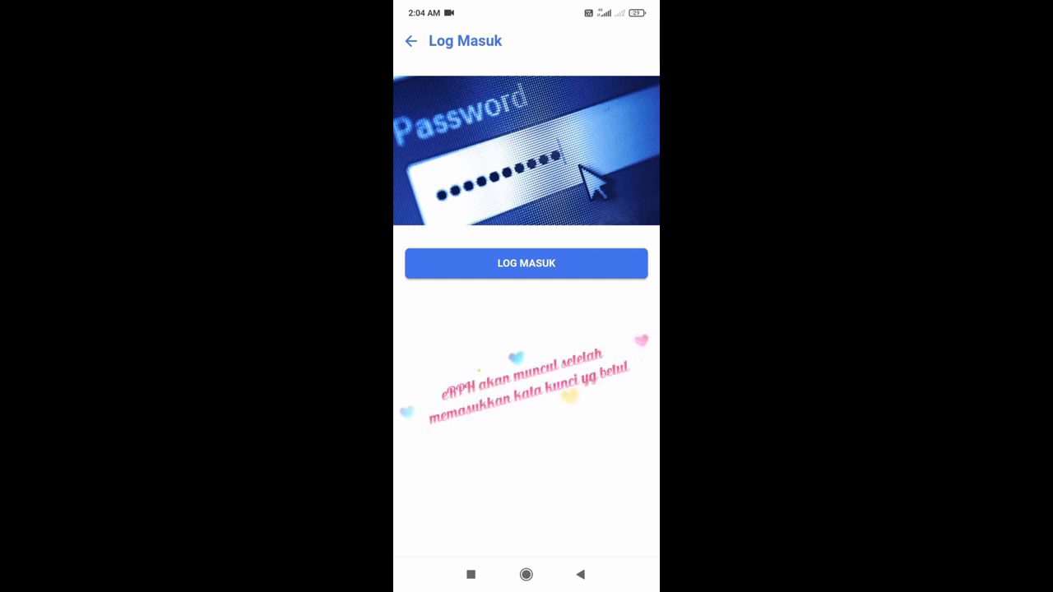
# Sign in and open the week 2b lesson plan for editing.
pyautogui.click(525, 263)
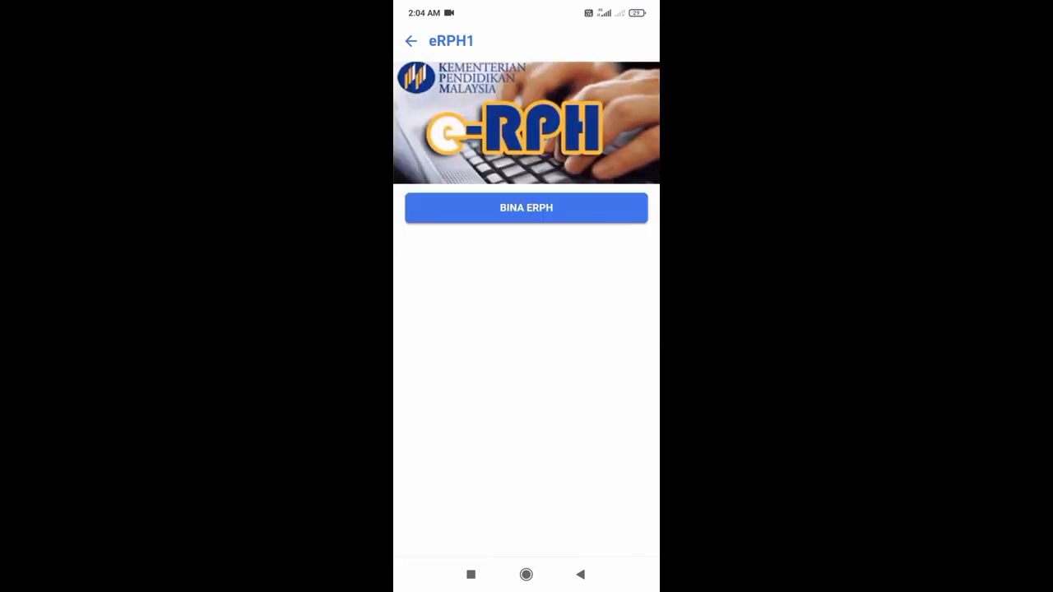
pyautogui.click(526, 207)
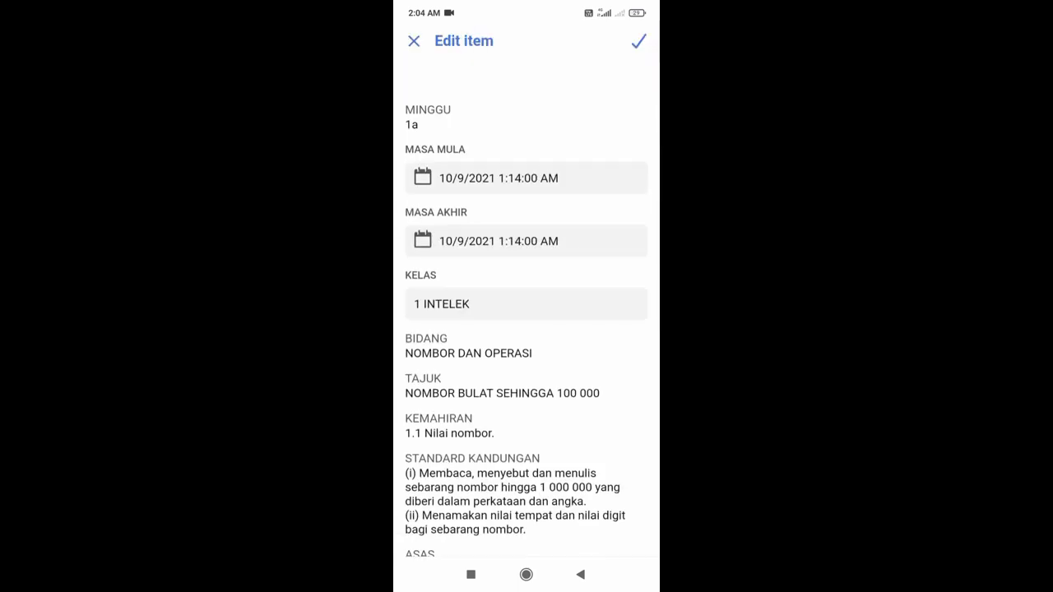
pyautogui.scroll(-3)
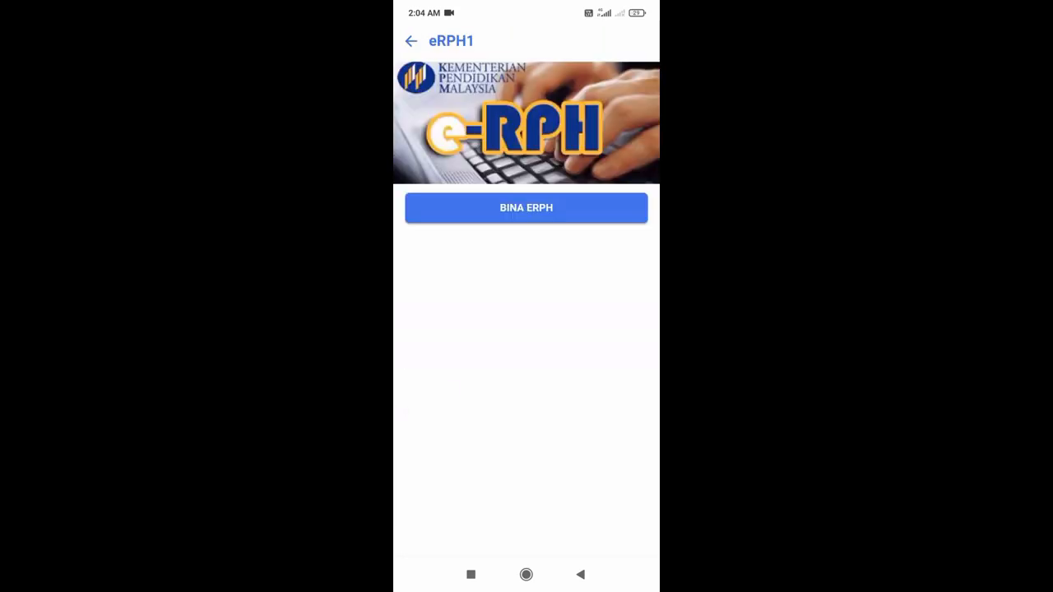
pyautogui.click(526, 207)
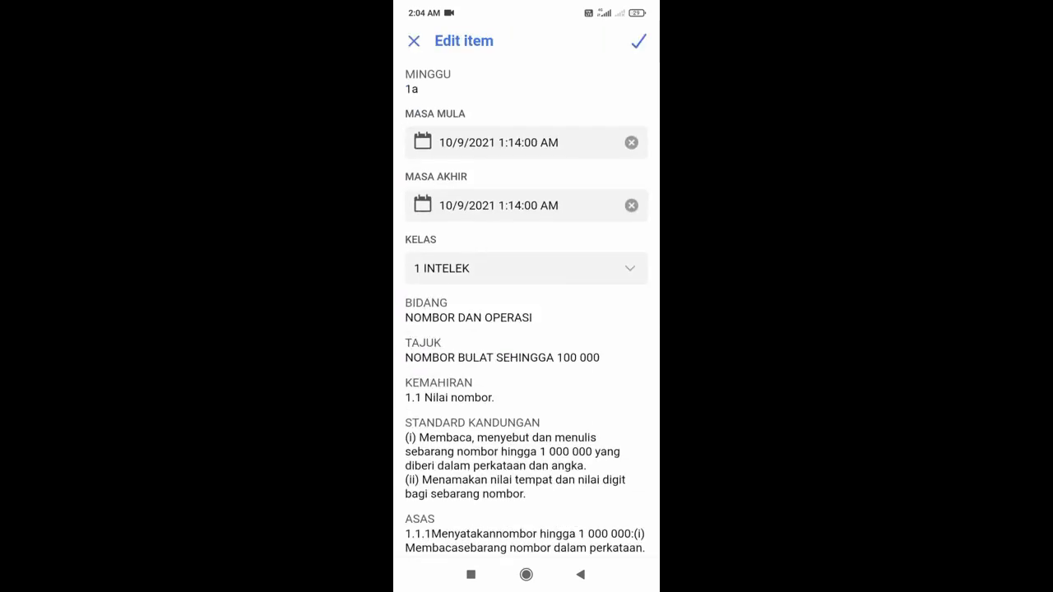
pyautogui.click(414, 41)
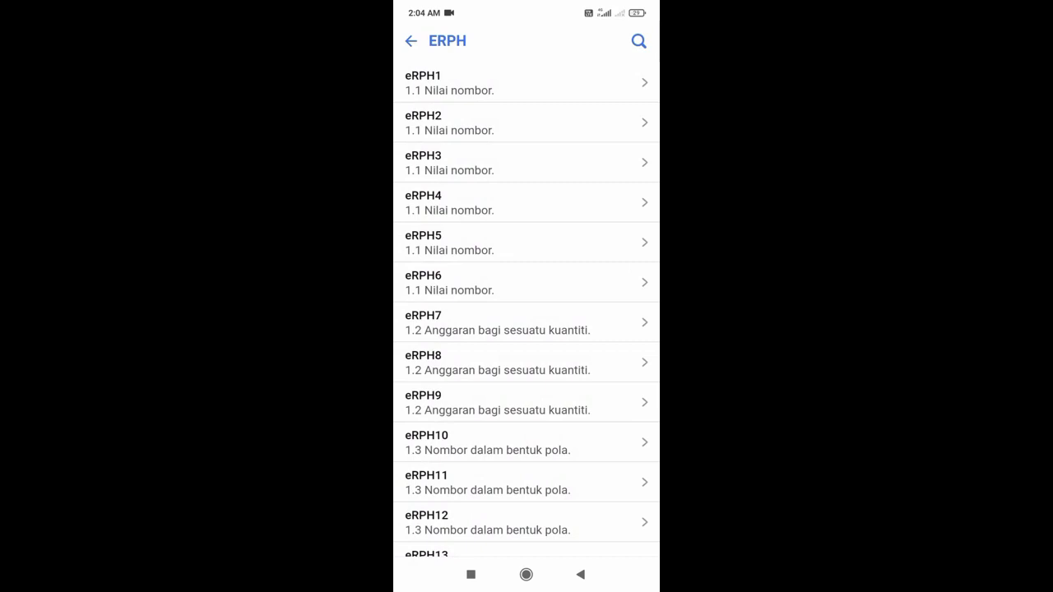
pyautogui.click(526, 82)
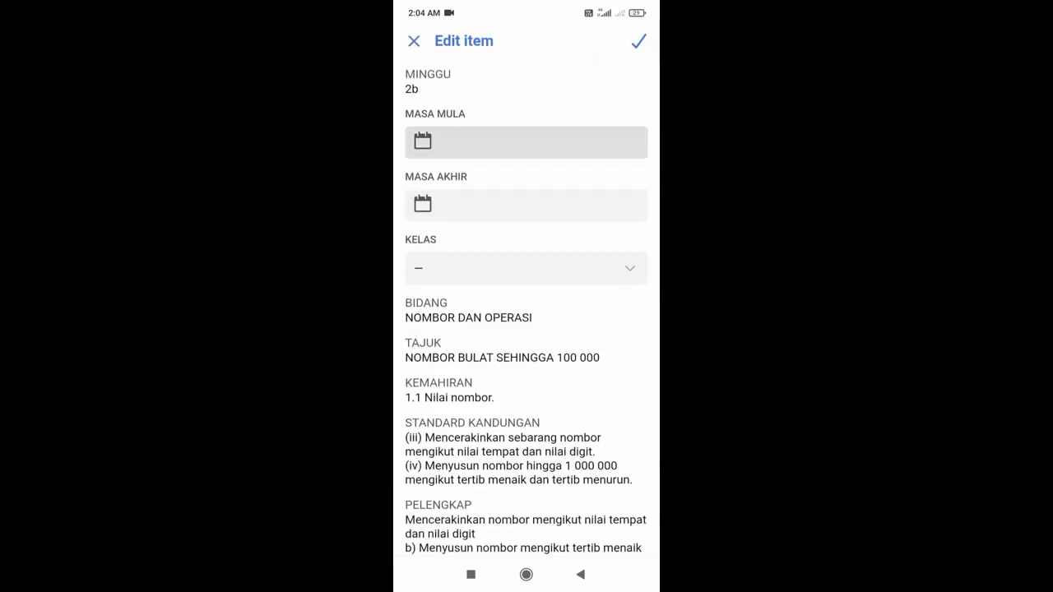
# Set the MASA MULA start date and time, and pick the KELAS class and EMK.
pyautogui.click(526, 141)
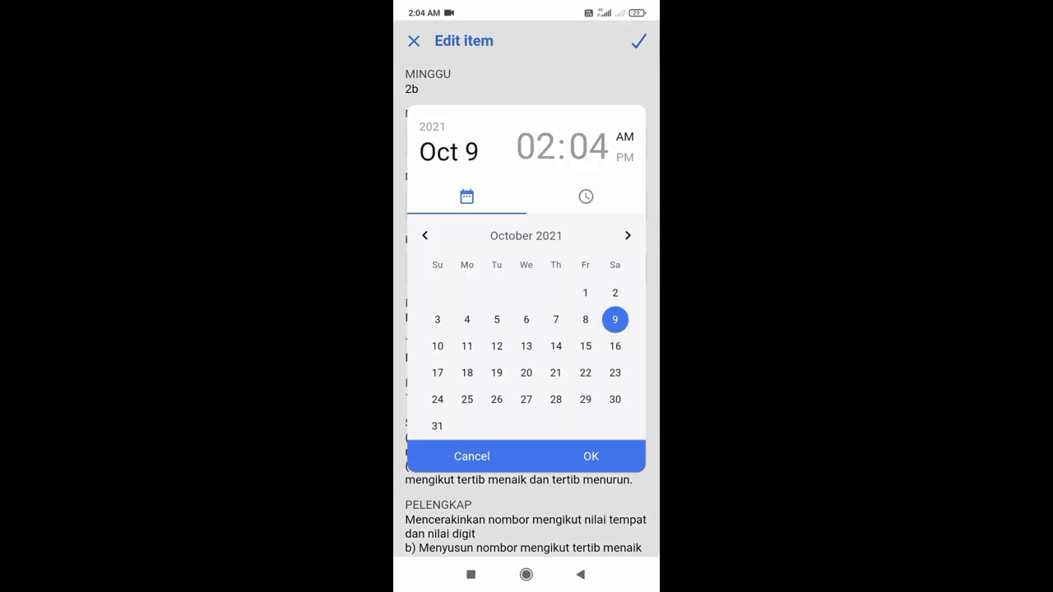
pyautogui.click(585, 196)
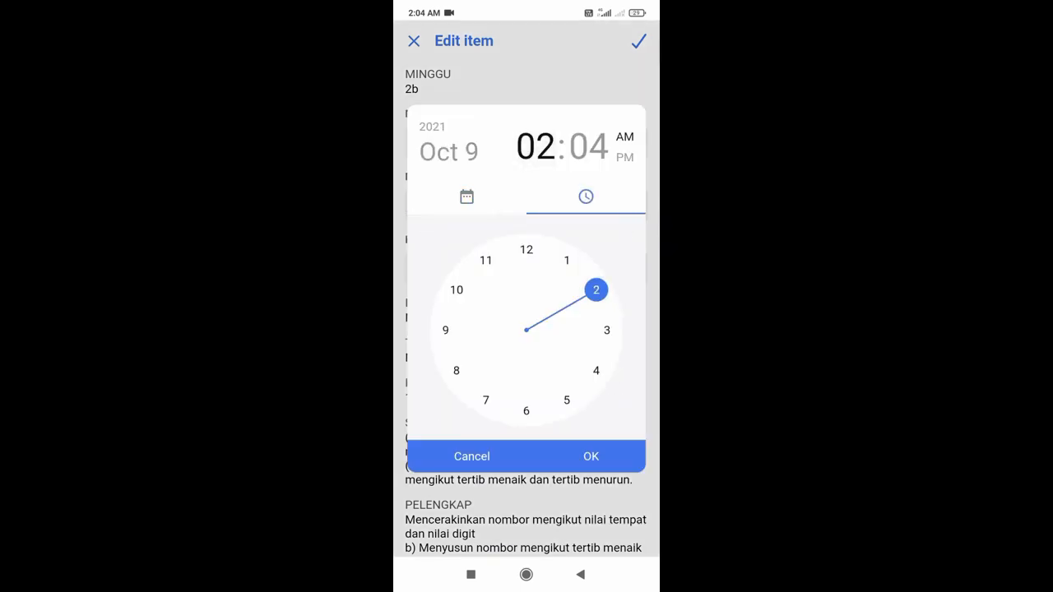
pyautogui.click(591, 457)
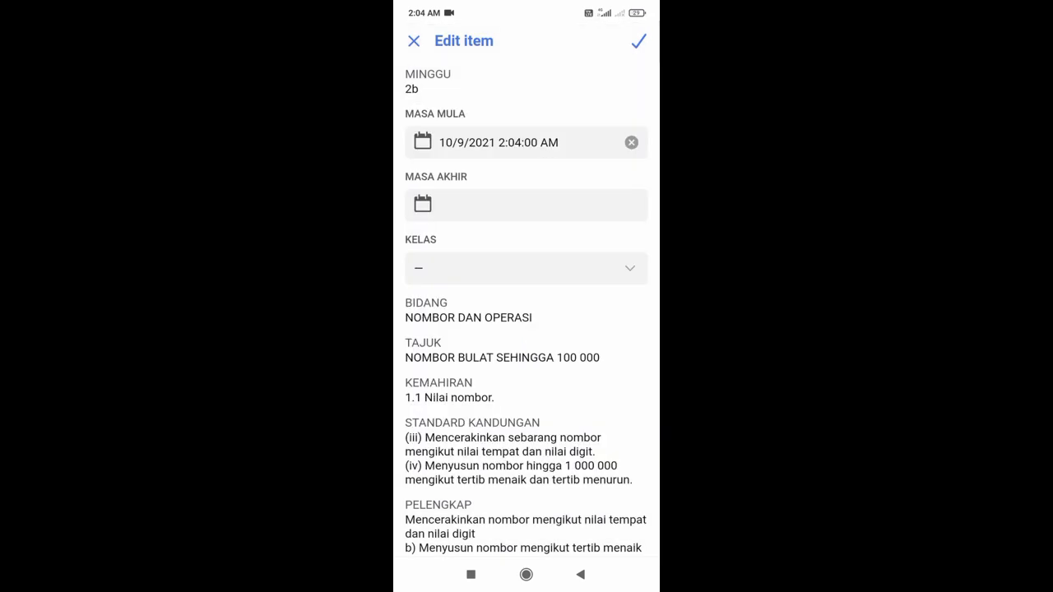
pyautogui.click(525, 268)
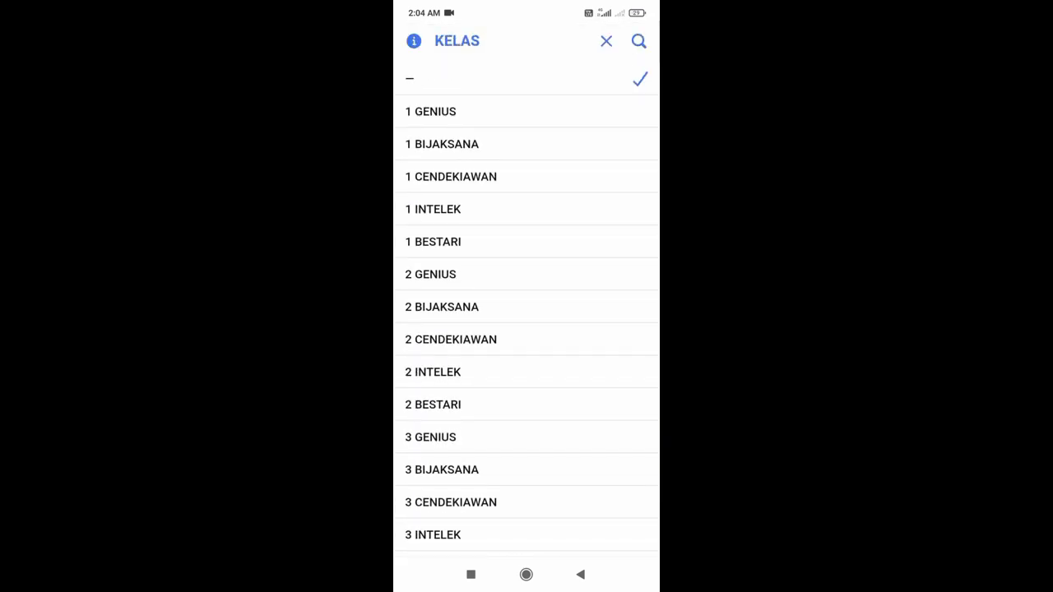
pyautogui.scroll(-3)
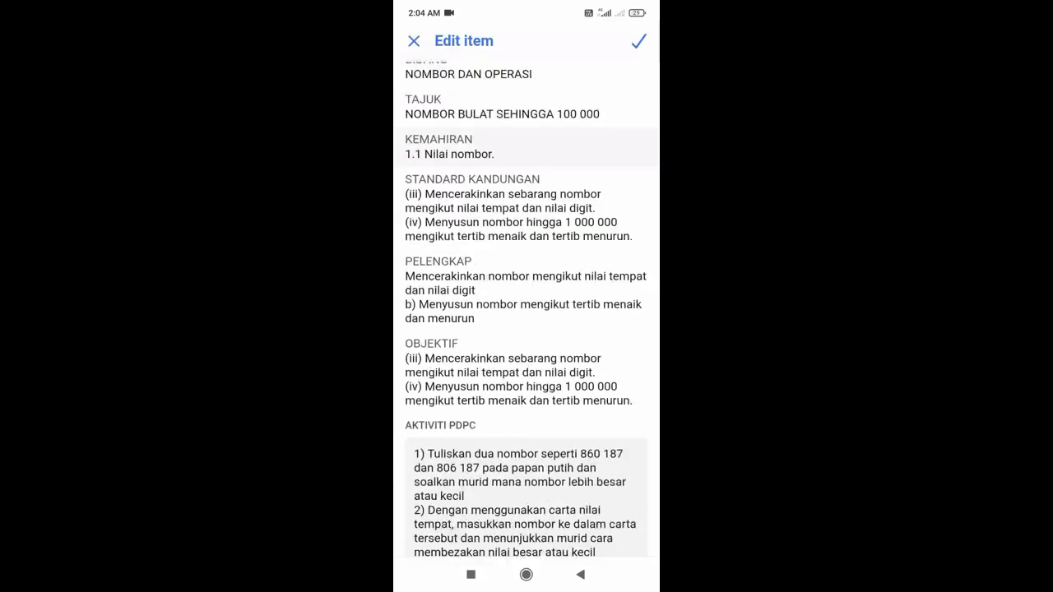
pyautogui.scroll(-3)
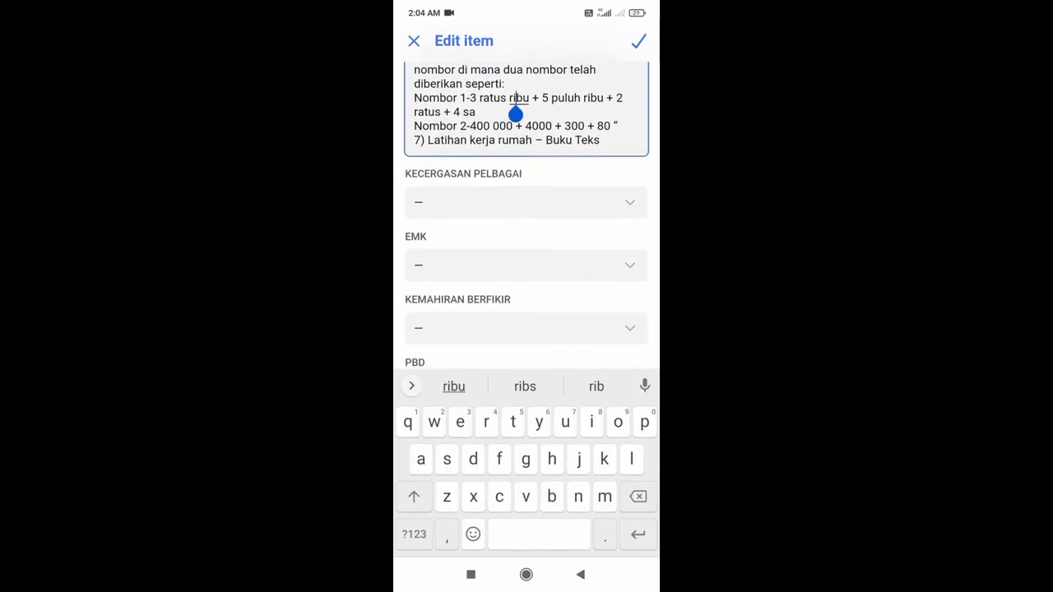
pyautogui.click(526, 202)
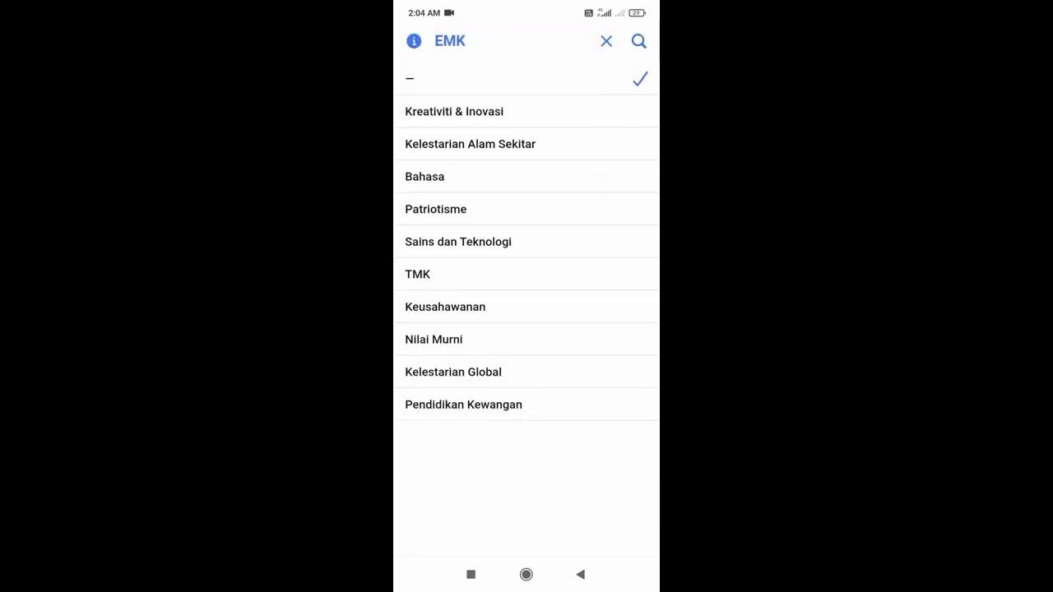
# Choose Menjana Idea, Drama, Brainstorming and Cuti Umum / Peristiwa, then enter 'Tcchggffh'.
pyautogui.click(458, 241)
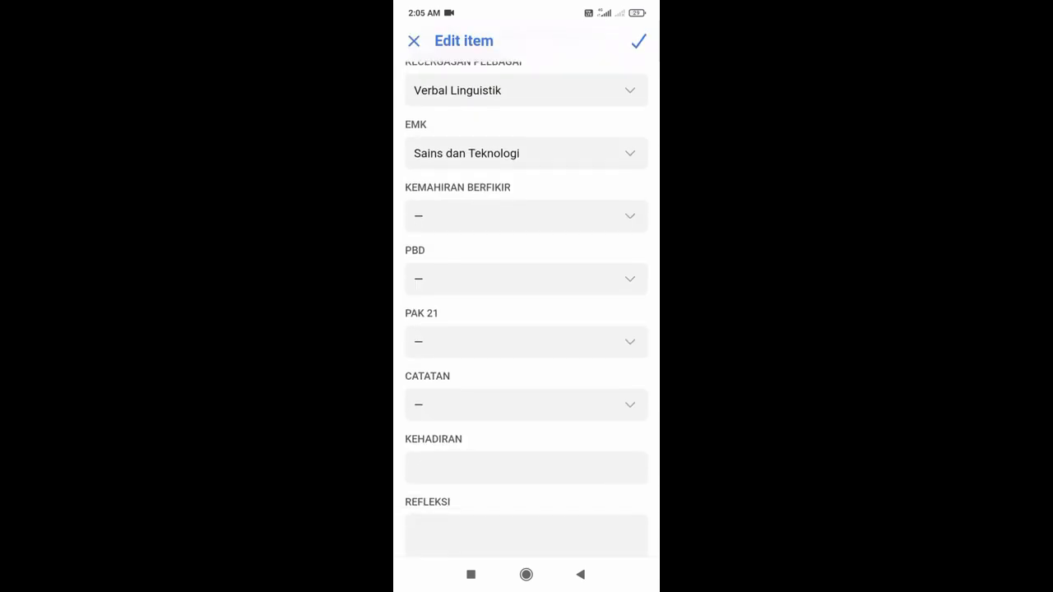
pyautogui.click(525, 215)
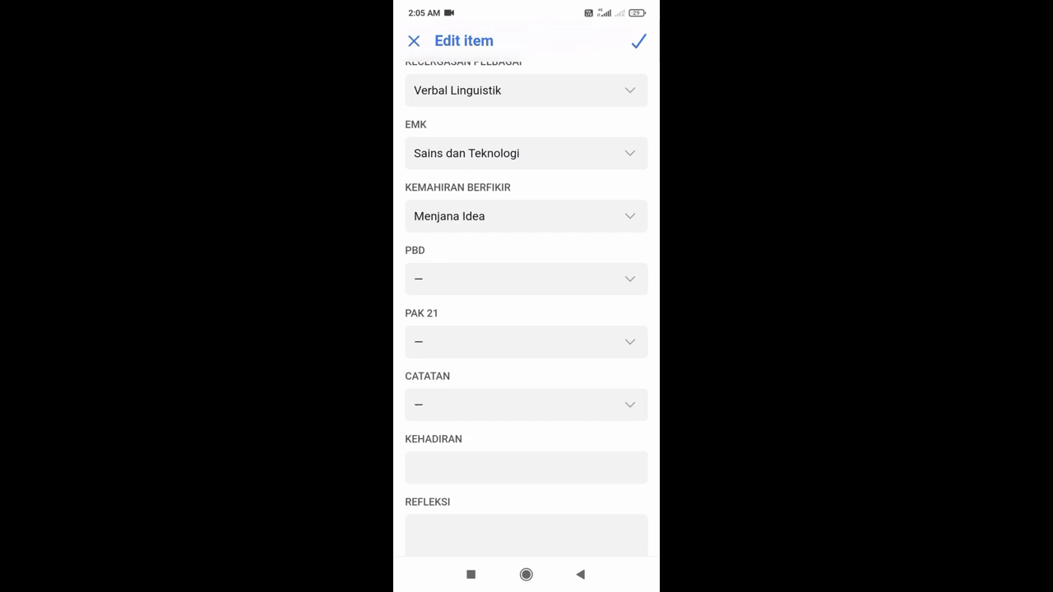
pyautogui.click(526, 278)
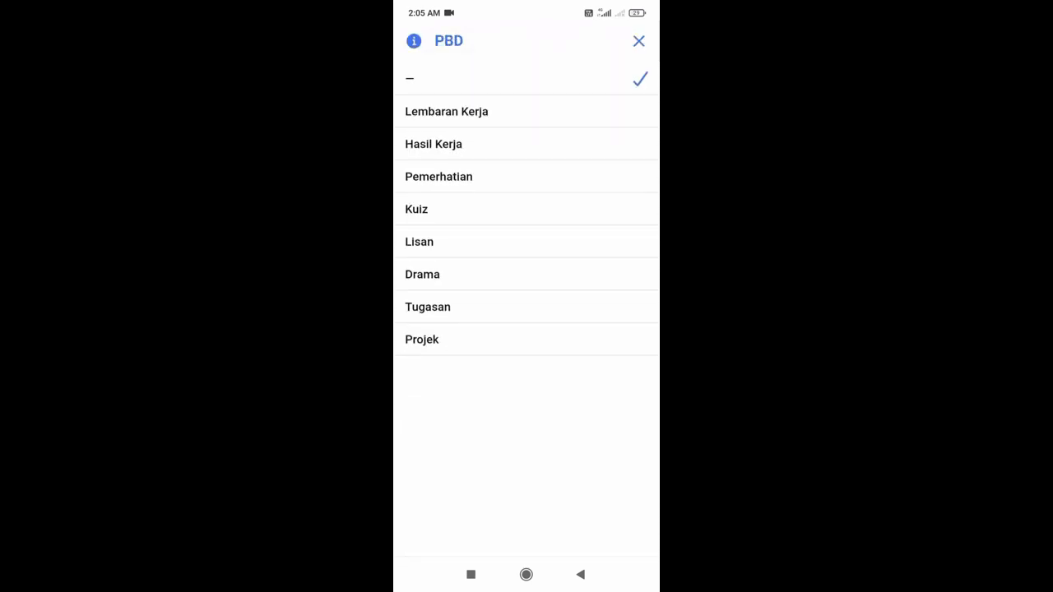
pyautogui.click(422, 274)
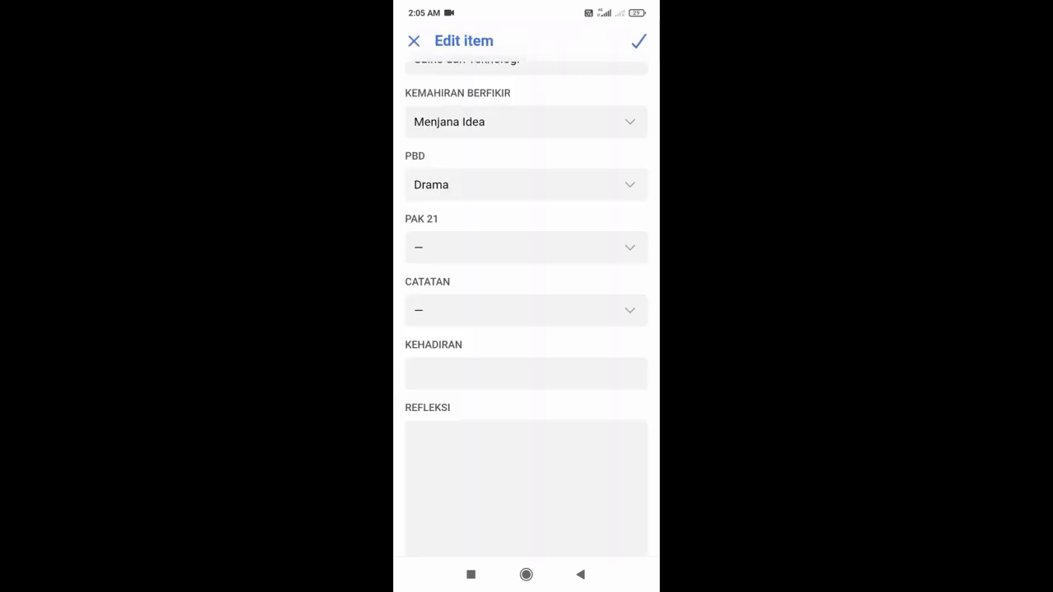
pyautogui.click(526, 248)
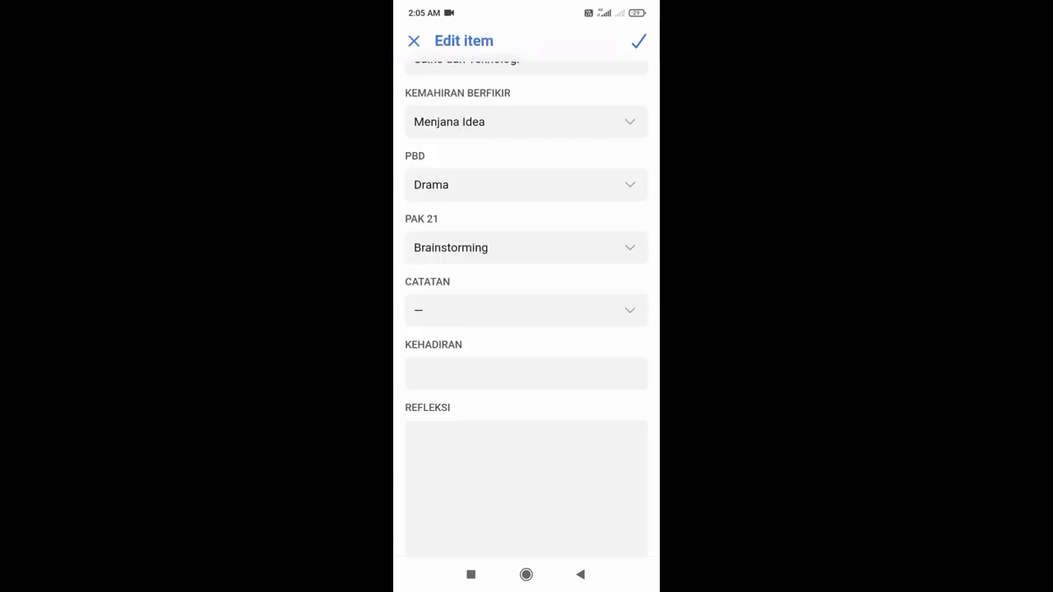
pyautogui.click(526, 310)
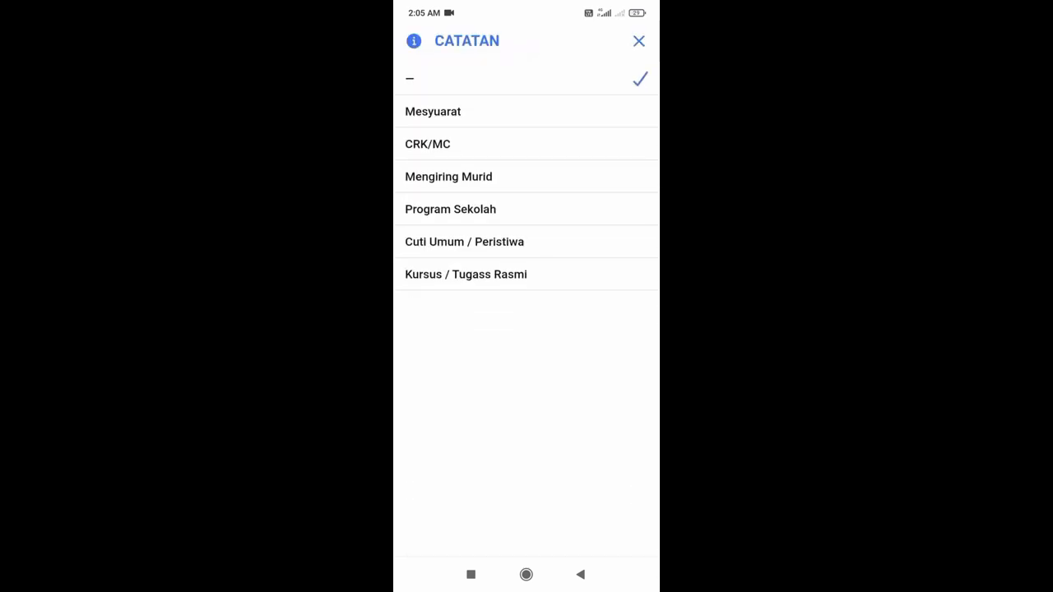
pyautogui.click(464, 241)
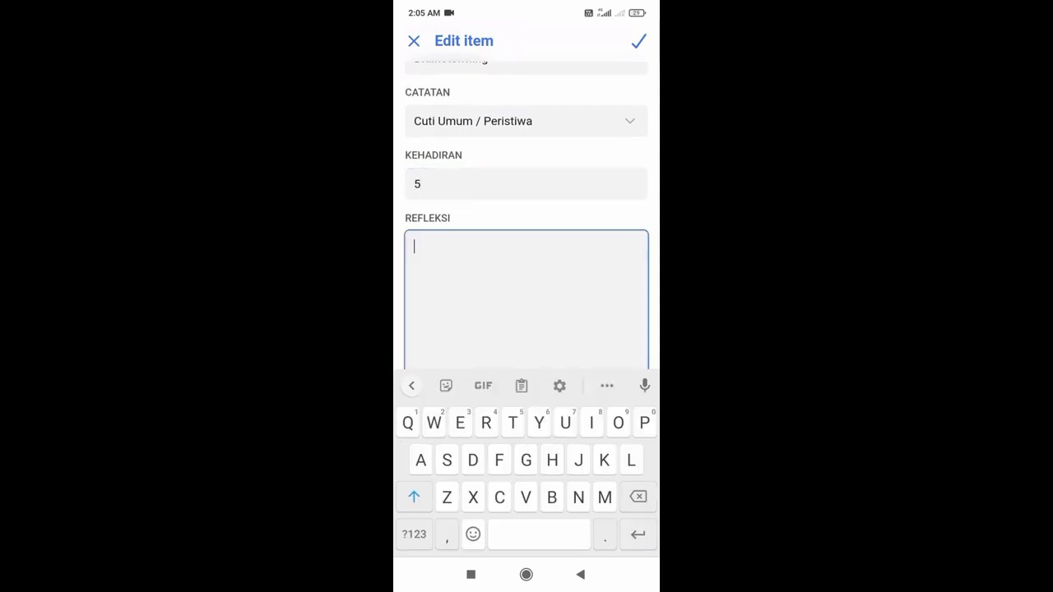
pyautogui.write('Tcchggffh')
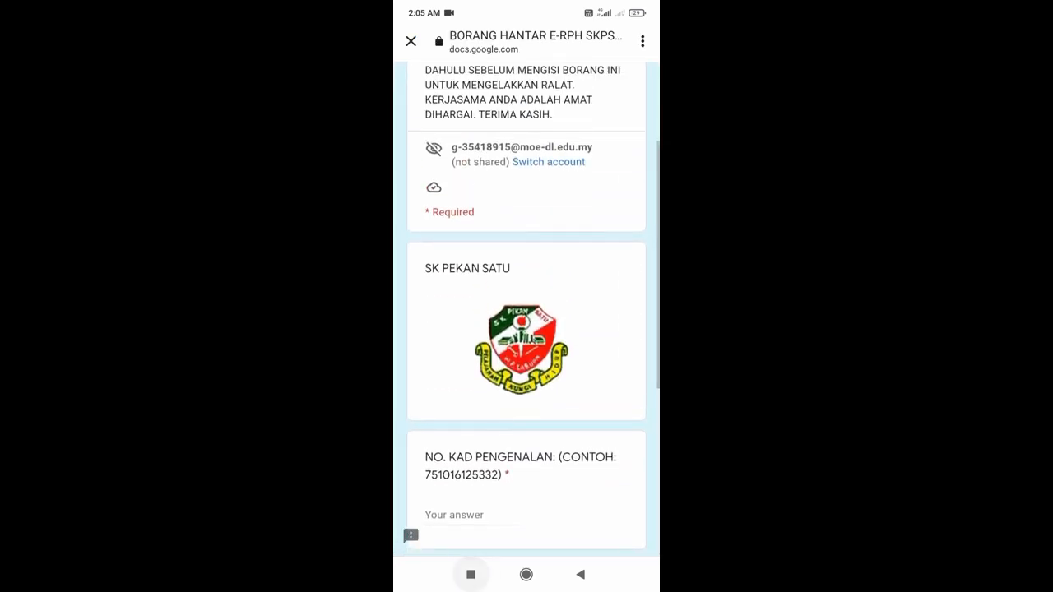
# Close the e-RPH Google Form and tap LOG MASUK in the app.
pyautogui.click(411, 41)
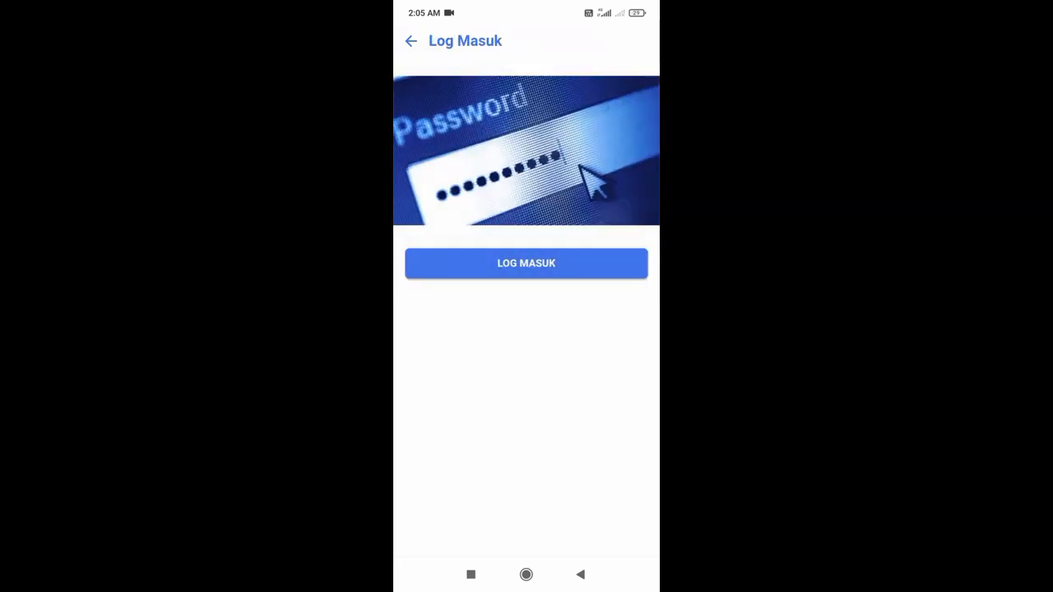
pyautogui.click(525, 263)
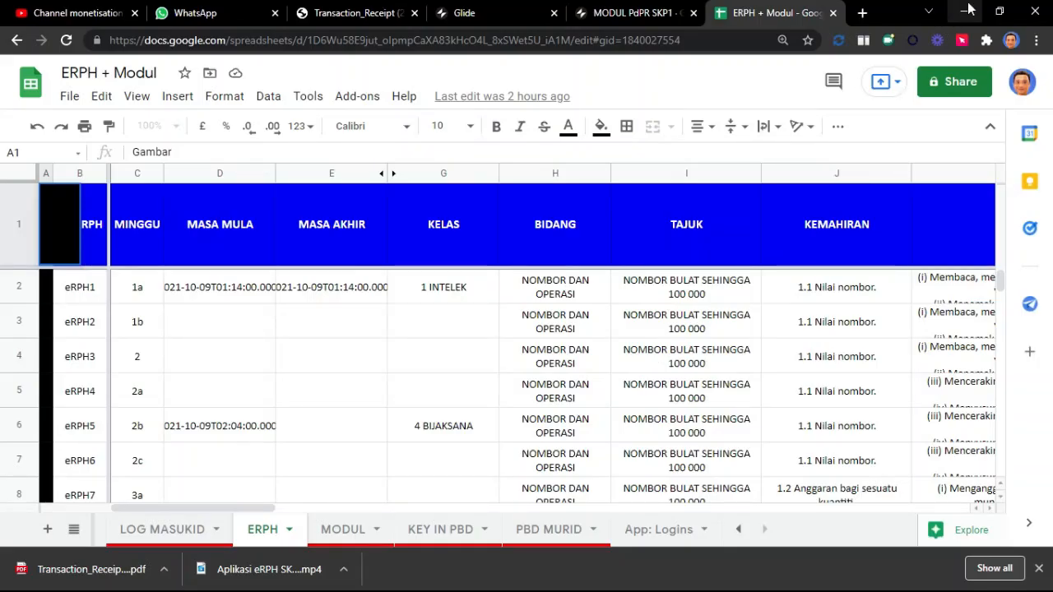
pyautogui.moveTo(967, 10)
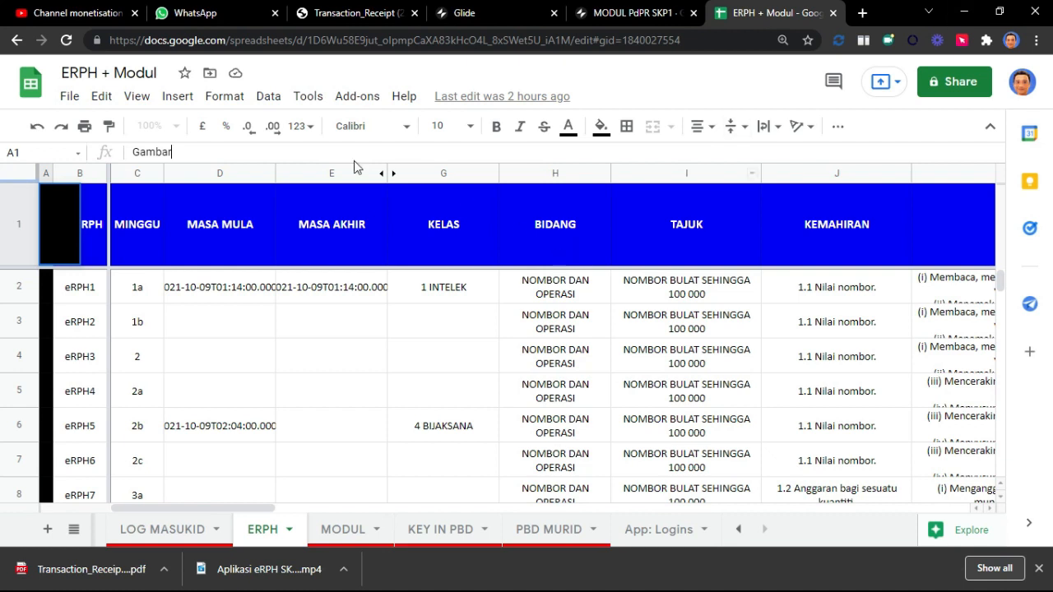
# Switch to the browser window showing the Glide homepage.
pyautogui.click(493, 13)
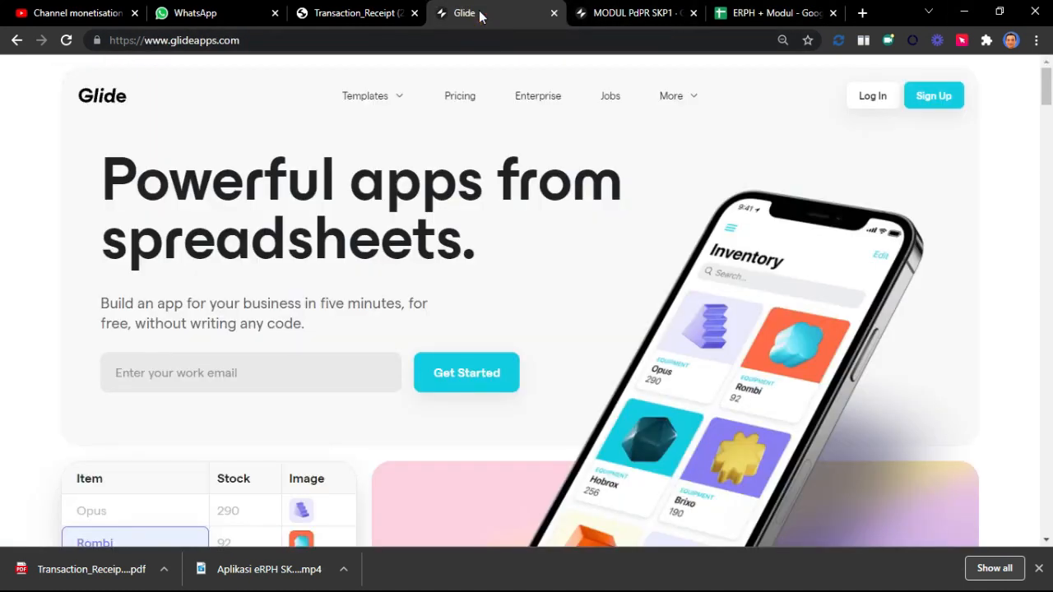
pyautogui.moveTo(191, 319)
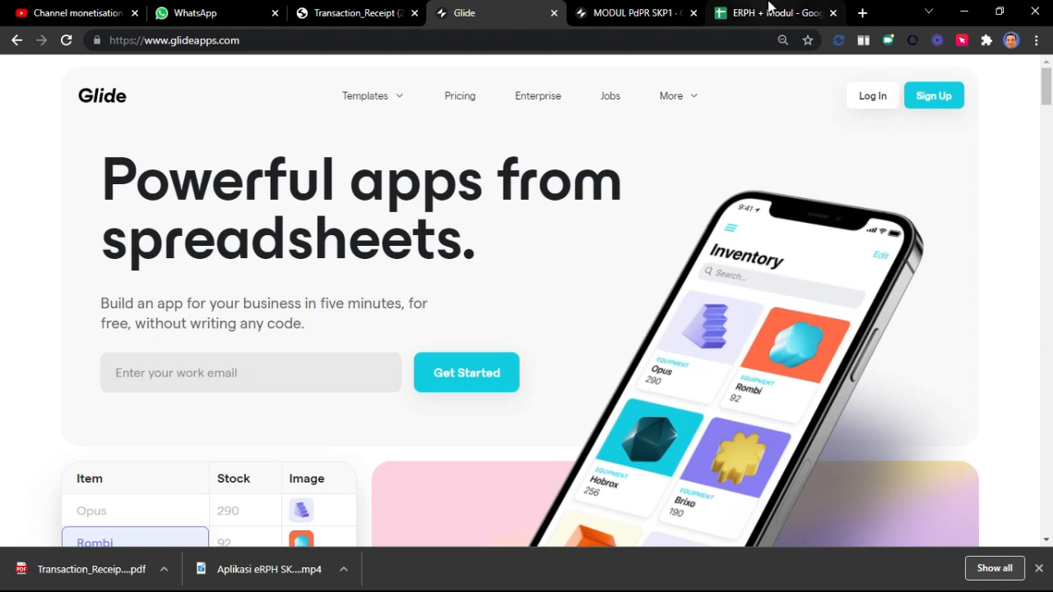
pyautogui.moveTo(770, 12)
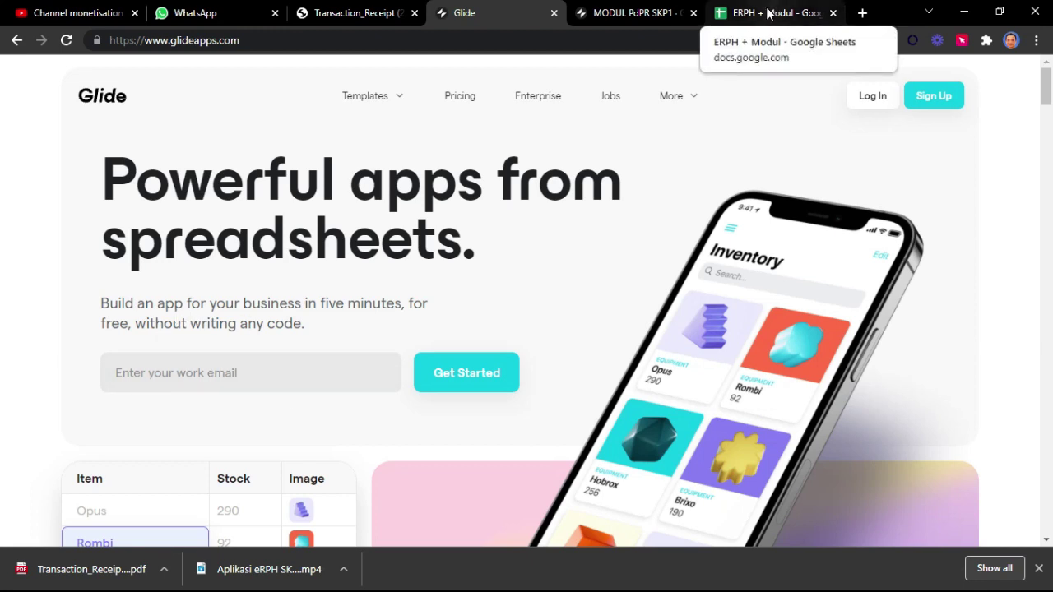
pyautogui.moveTo(623, 208)
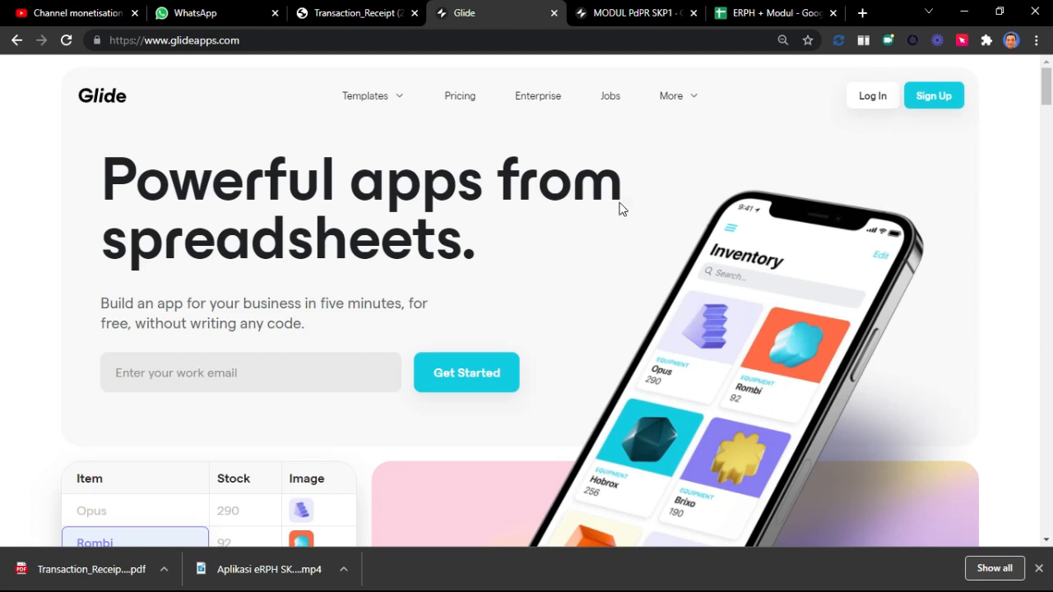
pyautogui.moveTo(519, 248)
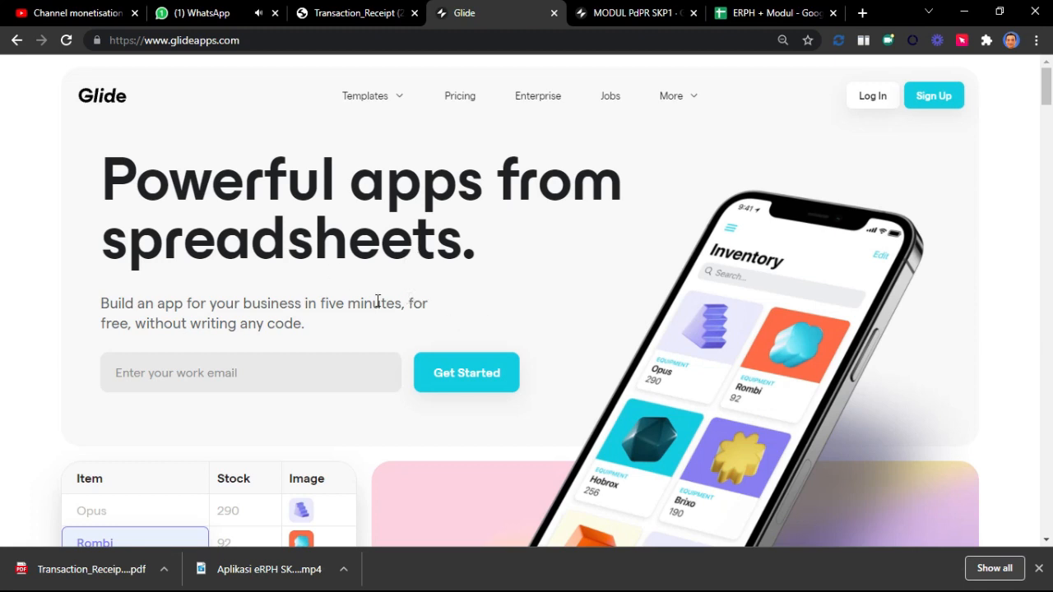
pyautogui.moveTo(580, 264)
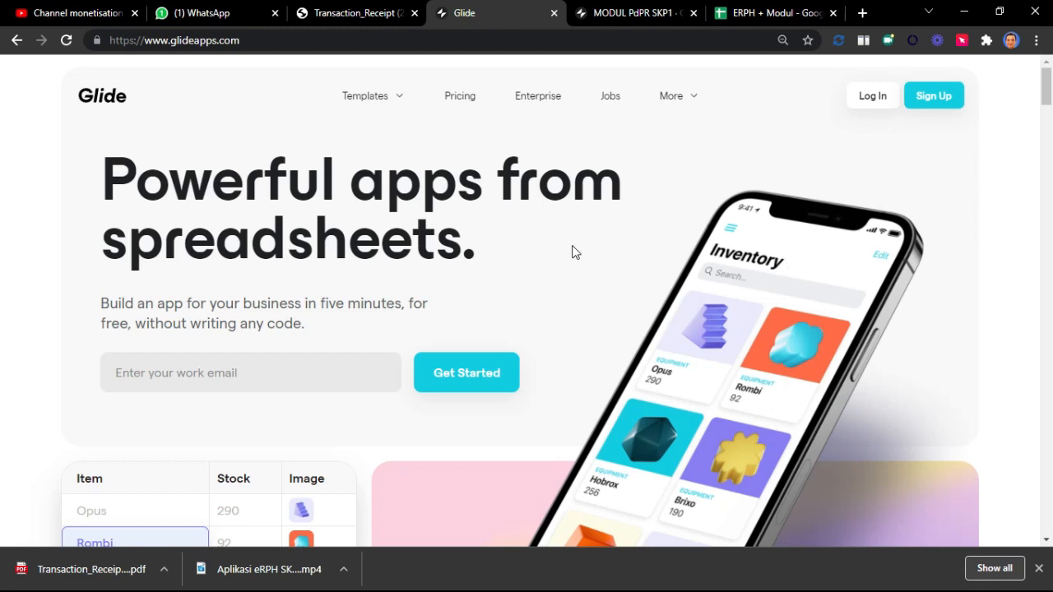
pyautogui.moveTo(721, 260)
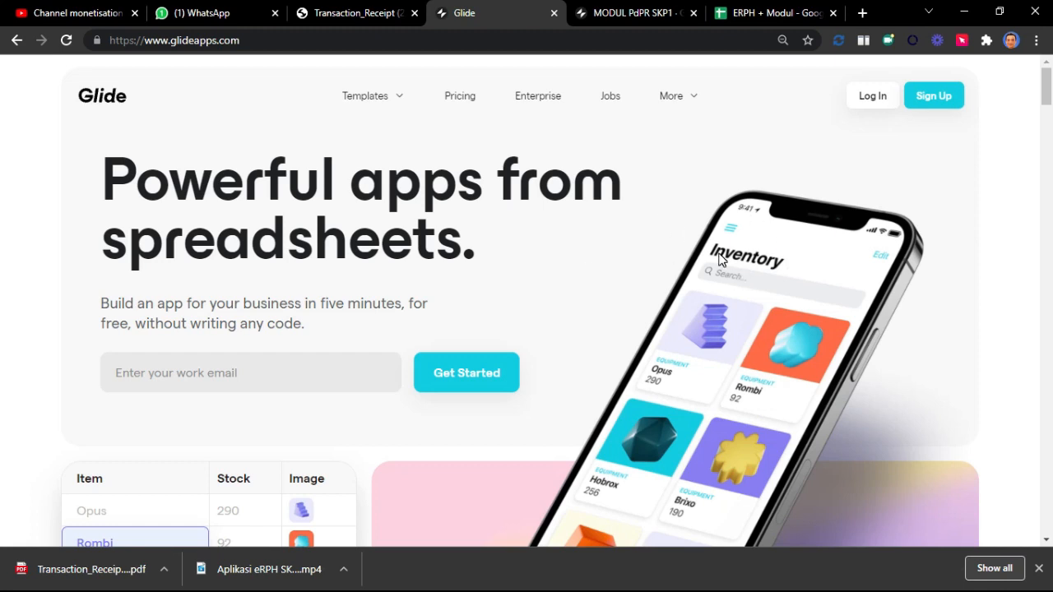
pyautogui.moveTo(772, 306)
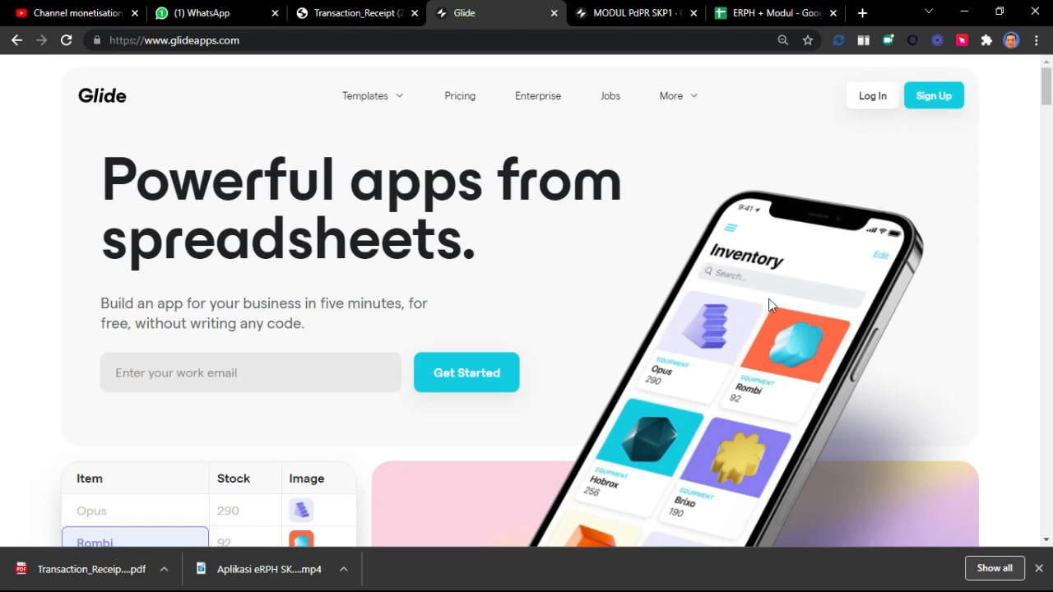
pyautogui.moveTo(690, 248)
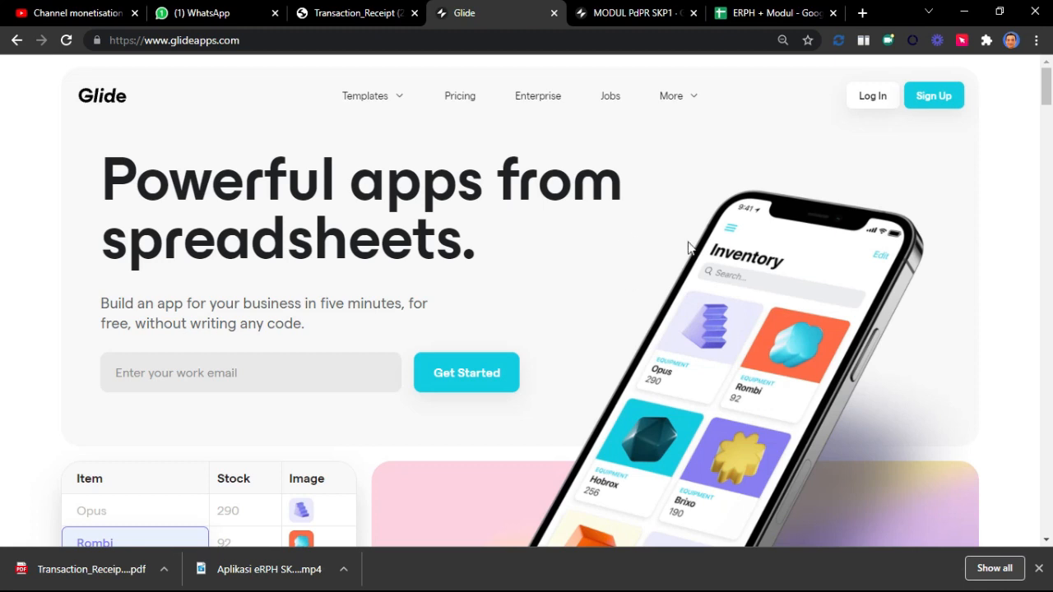
pyautogui.moveTo(809, 303)
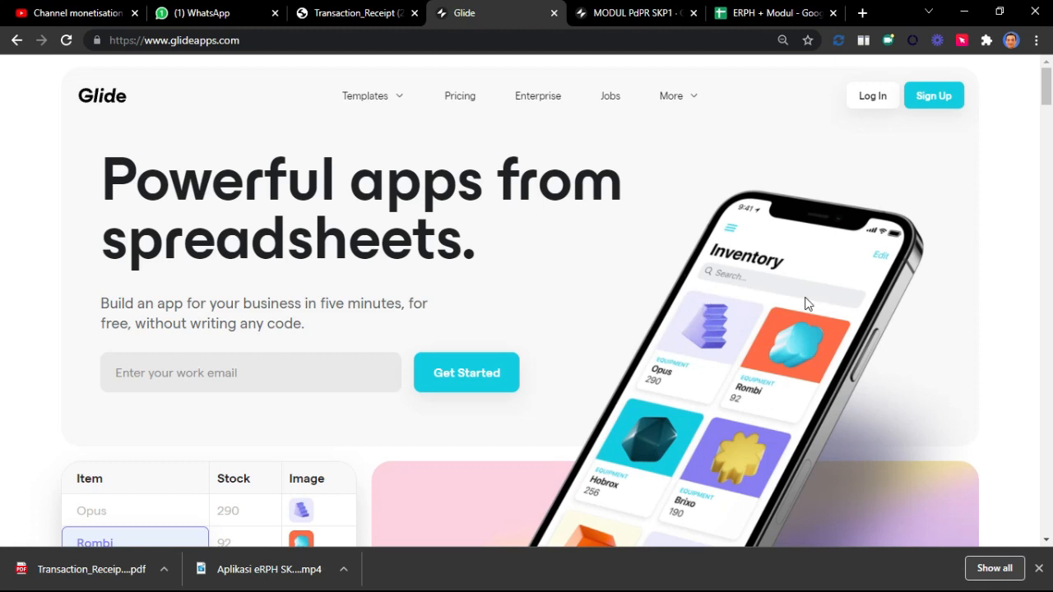
pyautogui.moveTo(576, 176)
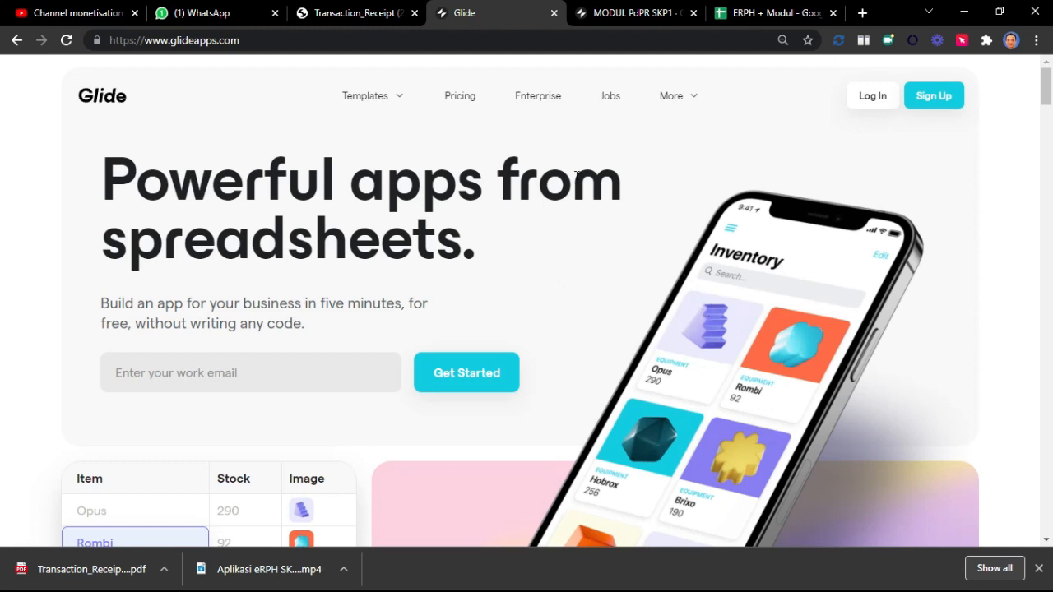
pyautogui.moveTo(652, 221)
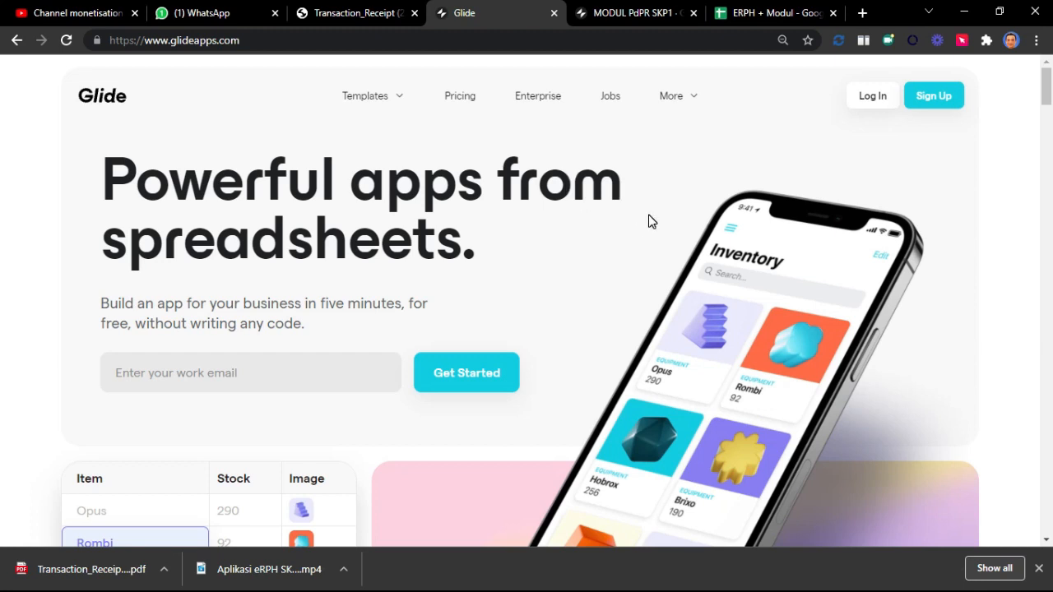
pyautogui.moveTo(527, 217)
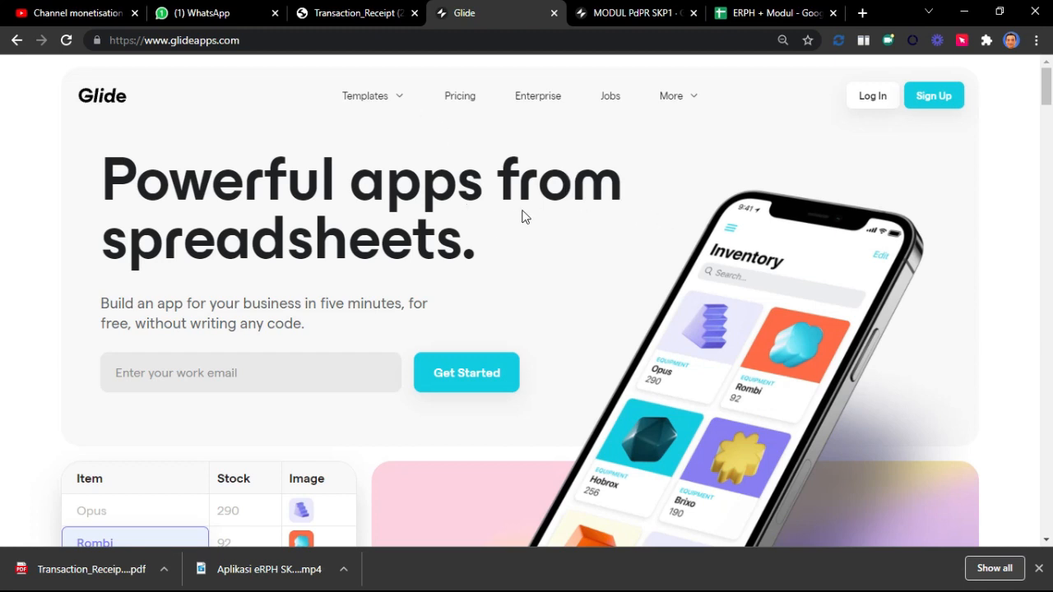
pyautogui.moveTo(554, 284)
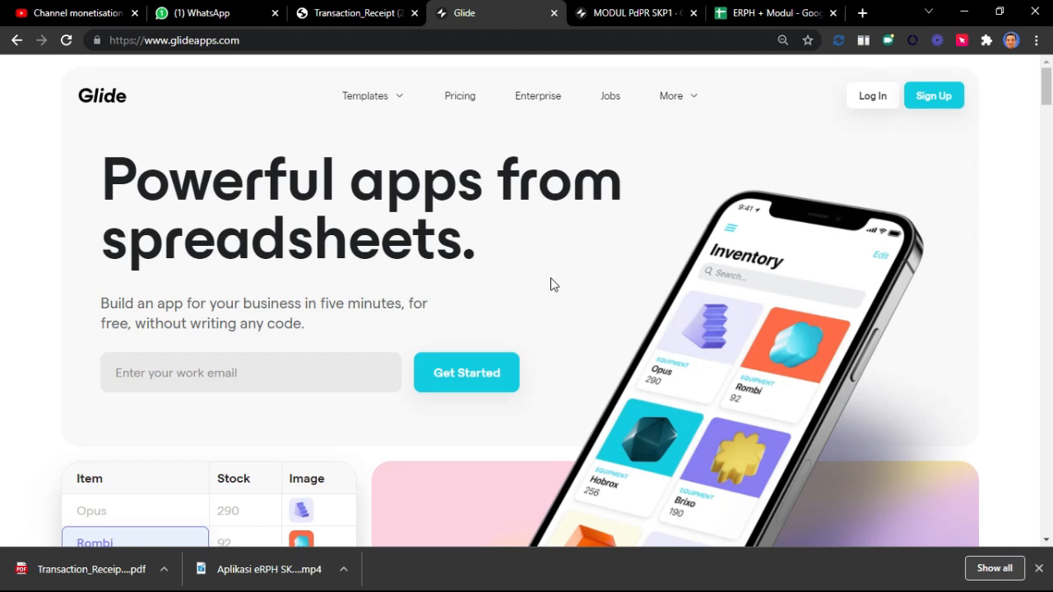
pyautogui.moveTo(589, 276)
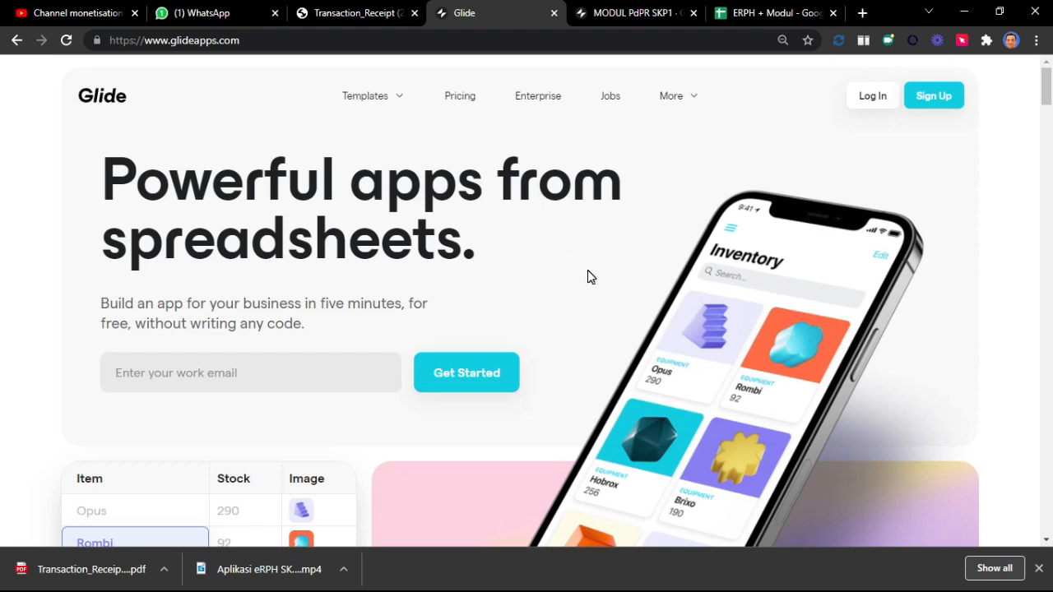
pyautogui.moveTo(565, 365)
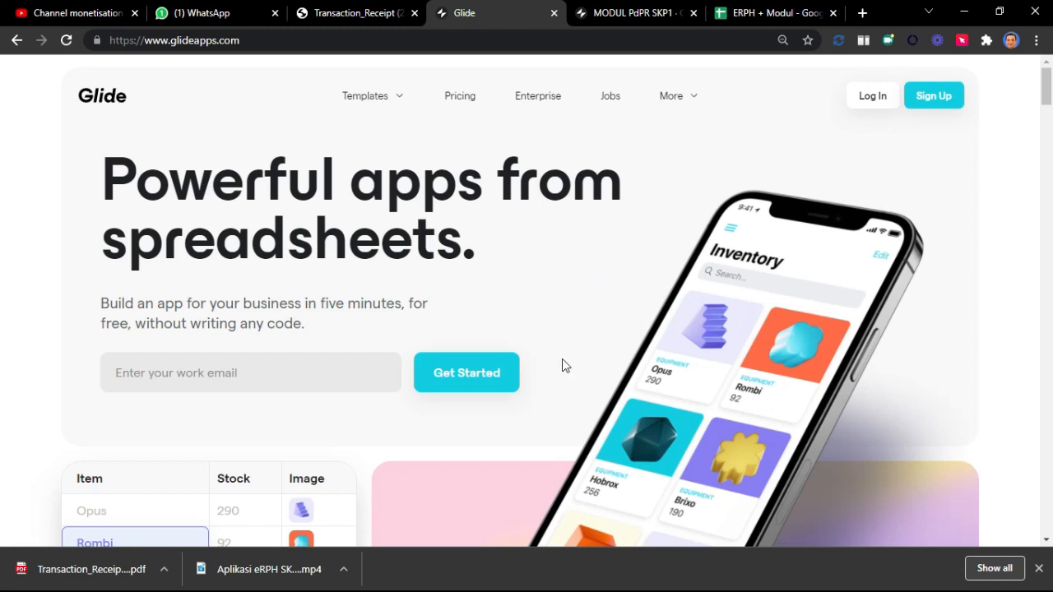
pyautogui.moveTo(574, 238)
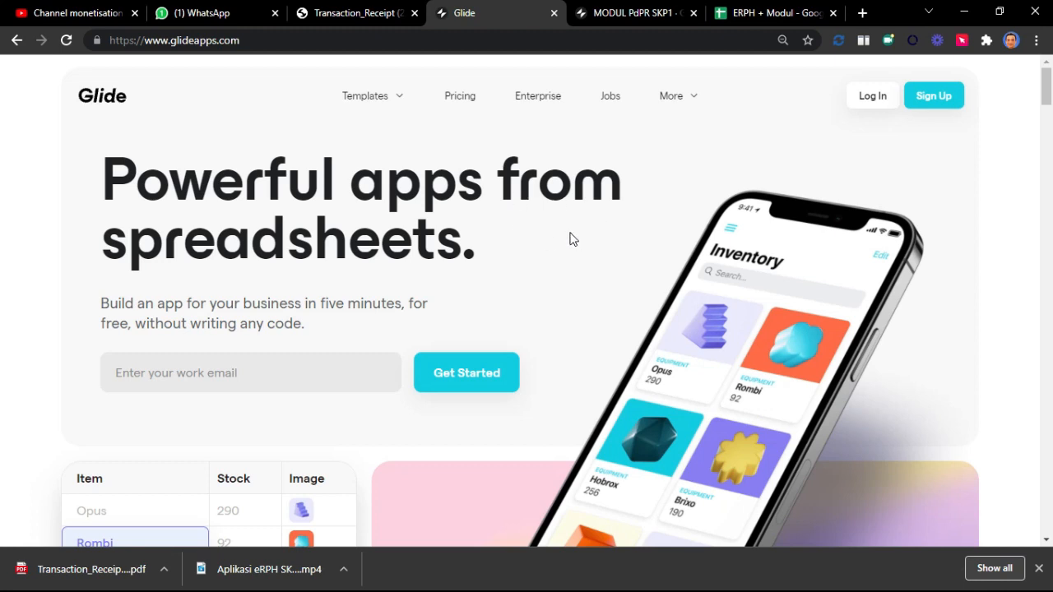
pyautogui.moveTo(722, 210)
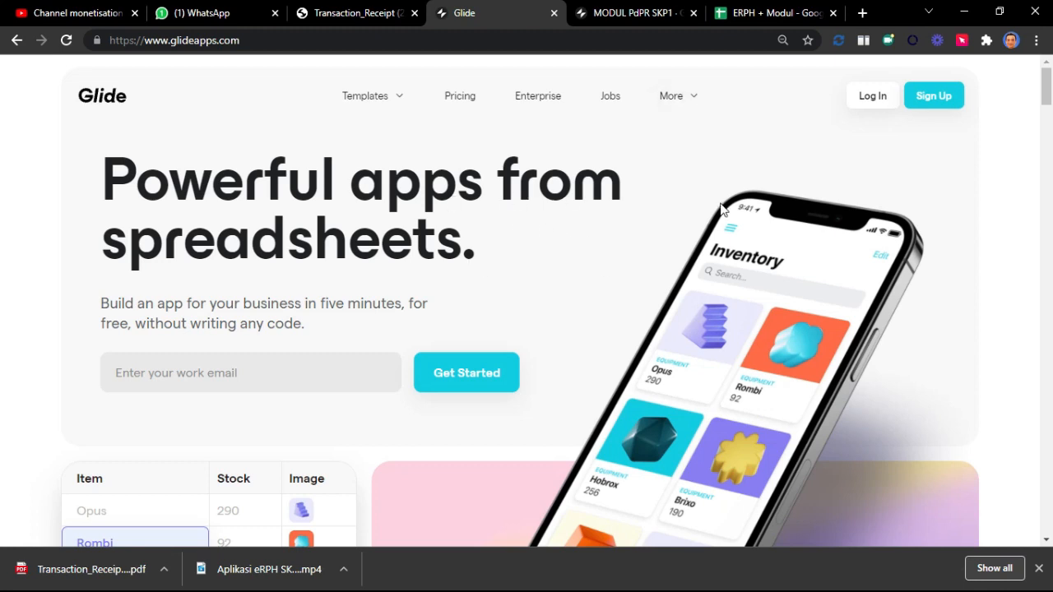
pyautogui.moveTo(671, 333)
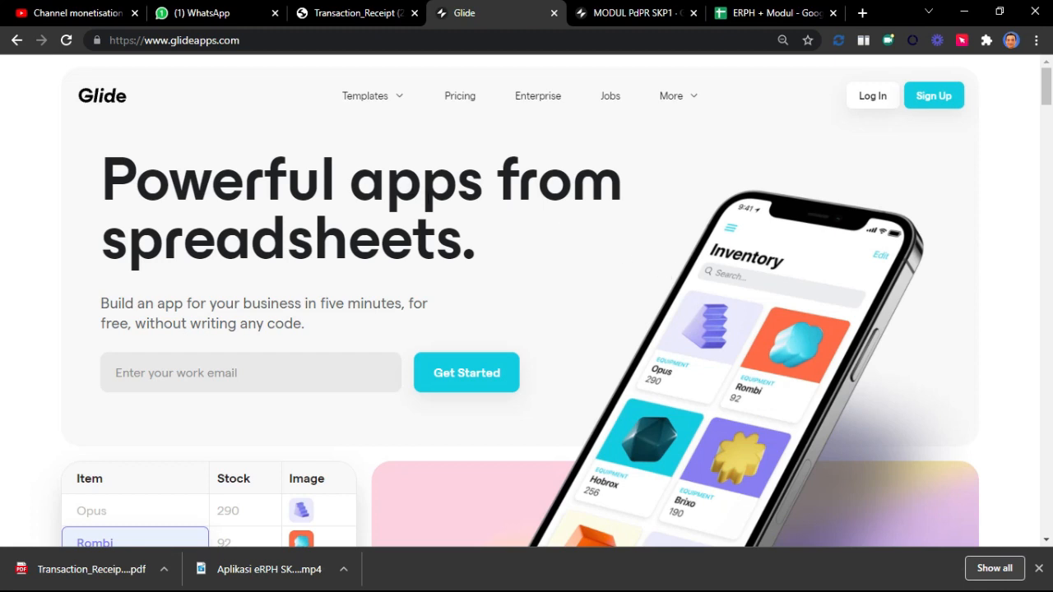
pyautogui.moveTo(633, 13)
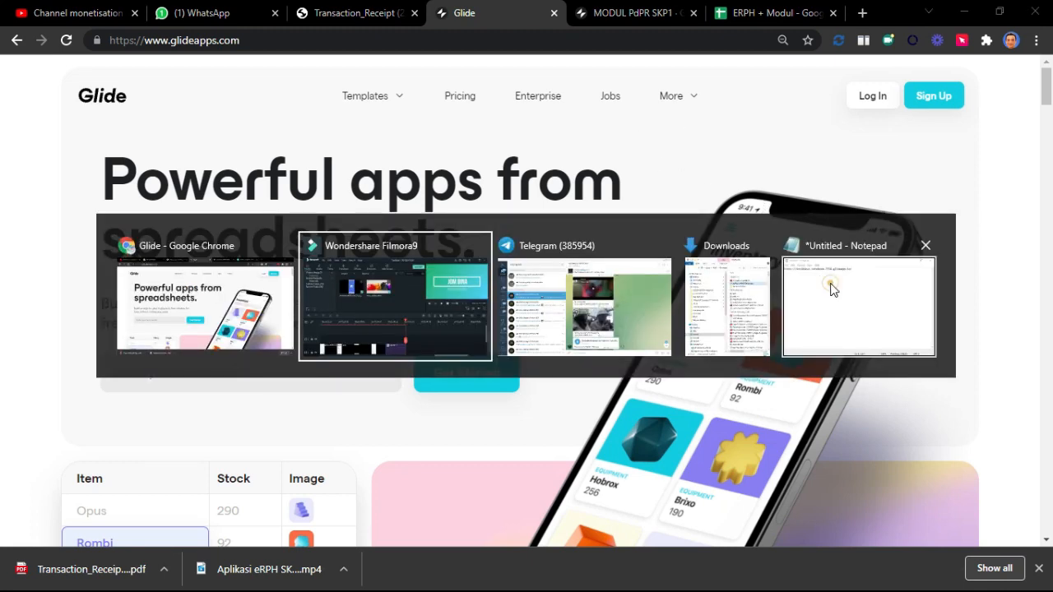
# Copy the glideapp.io app link from Notepad and open the other account's Chrome profile.
pyautogui.click(858, 307)
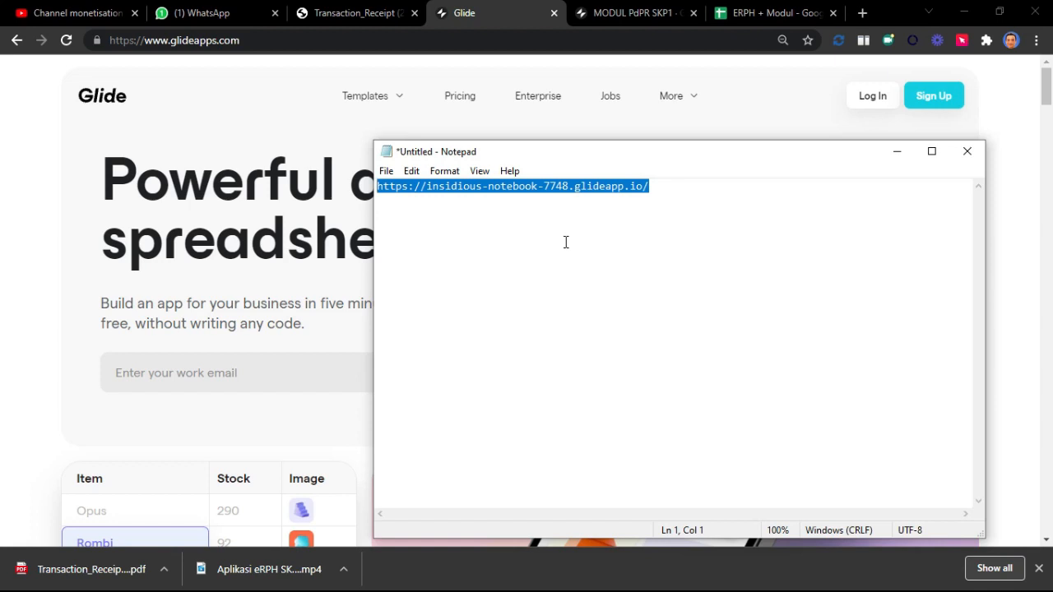
pyautogui.moveTo(566, 242)
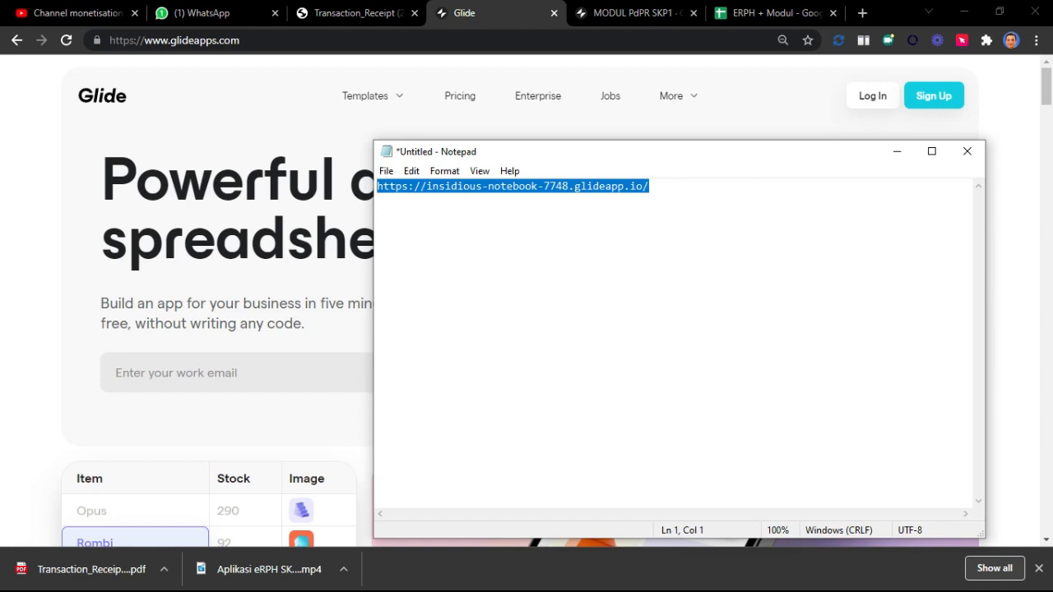
pyautogui.press('alt+tab')
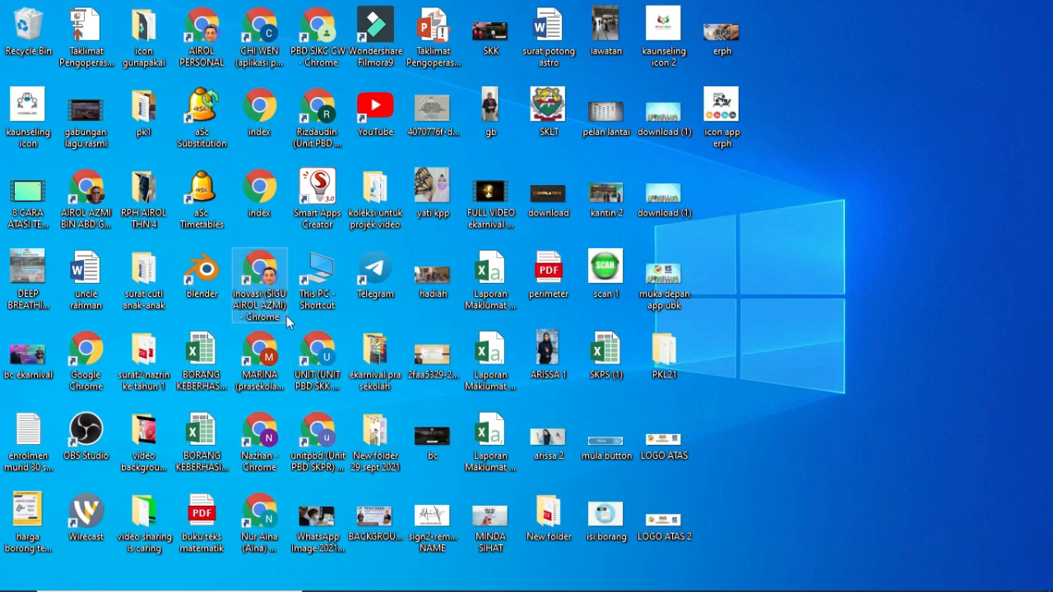
pyautogui.doubleClick(259, 280)
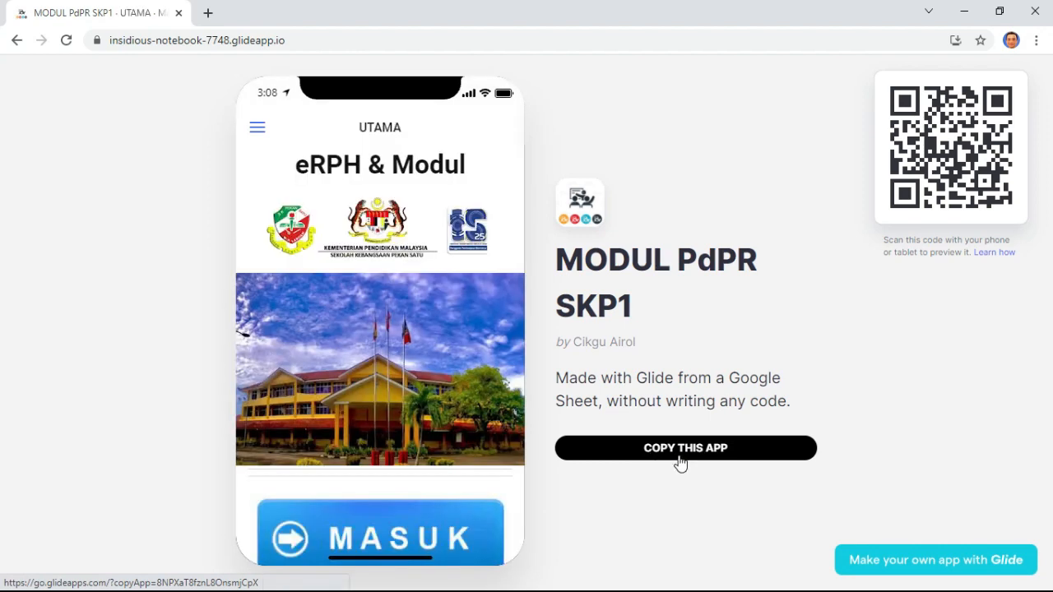
pyautogui.moveTo(587, 201)
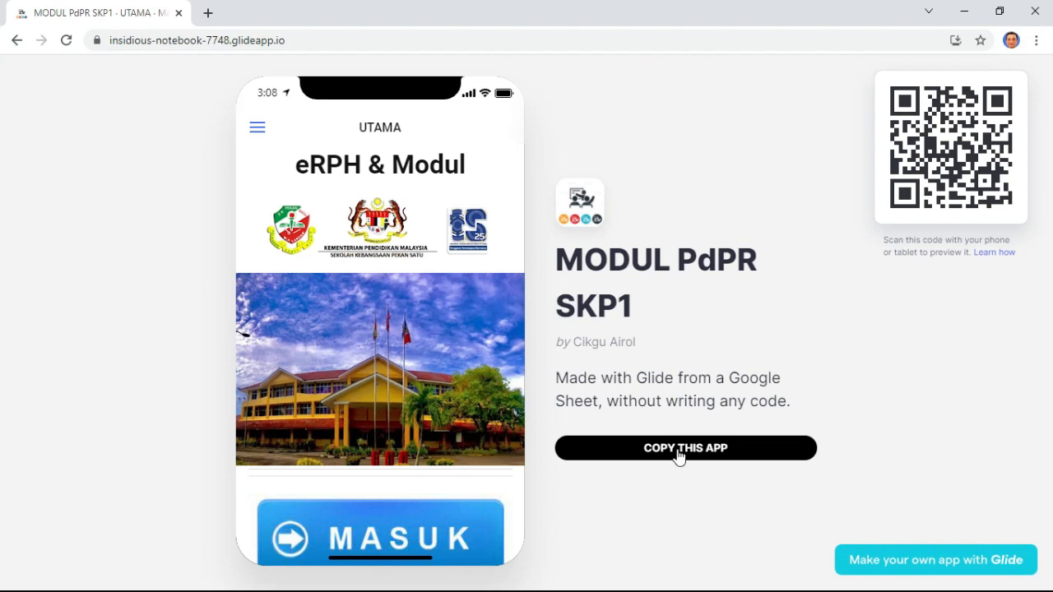
# Click COPY THIS APP to duplicate MODUL PdPR SKP1 into this account.
pyautogui.click(684, 447)
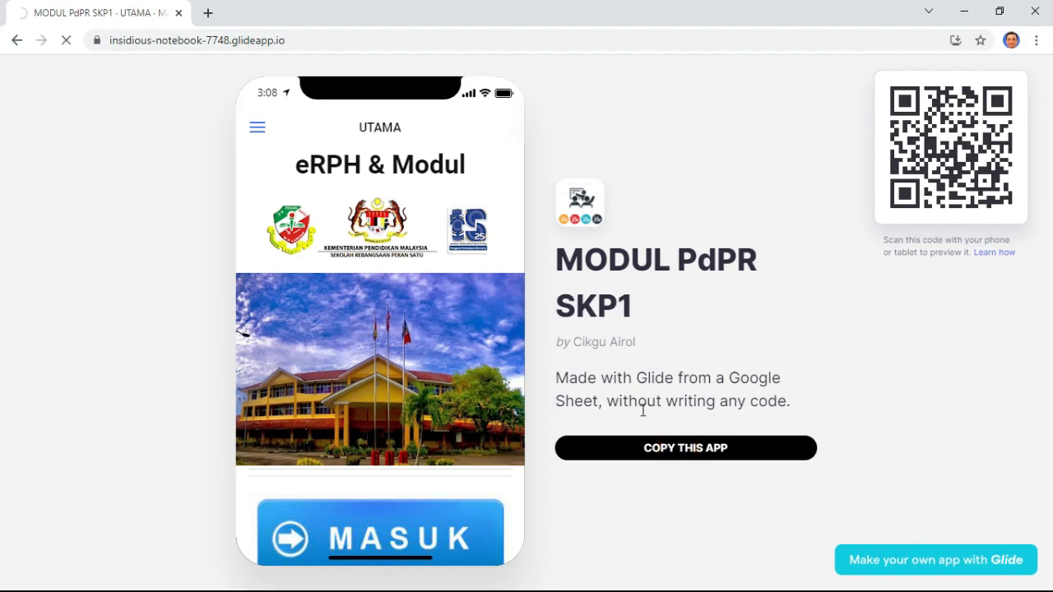
pyautogui.click(684, 448)
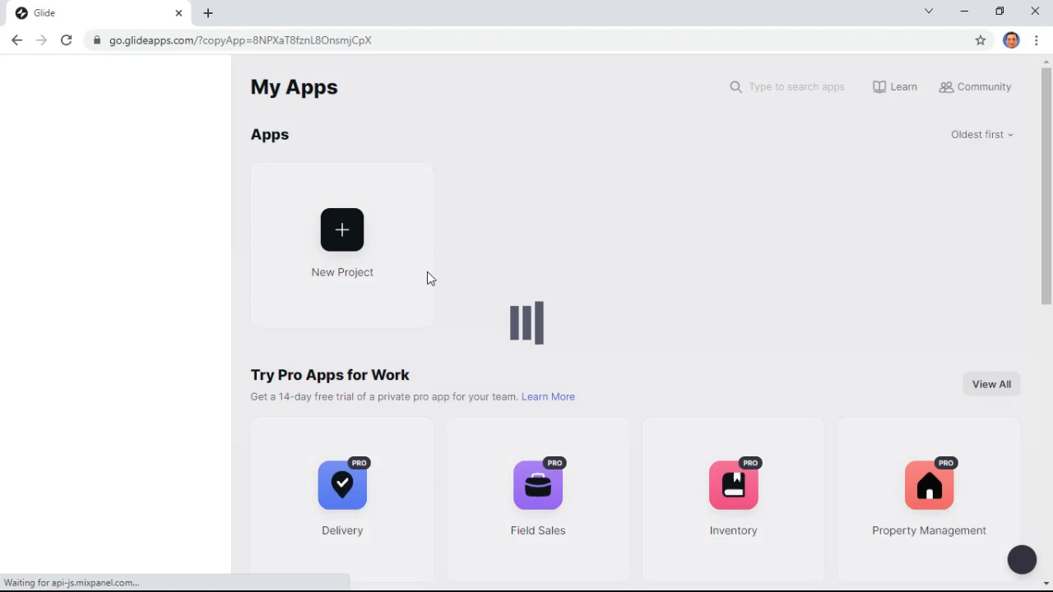
pyautogui.moveTo(496, 156)
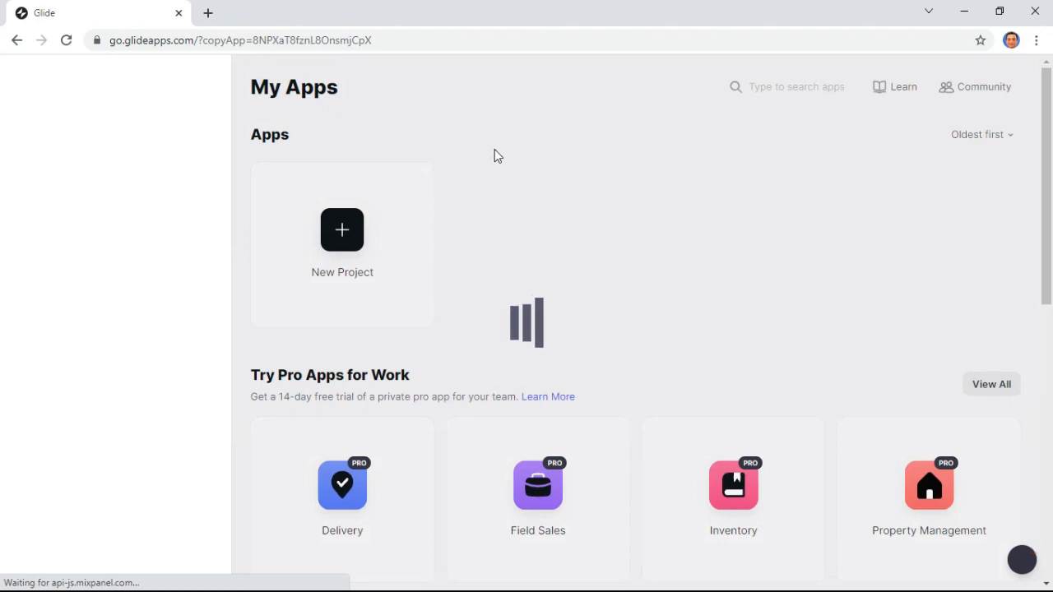
pyautogui.moveTo(557, 326)
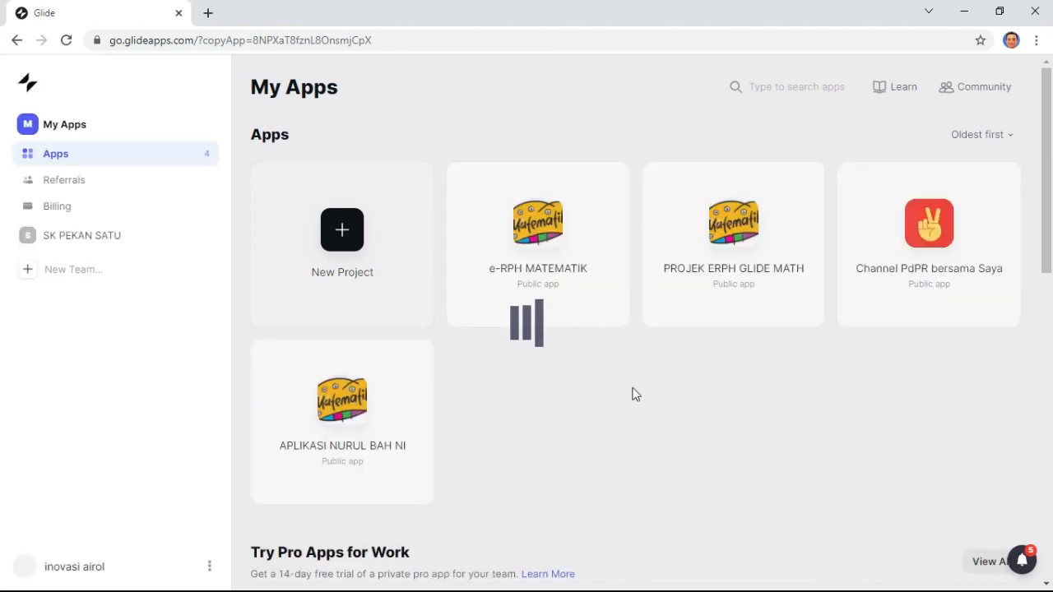
pyautogui.moveTo(541, 383)
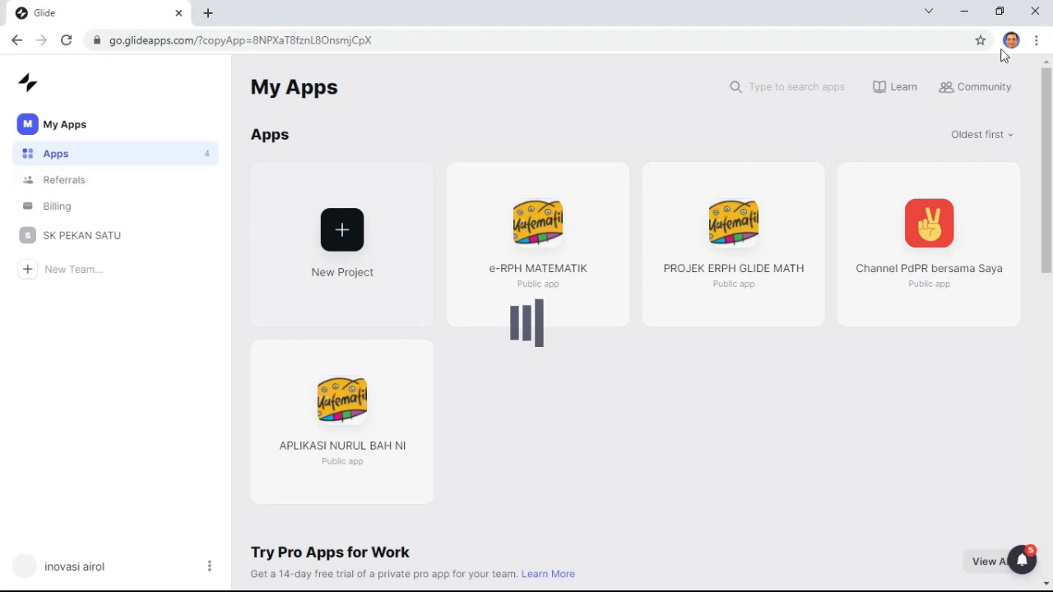
pyautogui.moveTo(713, 463)
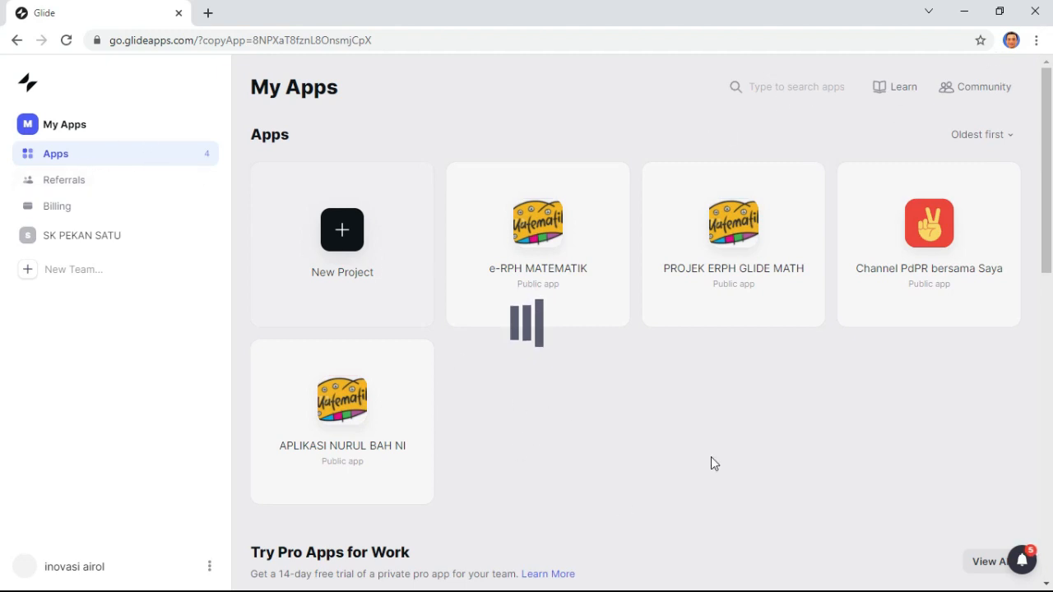
pyautogui.moveTo(675, 357)
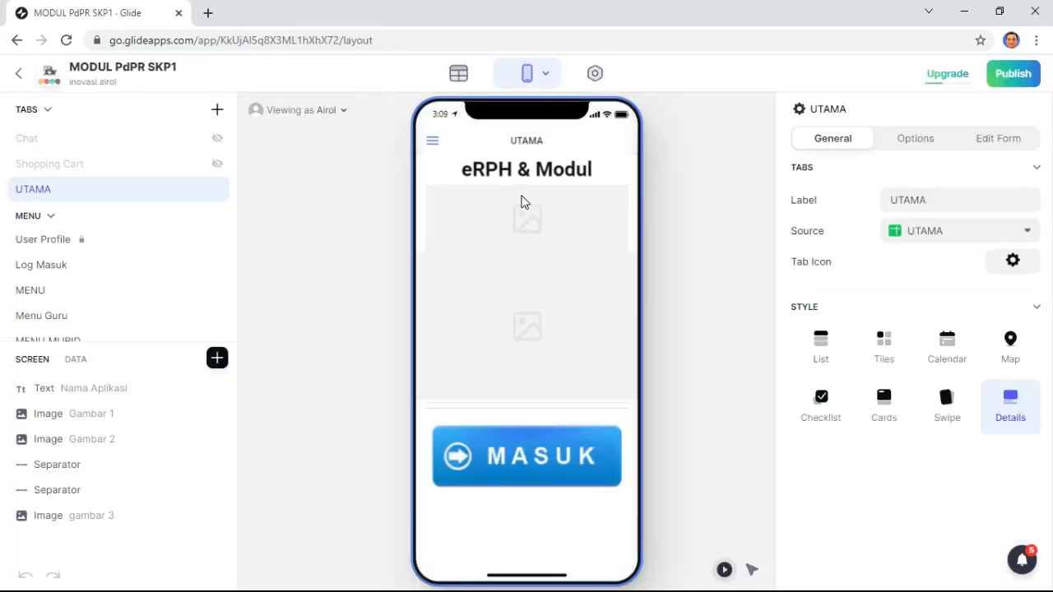
pyautogui.moveTo(553, 299)
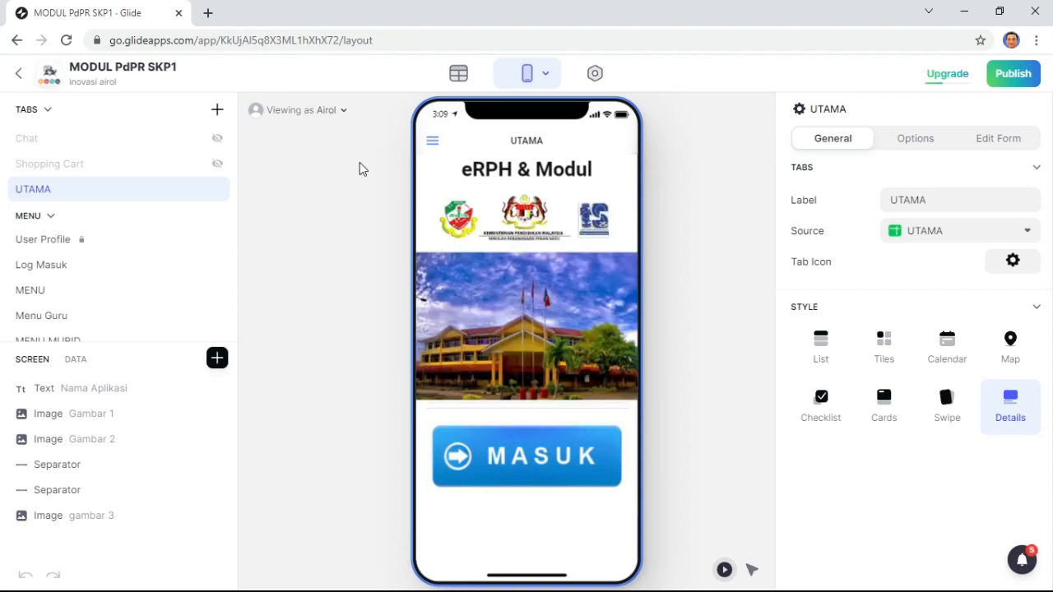
pyautogui.moveTo(1011, 41)
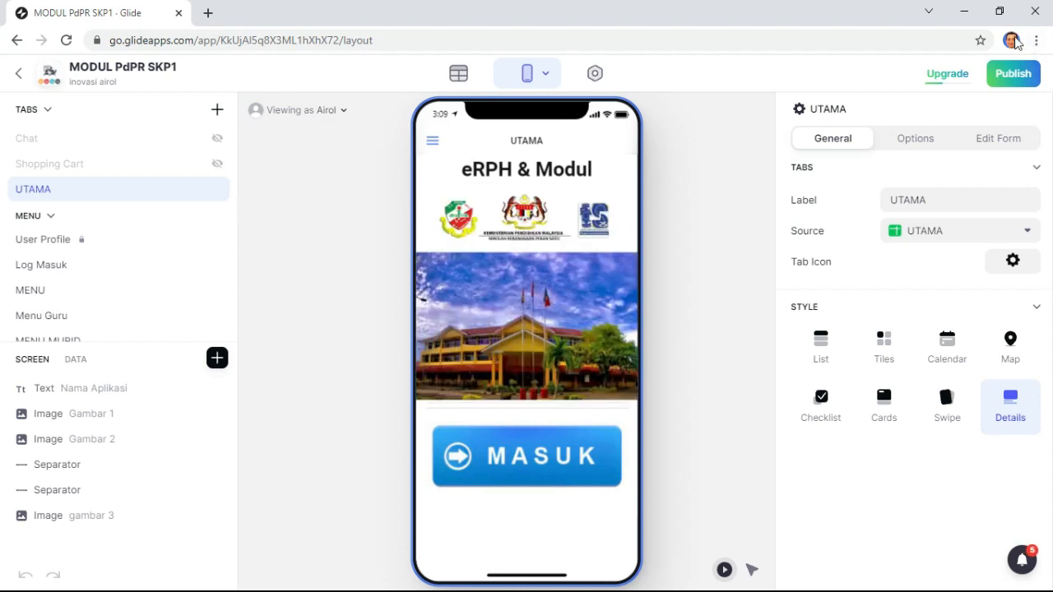
pyautogui.click(1011, 39)
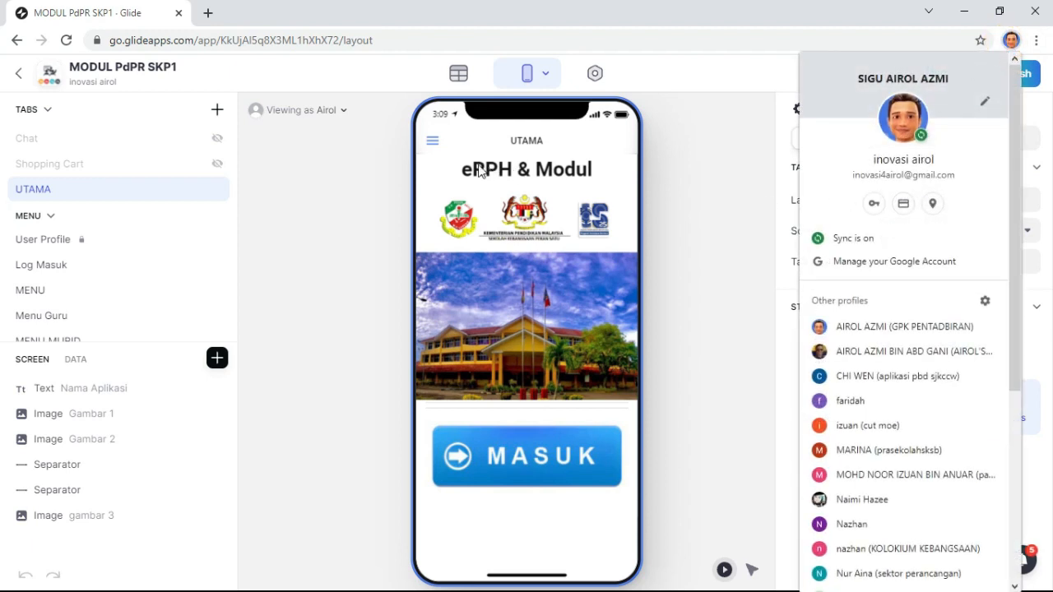
pyautogui.moveTo(847, 224)
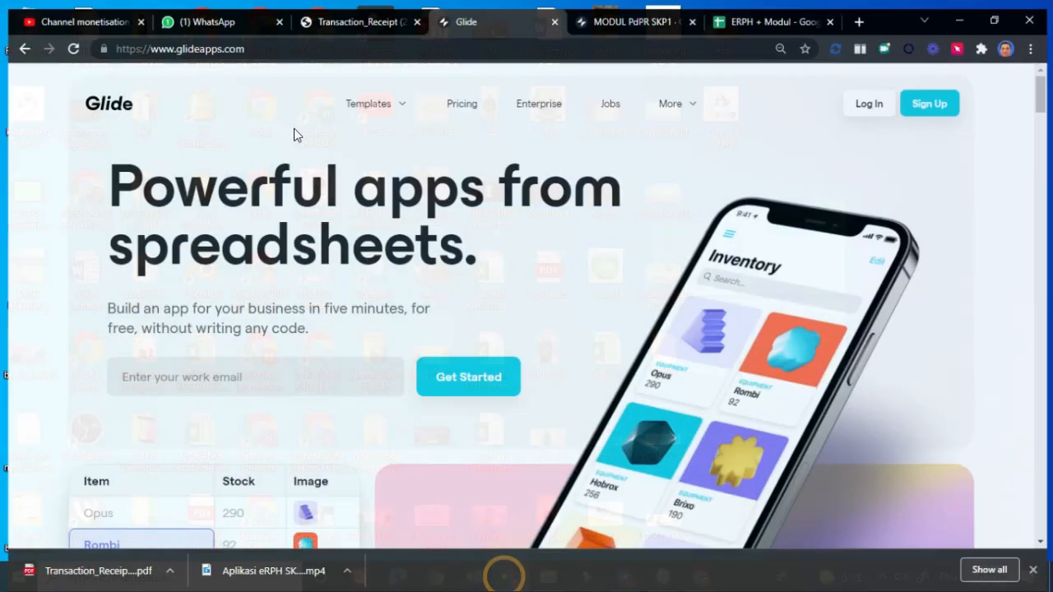
pyautogui.click(633, 21)
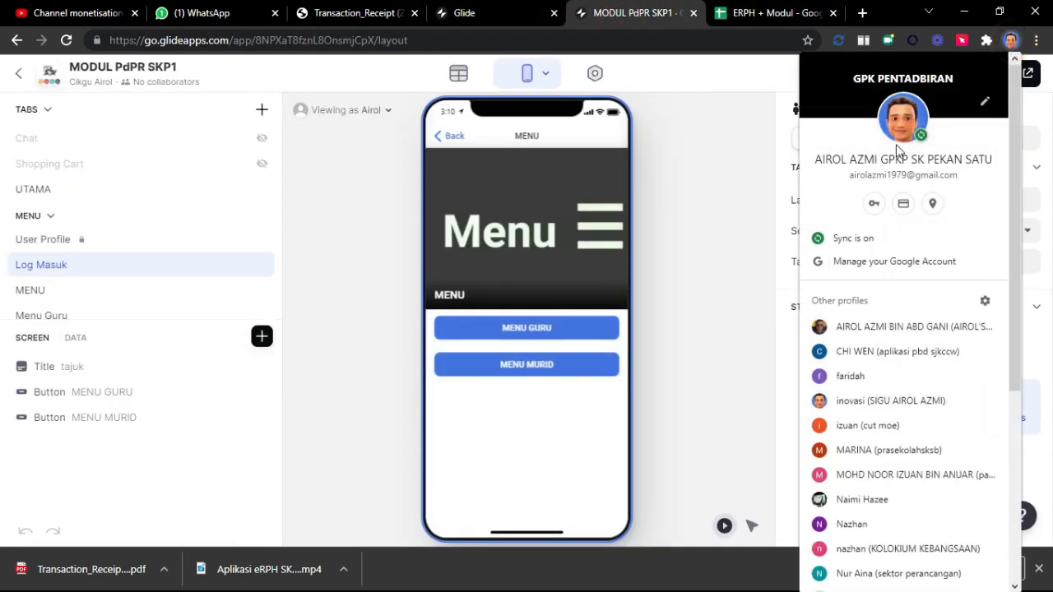
pyautogui.click(725, 193)
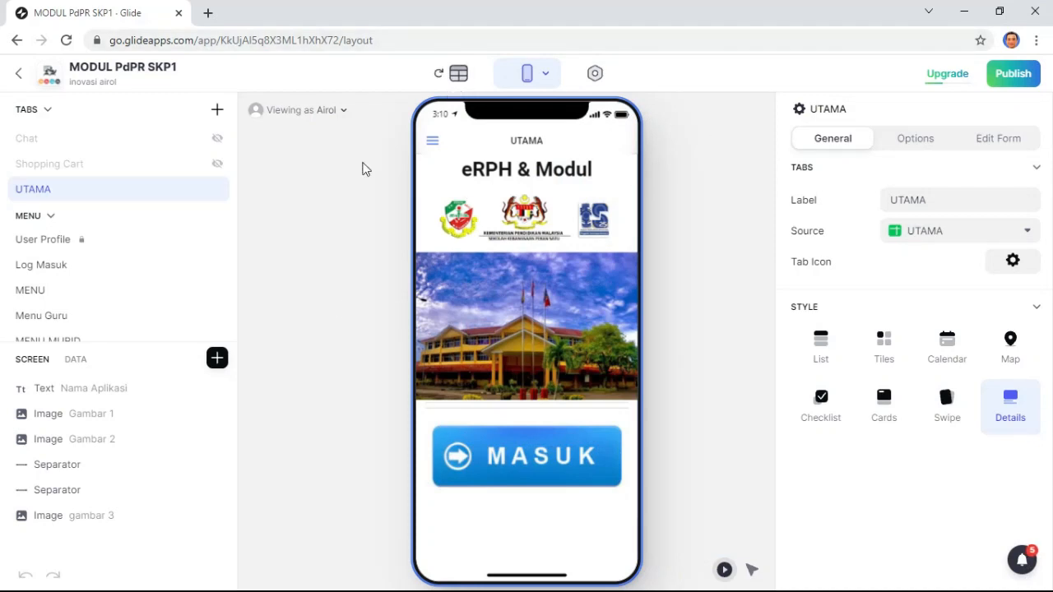
pyautogui.moveTo(494, 107)
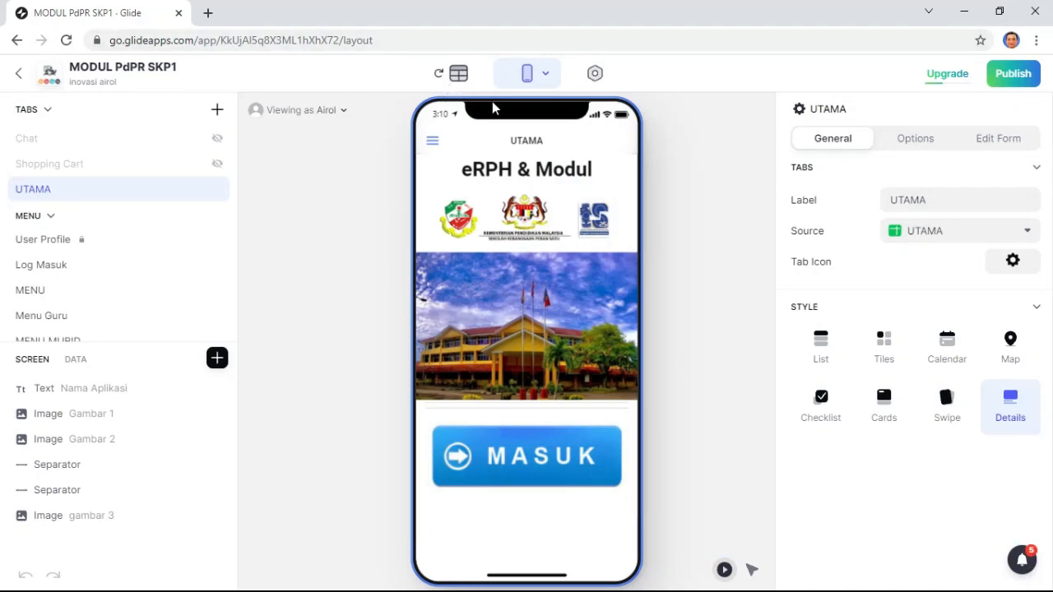
# Open the ERPH + Modul source sheet from the Data editor, then return to Layout.
pyautogui.click(458, 73)
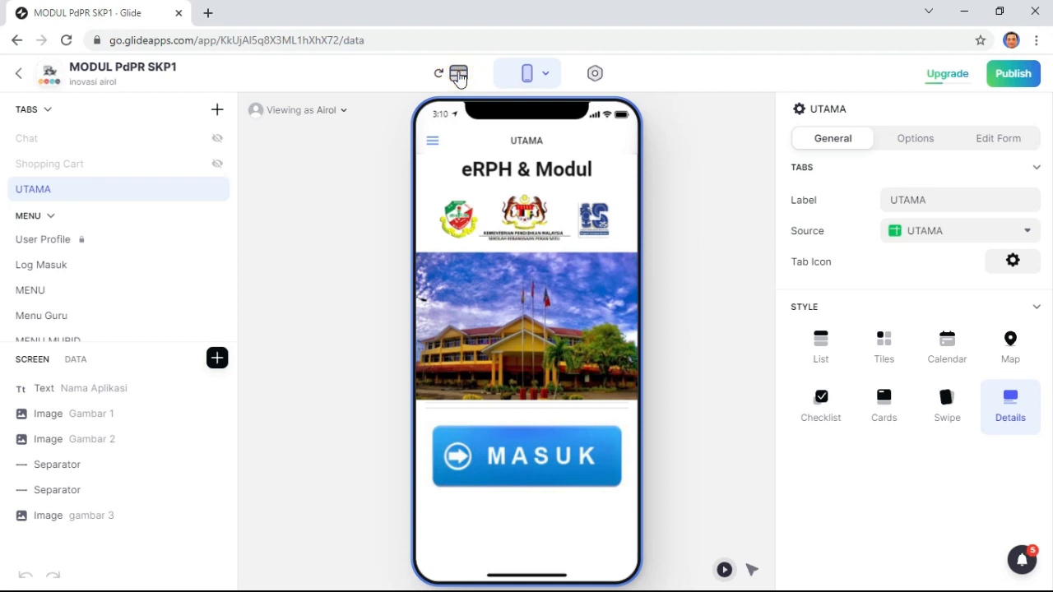
pyautogui.click(458, 73)
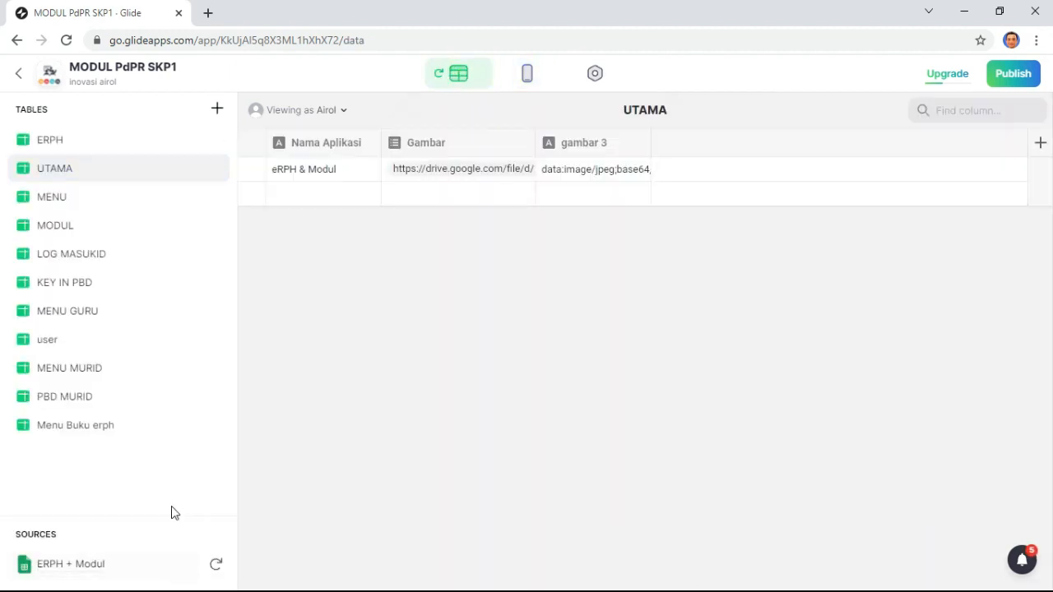
pyautogui.moveTo(186, 569)
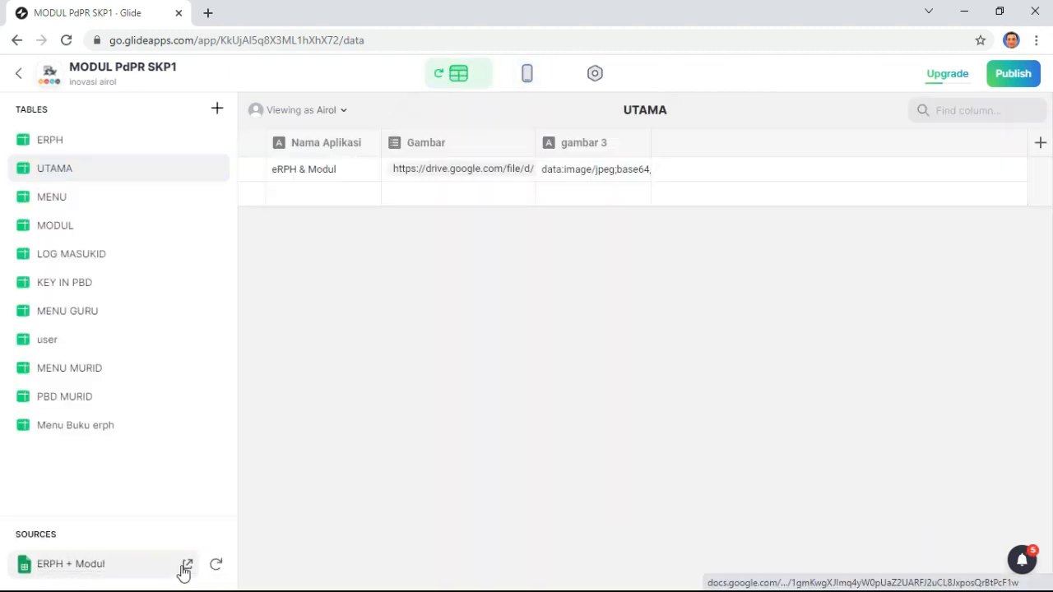
pyautogui.click(186, 568)
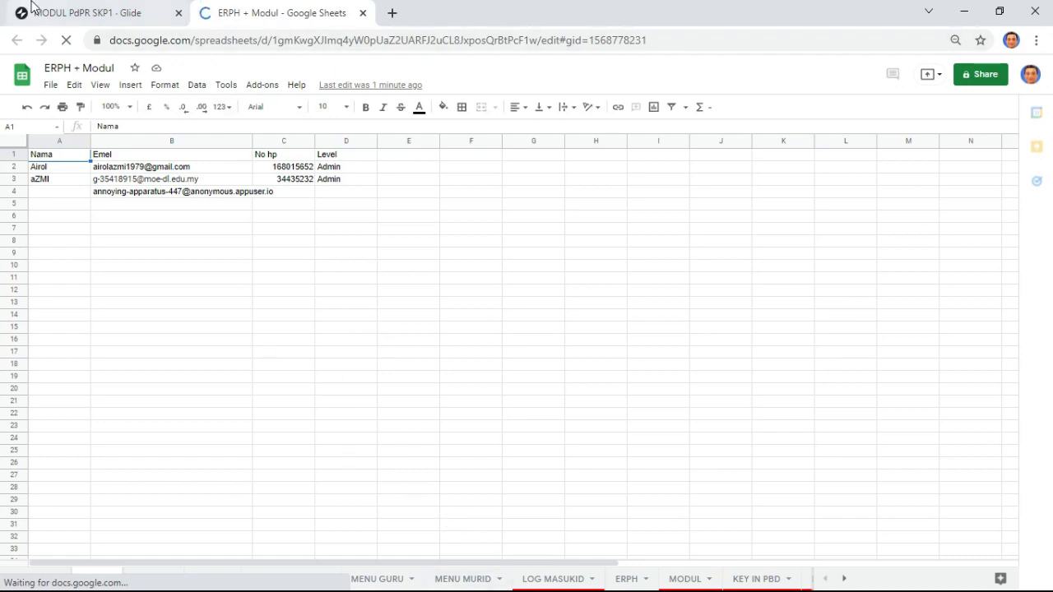
pyautogui.click(83, 13)
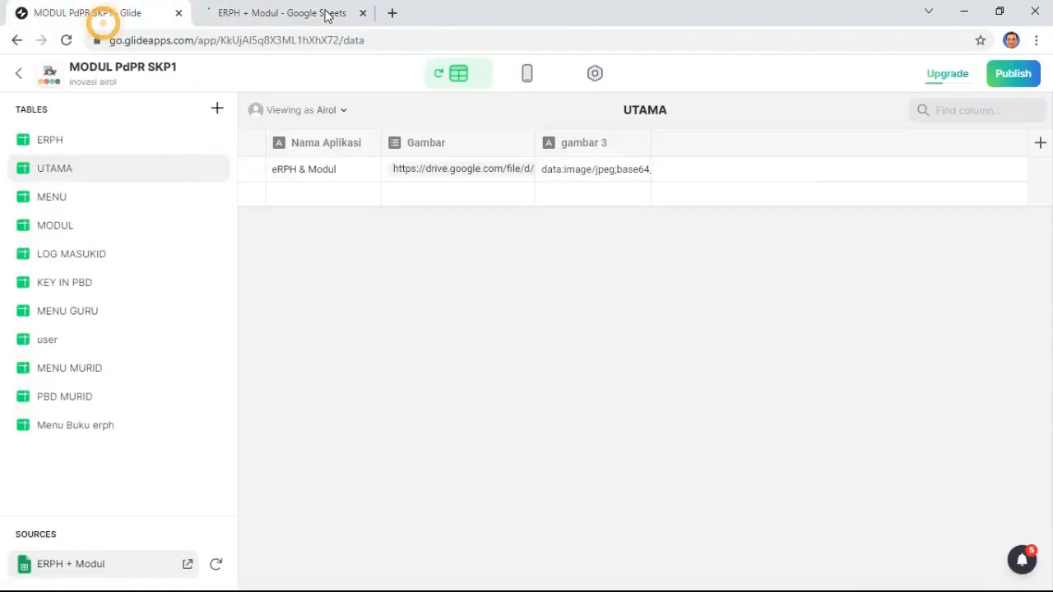
pyautogui.click(279, 13)
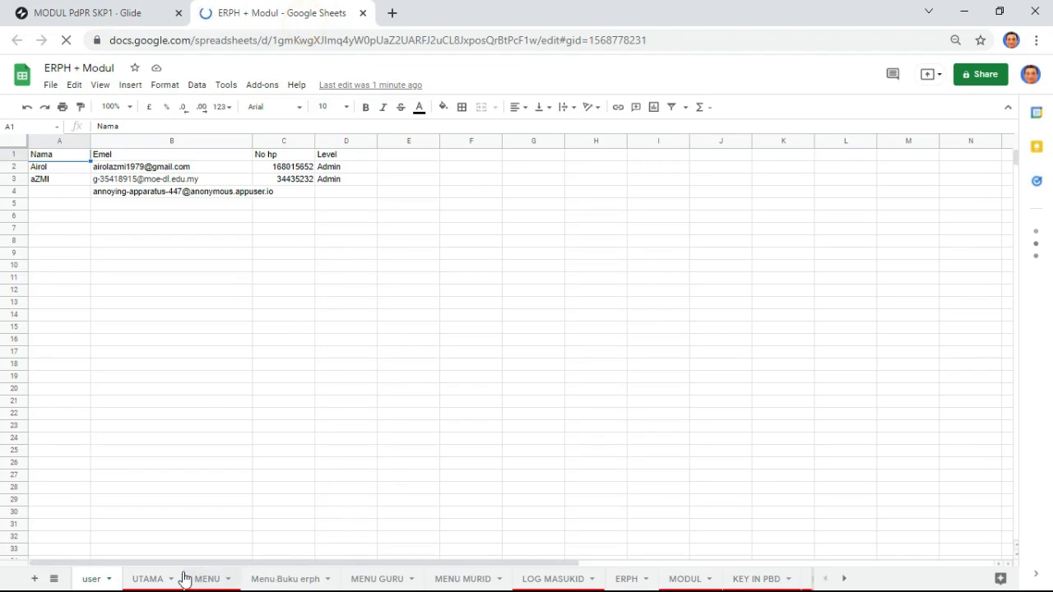
pyautogui.click(83, 13)
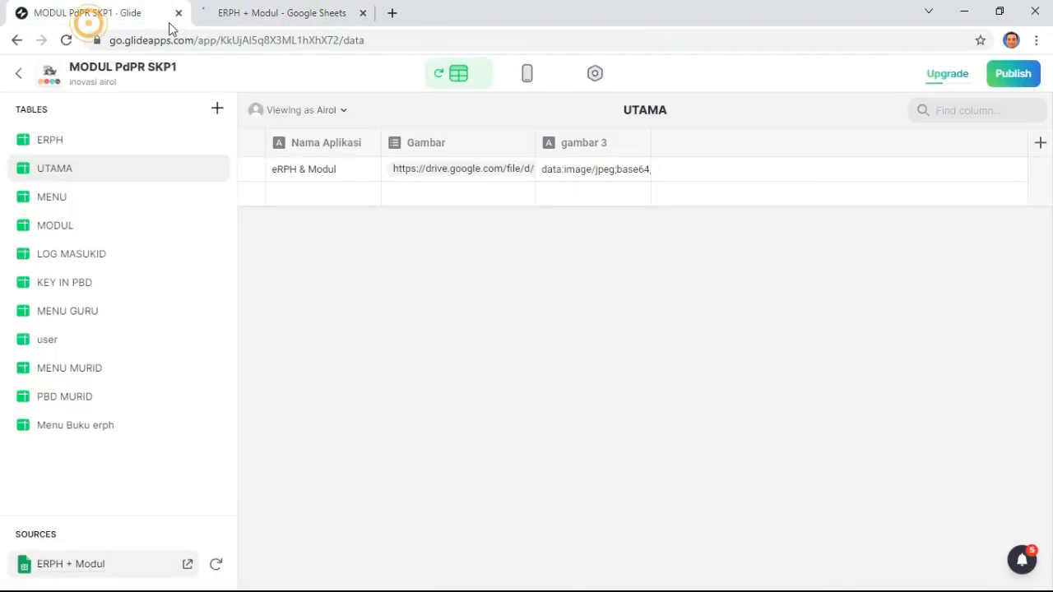
pyautogui.click(527, 73)
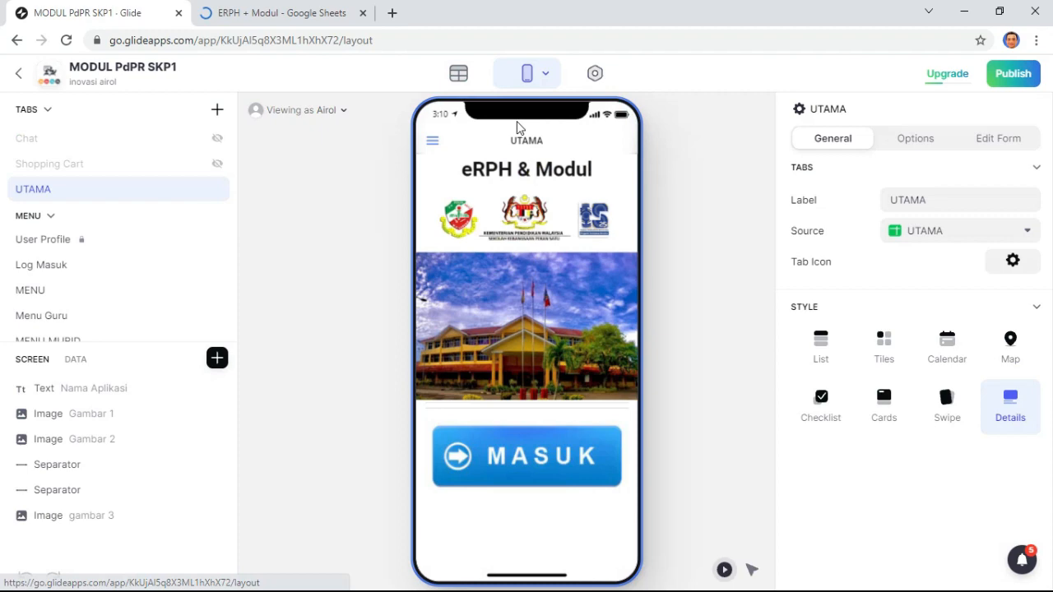
pyautogui.click(91, 413)
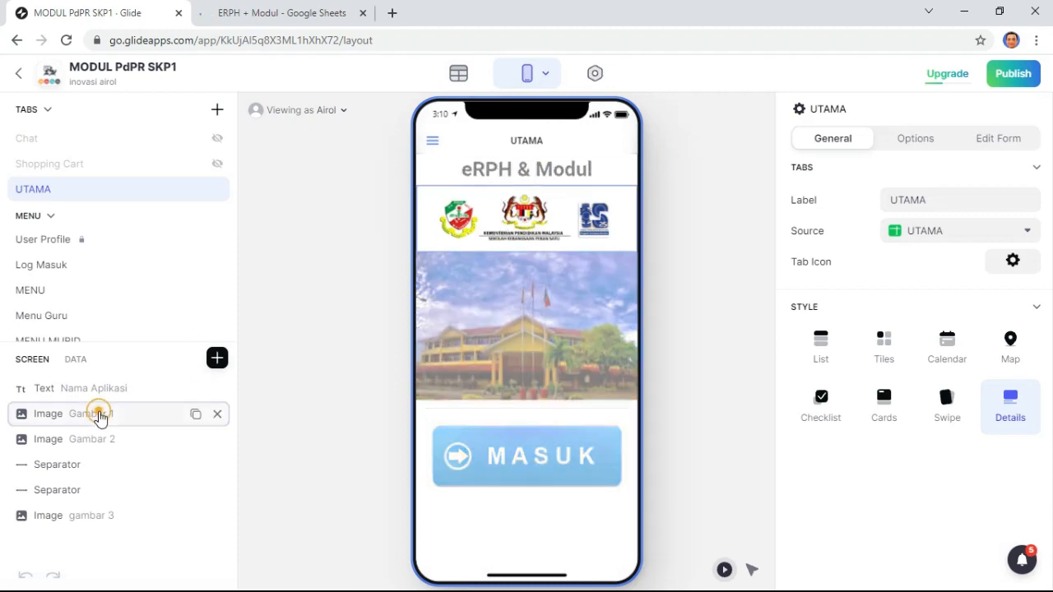
pyautogui.click(74, 413)
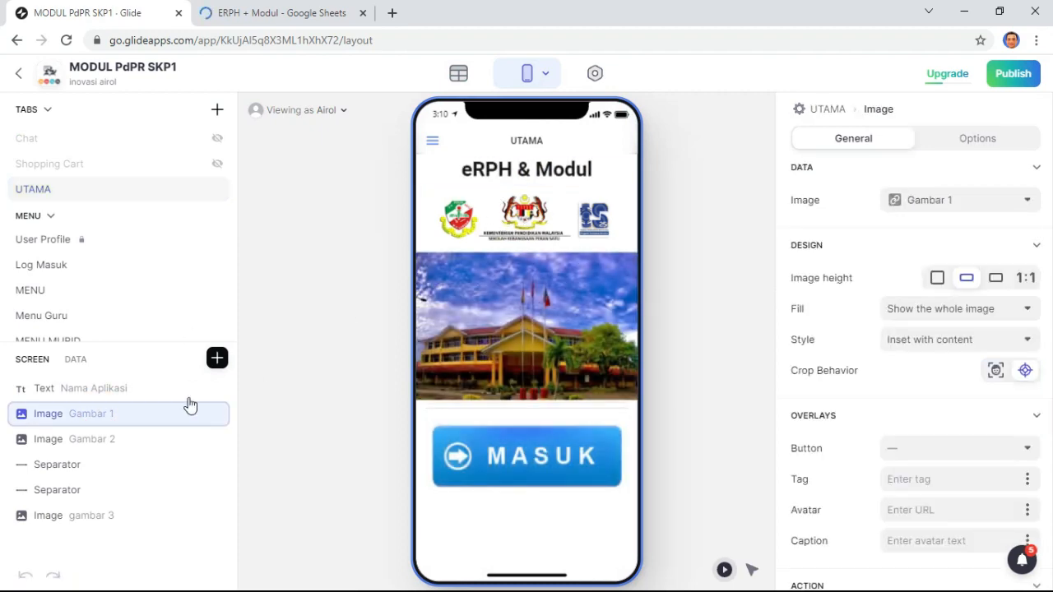
pyautogui.moveTo(534, 225)
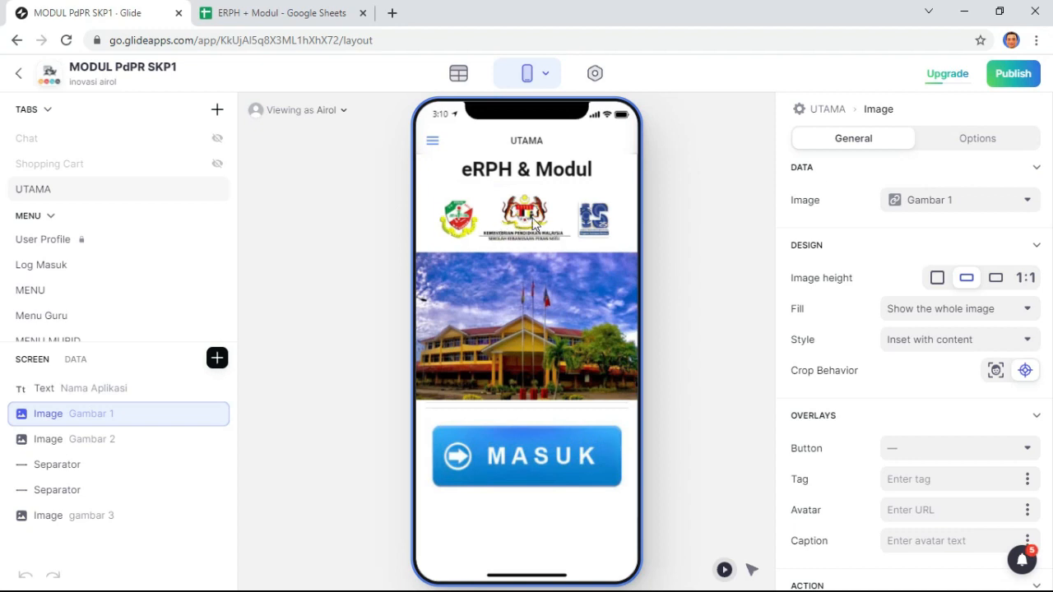
pyautogui.moveTo(530, 223)
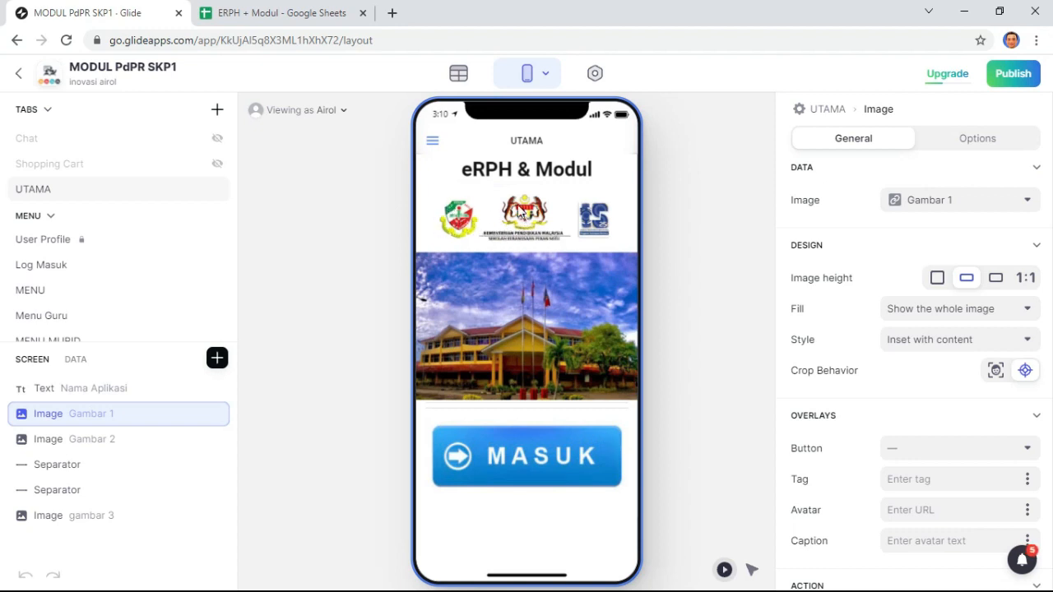
pyautogui.moveTo(599, 240)
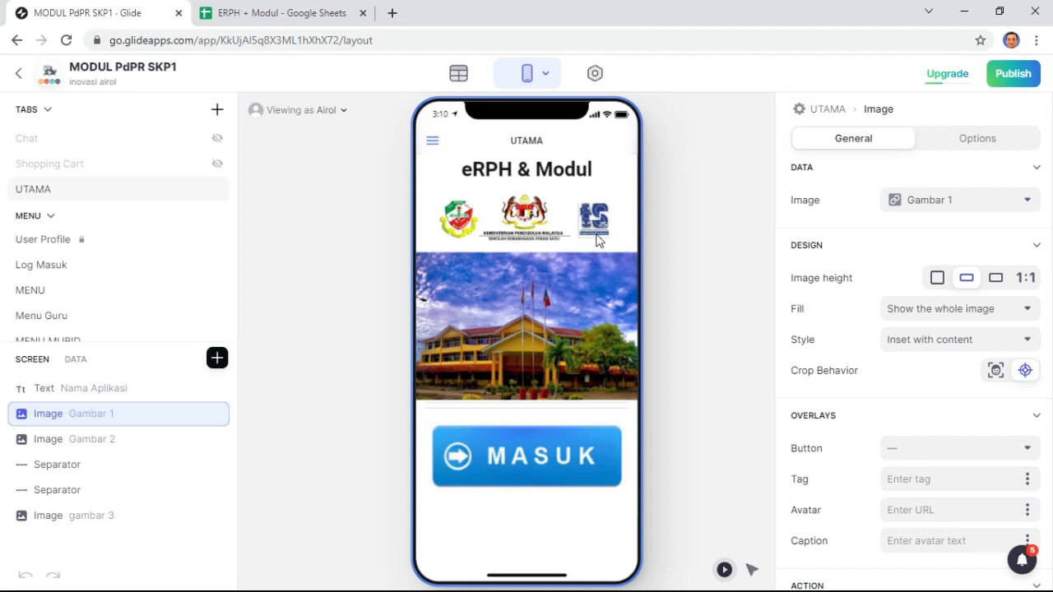
pyautogui.moveTo(482, 327)
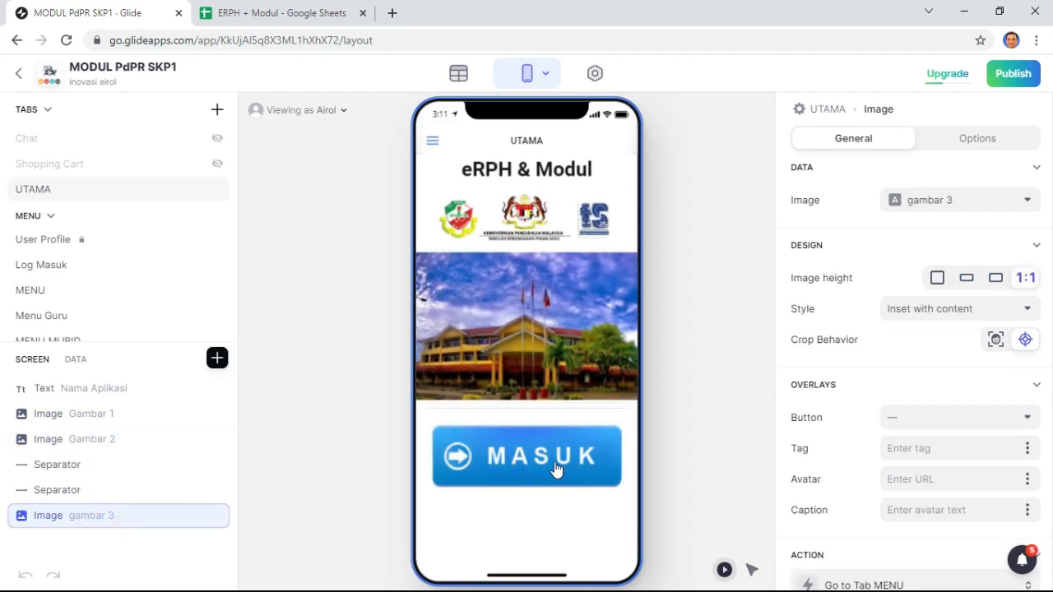
pyautogui.moveTo(529, 444)
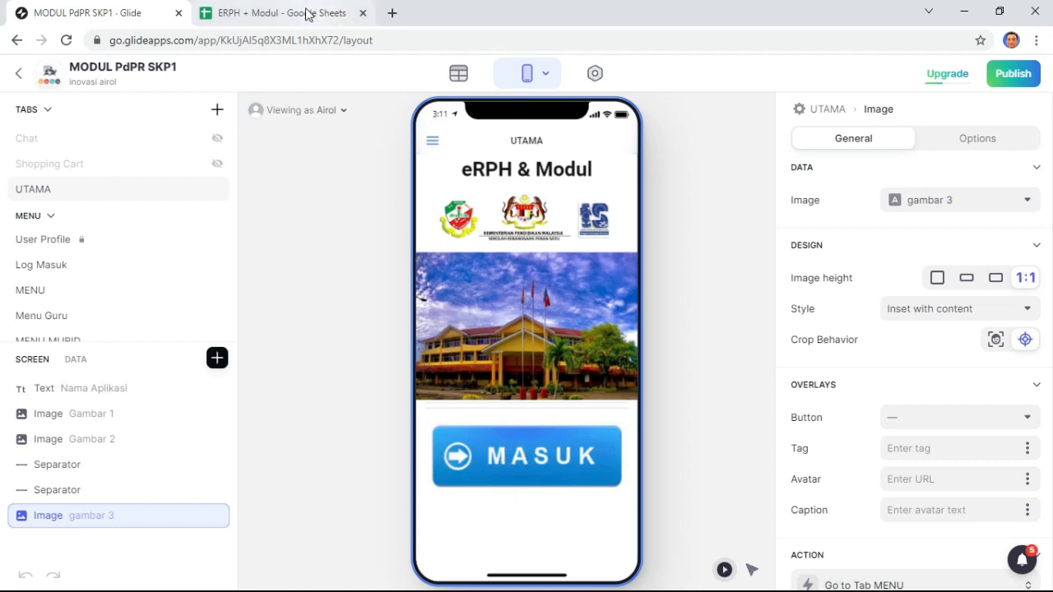
pyautogui.click(280, 12)
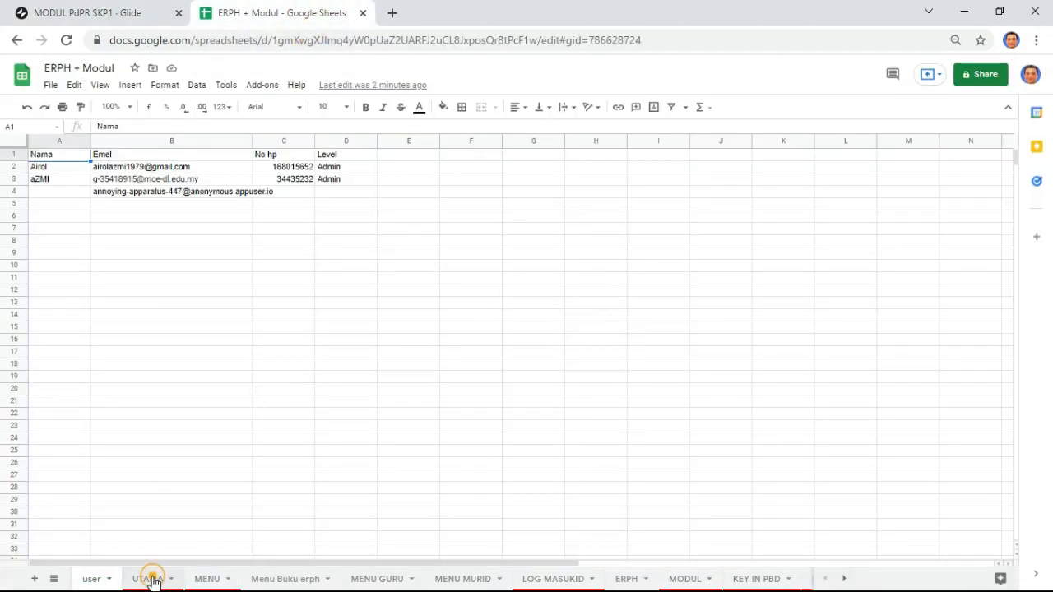
pyautogui.click(148, 579)
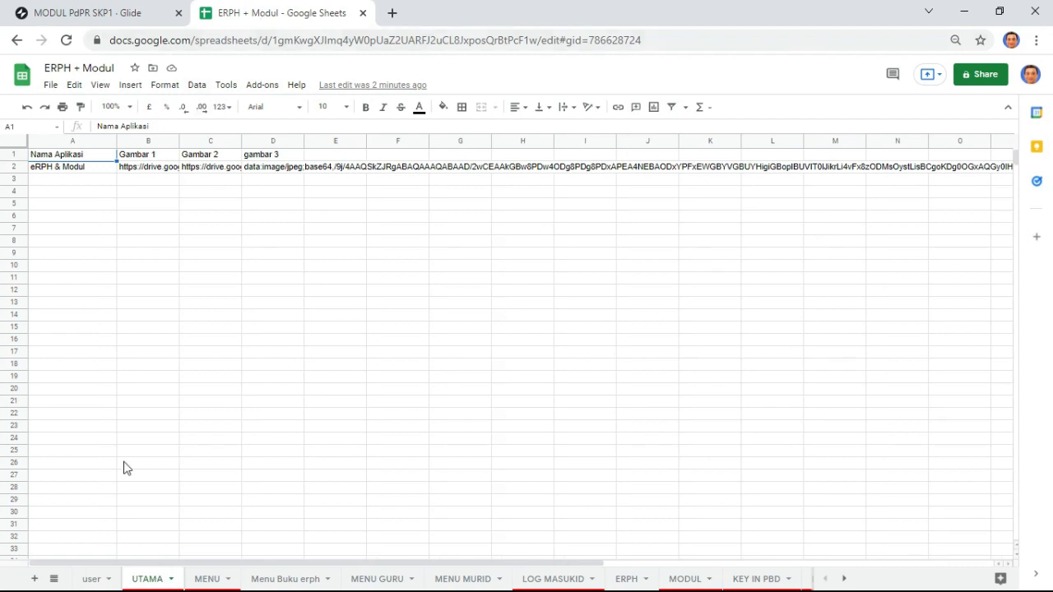
pyautogui.moveTo(335, 6)
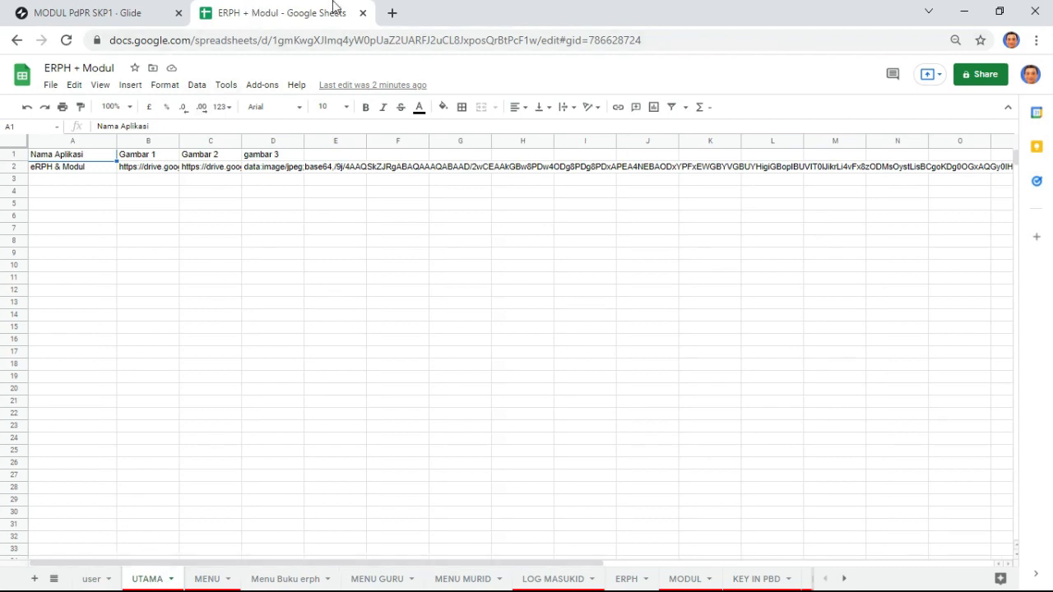
pyautogui.click(148, 166)
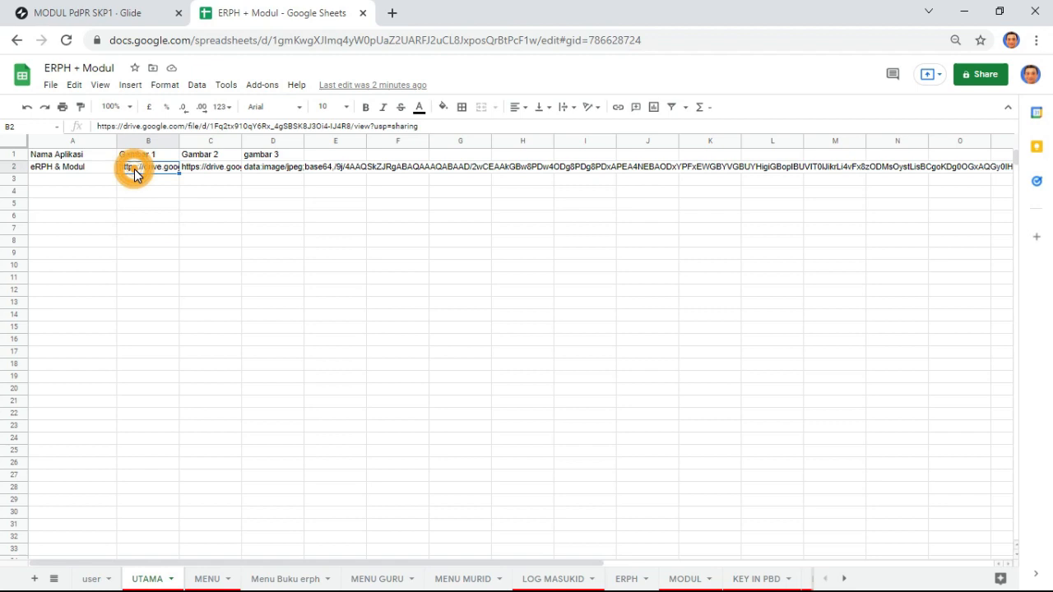
pyautogui.click(273, 166)
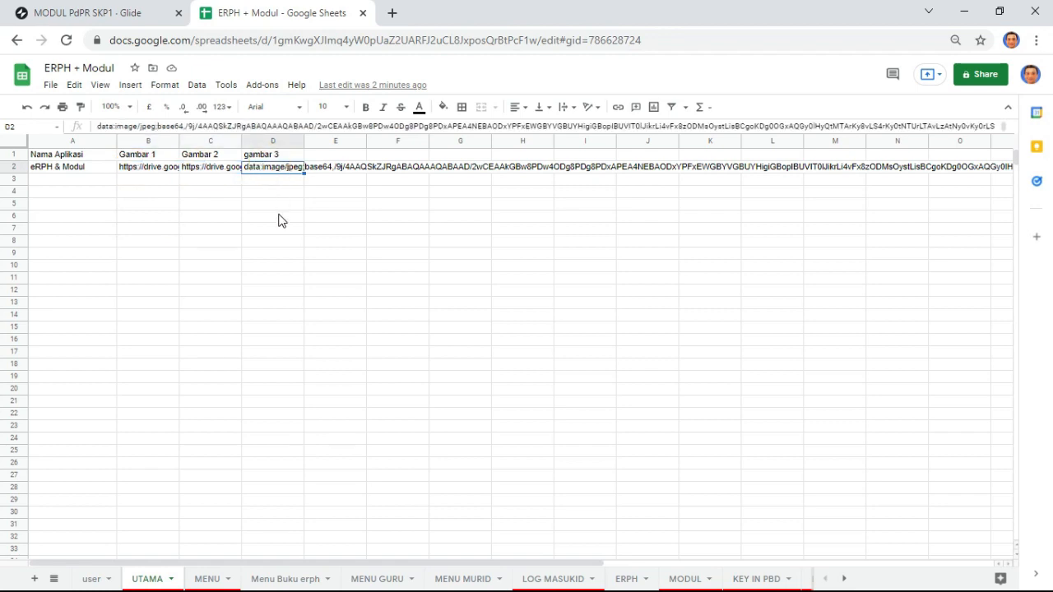
pyautogui.click(148, 167)
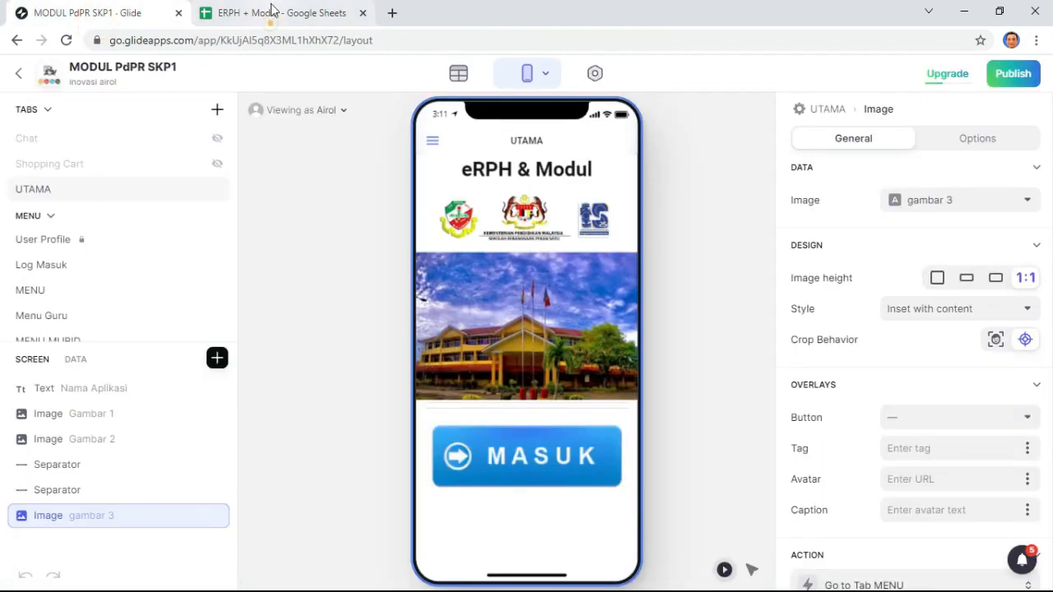
pyautogui.click(279, 12)
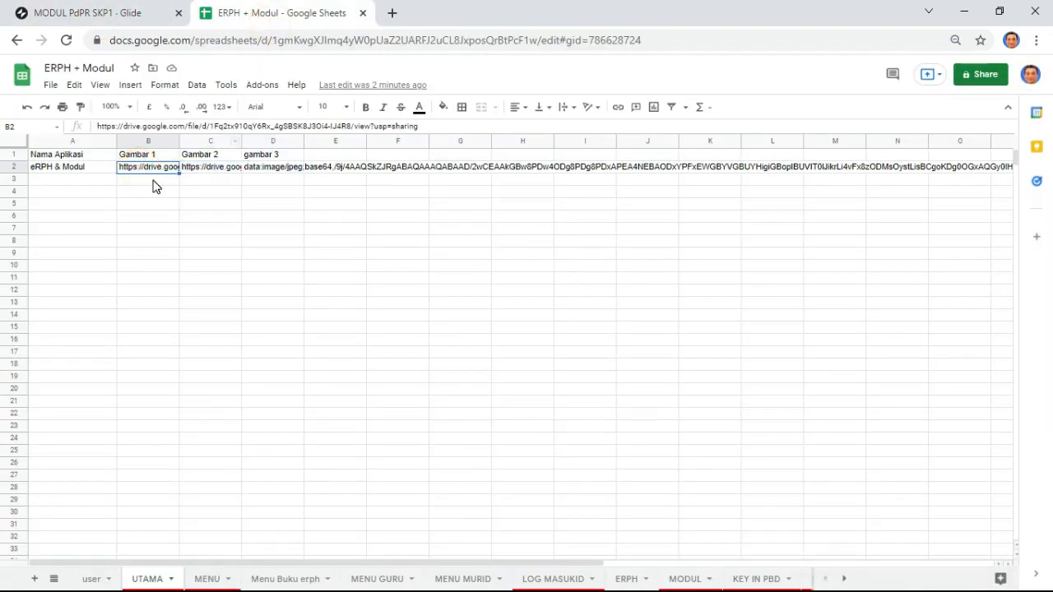
pyautogui.moveTo(636, 301)
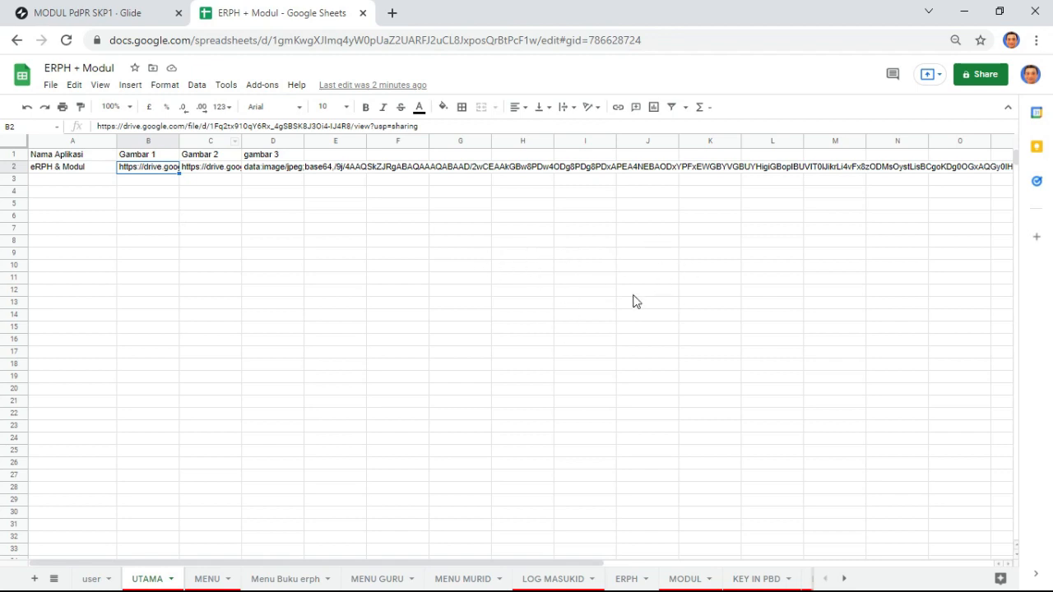
pyautogui.moveTo(584, 290)
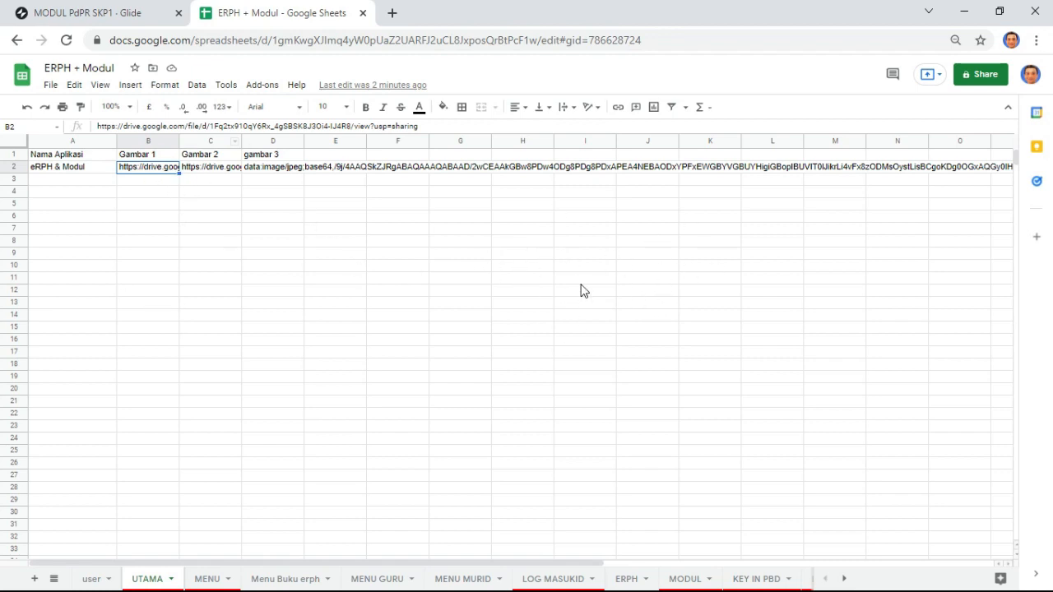
pyautogui.moveTo(506, 399)
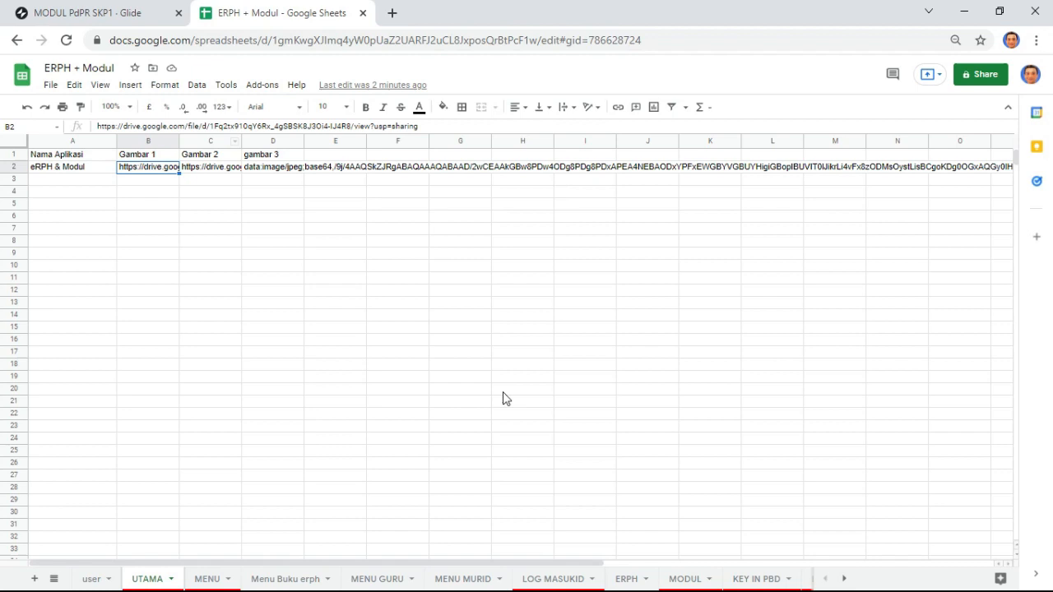
pyautogui.moveTo(575, 272)
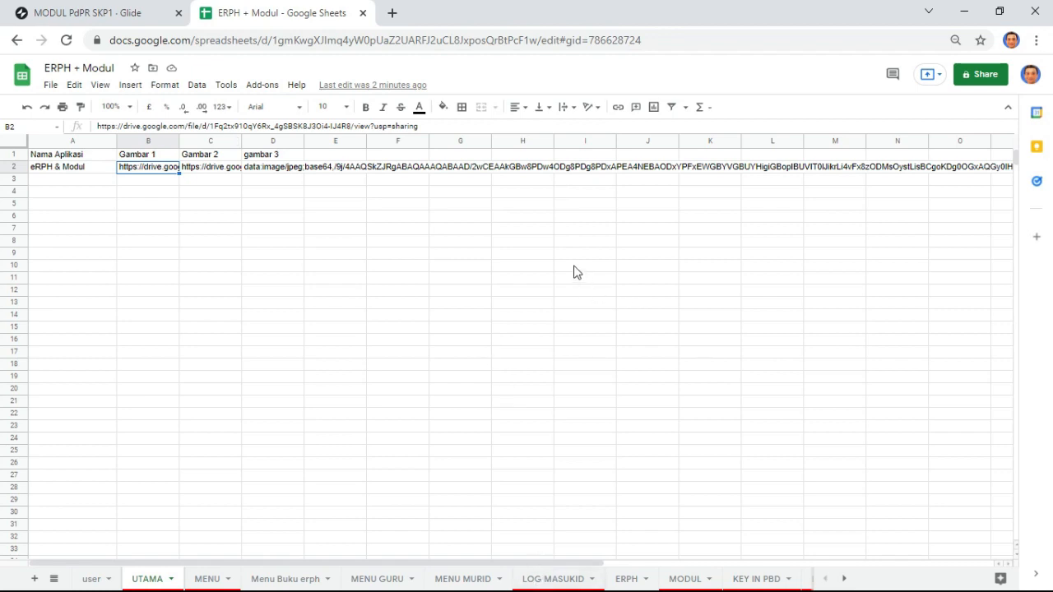
pyautogui.moveTo(147, 178)
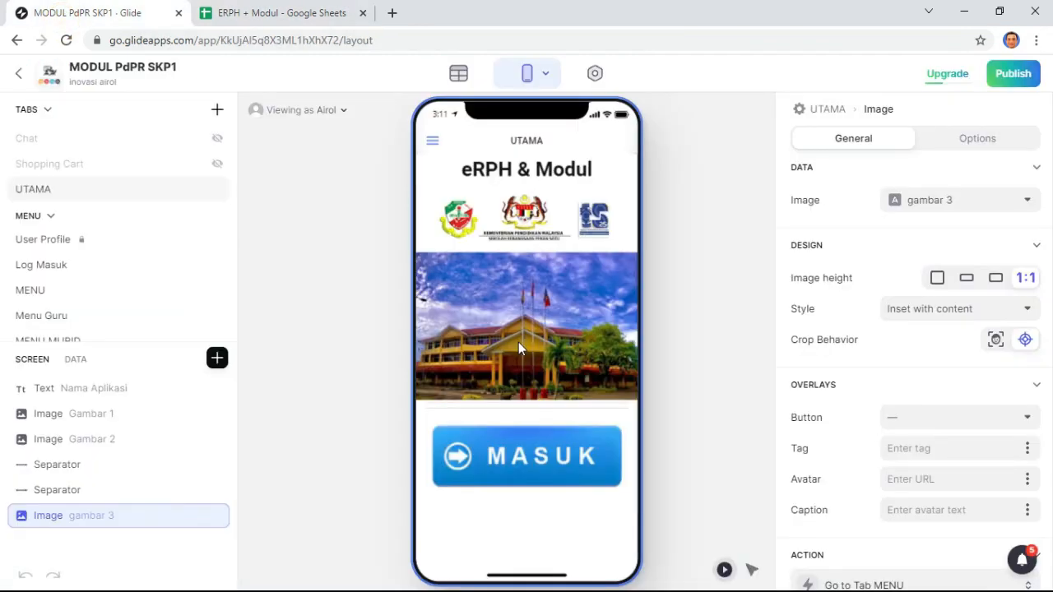
pyautogui.moveTo(547, 463)
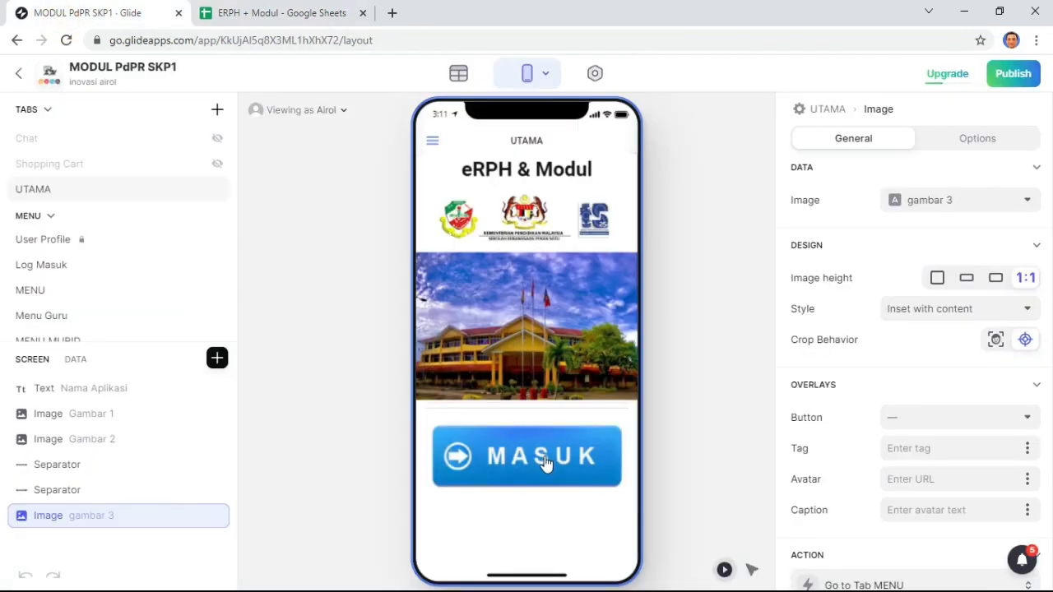
# Navigate the preview from UTAMA through MENU and MENU MURID, then back to UTAMA.
pyautogui.click(527, 455)
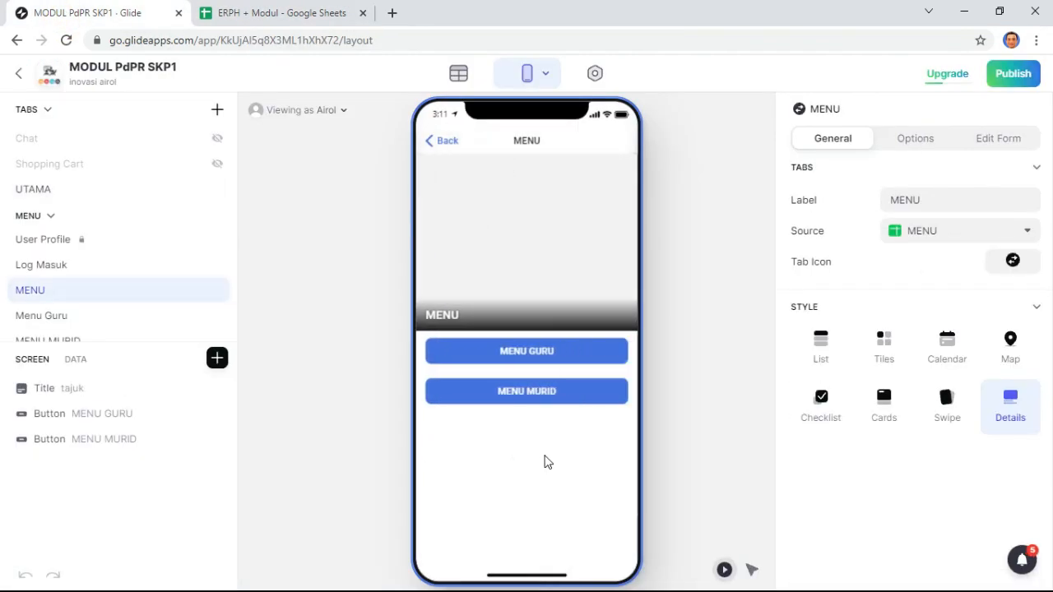
pyautogui.moveTo(520, 350)
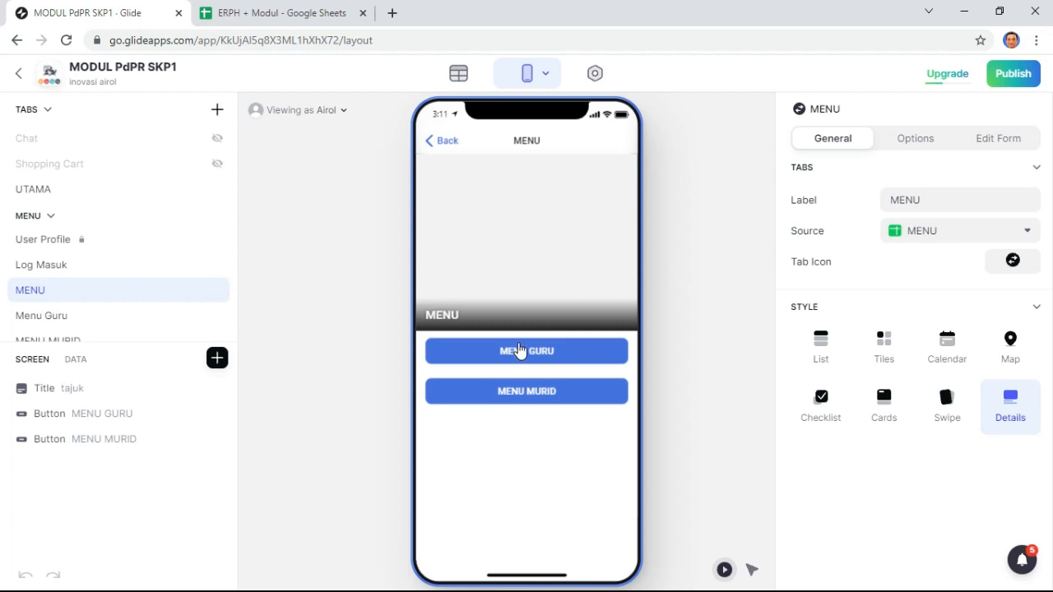
pyautogui.moveTo(964, 219)
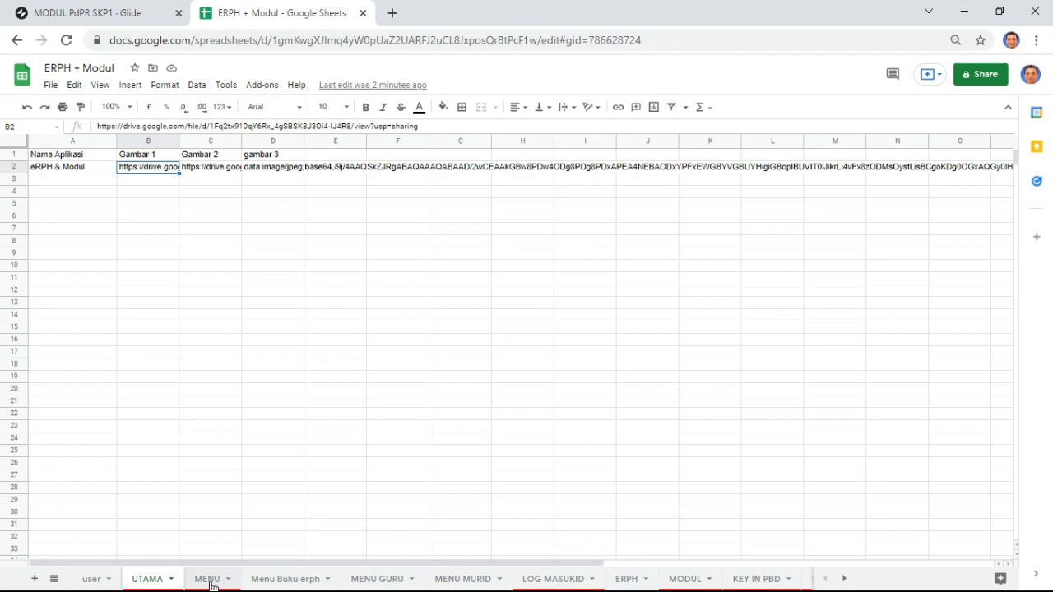
pyautogui.click(207, 578)
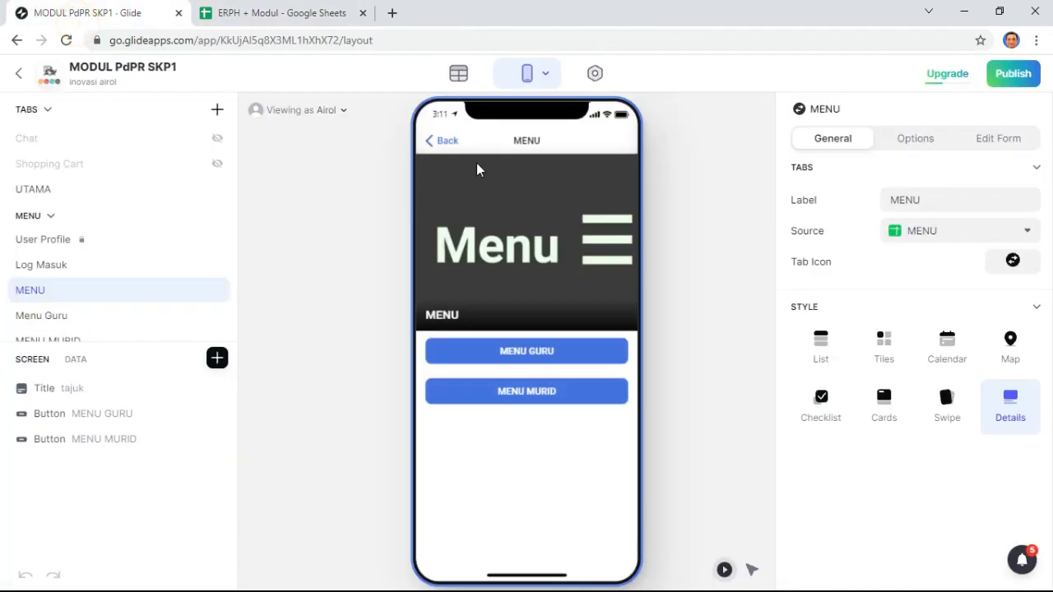
pyautogui.moveTo(504, 281)
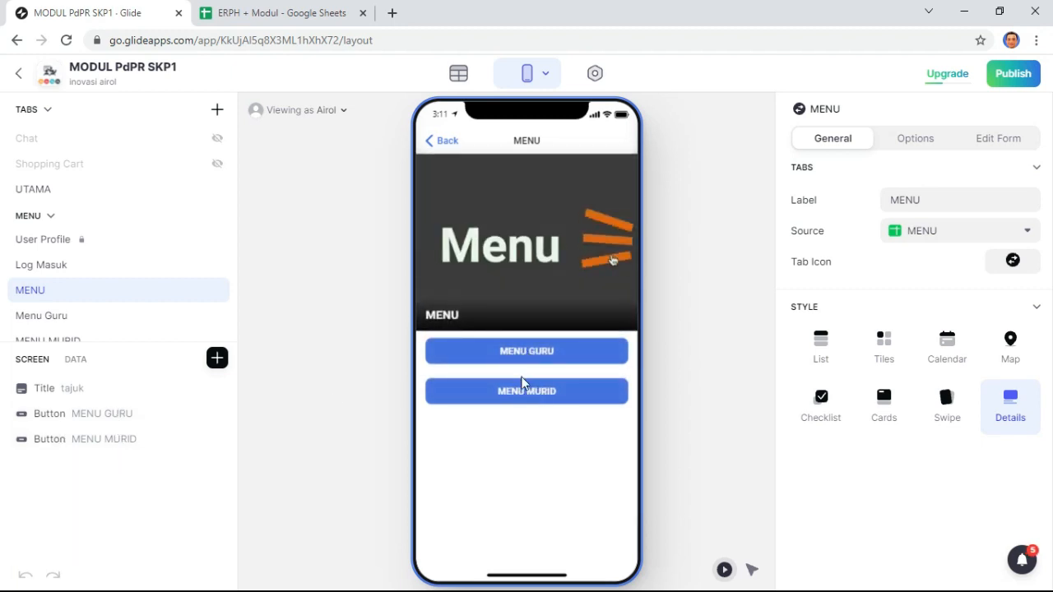
pyautogui.click(33, 188)
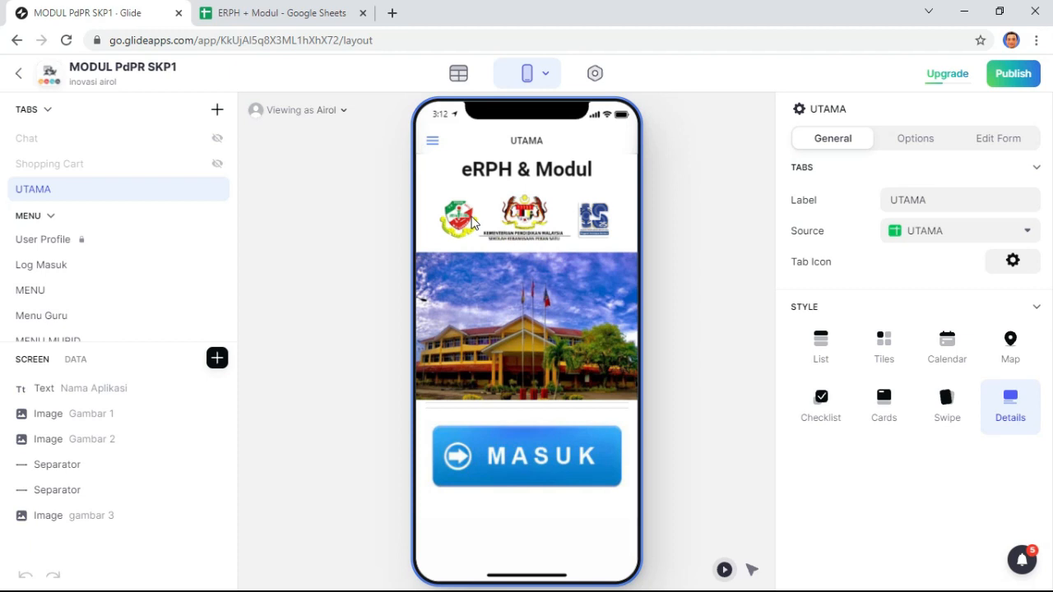
pyautogui.moveTo(574, 193)
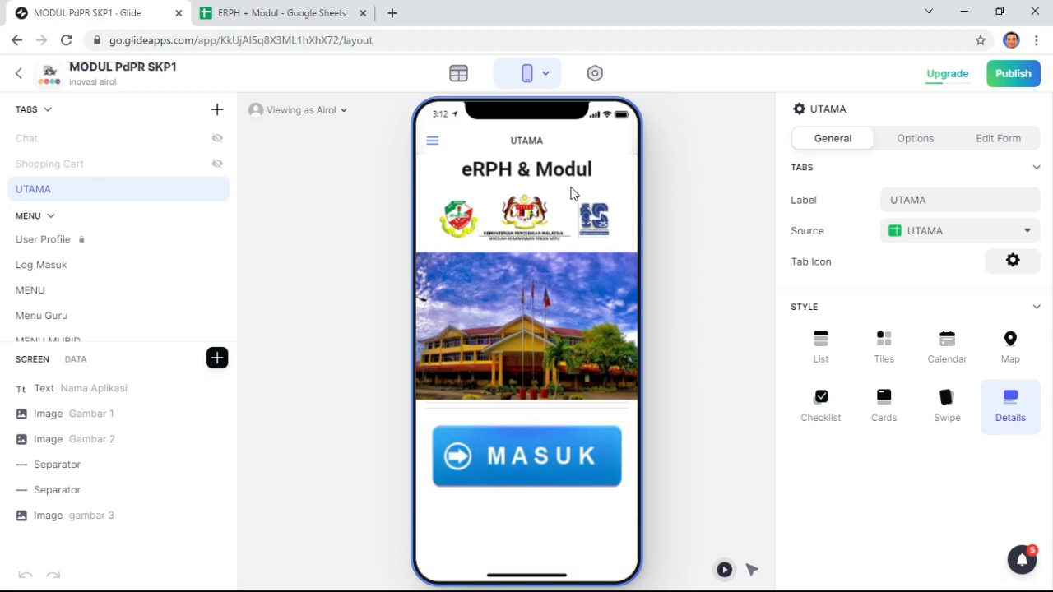
pyautogui.moveTo(439, 446)
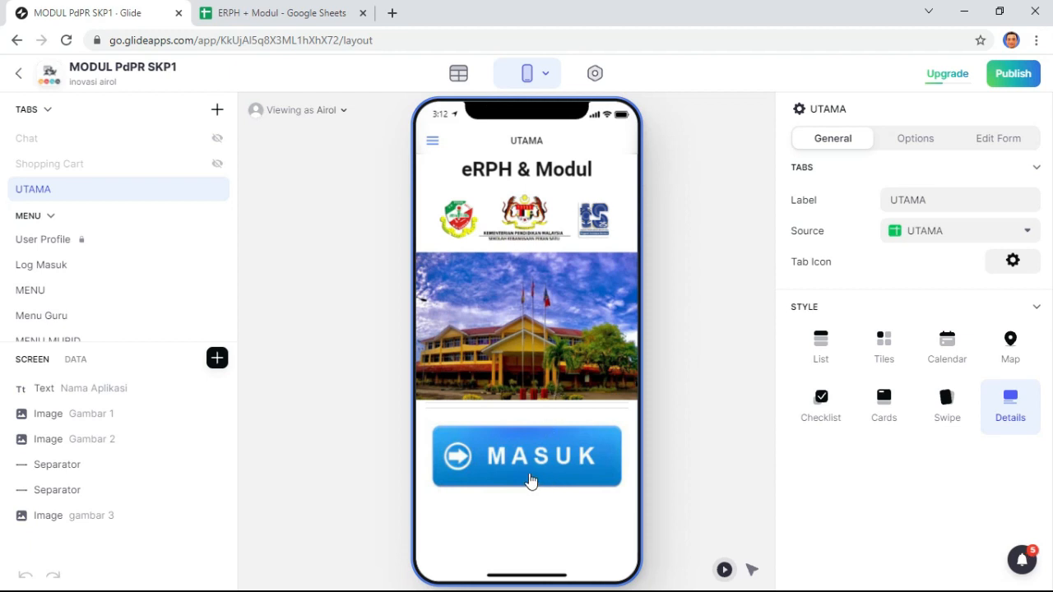
pyautogui.moveTo(496, 265)
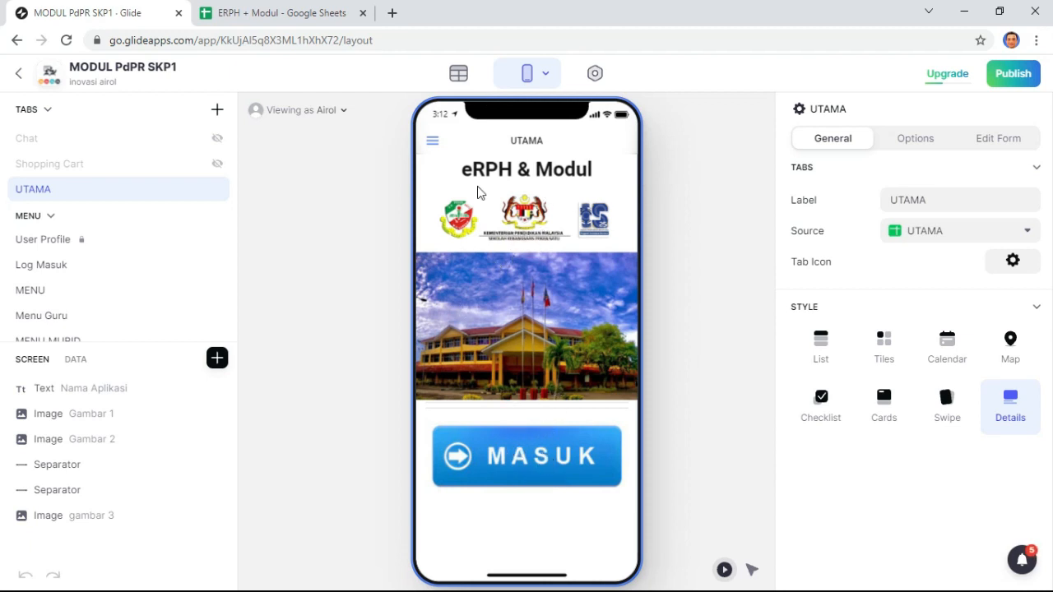
pyautogui.click(30, 290)
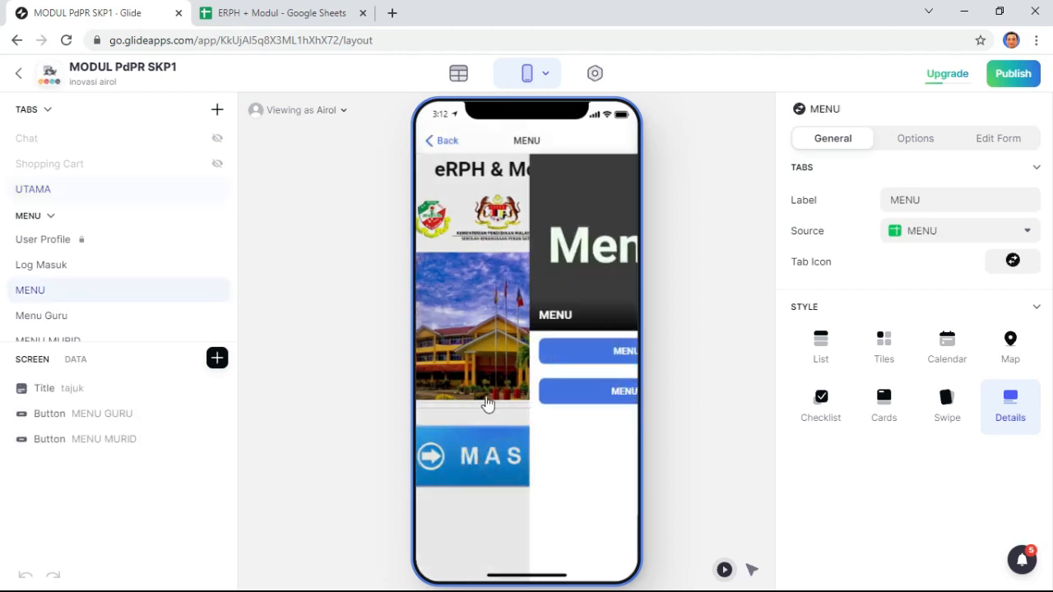
pyautogui.click(47, 340)
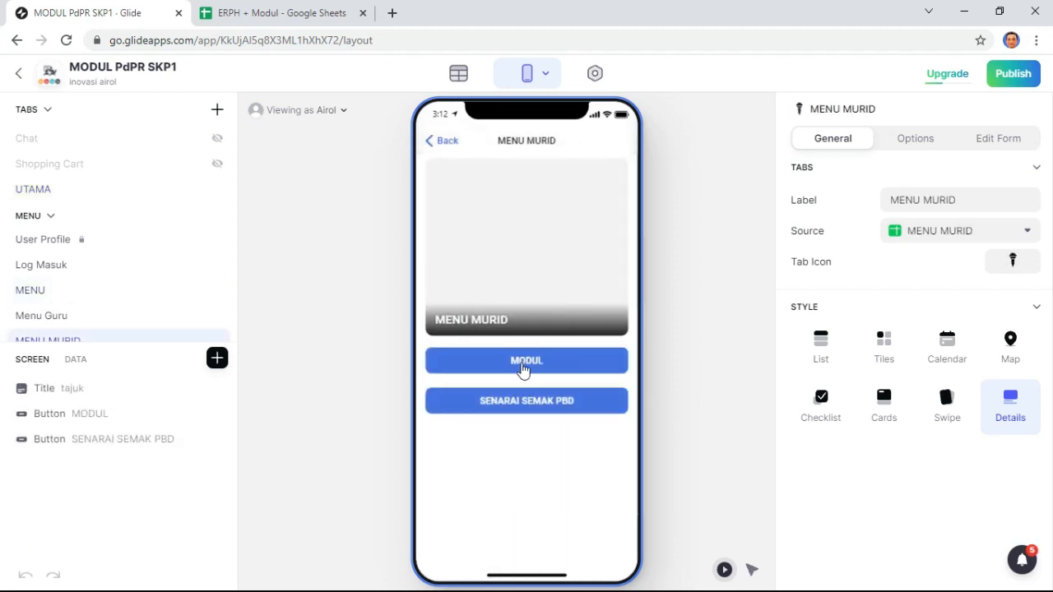
pyautogui.moveTo(514, 365)
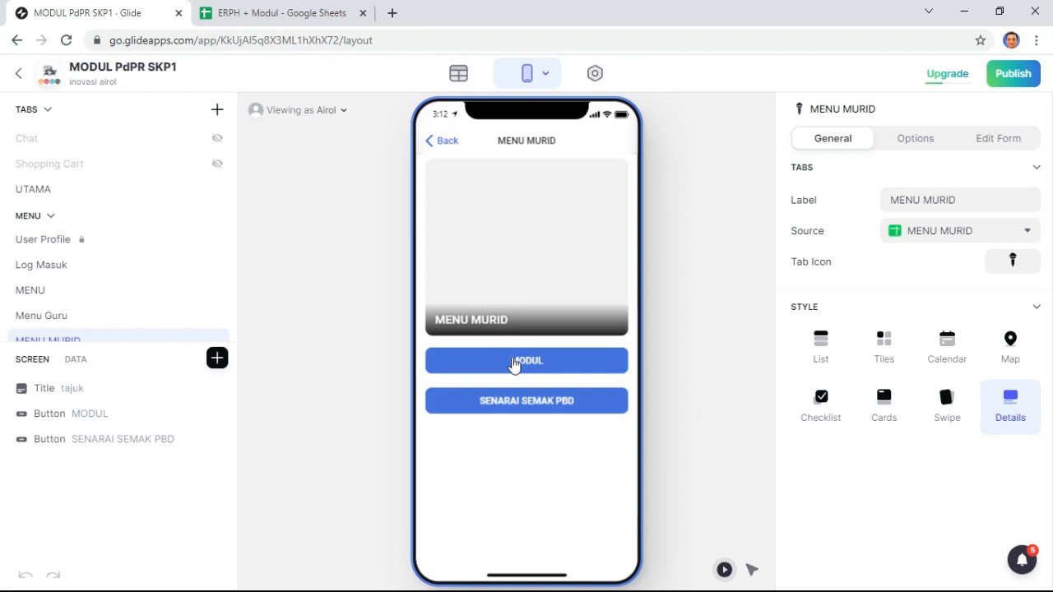
pyautogui.moveTo(528, 414)
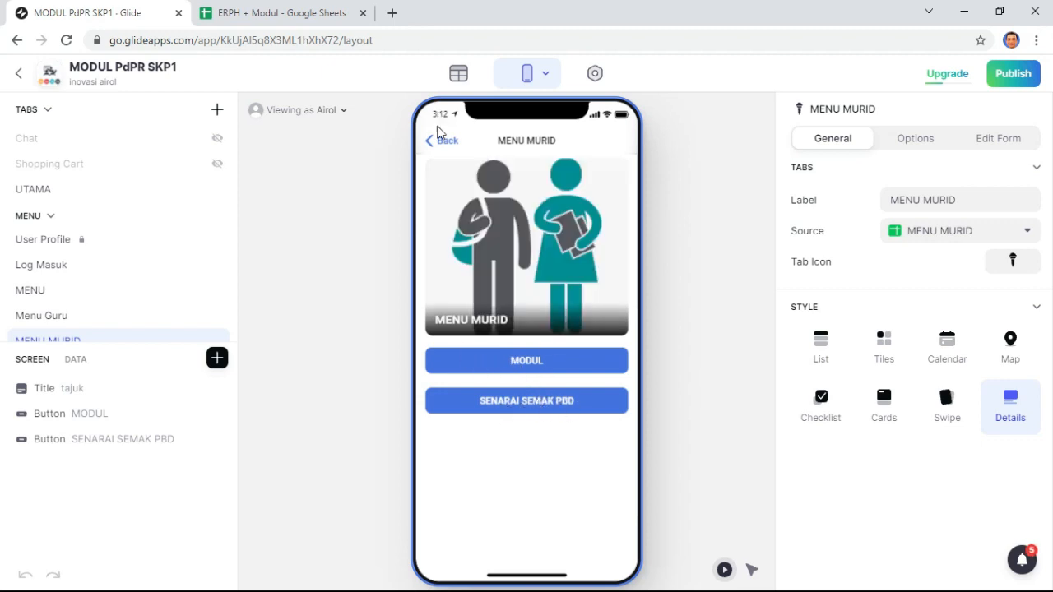
pyautogui.click(441, 140)
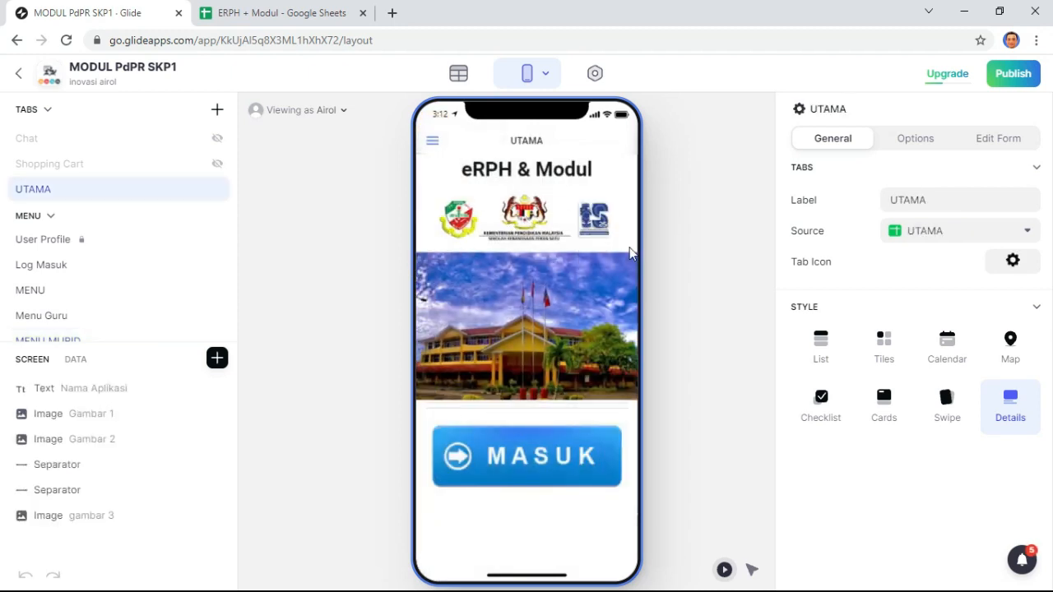
pyautogui.moveTo(549, 434)
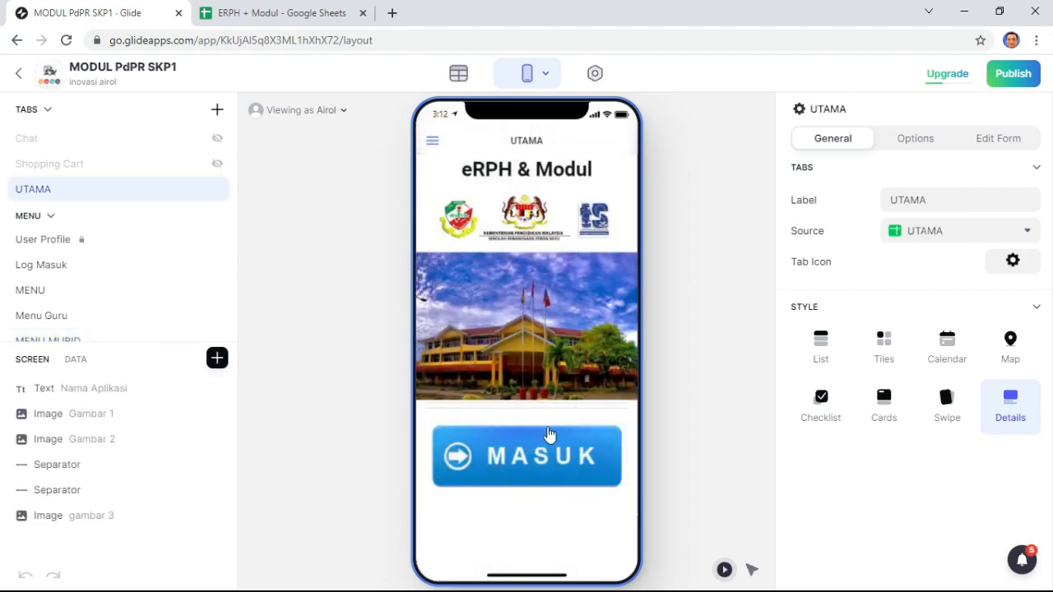
pyautogui.moveTo(367, 202)
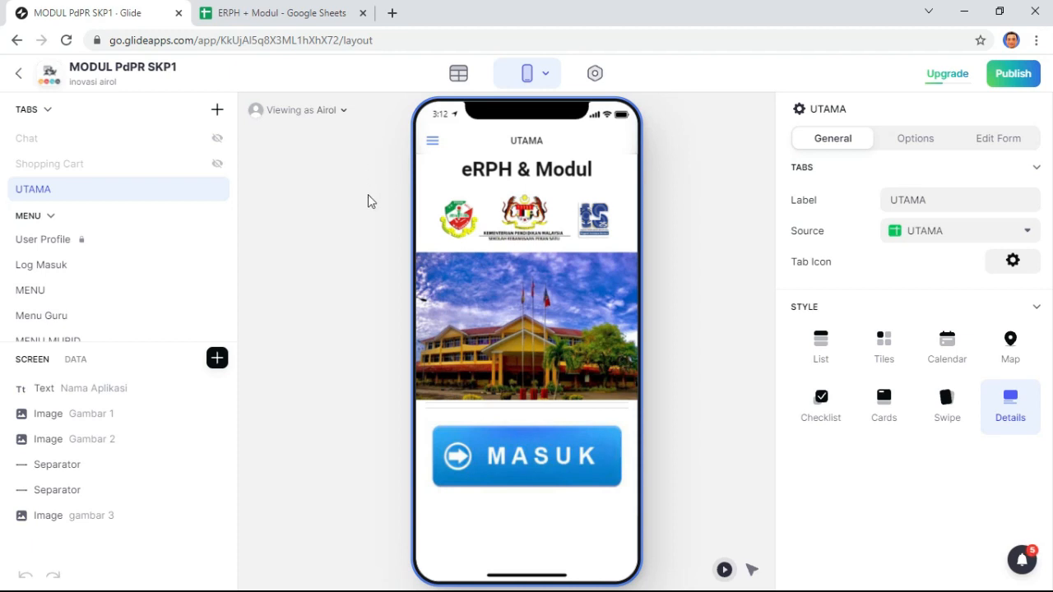
# View the ERPH + Modul MENU sheet in Google Sheets, then return to Glide.
pyautogui.click(280, 12)
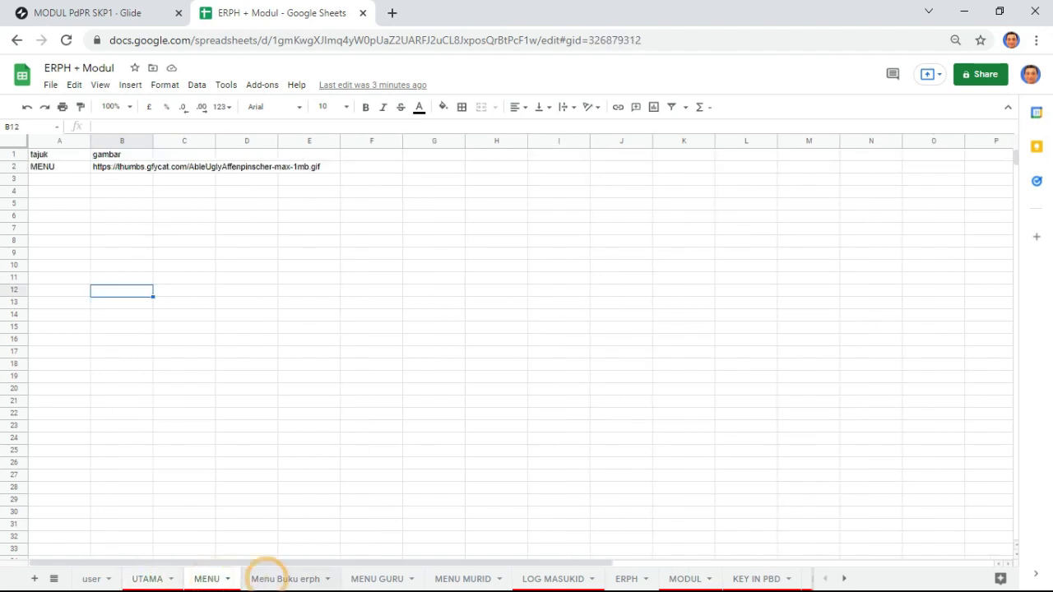
pyautogui.click(87, 12)
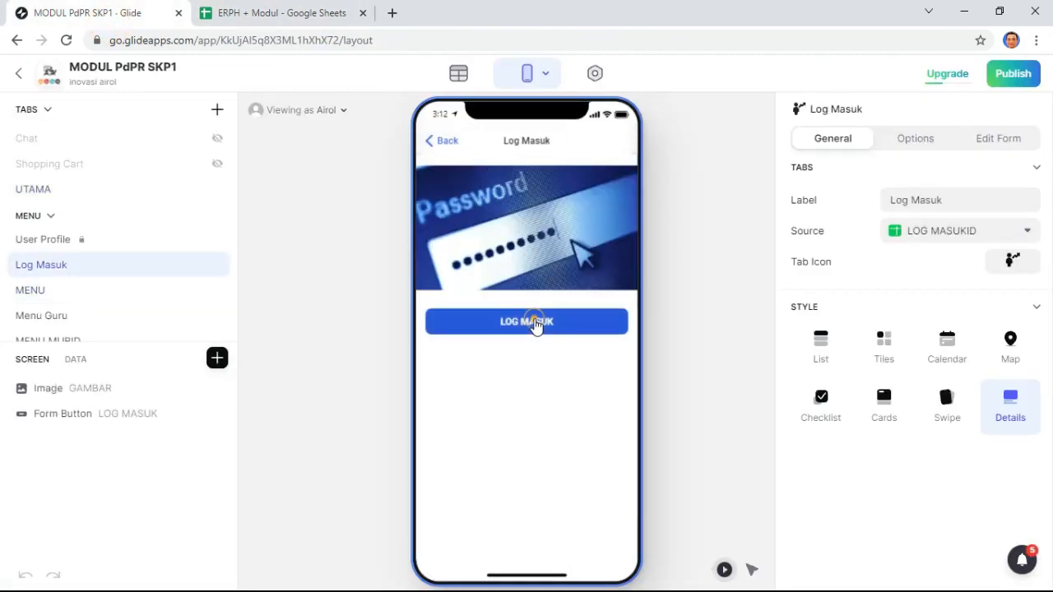
# Reopen the LOG MASUK login form and edit its On Submit action showing the GURUSKP1 branches.
pyautogui.click(527, 321)
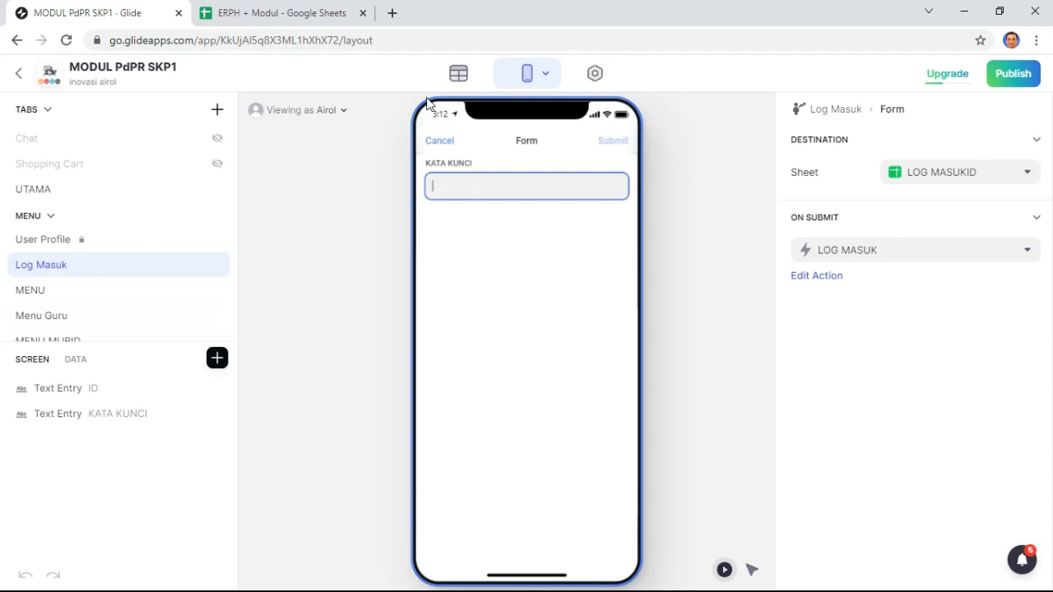
pyautogui.click(439, 140)
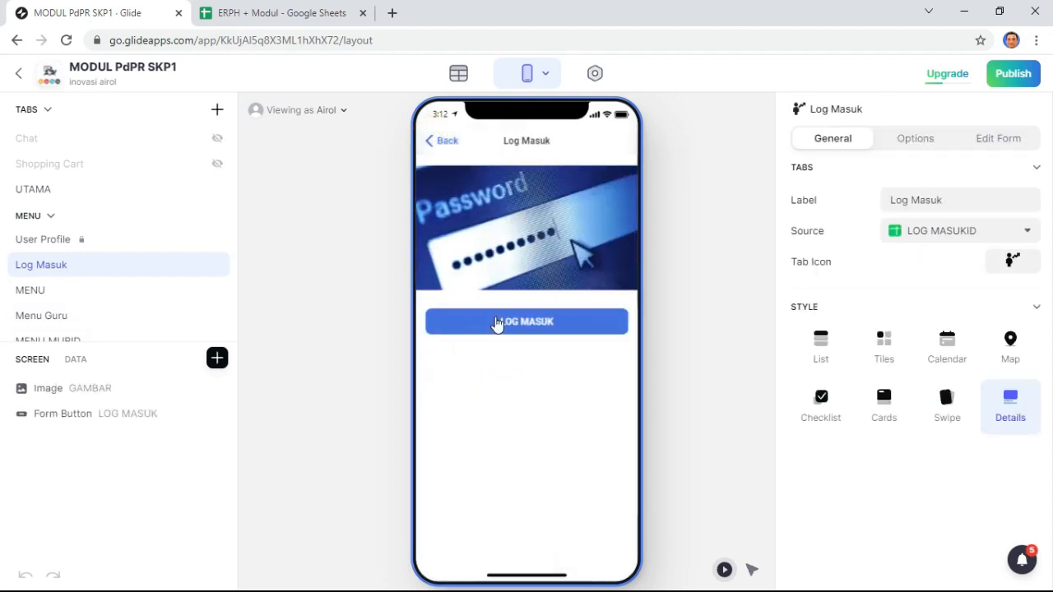
pyautogui.click(527, 321)
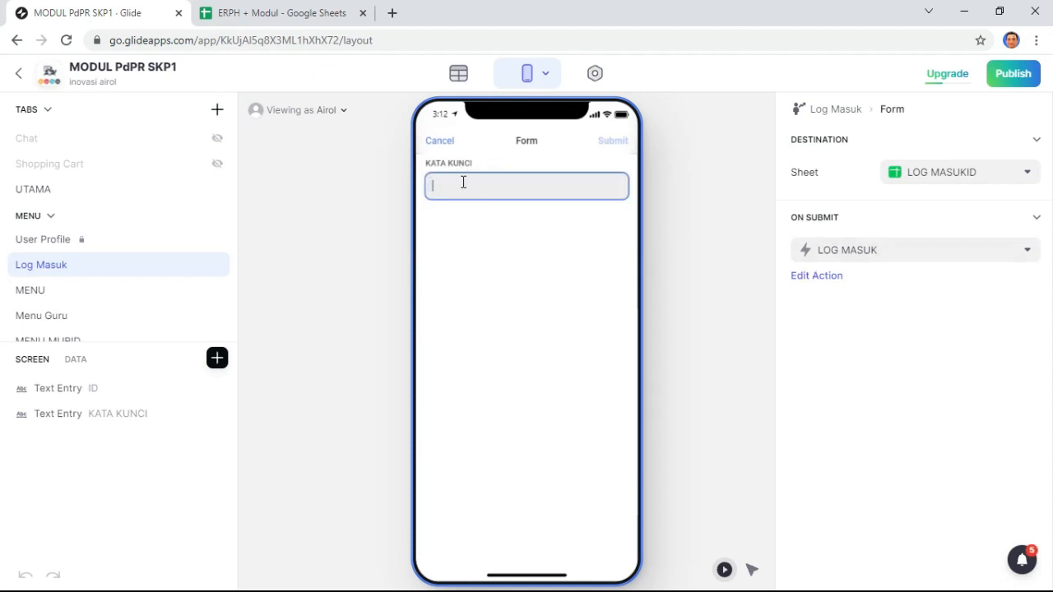
pyautogui.click(816, 275)
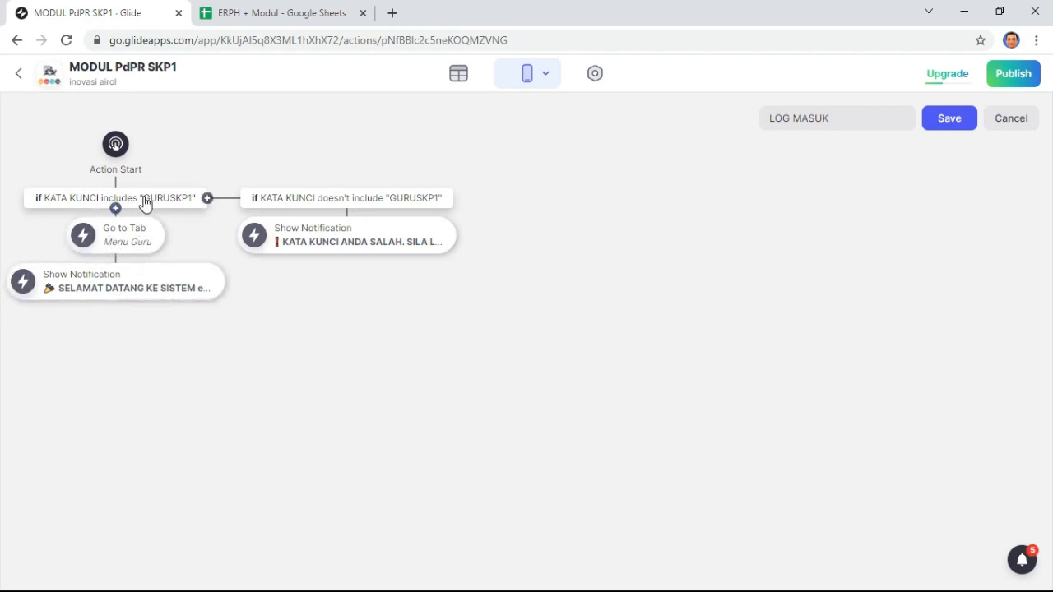
# Inspect the 'KATA KUNCI includes GURUSKP1' condition value and close it unchanged.
pyautogui.click(116, 197)
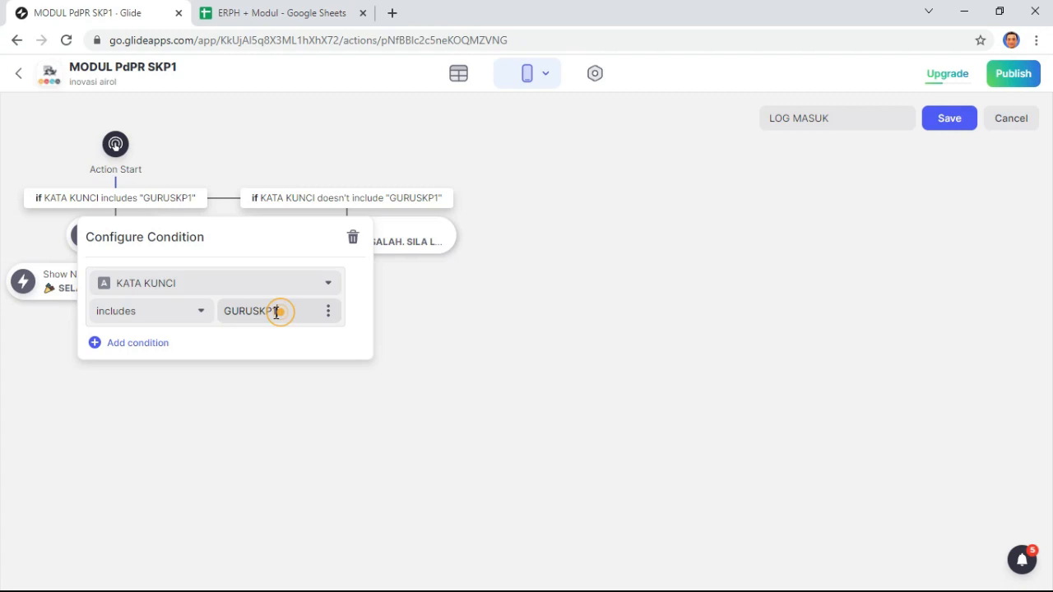
pyautogui.doubleClick(255, 311)
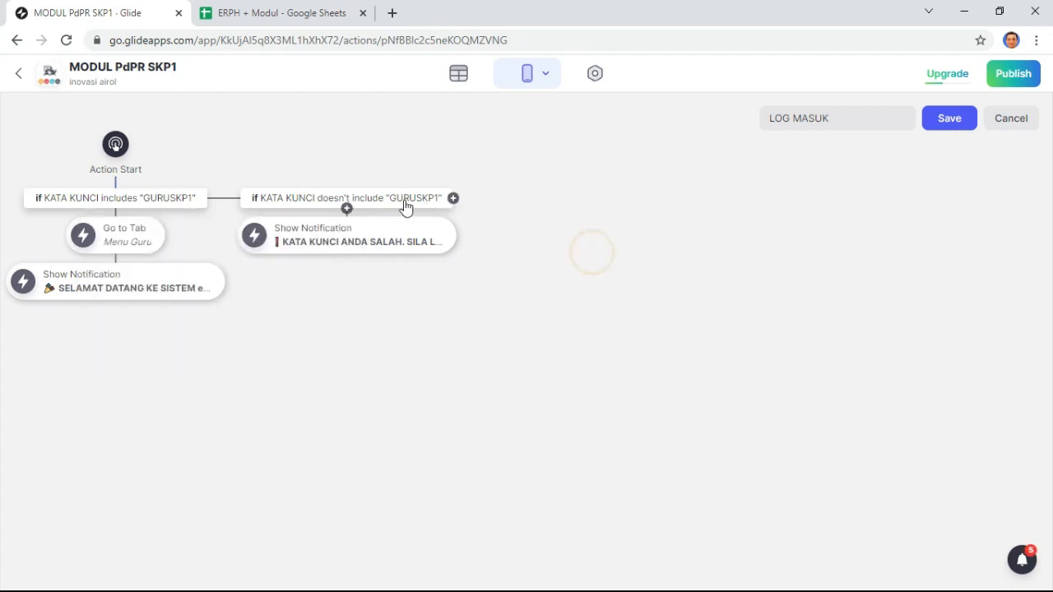
pyautogui.click(346, 197)
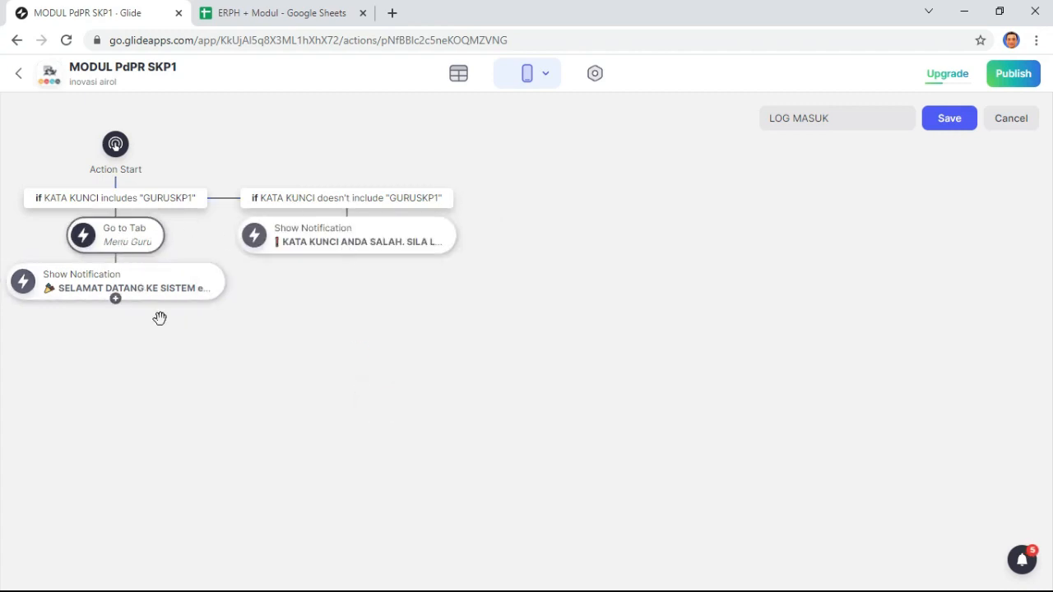
pyautogui.moveTo(819, 257)
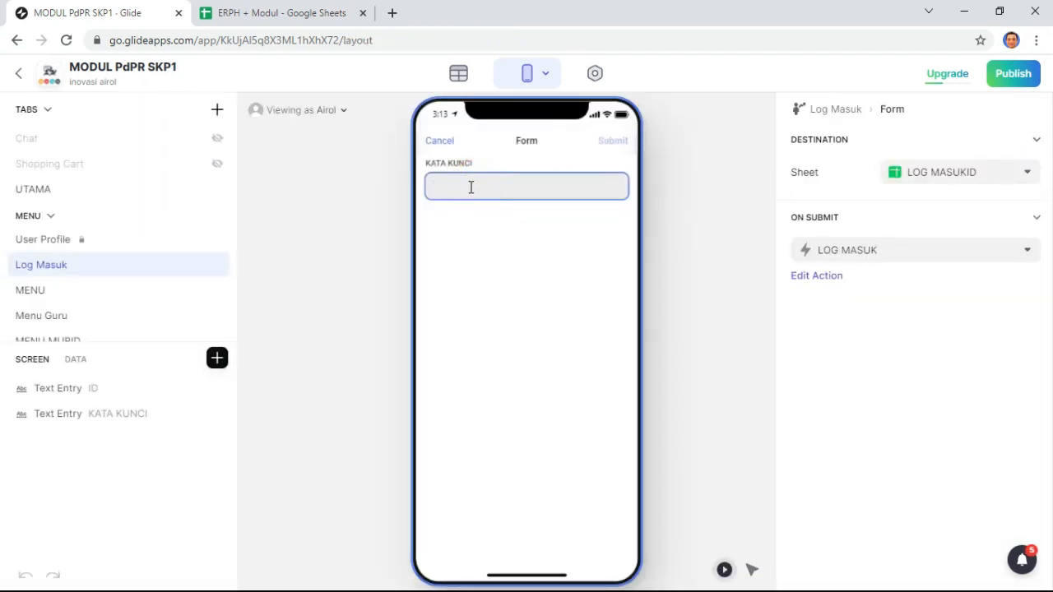
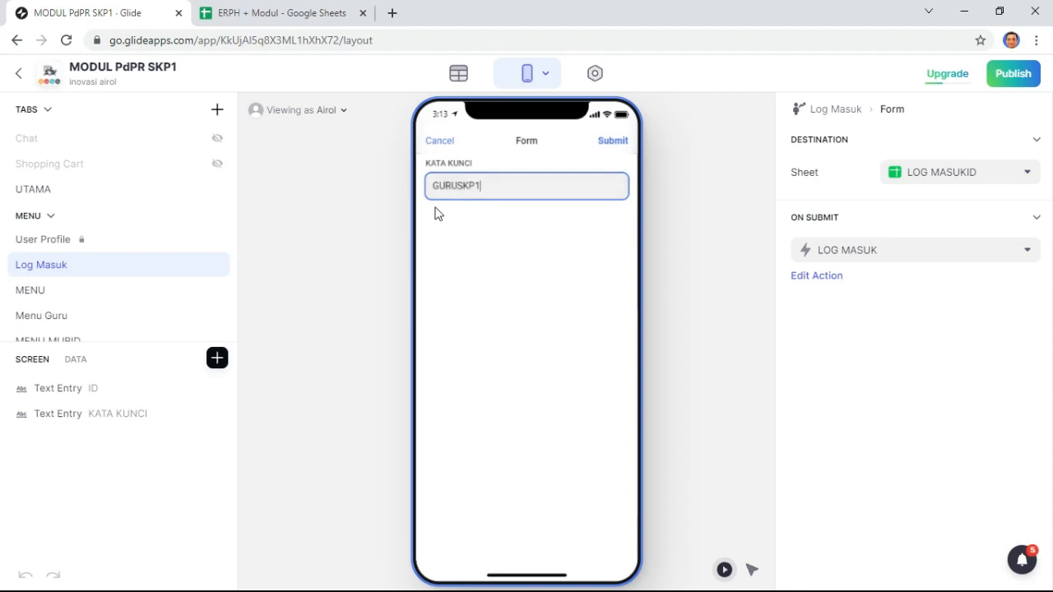
pyautogui.click(439, 141)
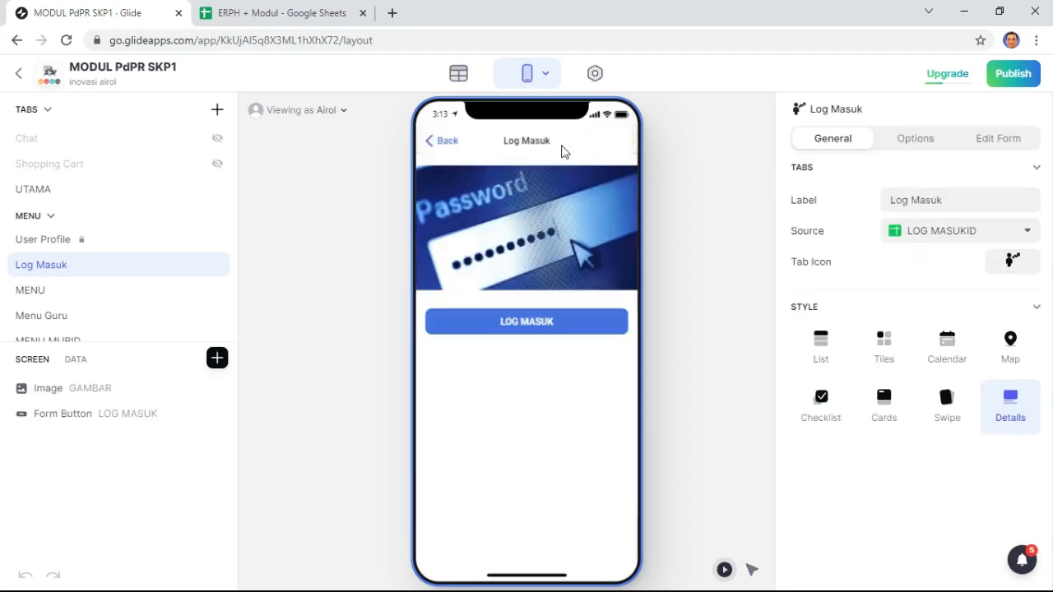
pyautogui.click(41, 315)
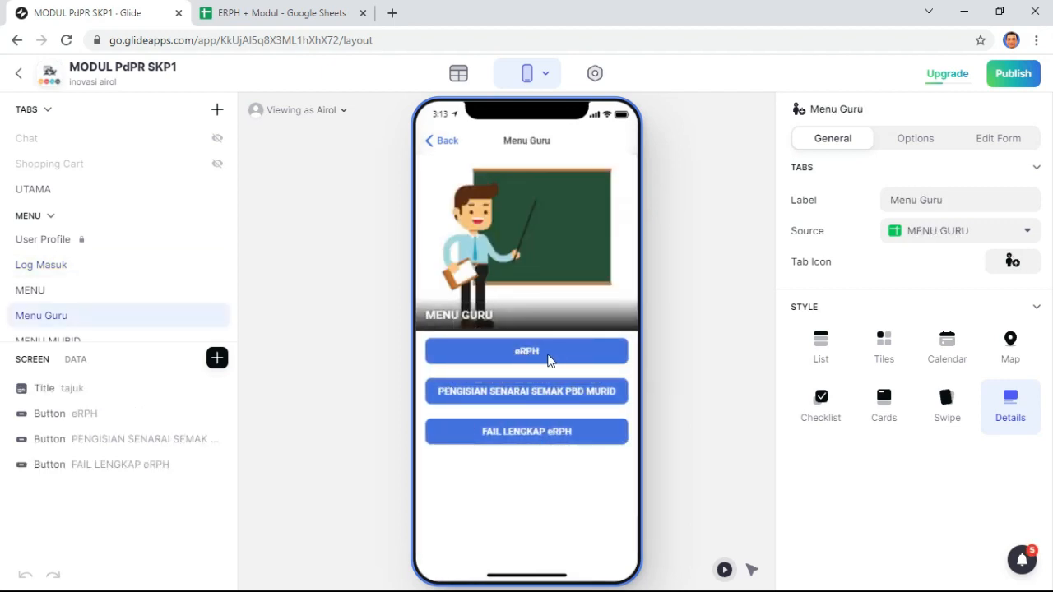
pyautogui.moveTo(680, 262)
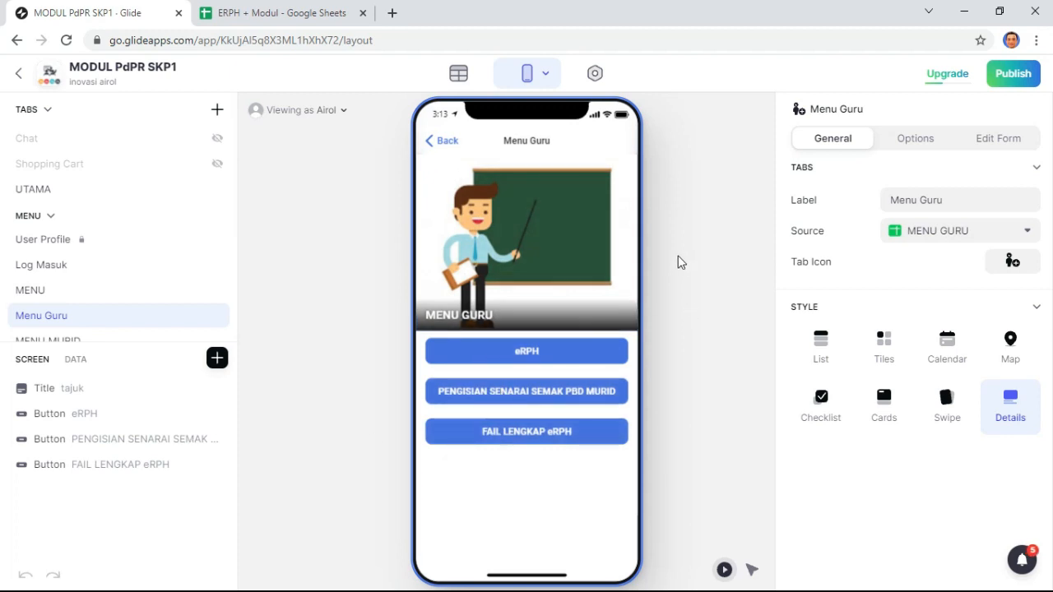
pyautogui.moveTo(549, 391)
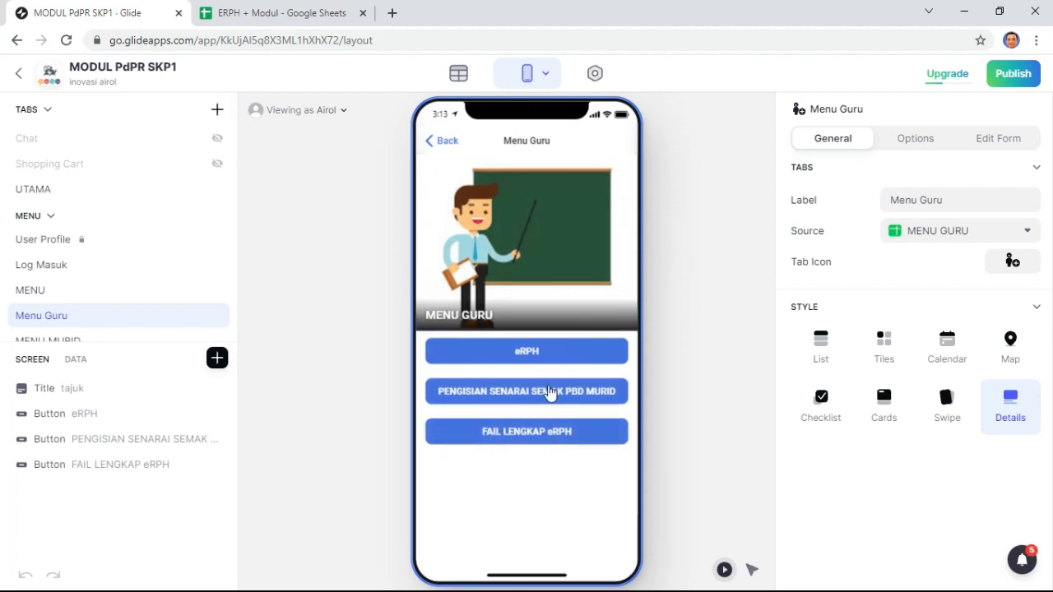
pyautogui.moveTo(525, 351)
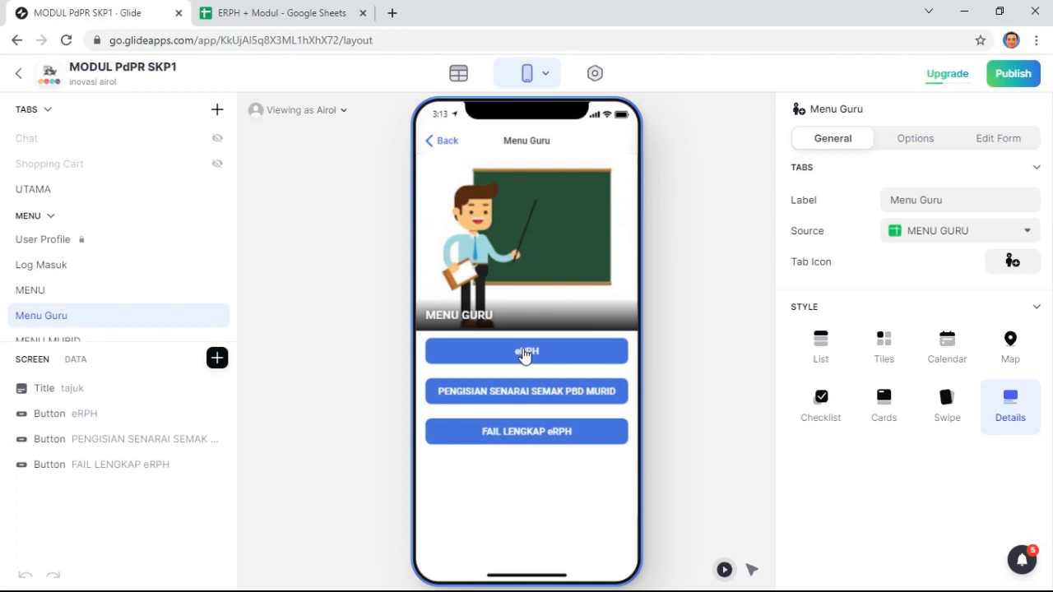
pyautogui.moveTo(433, 160)
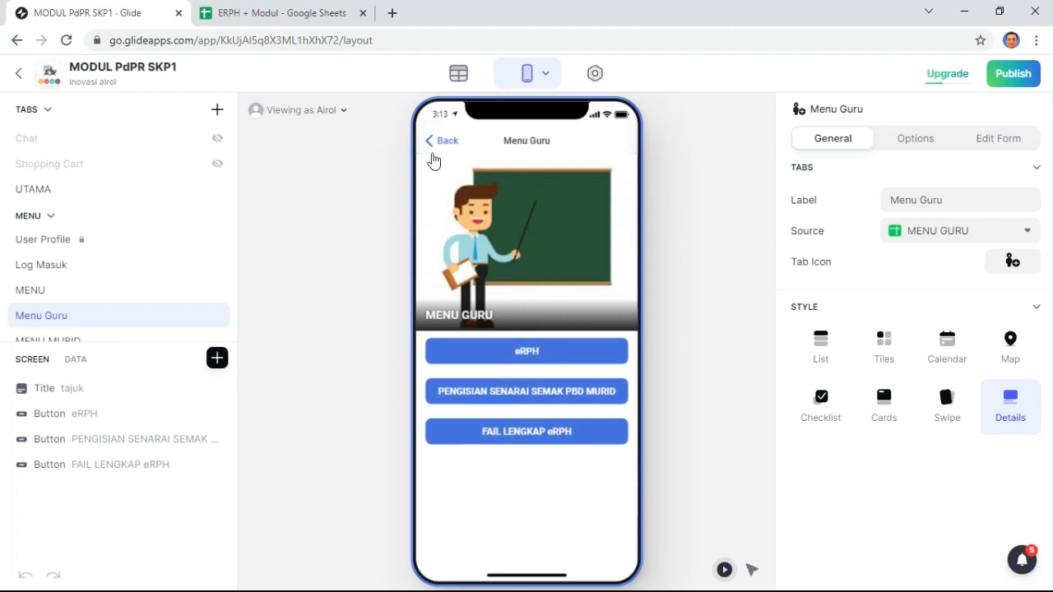
# Return to Log Masuk and test the login form with a wrong password.
pyautogui.click(41, 264)
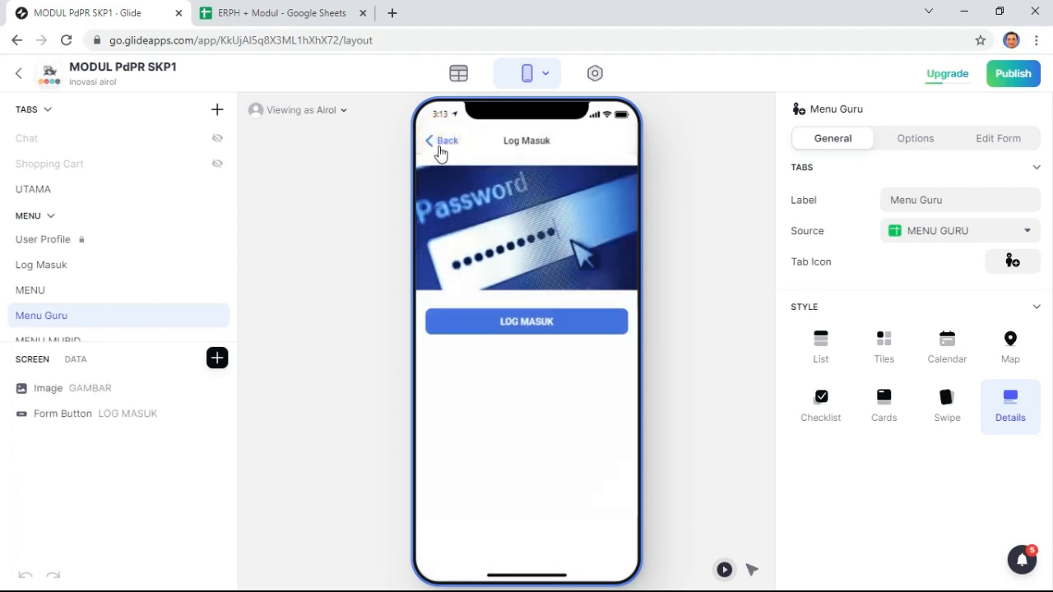
pyautogui.click(526, 320)
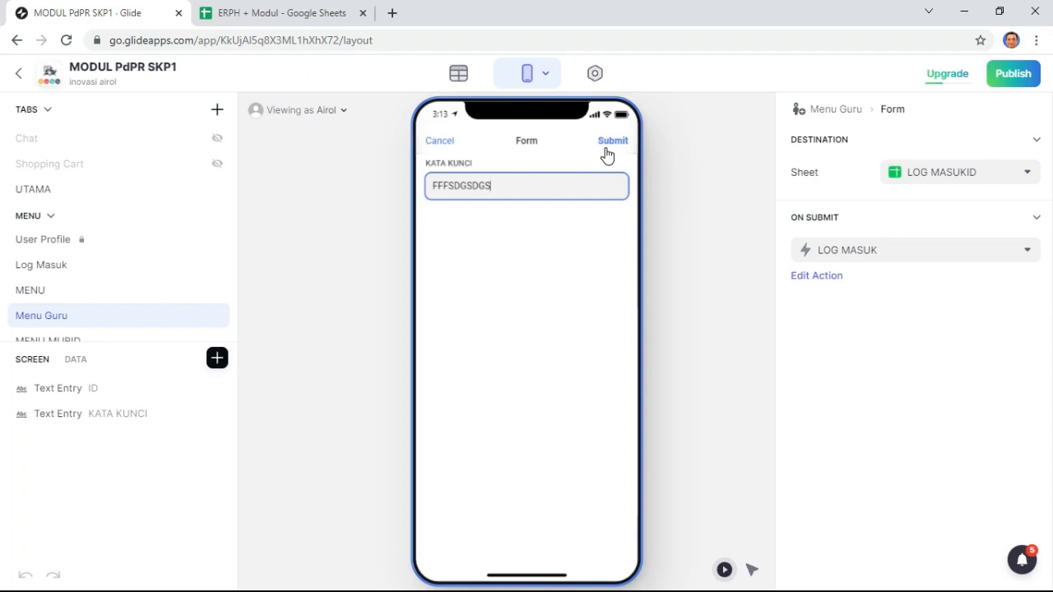
pyautogui.click(612, 140)
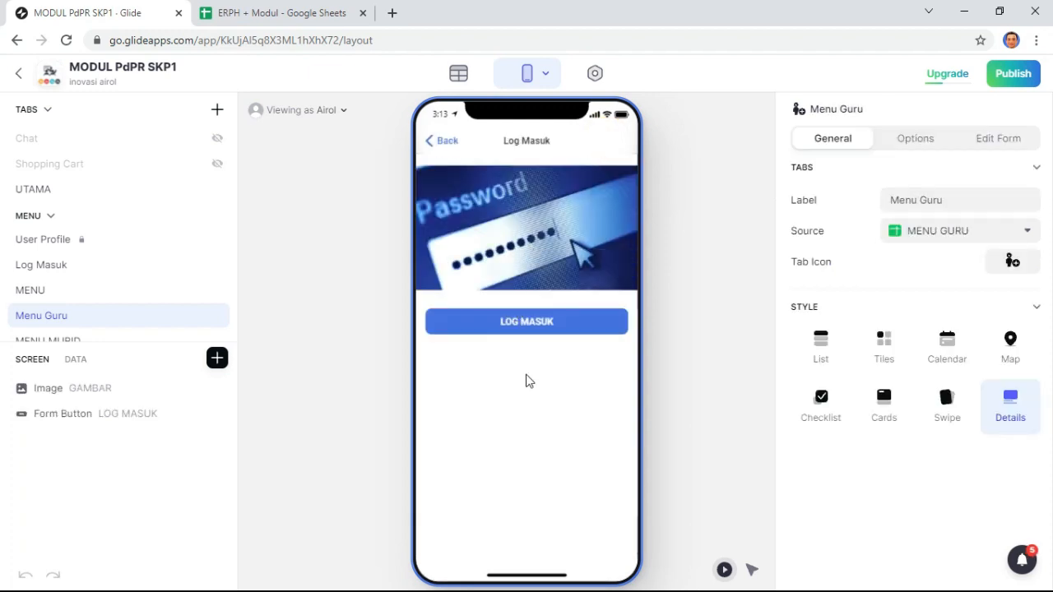
pyautogui.click(526, 321)
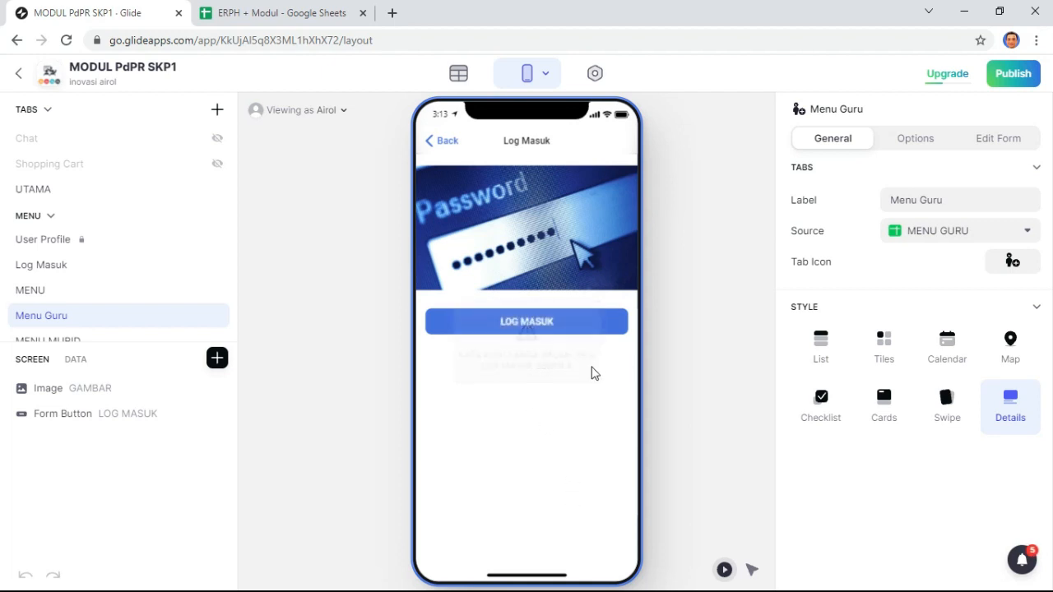
pyautogui.moveTo(566, 477)
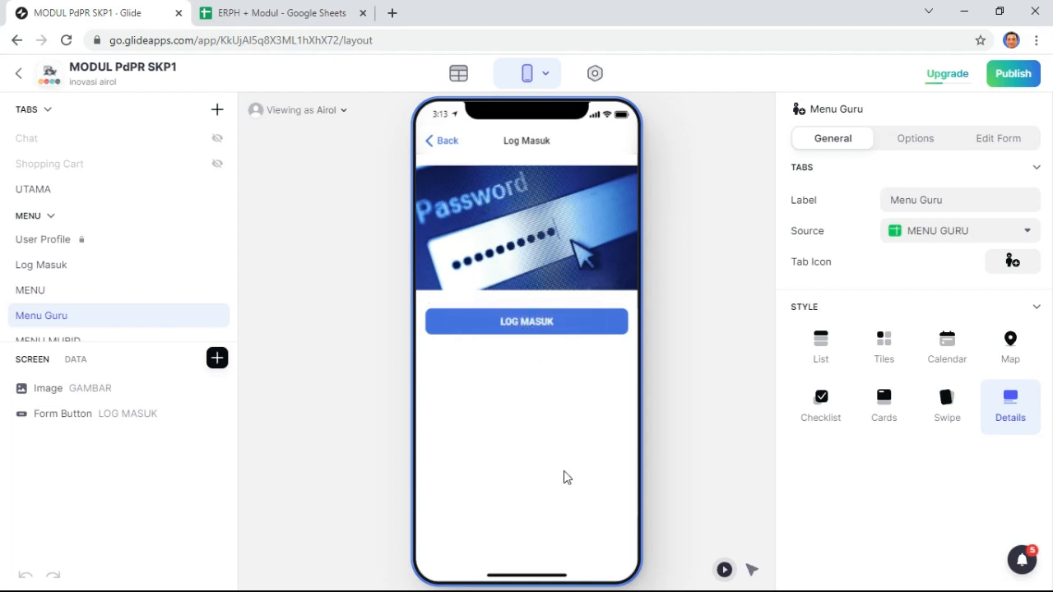
# Log in again with GURUSKP1, view Menu Guru, then return and reopen the empty login form.
pyautogui.click(525, 321)
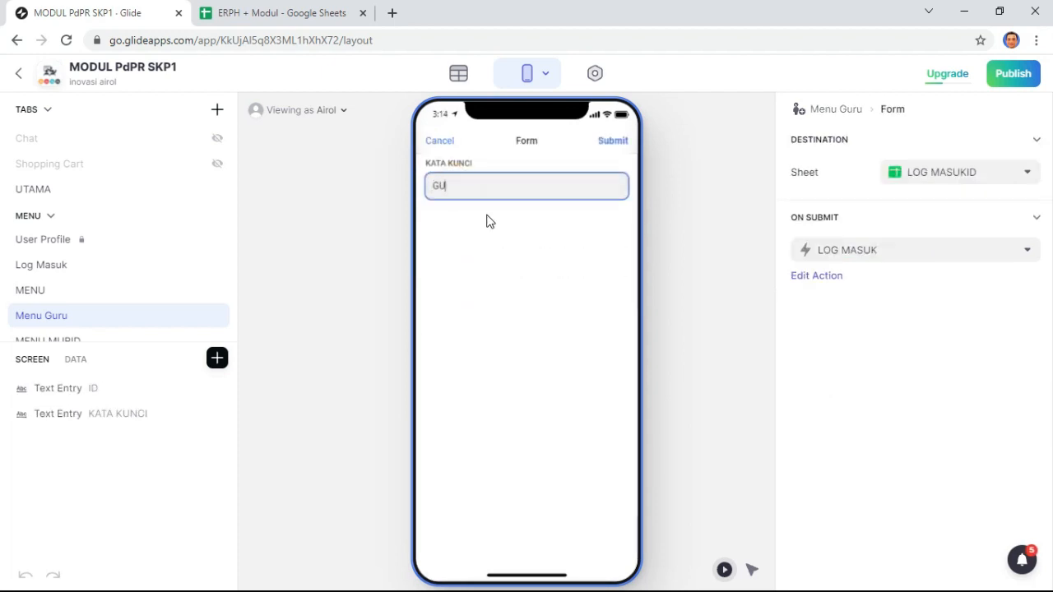
pyautogui.write('RUSKP1')
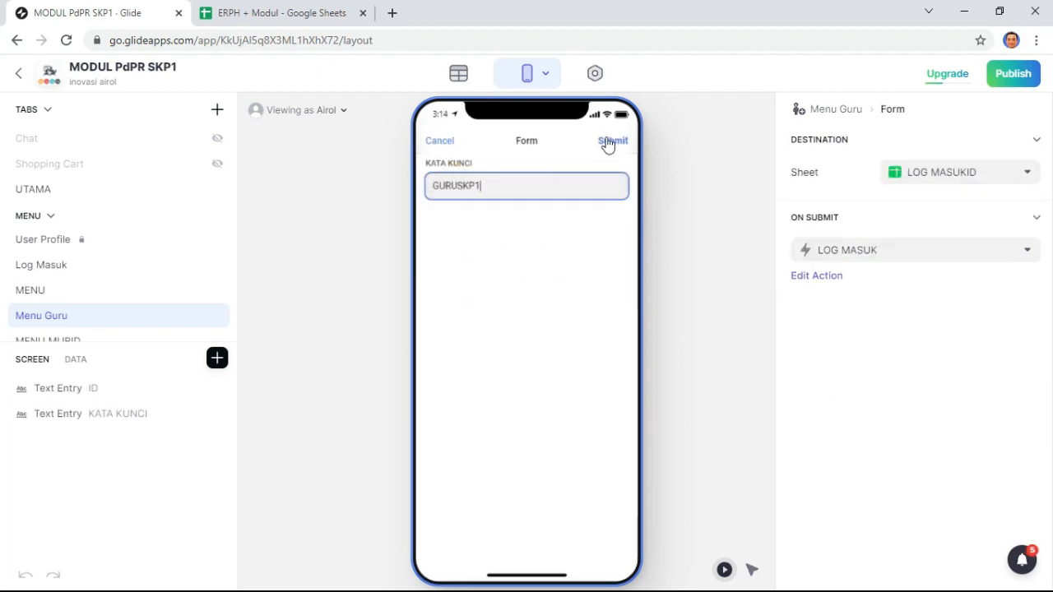
pyautogui.click(612, 141)
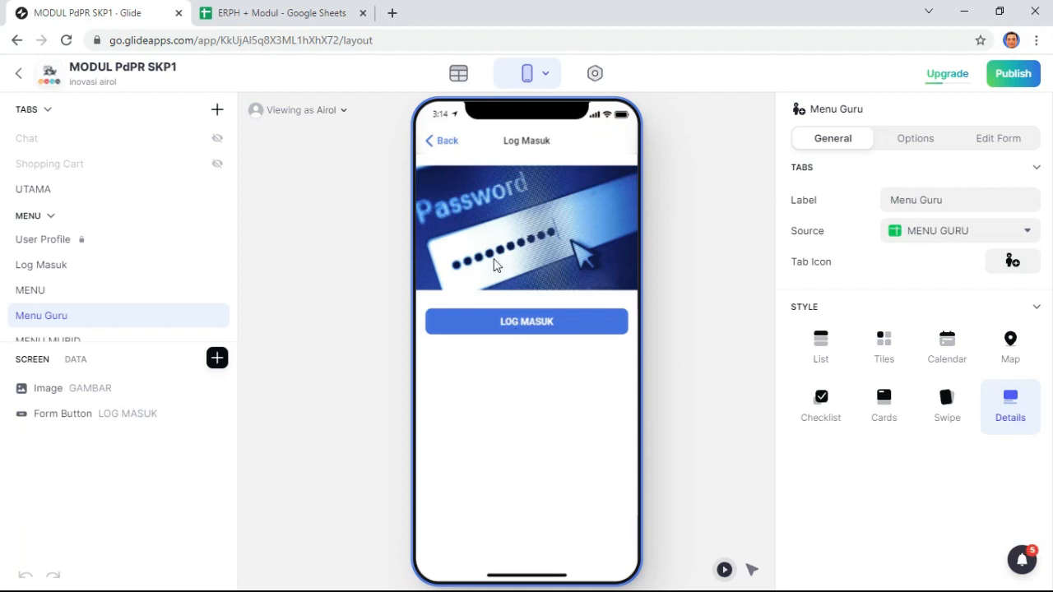
pyautogui.moveTo(603, 261)
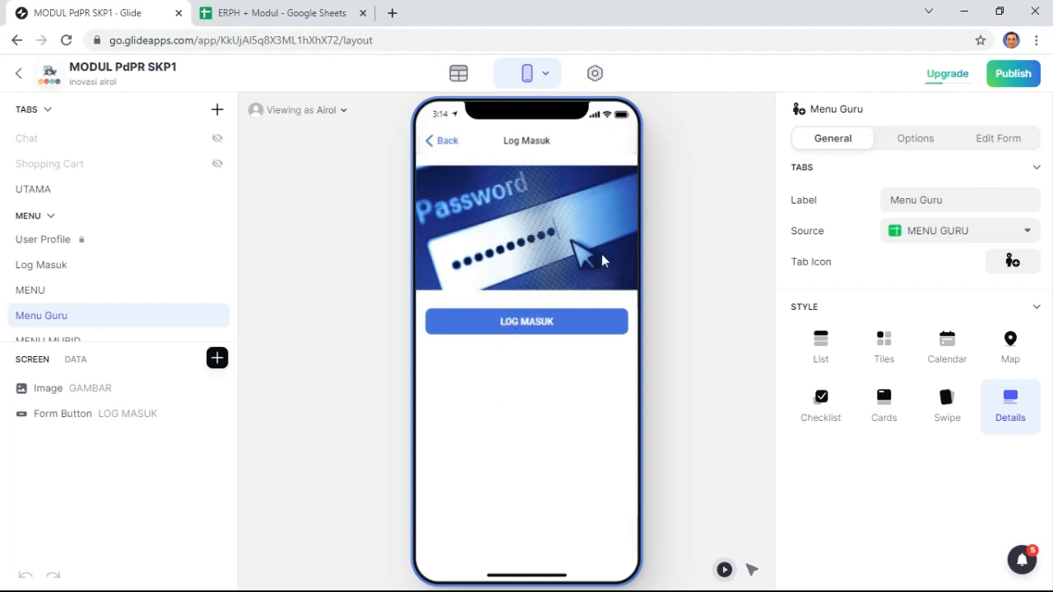
pyautogui.moveTo(443, 283)
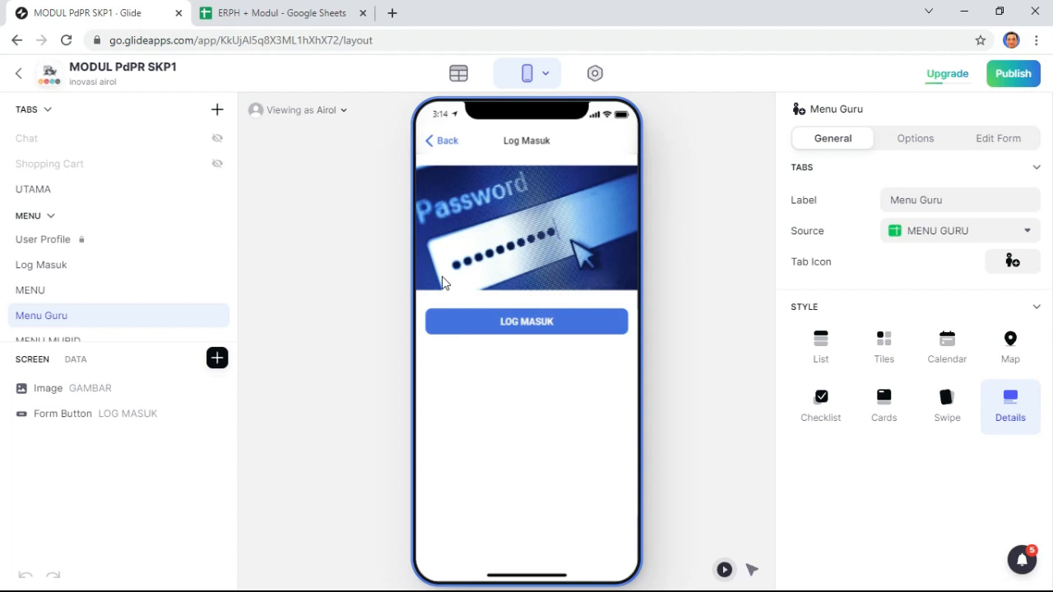
pyautogui.click(525, 321)
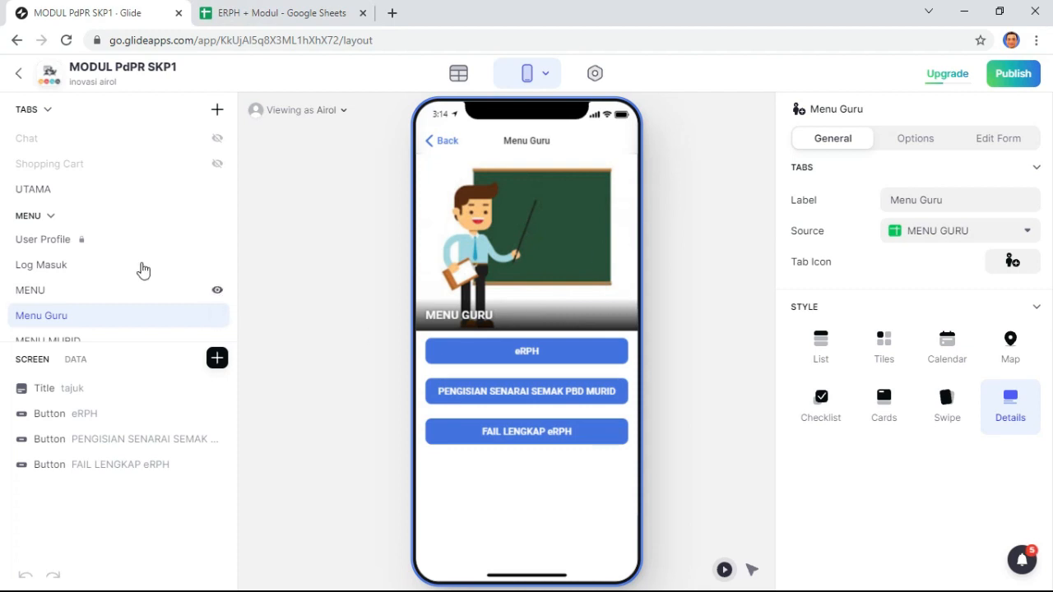
pyautogui.click(41, 264)
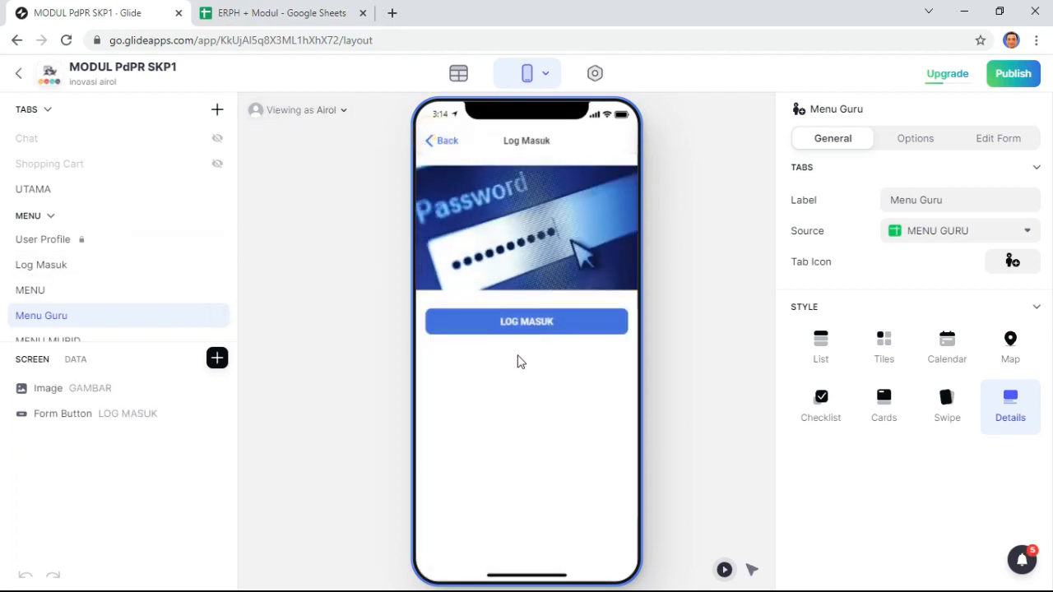
pyautogui.click(527, 321)
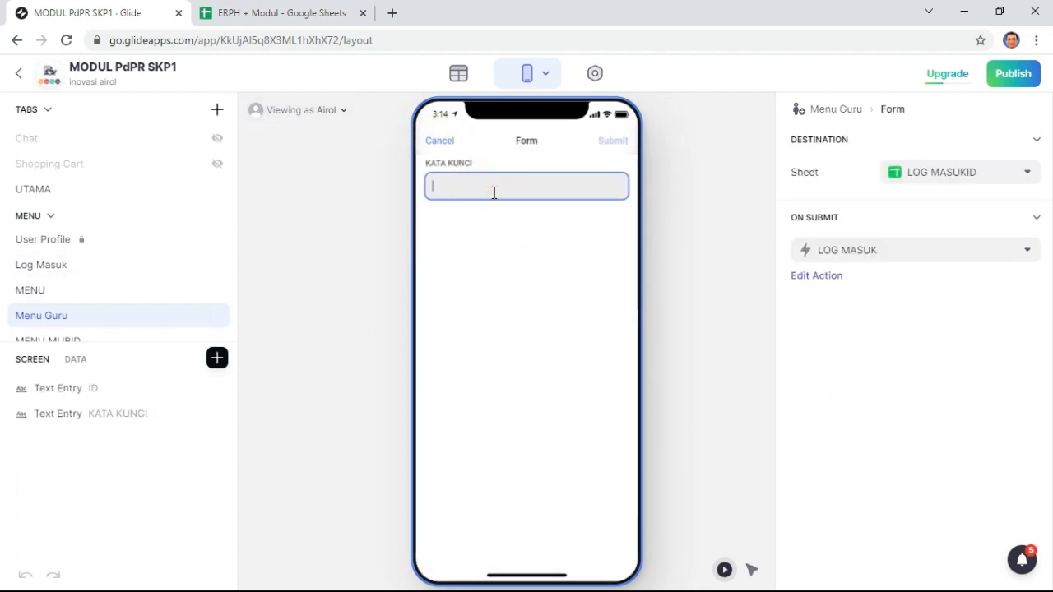
pyautogui.click(816, 274)
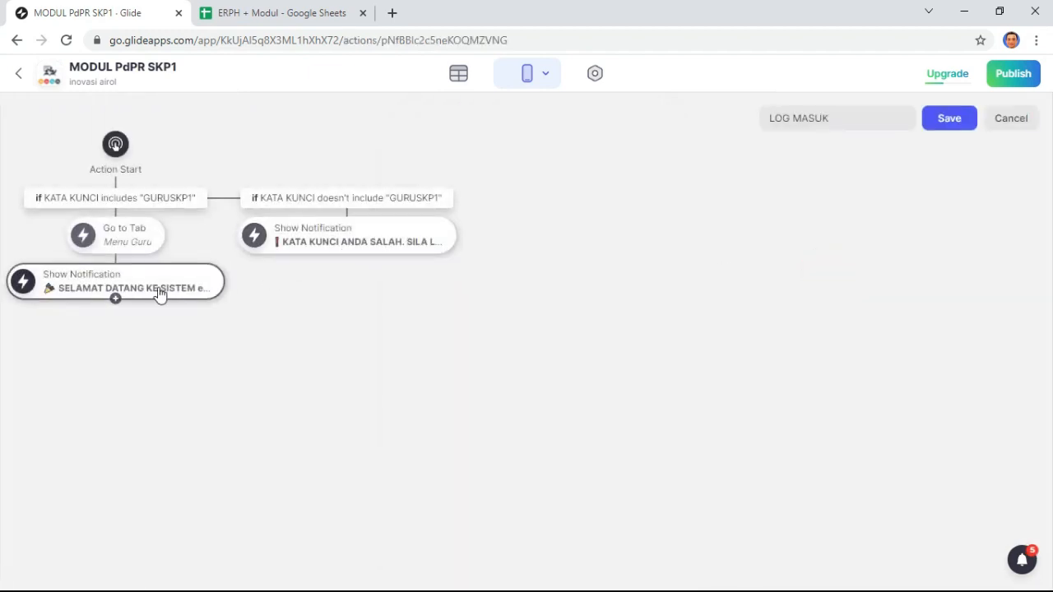
pyautogui.click(115, 282)
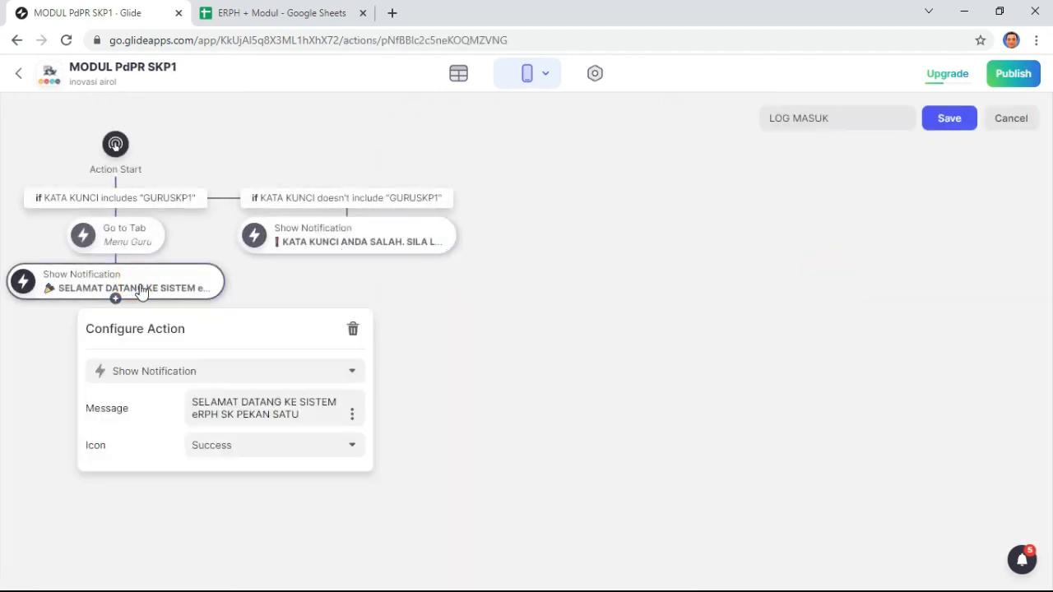
pyautogui.doubleClick(264, 414)
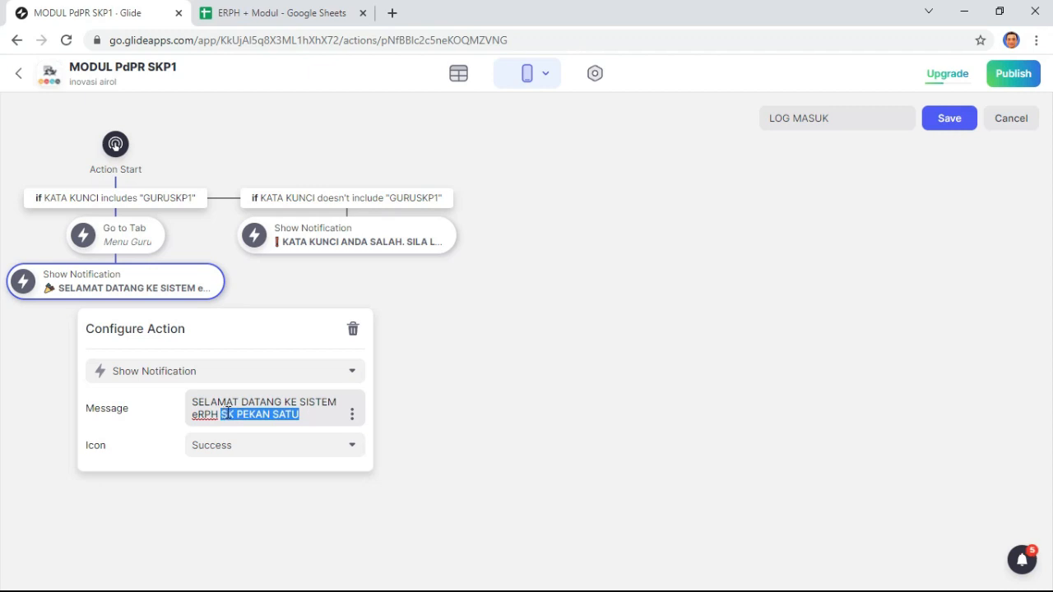
pyautogui.moveTo(207, 383)
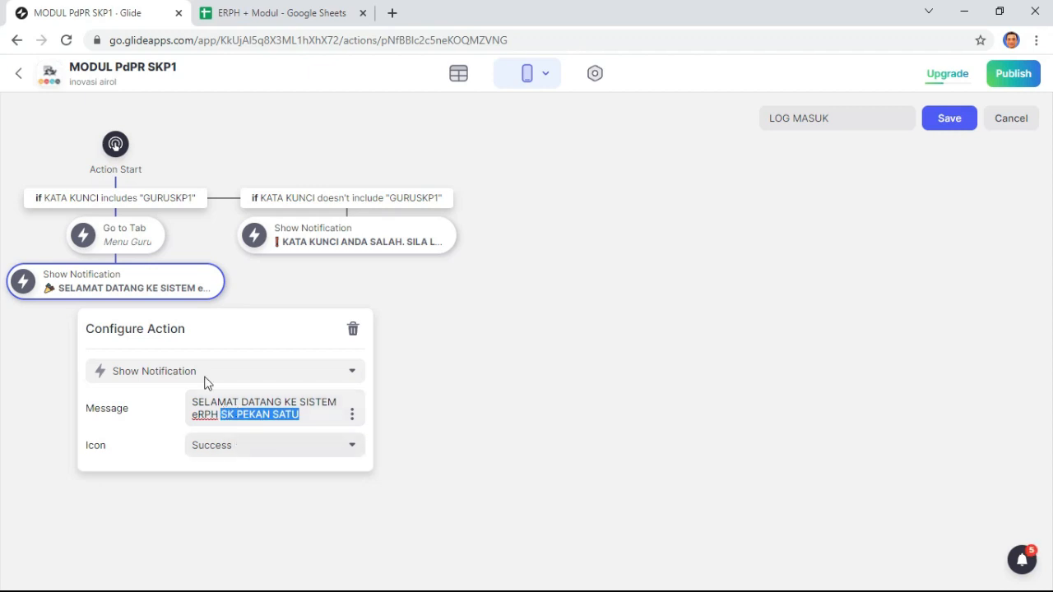
pyautogui.moveTo(640, 273)
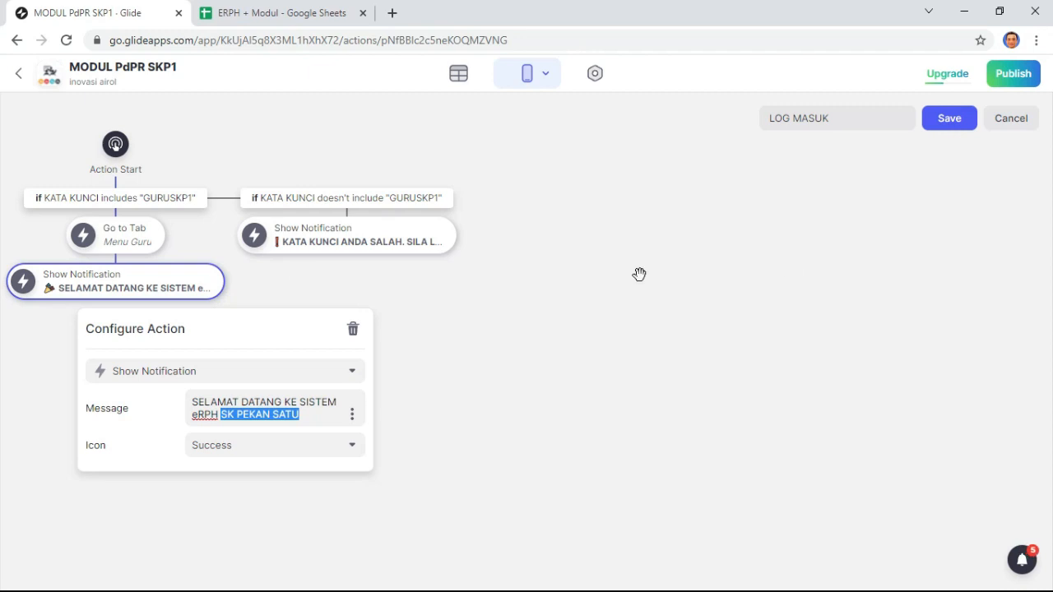
pyautogui.click(1010, 118)
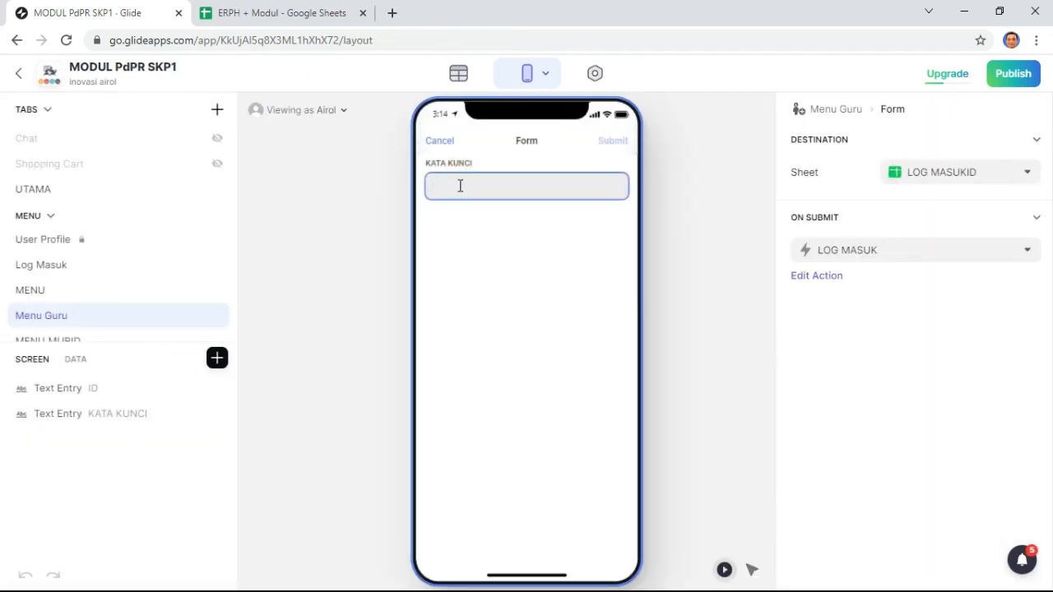
pyautogui.write('SK')
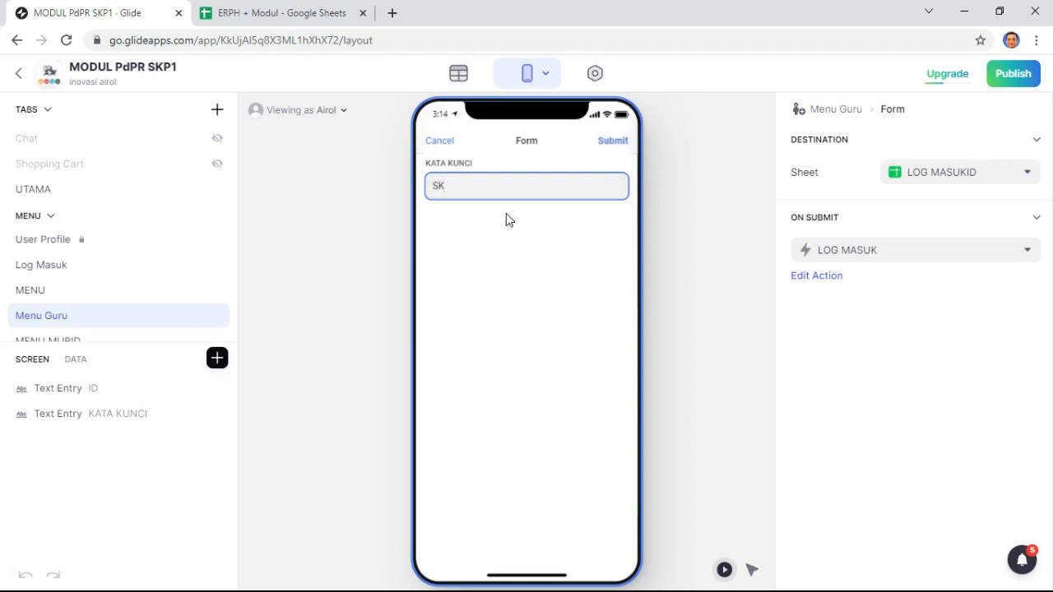
pyautogui.write('GURUSKP1')
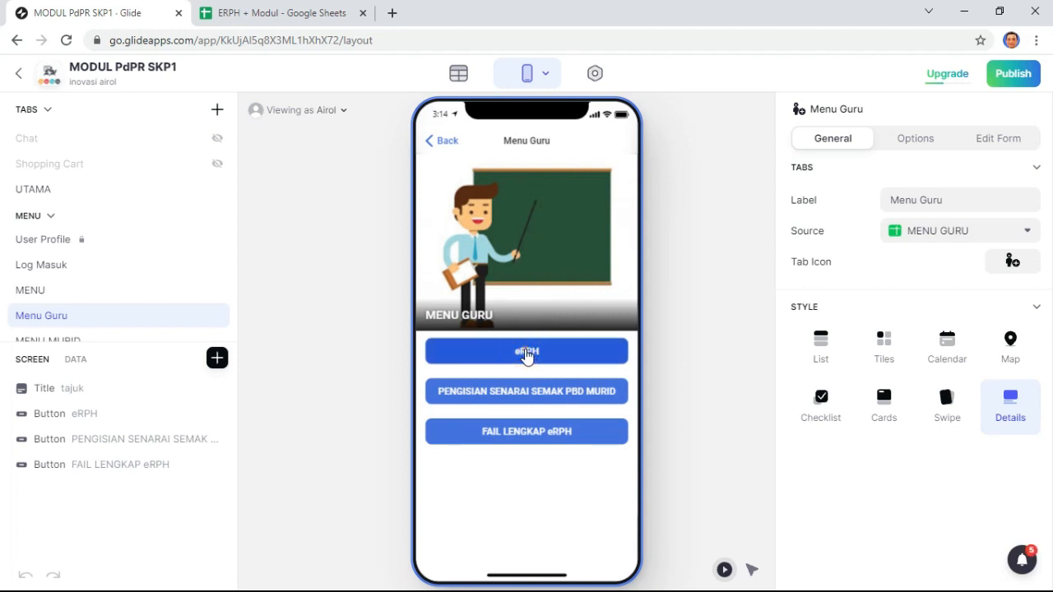
pyautogui.click(525, 350)
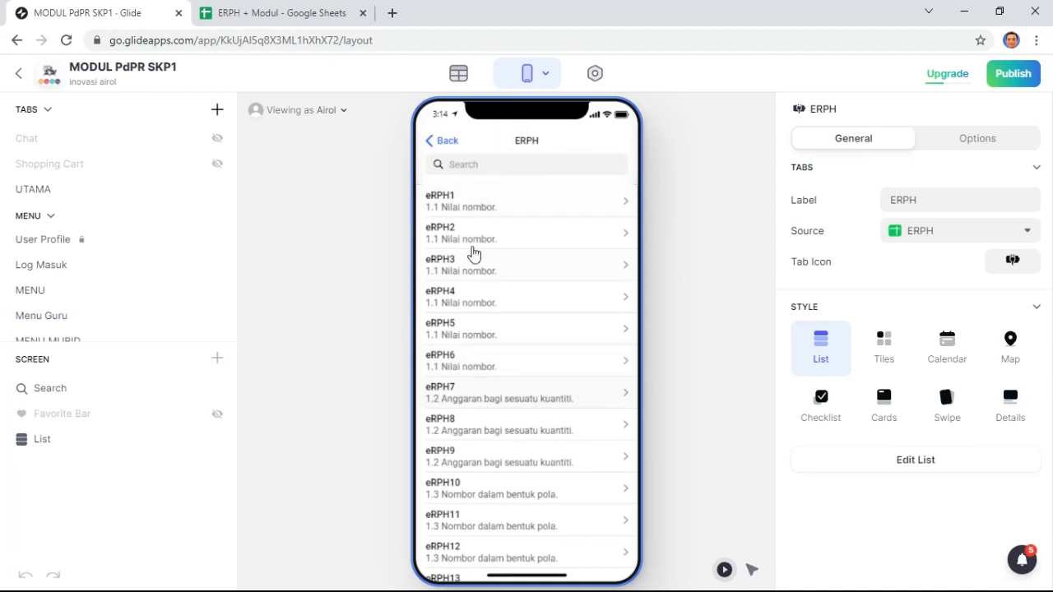
pyautogui.click(280, 12)
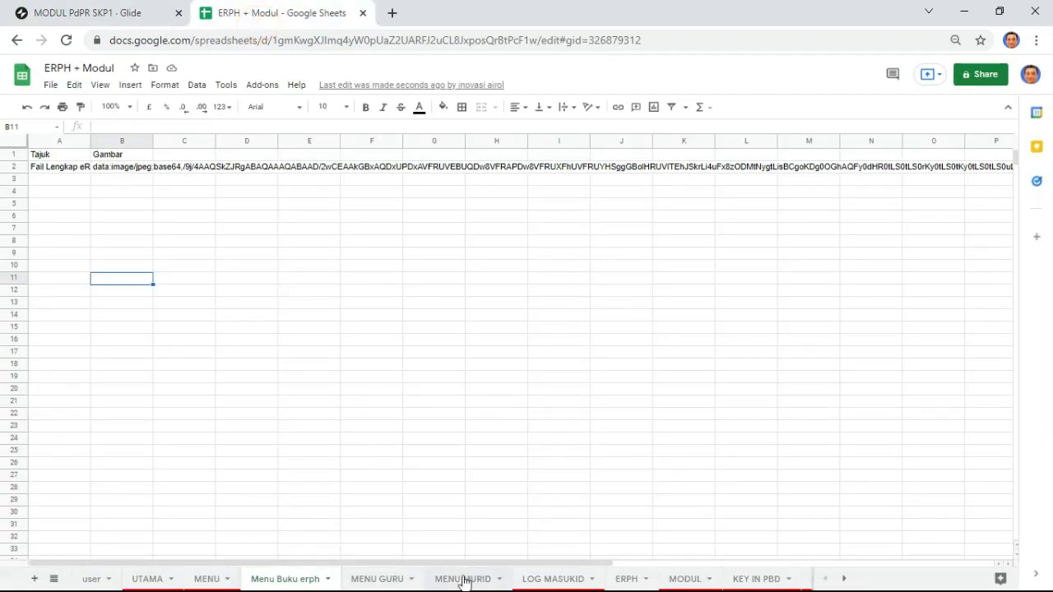
# On the ERPH sheet, scroll to the PILIHAN KECERGASAN PELBAGAI column and hide it.
pyautogui.click(626, 578)
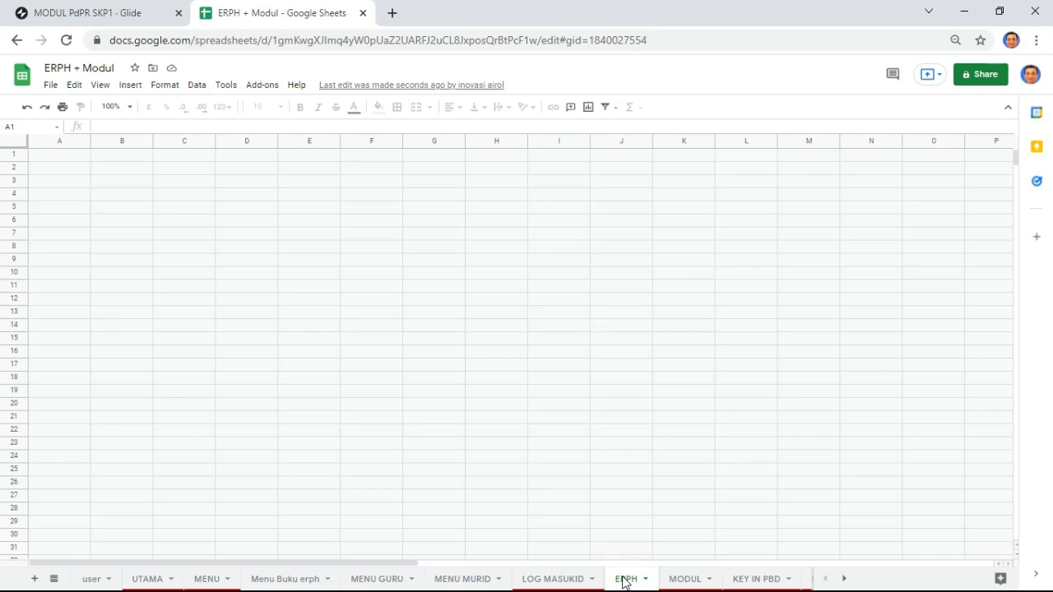
pyautogui.click(626, 578)
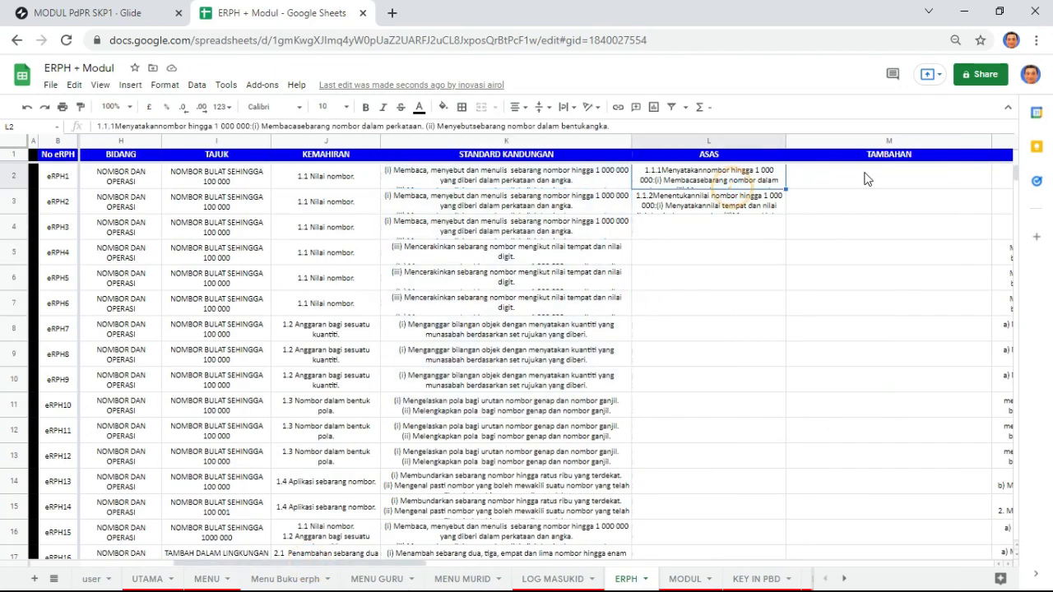
pyautogui.hscroll(3)
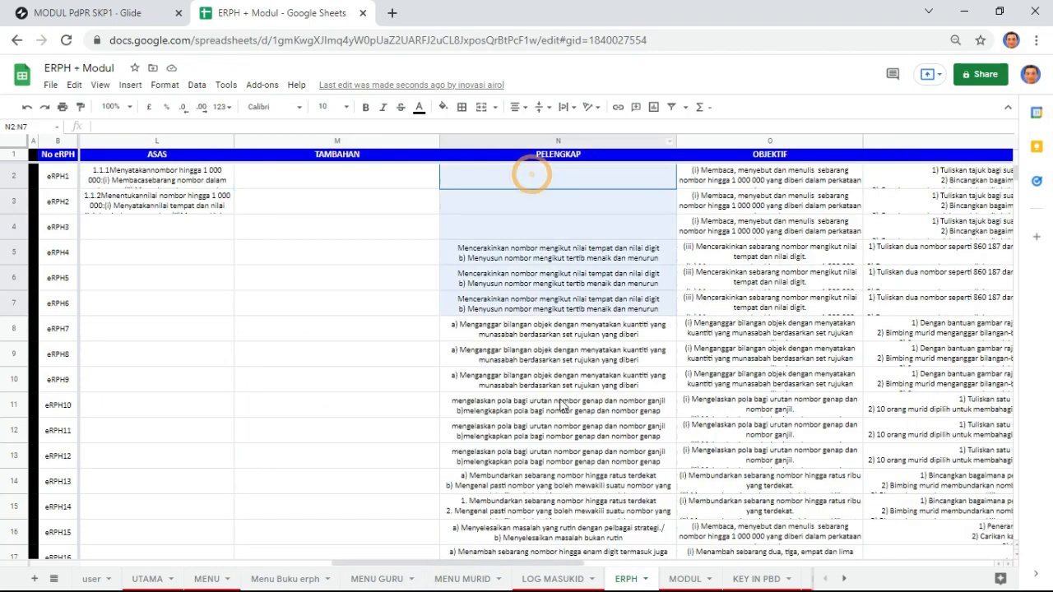
pyautogui.click(769, 176)
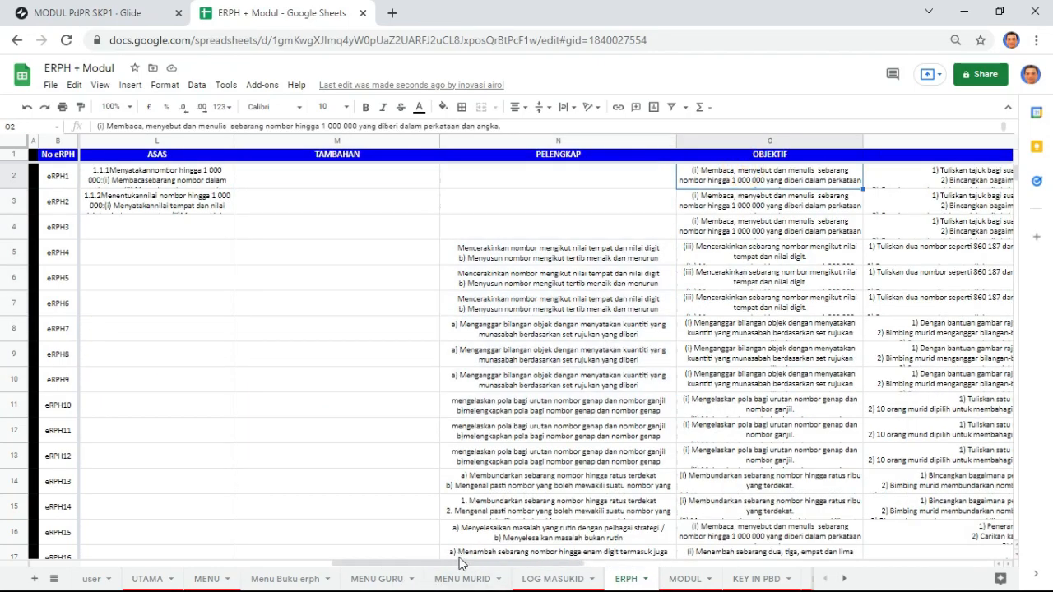
pyautogui.hscroll(3)
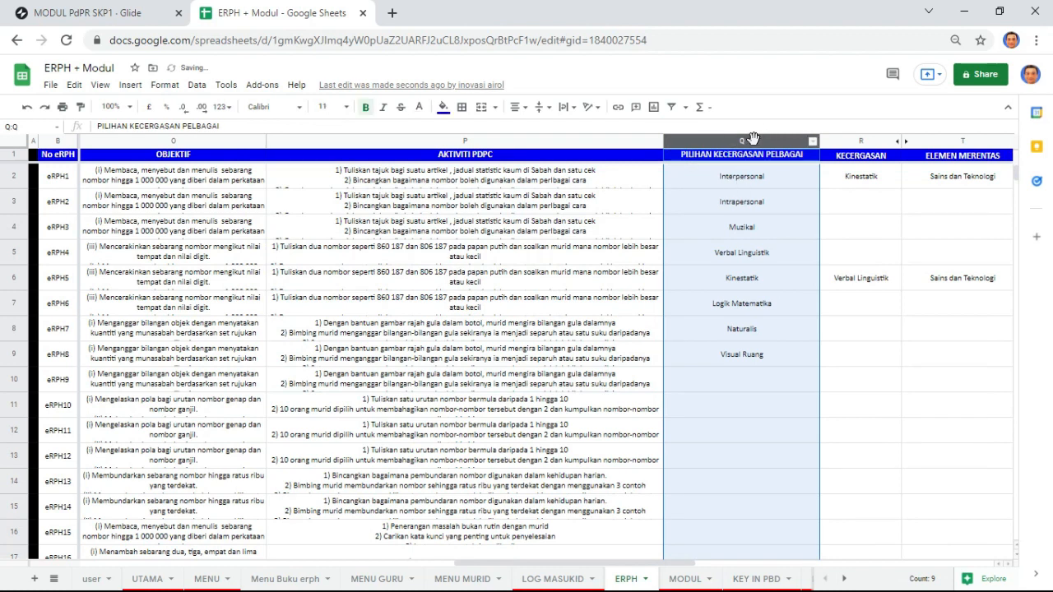
pyautogui.rightClick(742, 140)
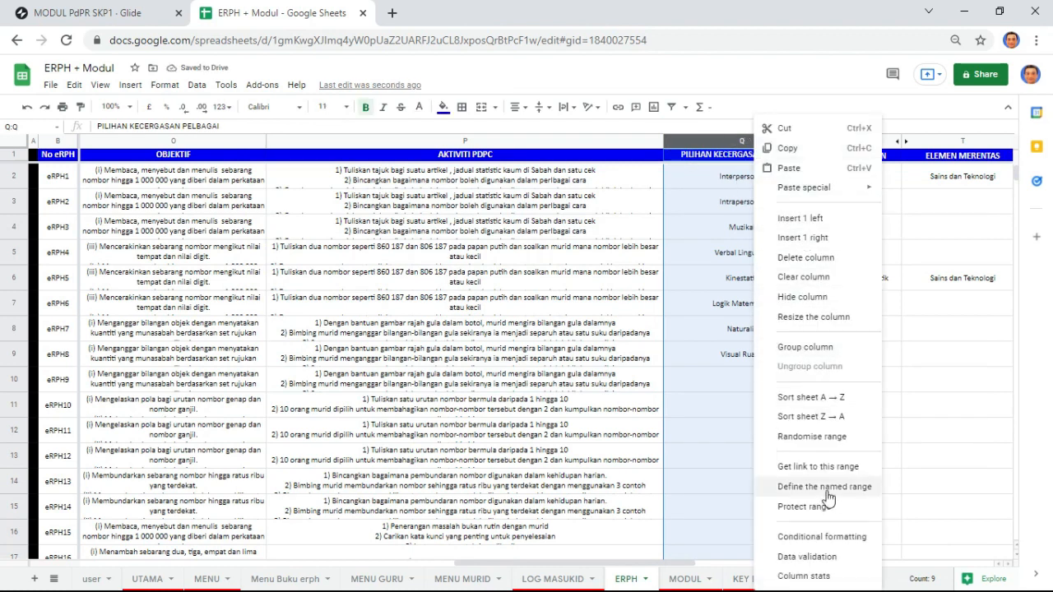
pyautogui.moveTo(813, 316)
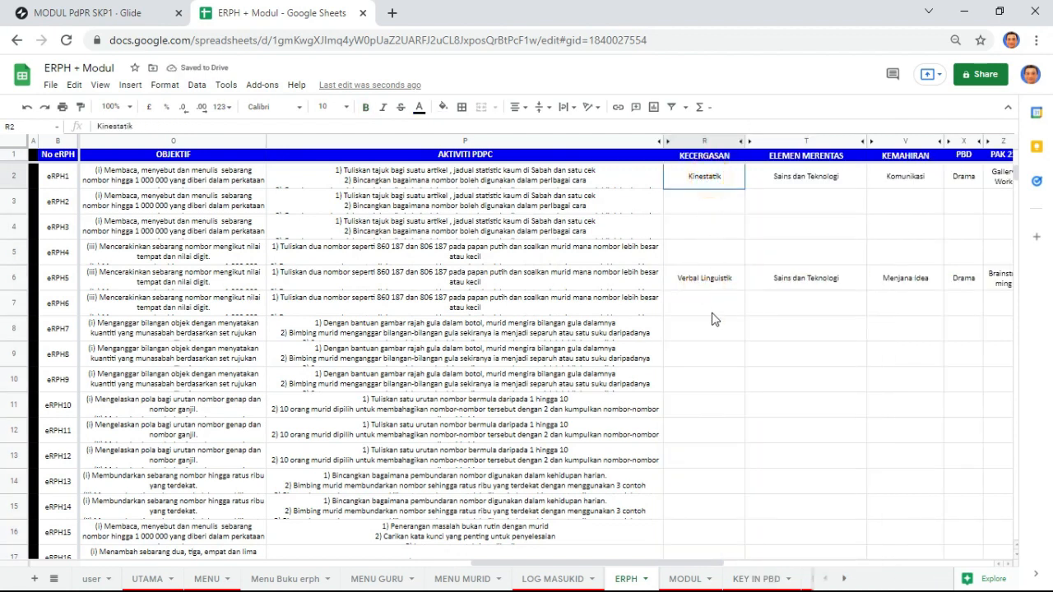
pyautogui.moveTo(703, 175); pyautogui.dragTo(704, 317)
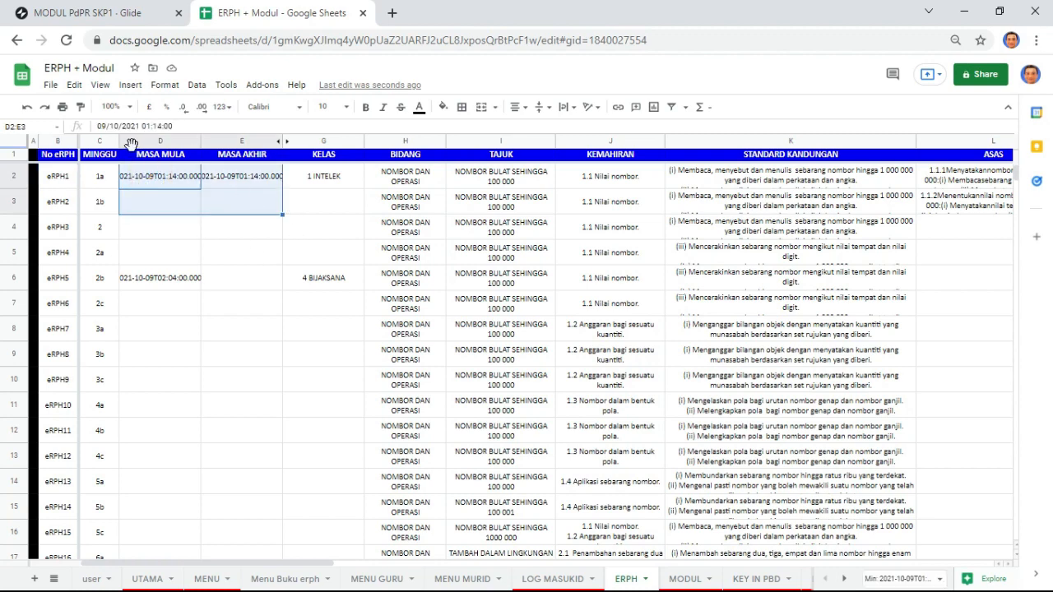
pyautogui.click(83, 13)
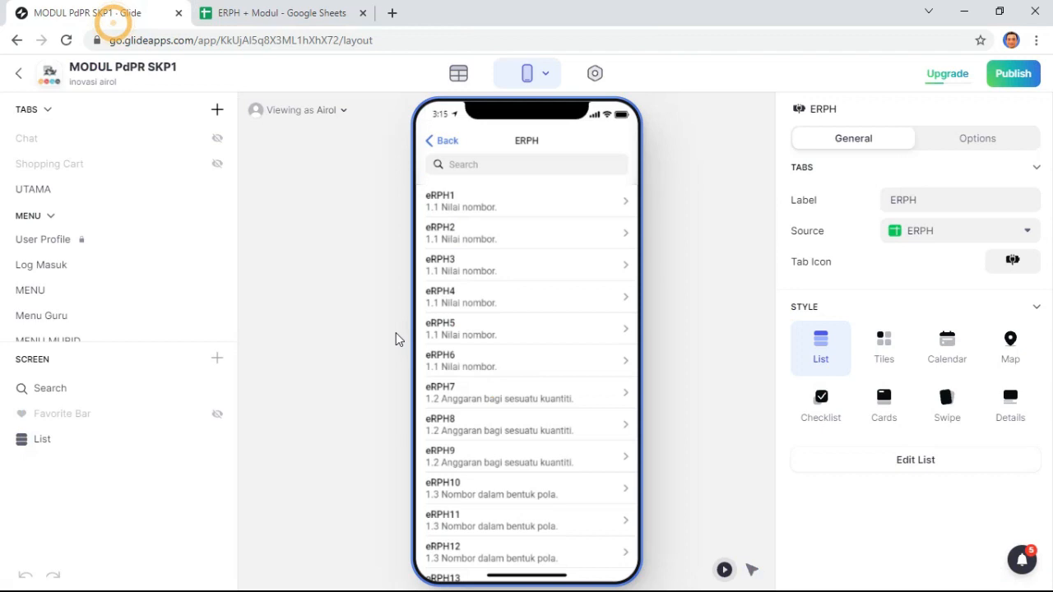
pyautogui.moveTo(201, 28)
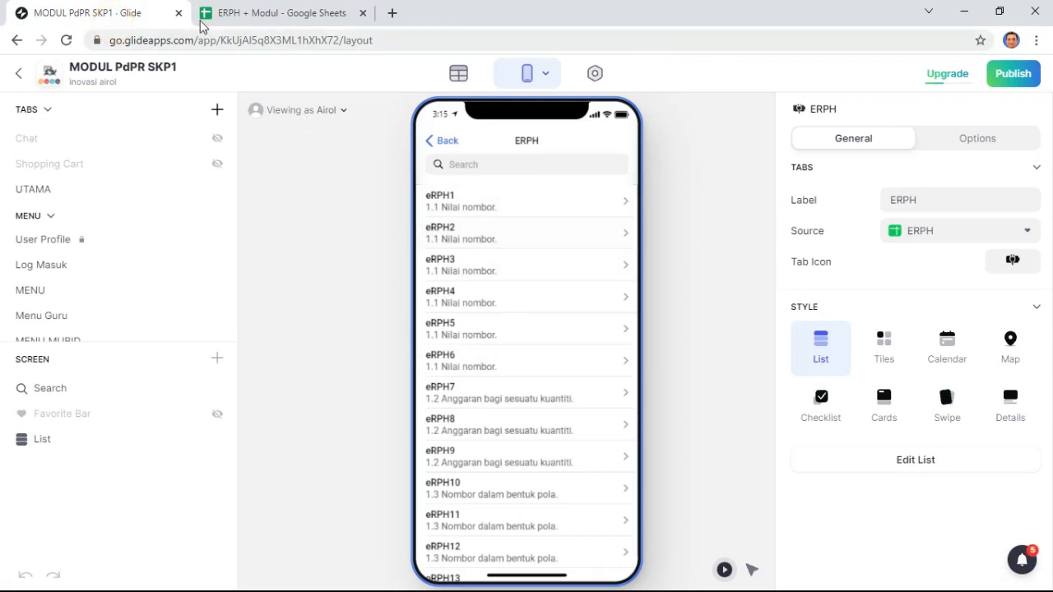
# Pick the week 1b entry, then set its start date and KELAS class in the preview.
pyautogui.click(280, 12)
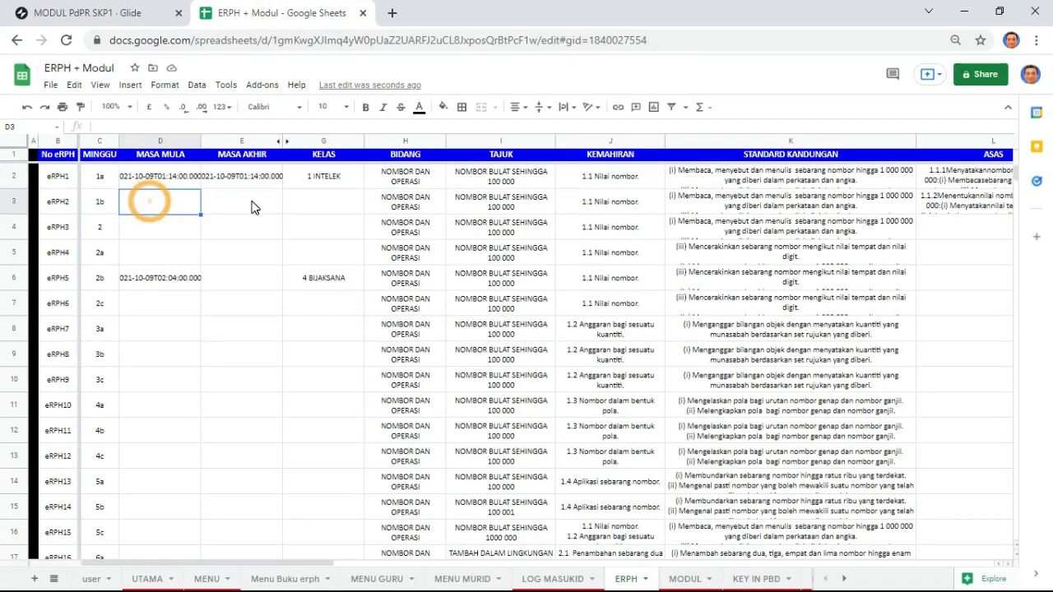
pyautogui.click(99, 202)
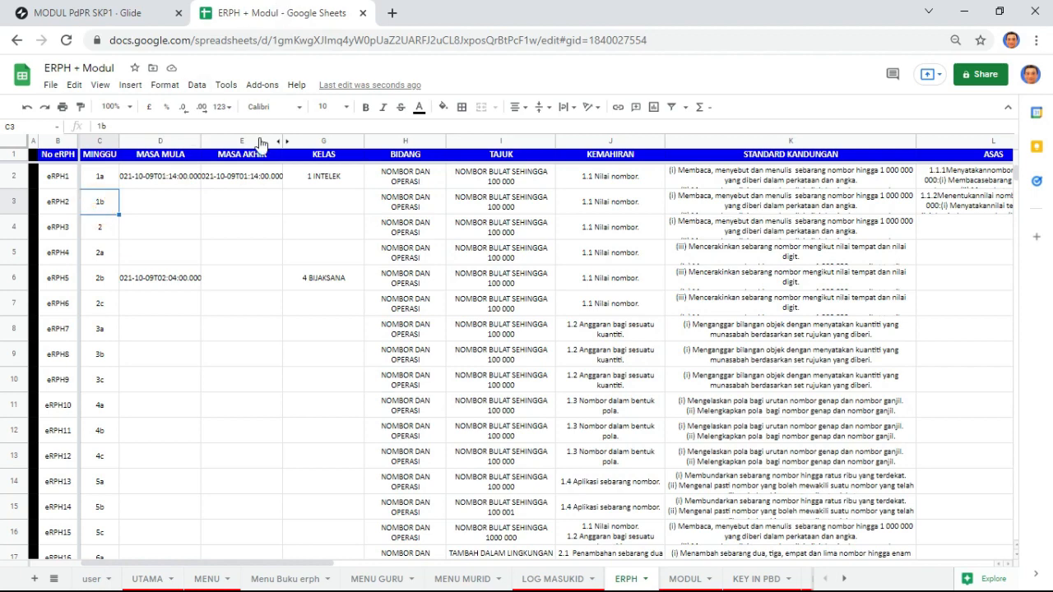
pyautogui.click(91, 12)
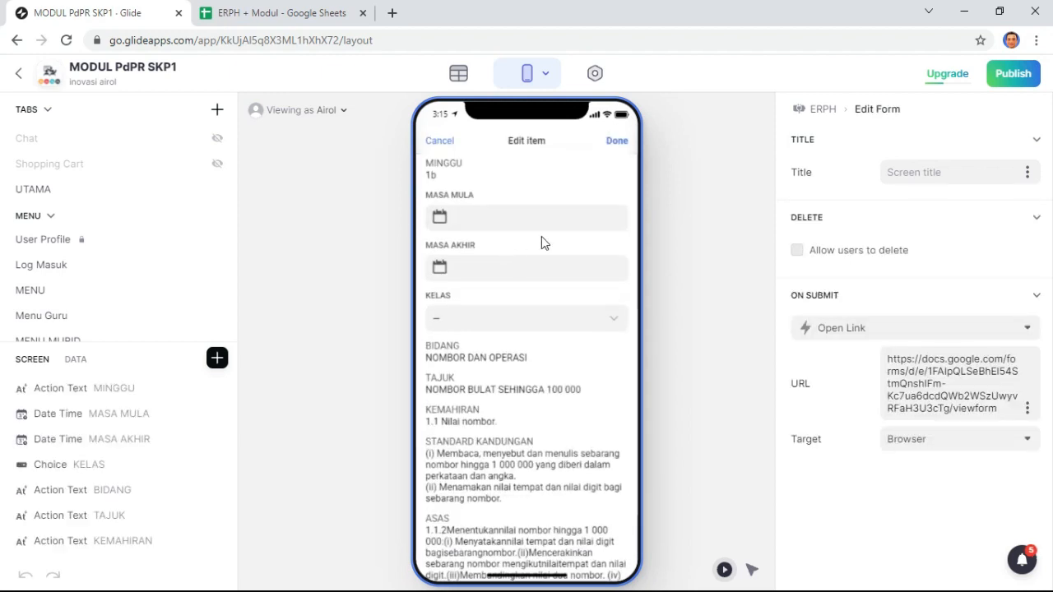
pyautogui.moveTo(471, 215)
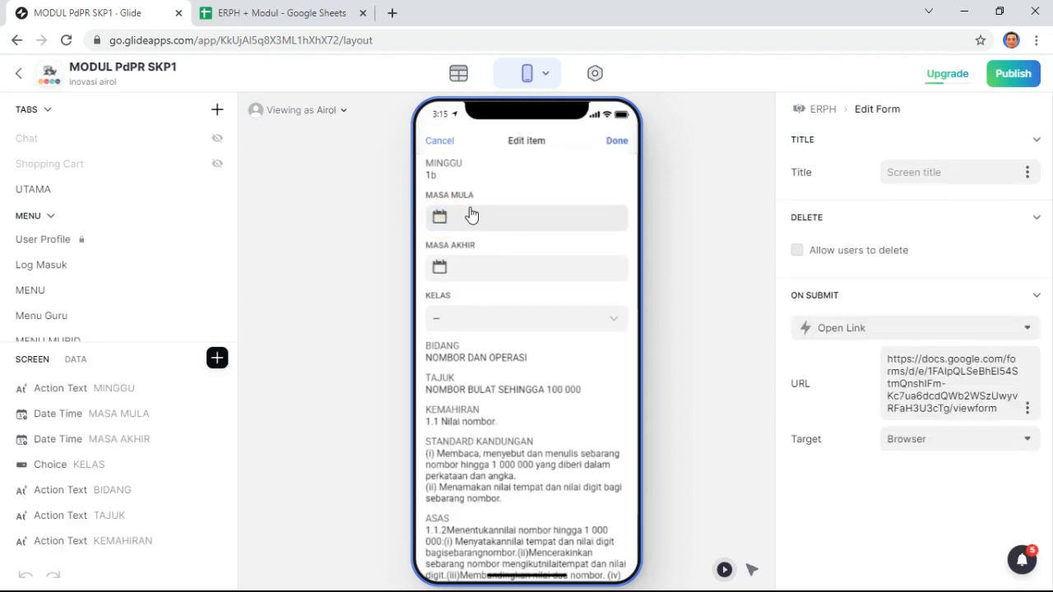
pyautogui.click(471, 216)
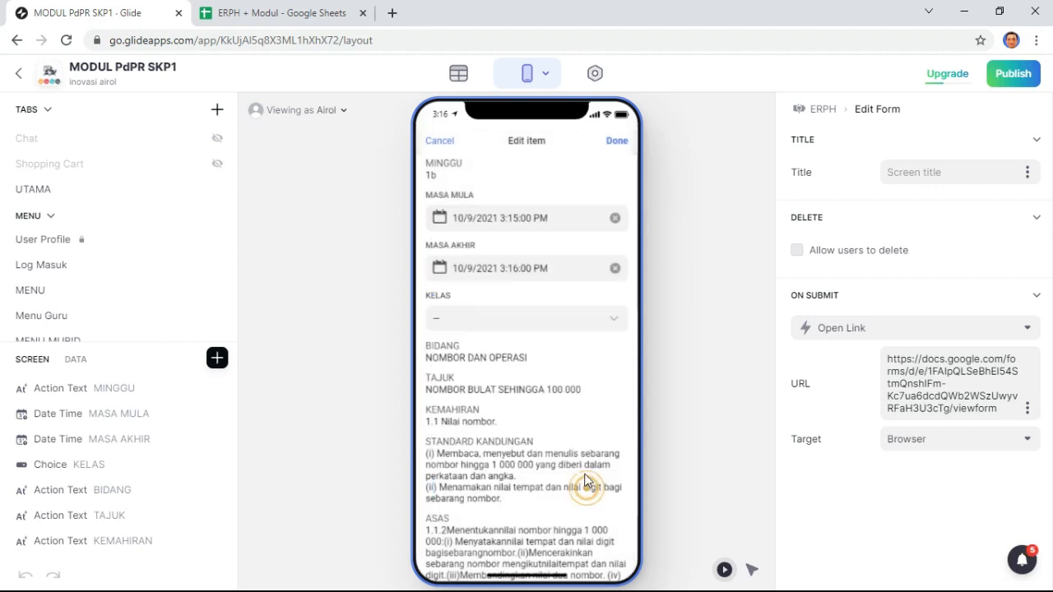
pyautogui.click(526, 318)
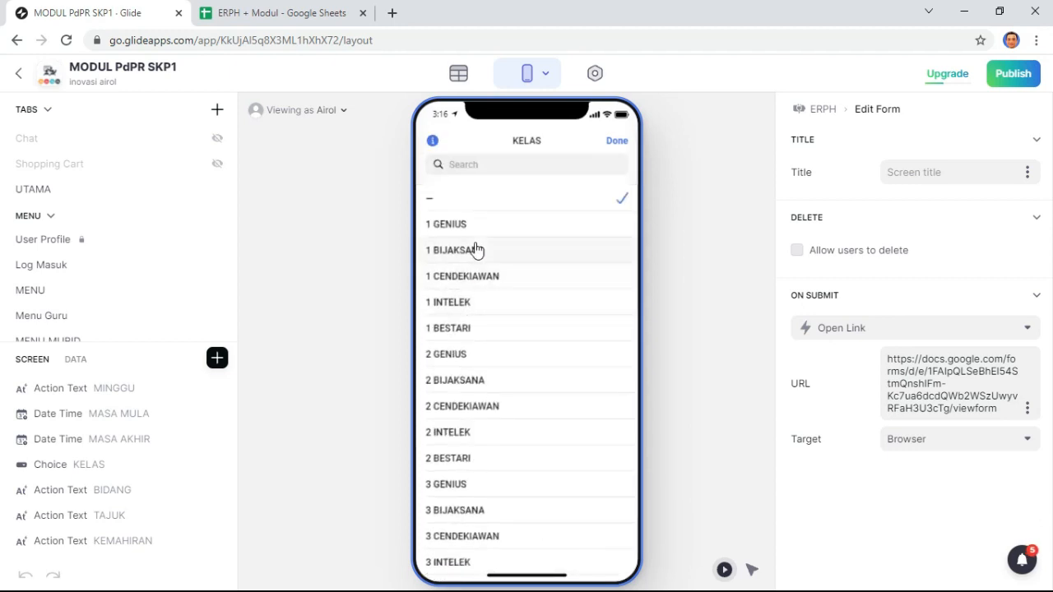
# Scroll the ERPH edit form and edit the AKTIVITI PDPC activity text.
pyautogui.scroll(-3)
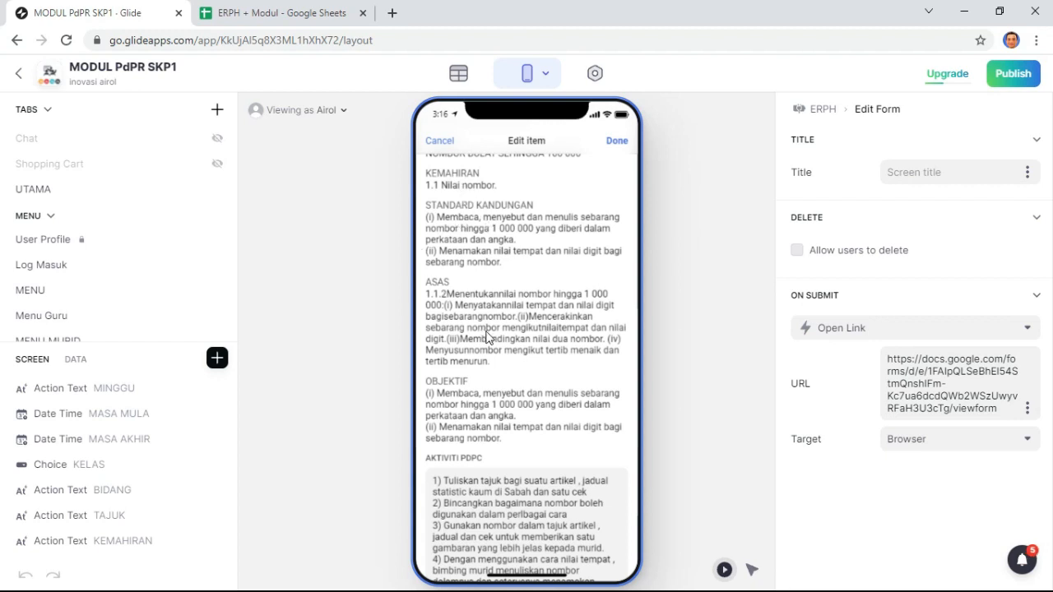
pyautogui.scroll(-3)
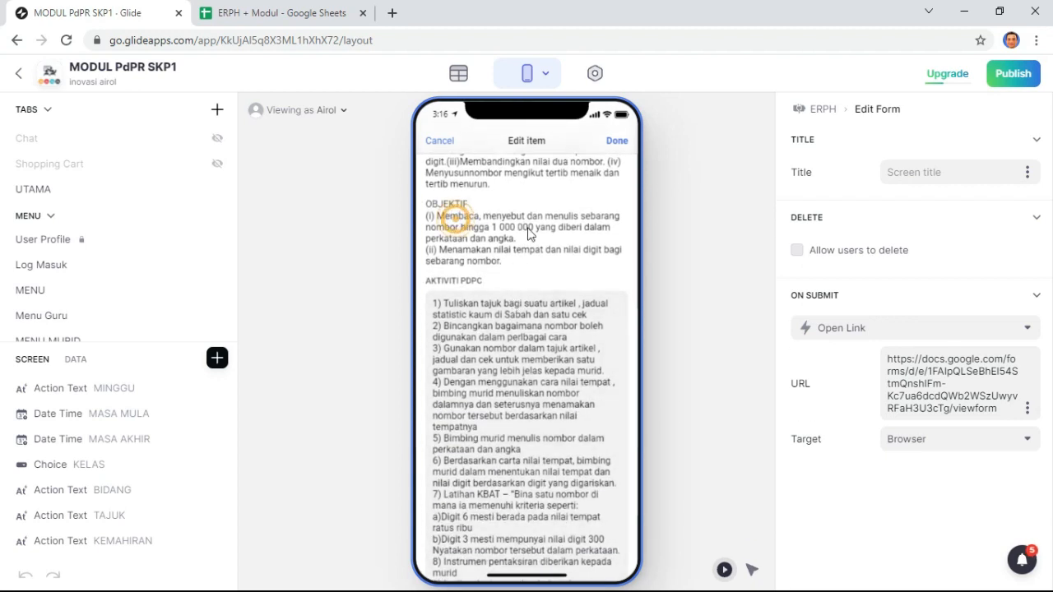
pyautogui.click(520, 384)
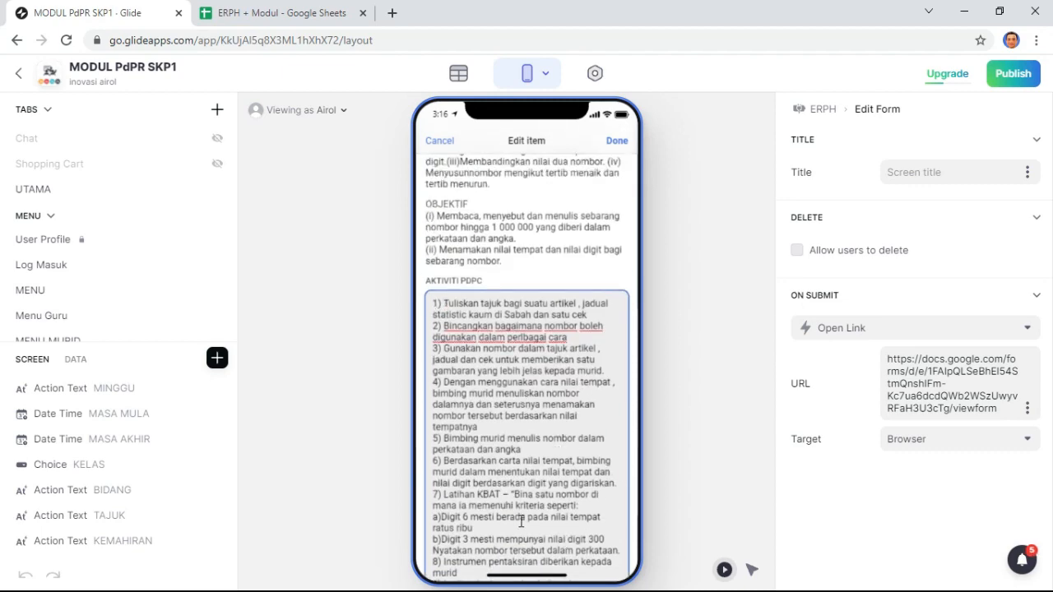
pyautogui.scroll(-3)
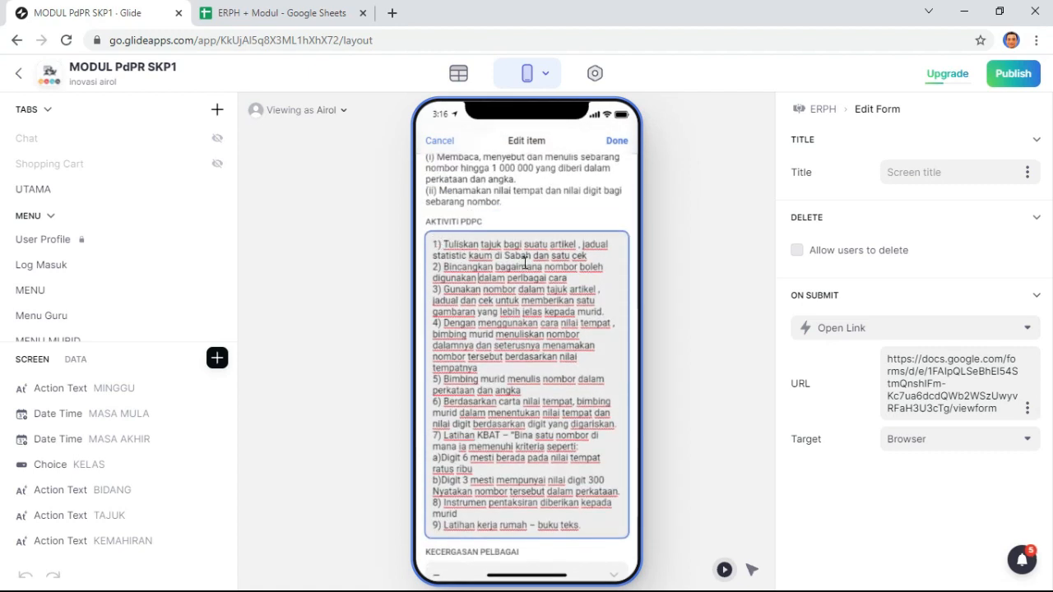
pyautogui.scroll(-3)
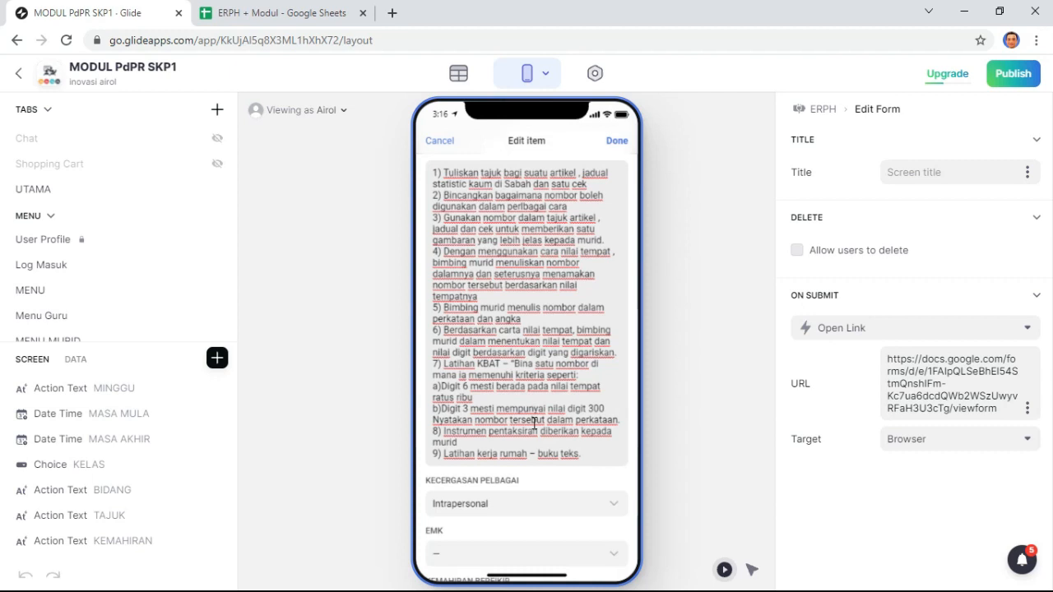
pyautogui.scroll(-3)
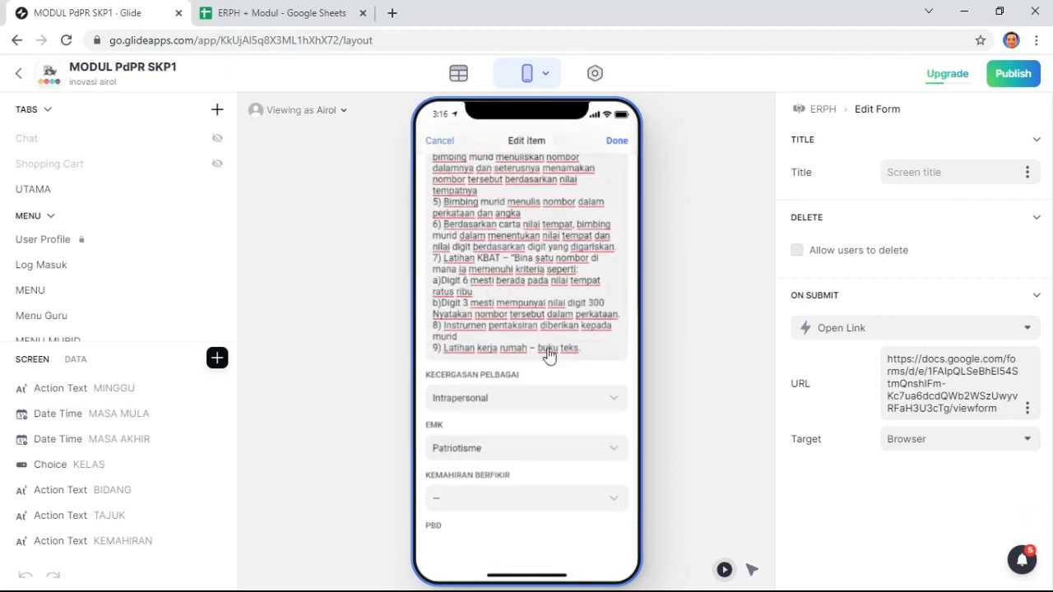
# Choose Membanding Beza and Hasil Kerja, and replace stray REFLEKSI text with 'OBJEKTIF TERCAPAI'.
pyautogui.click(525, 498)
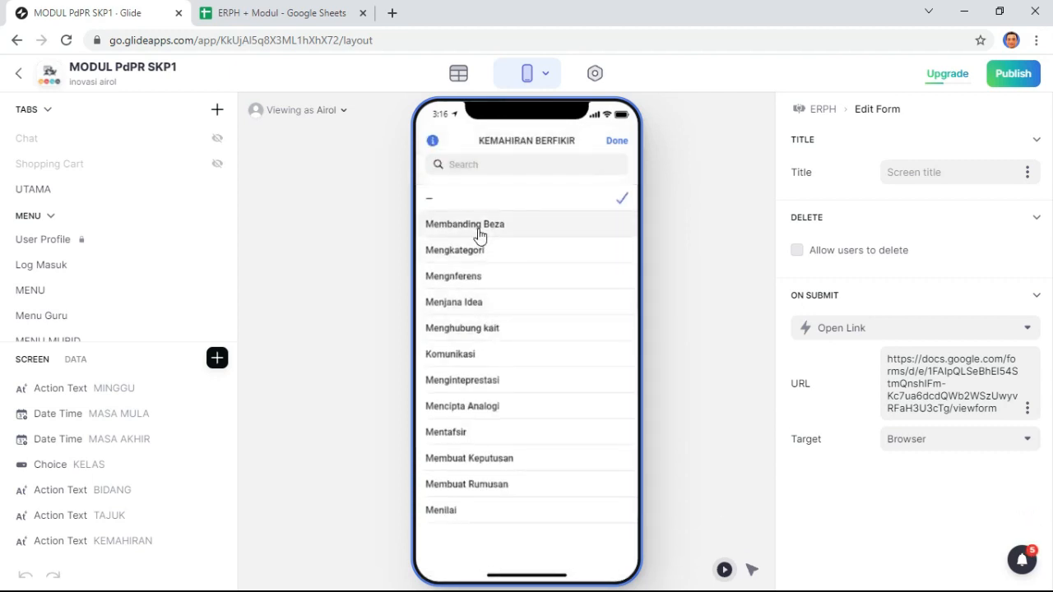
pyautogui.click(464, 224)
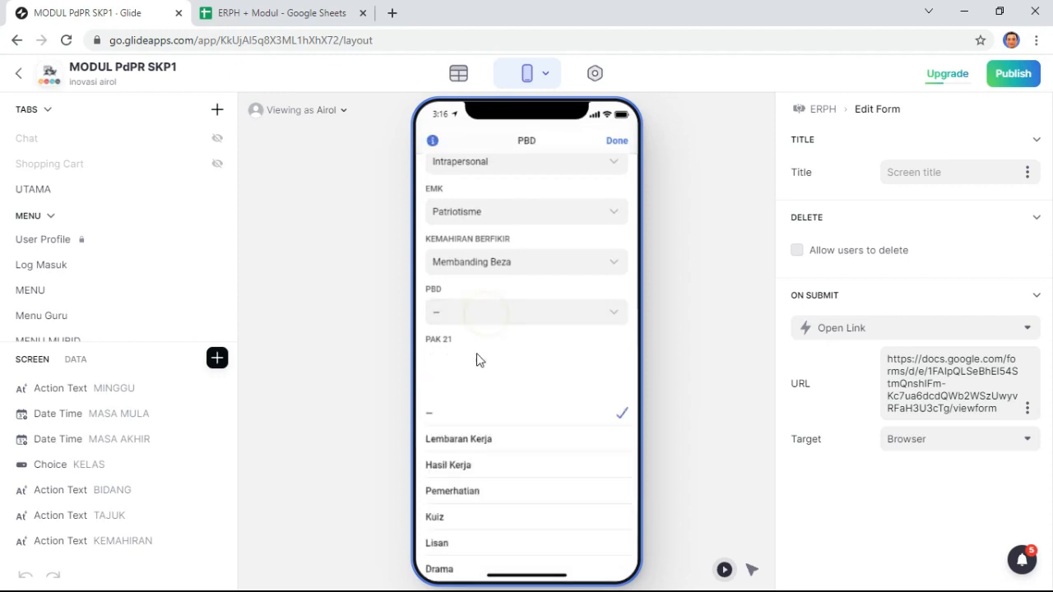
pyautogui.click(448, 465)
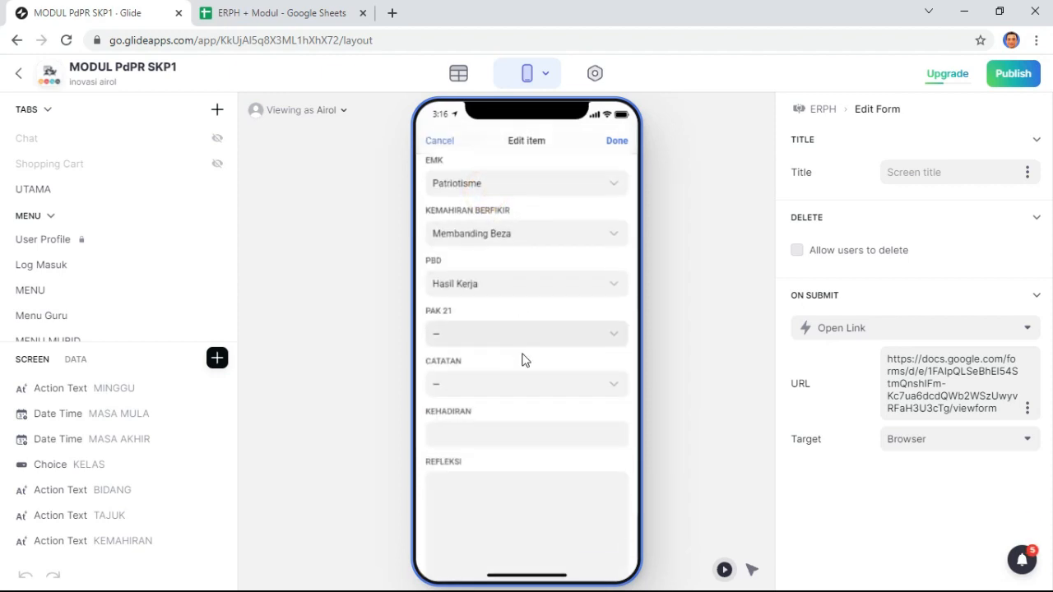
pyautogui.click(525, 333)
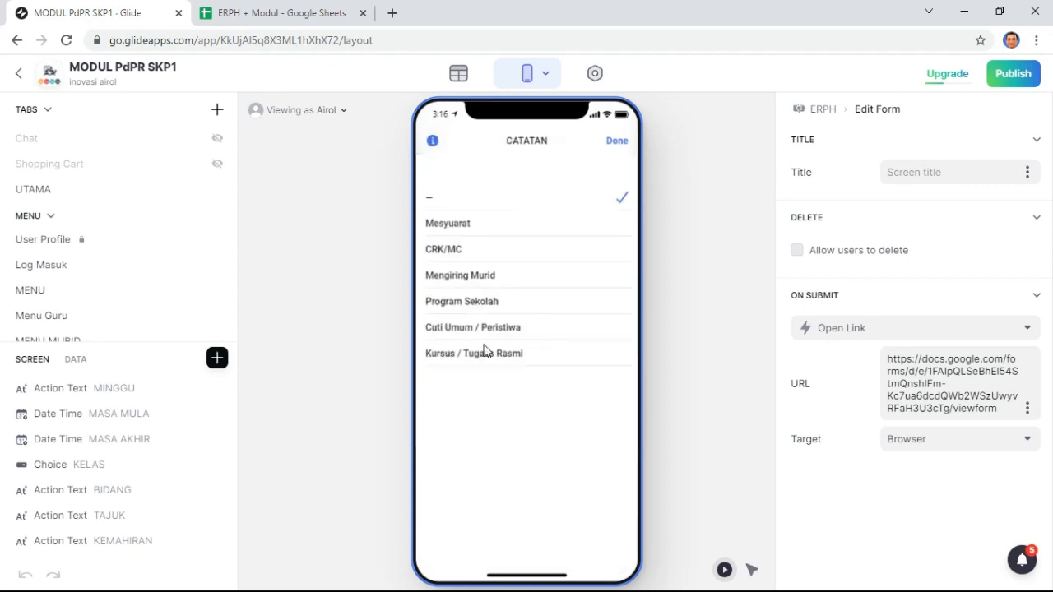
pyautogui.scroll(3)
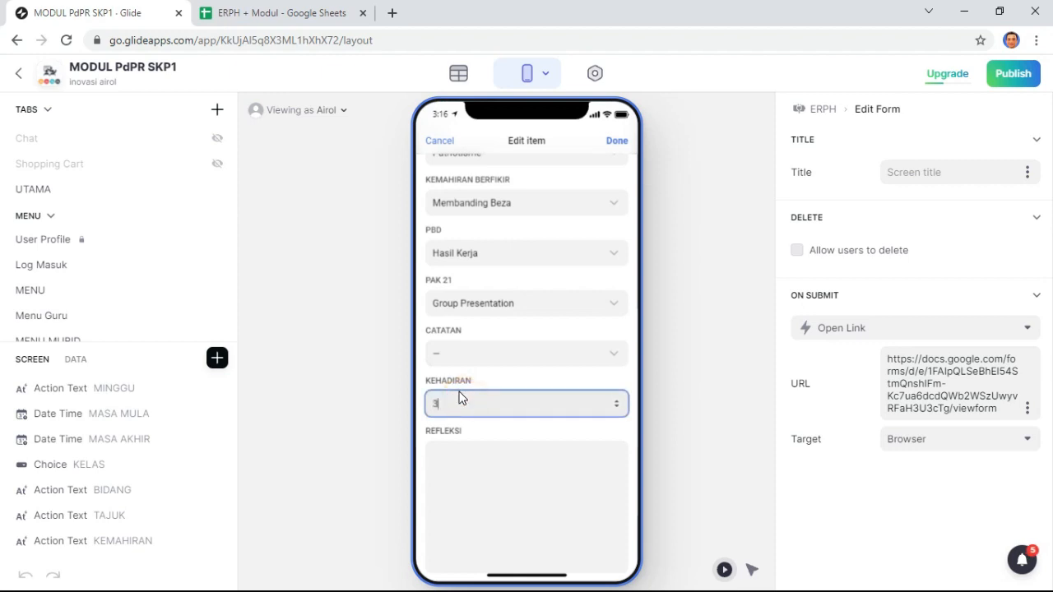
pyautogui.write('WFRWEFR')
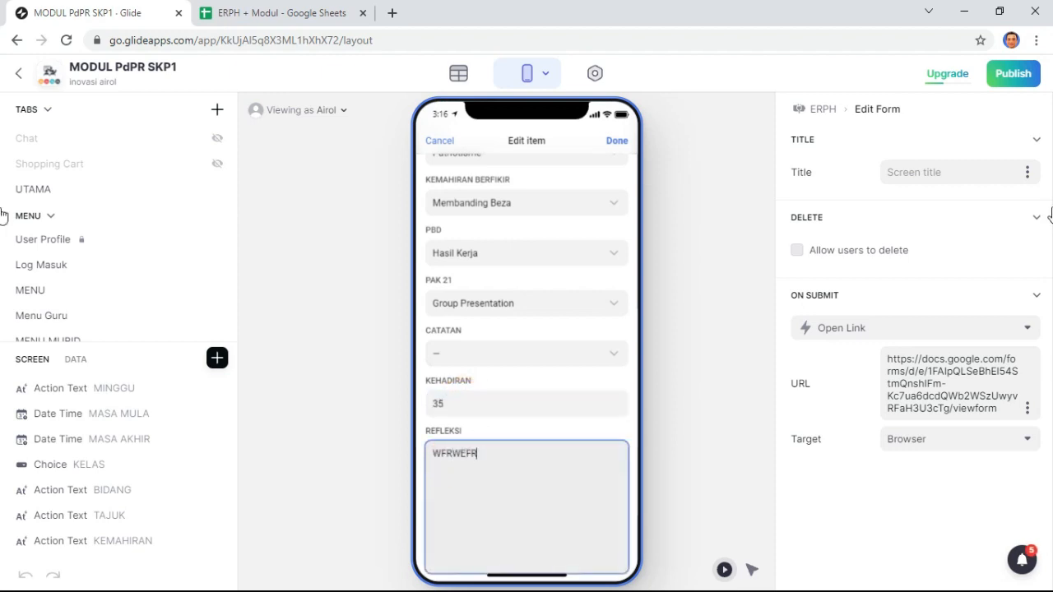
pyautogui.press('ctrl+a')
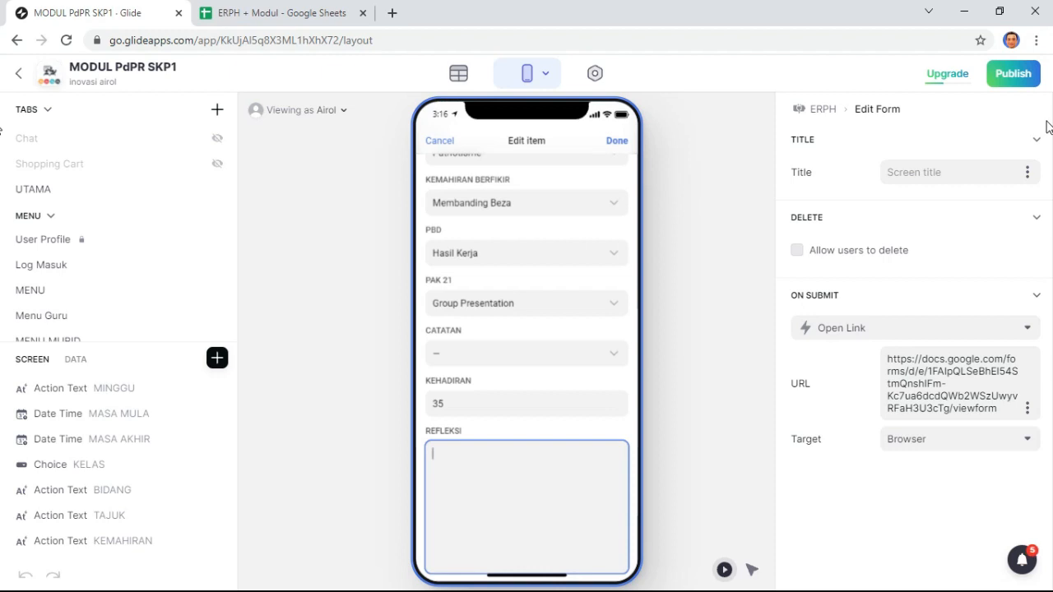
pyautogui.write('OBJEKTIF TERC')
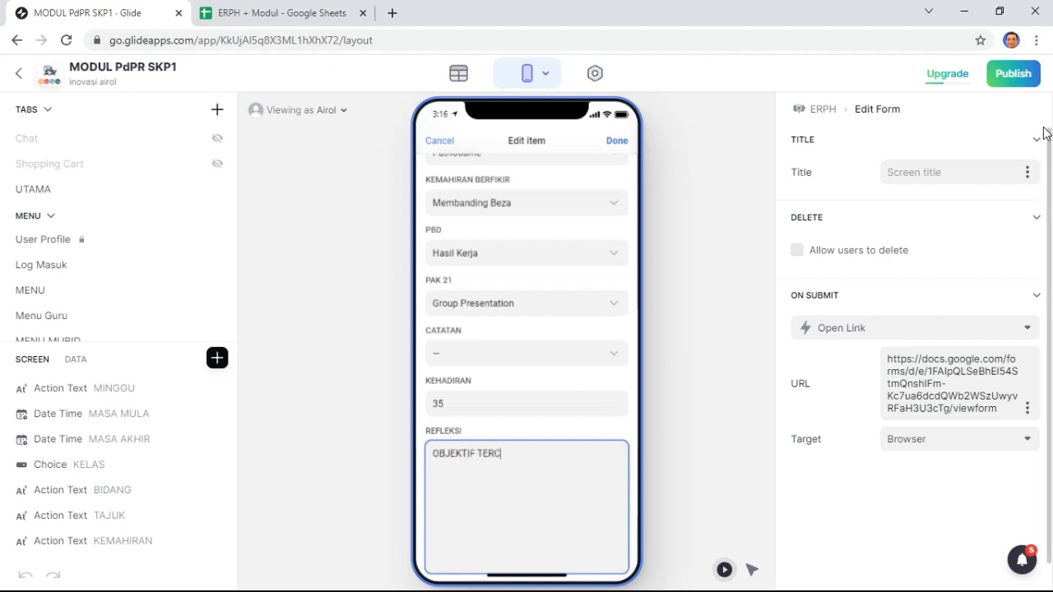
pyautogui.write('API')
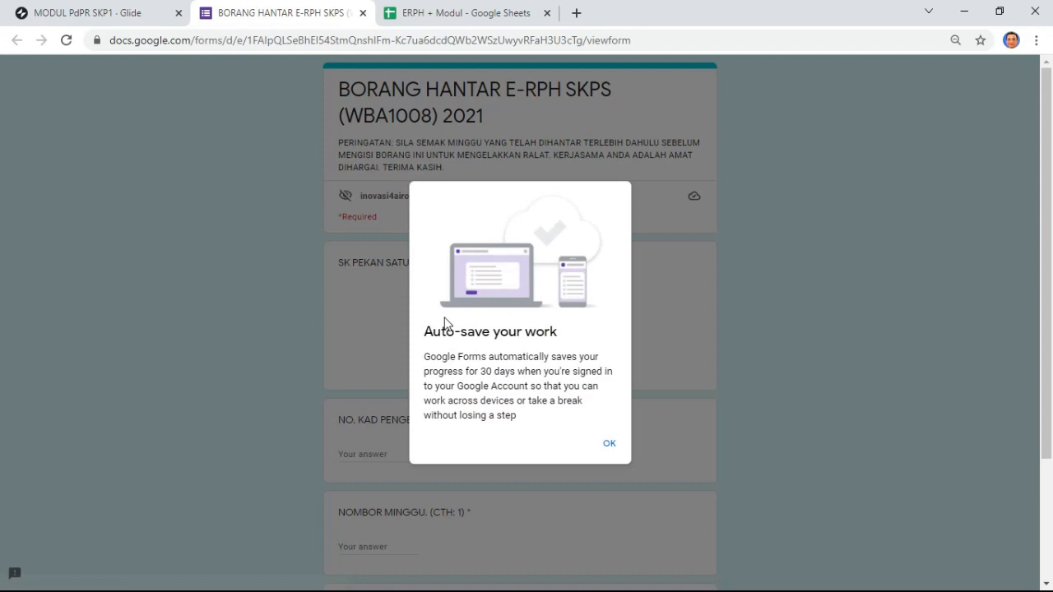
# Dismiss the auto-save notice and submit the E-RPH form with no answers.
pyautogui.click(609, 442)
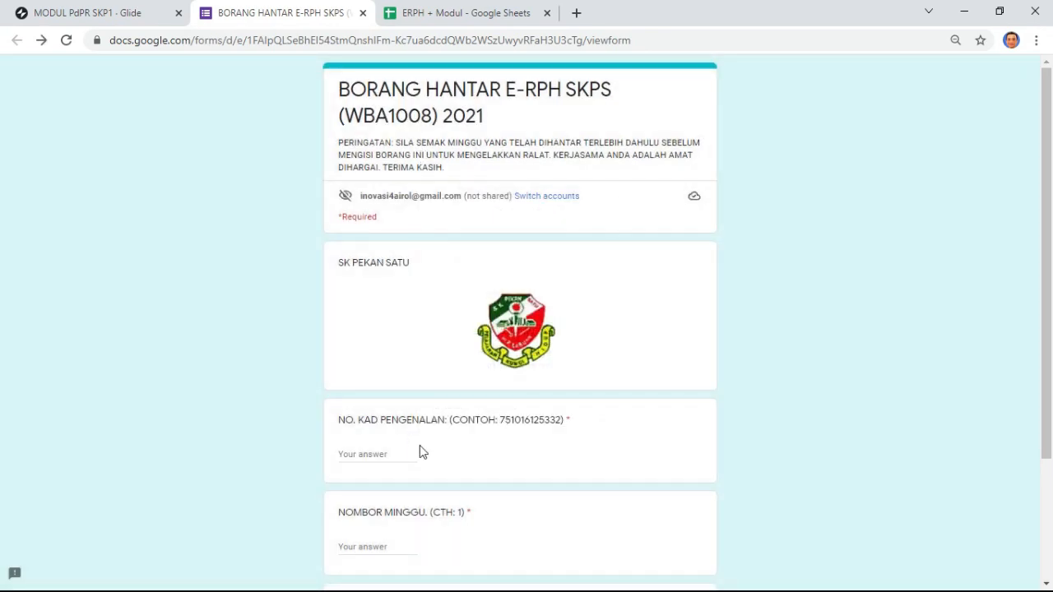
pyautogui.scroll(-3)
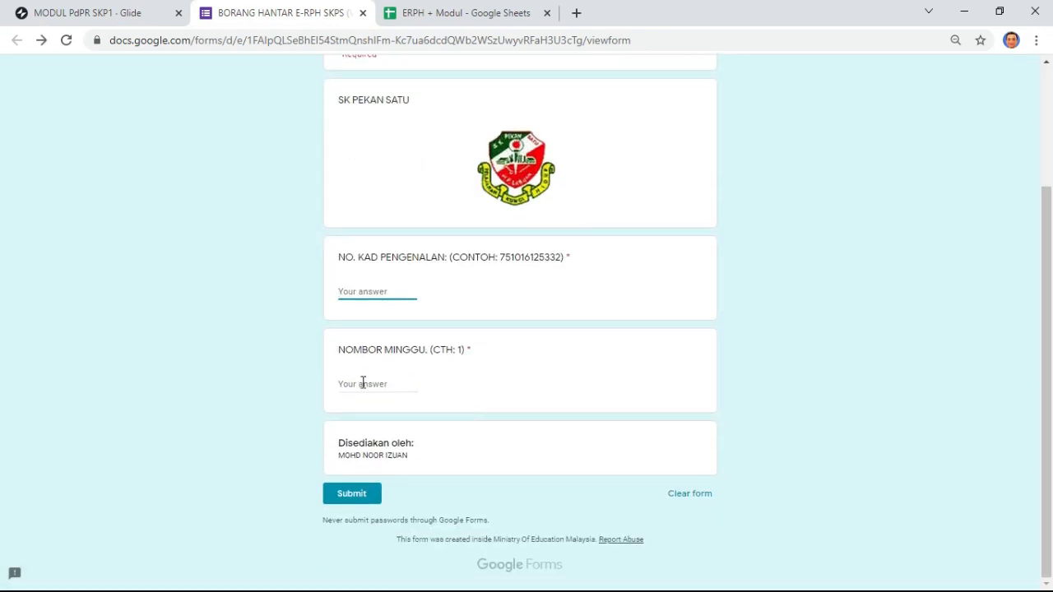
pyautogui.click(351, 493)
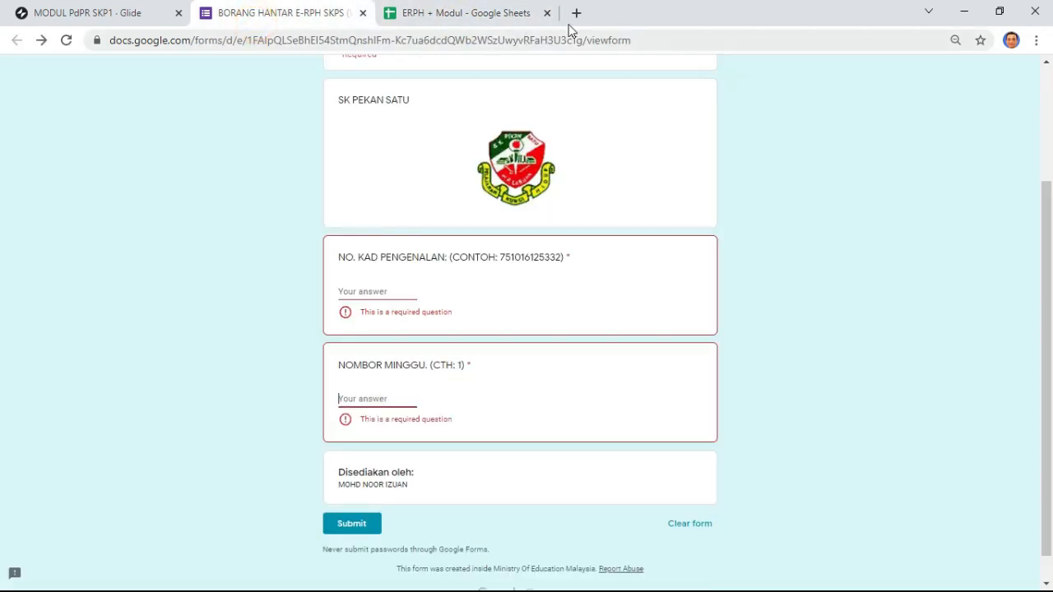
# Move through the browser tabs to the ERPH + Modul spreadsheet.
pyautogui.click(575, 13)
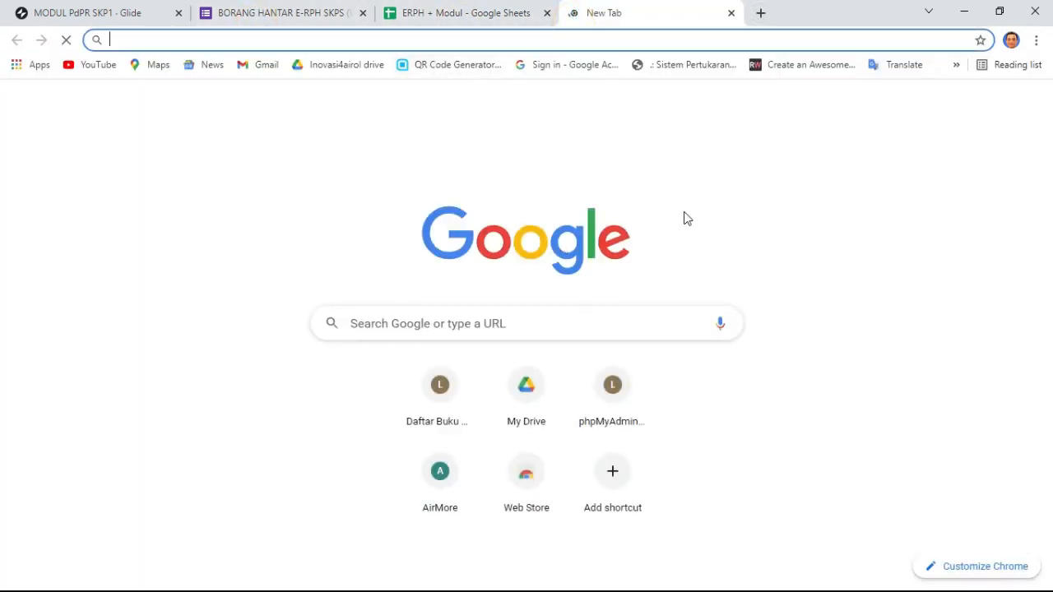
pyautogui.moveTo(1027, 103)
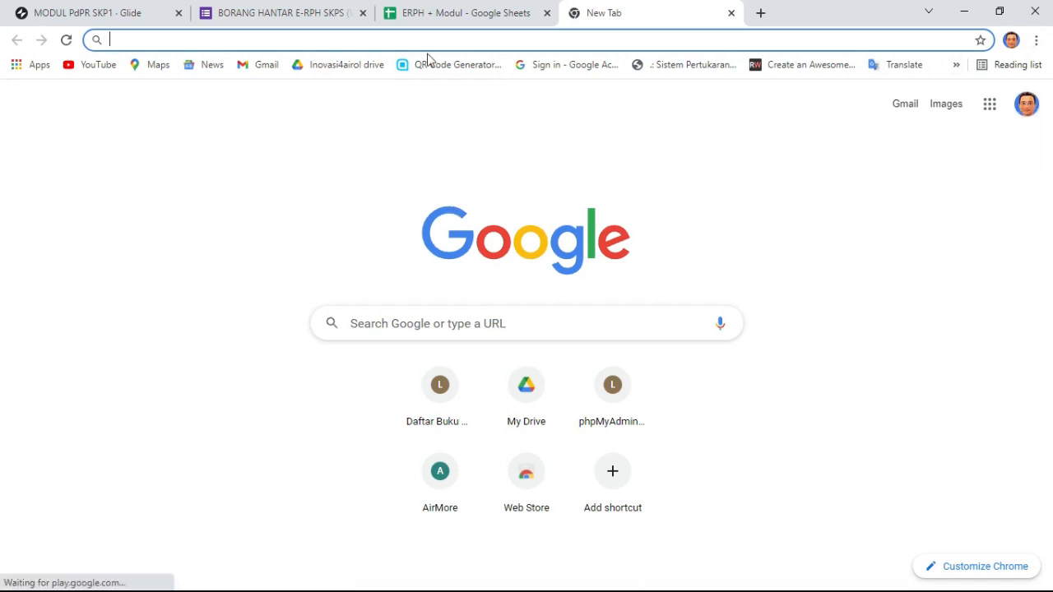
pyautogui.click(280, 12)
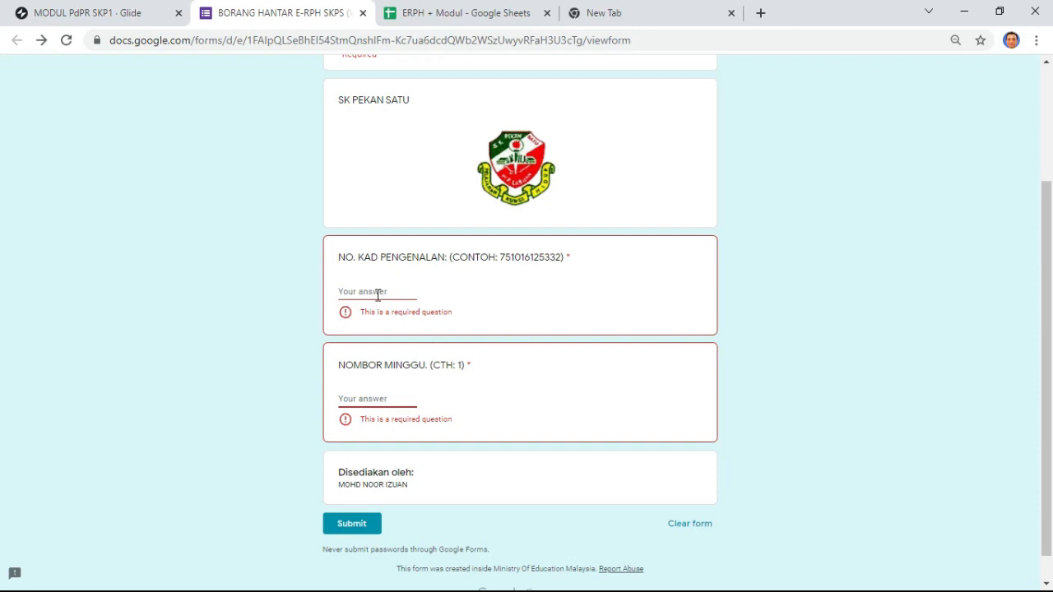
pyautogui.click(91, 12)
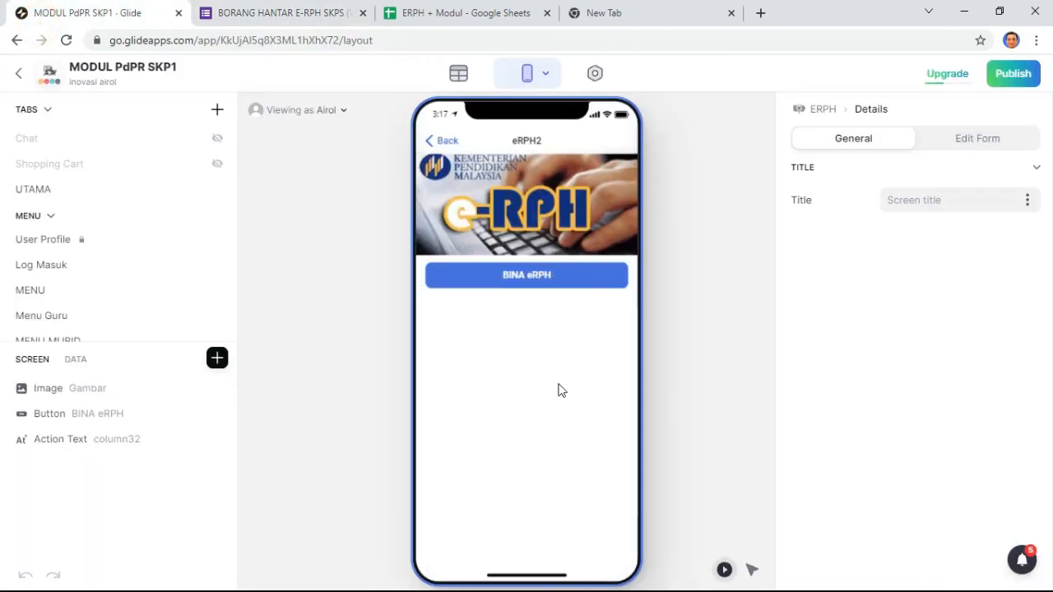
pyautogui.moveTo(433, 140)
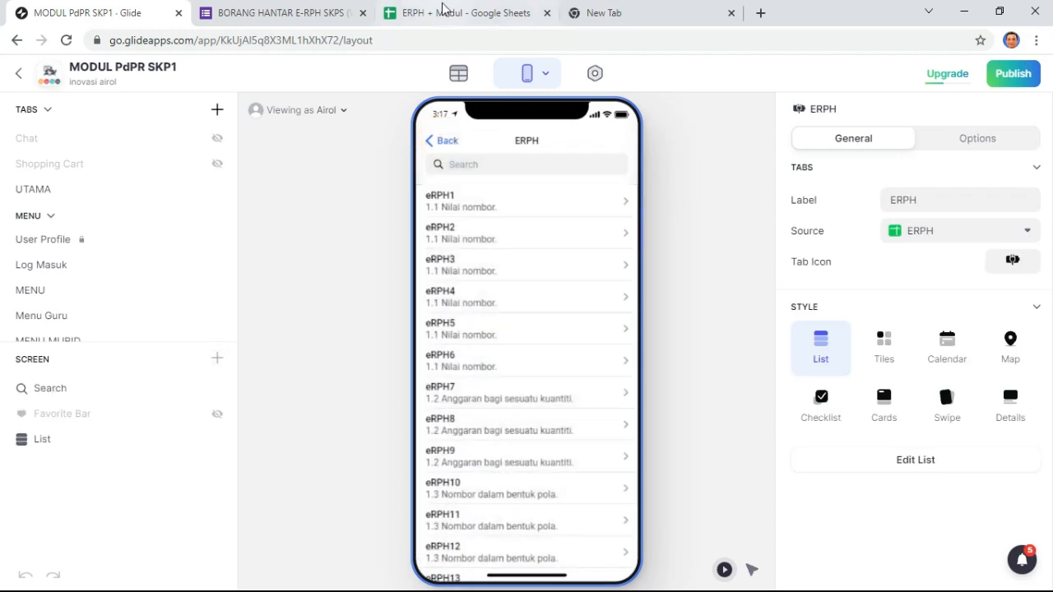
pyautogui.click(461, 12)
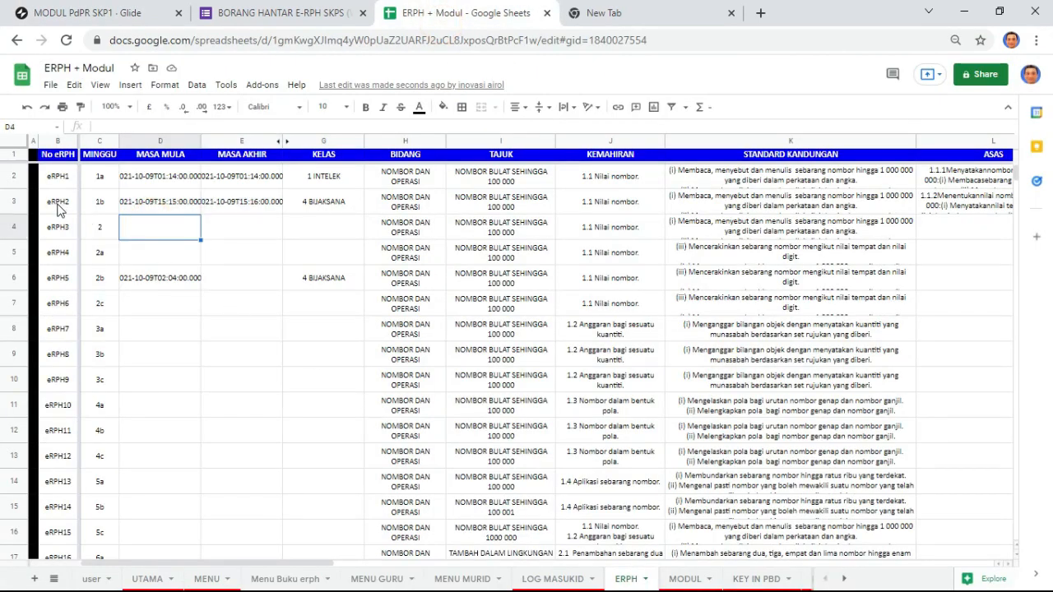
# Format the MASA MULA and MASA AKHIR columns to show times only.
pyautogui.click(160, 201)
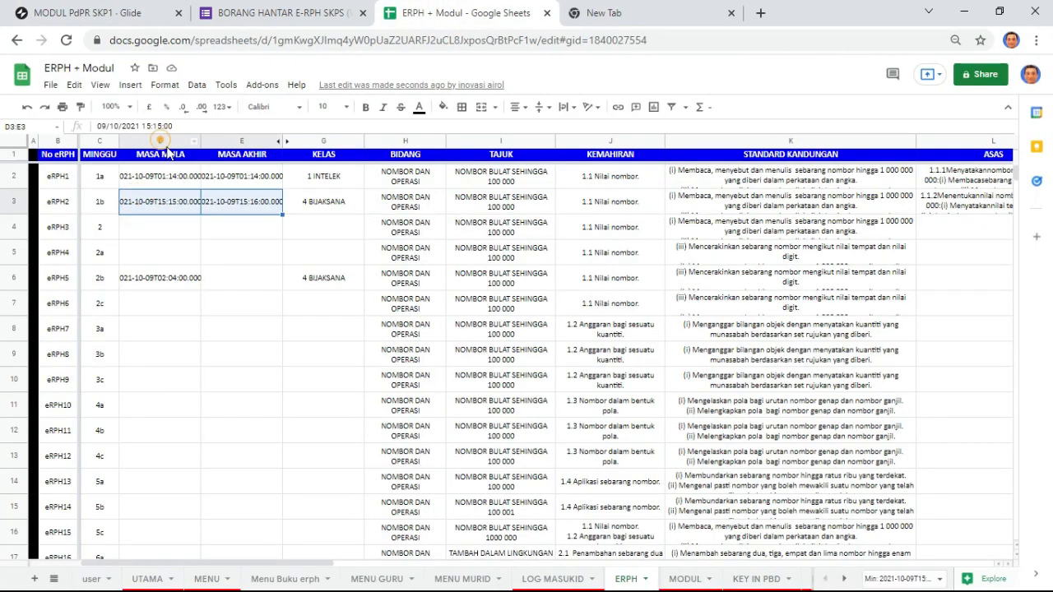
pyautogui.click(161, 140)
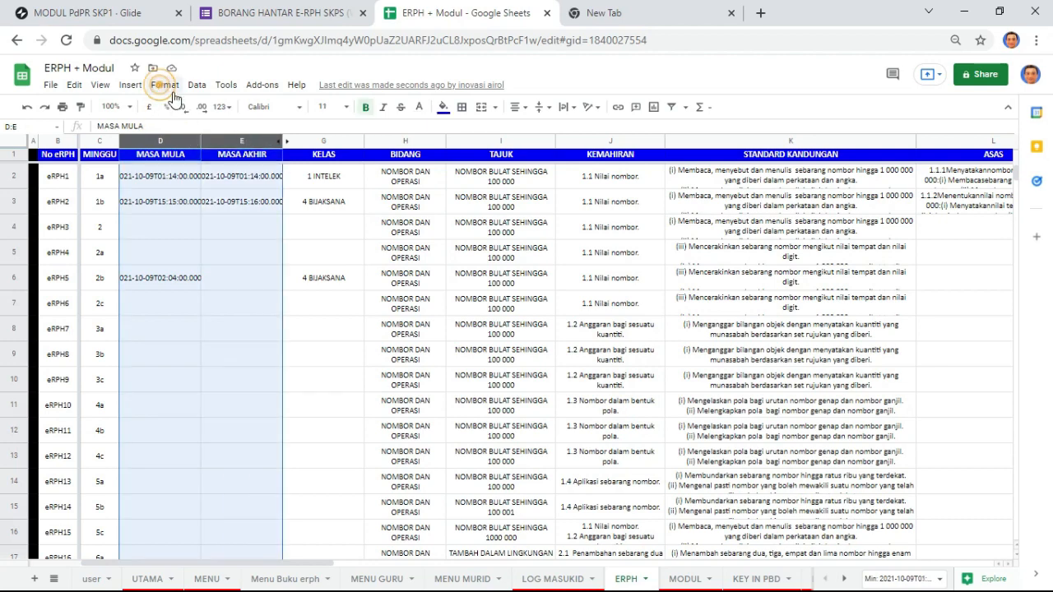
pyautogui.click(164, 84)
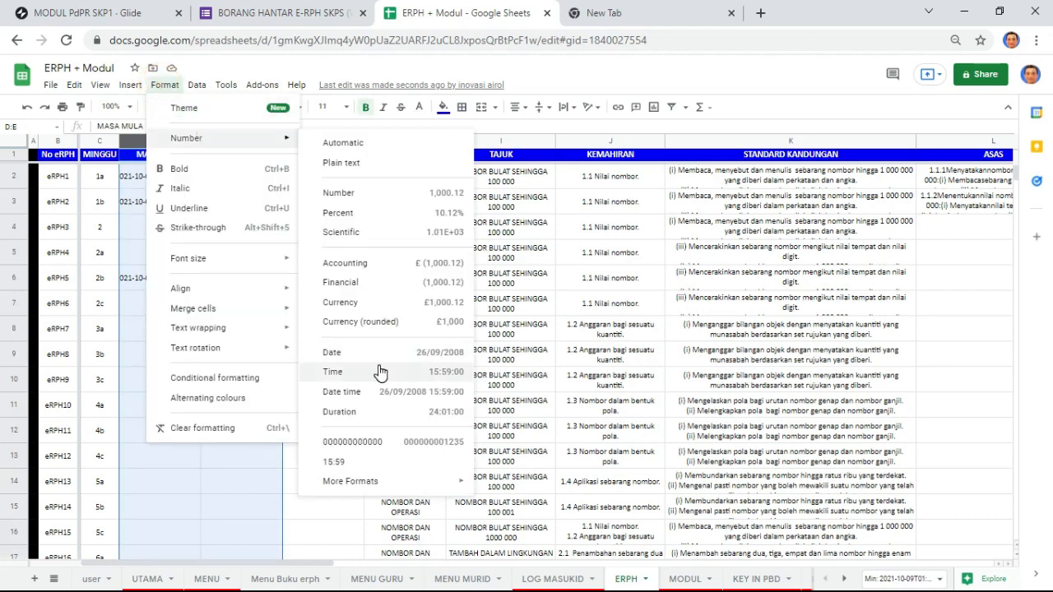
pyautogui.click(332, 371)
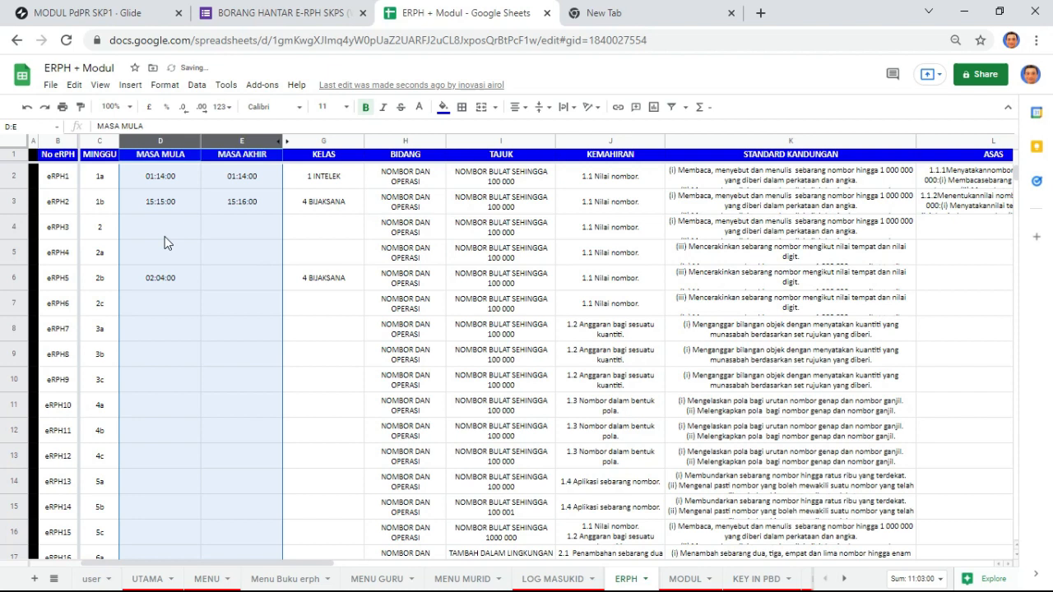
pyautogui.click(241, 227)
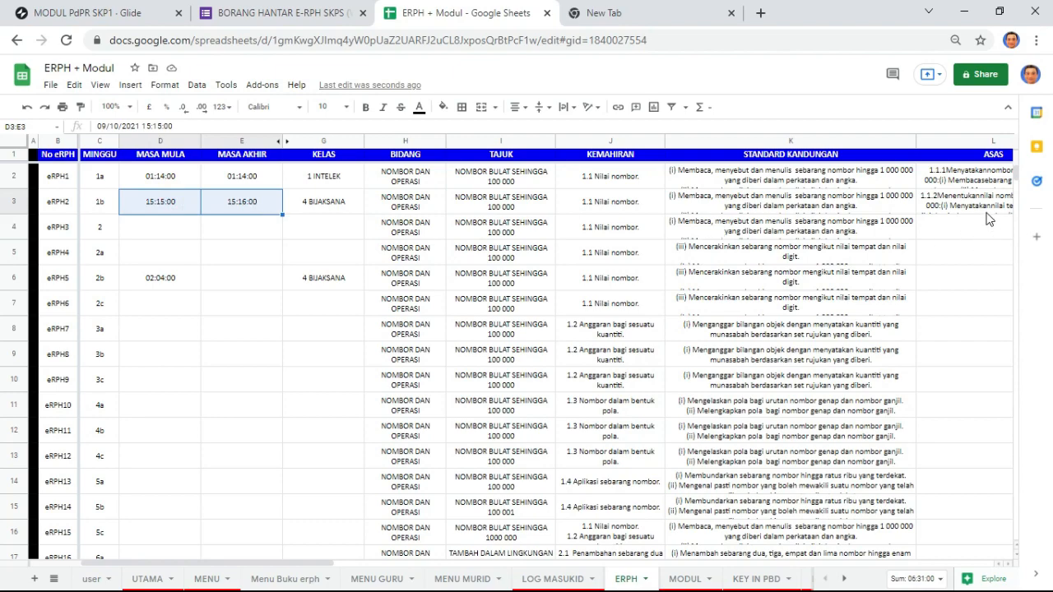
# Scroll across the ERPH columns checking eRPH2's Intrapersonal value and eRPH3's blank KECERGASAN.
pyautogui.hscroll(3)
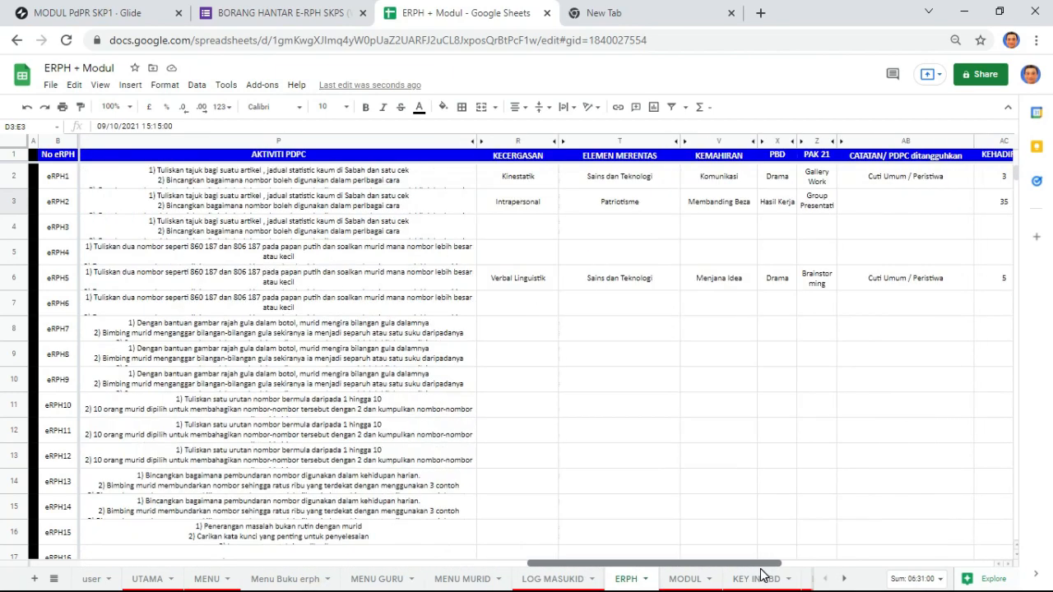
pyautogui.click(517, 227)
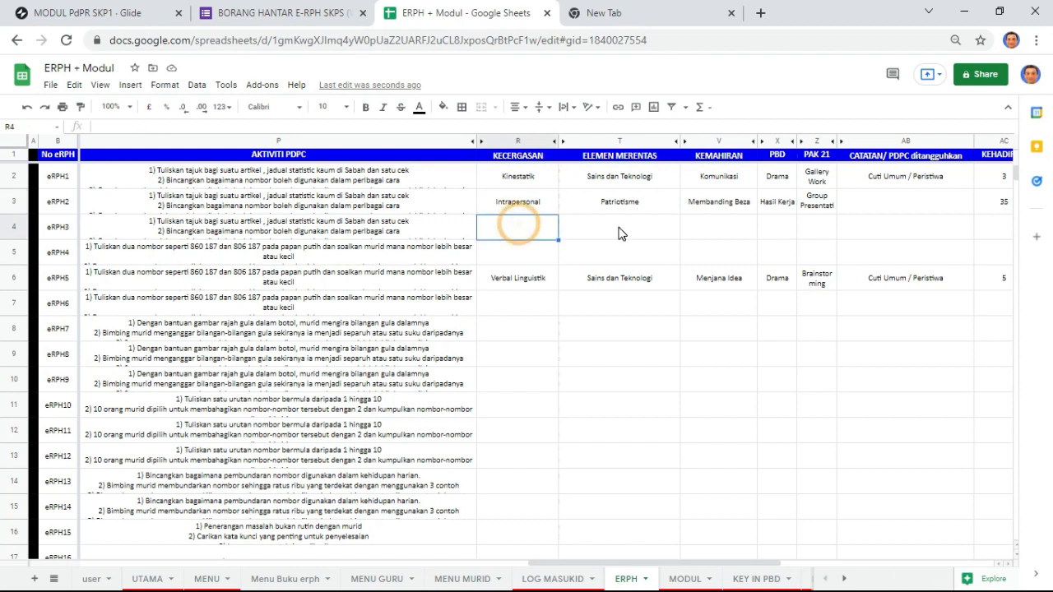
pyautogui.click(620, 252)
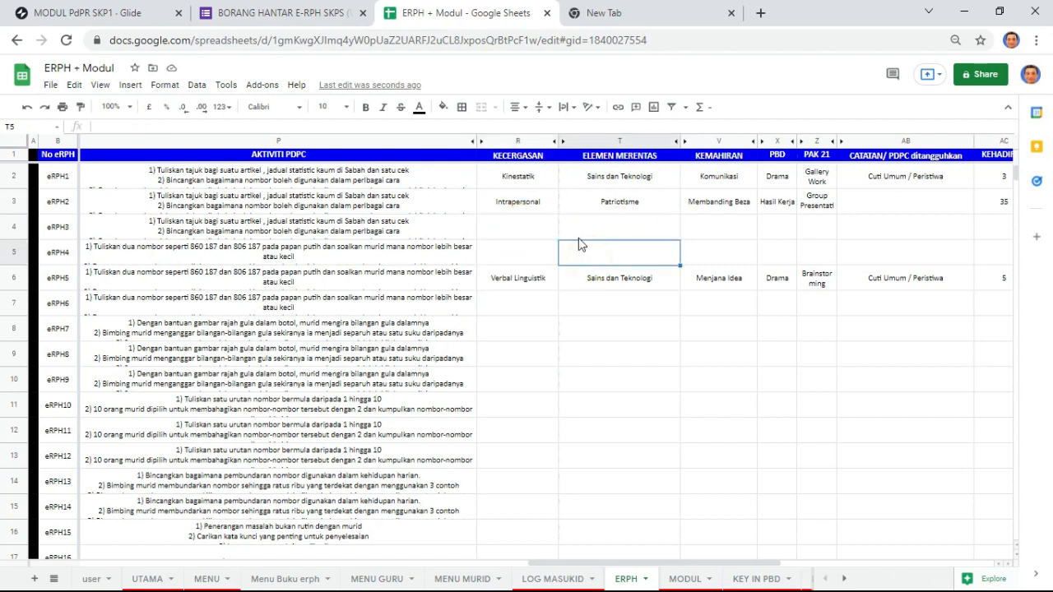
pyautogui.click(517, 202)
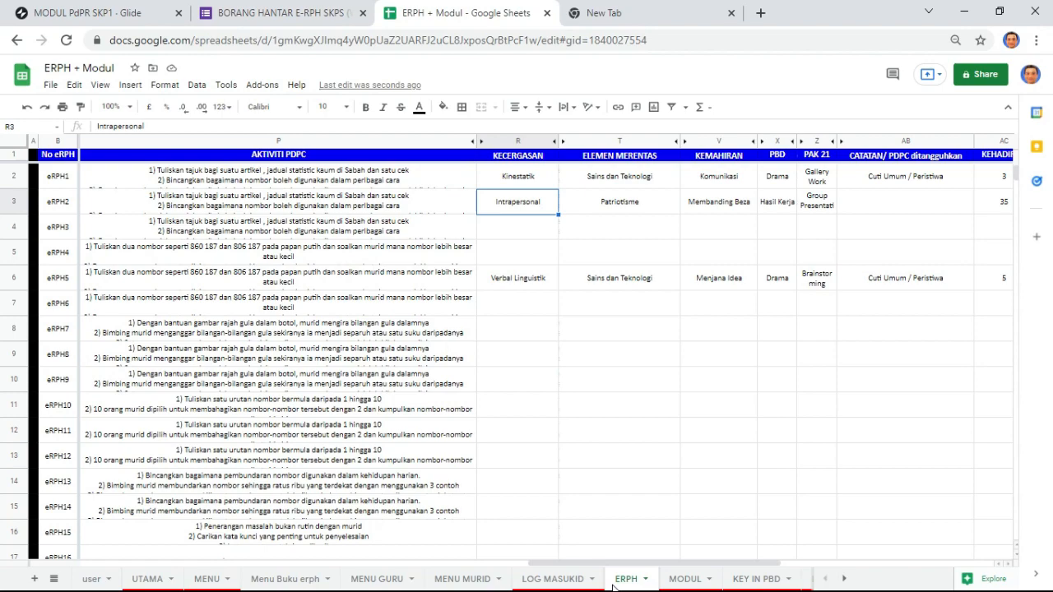
pyautogui.hscroll(3)
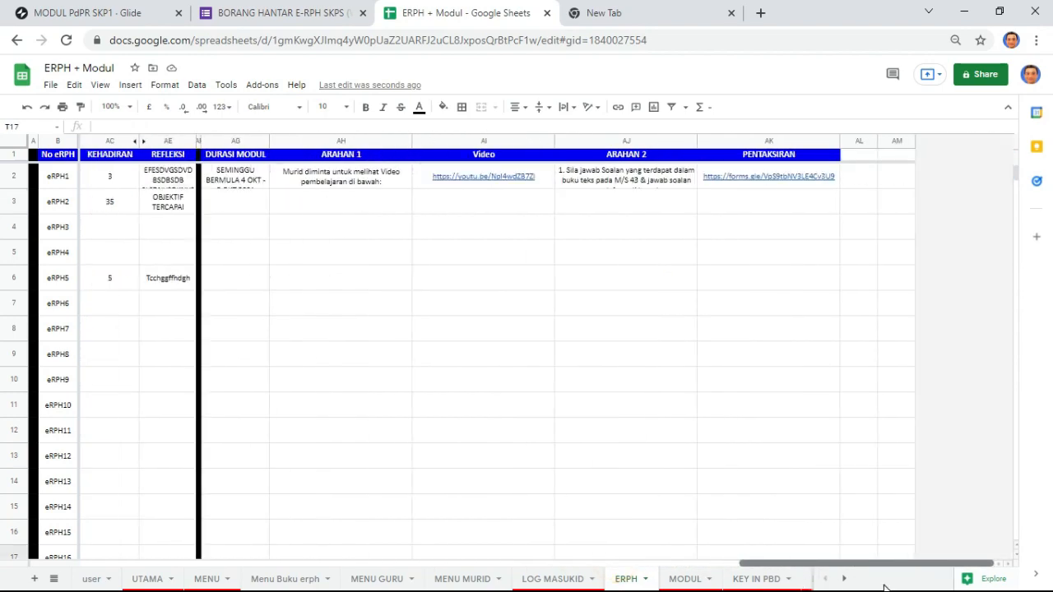
pyautogui.hscroll(-3)
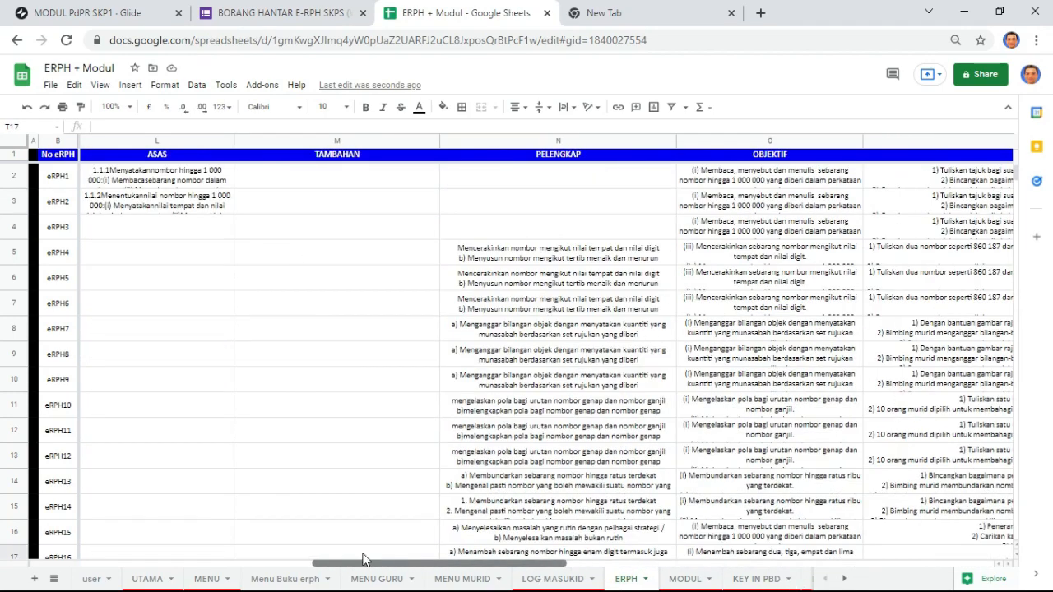
pyautogui.click(280, 12)
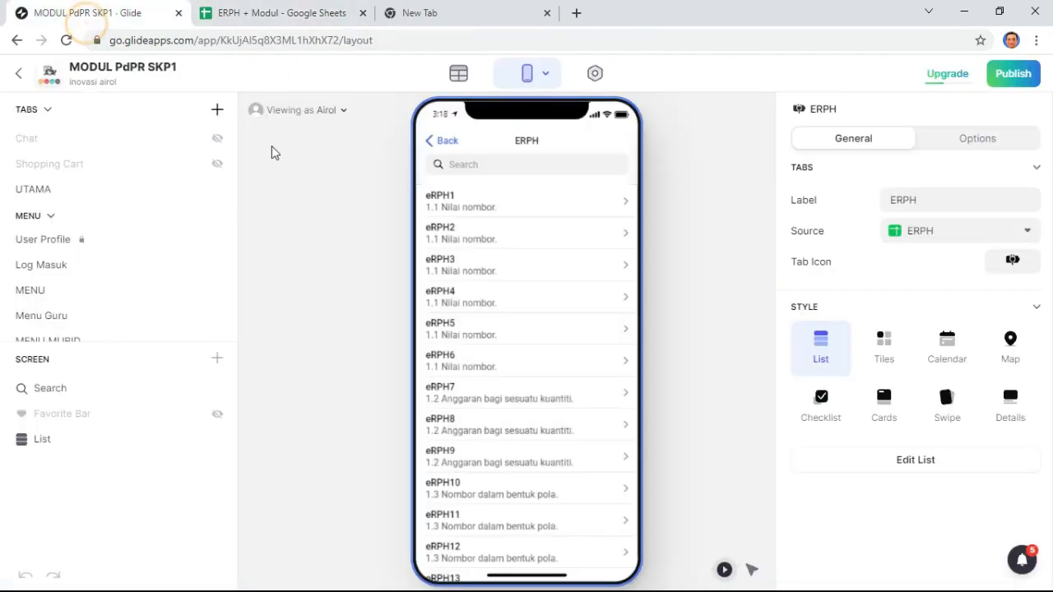
pyautogui.moveTo(467, 238)
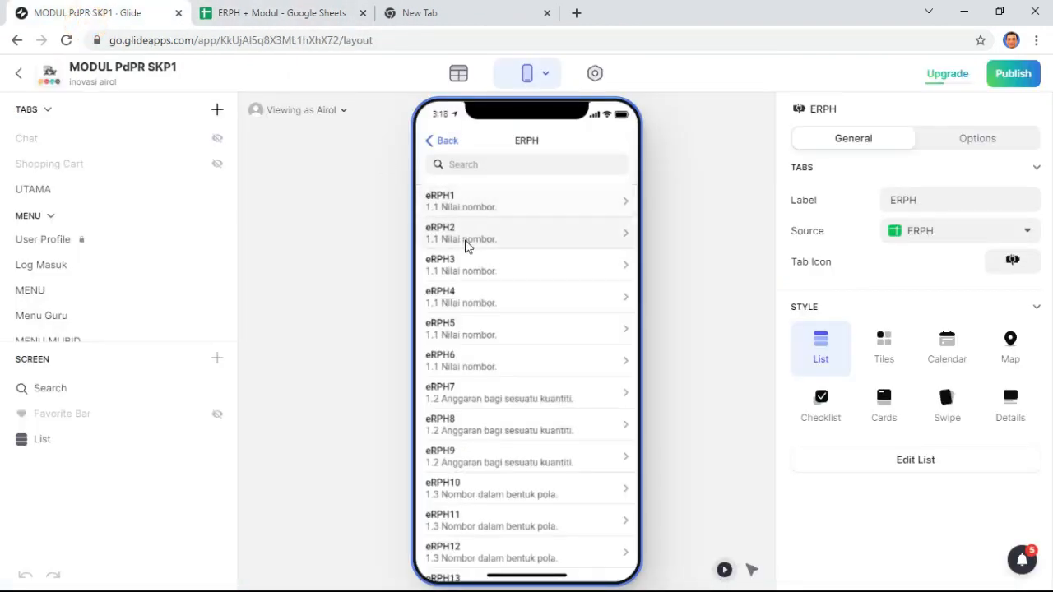
pyautogui.moveTo(448, 206)
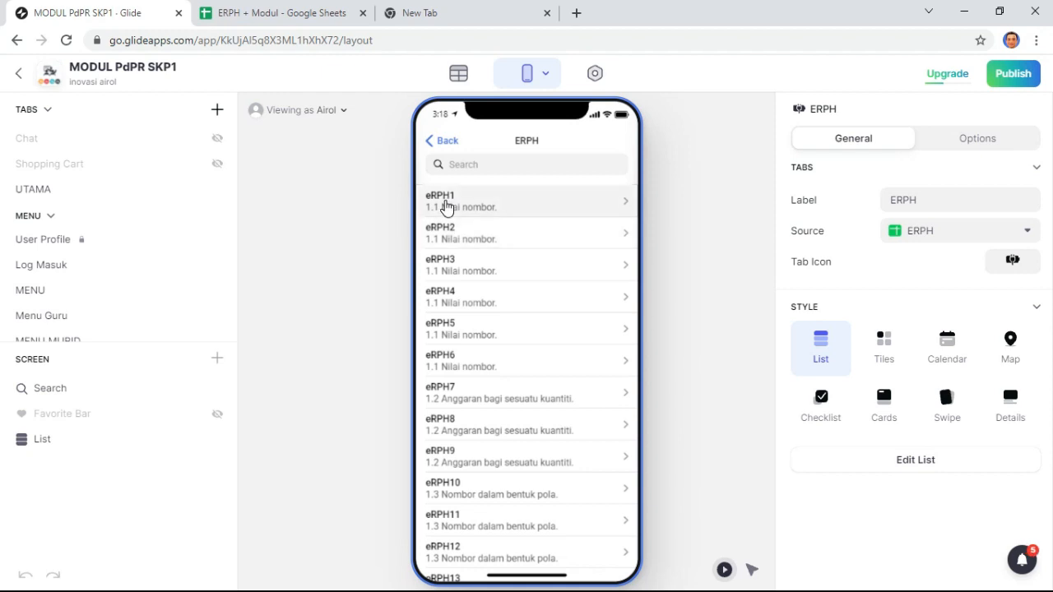
# Open eRPH2's filled edit form in the preview, scroll through it, and go back to Menu Guru.
pyautogui.click(473, 238)
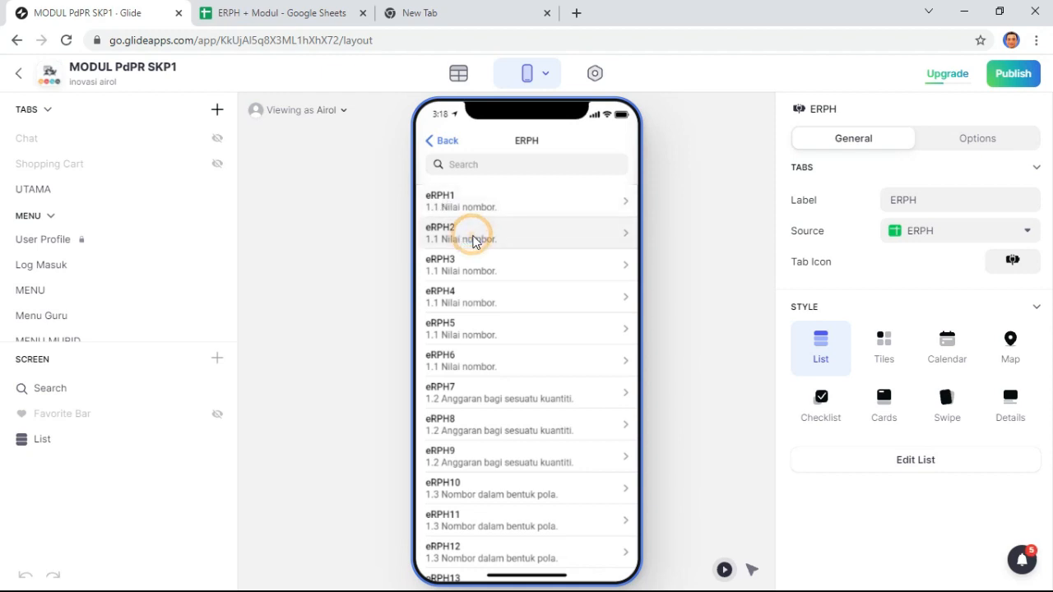
pyautogui.click(477, 233)
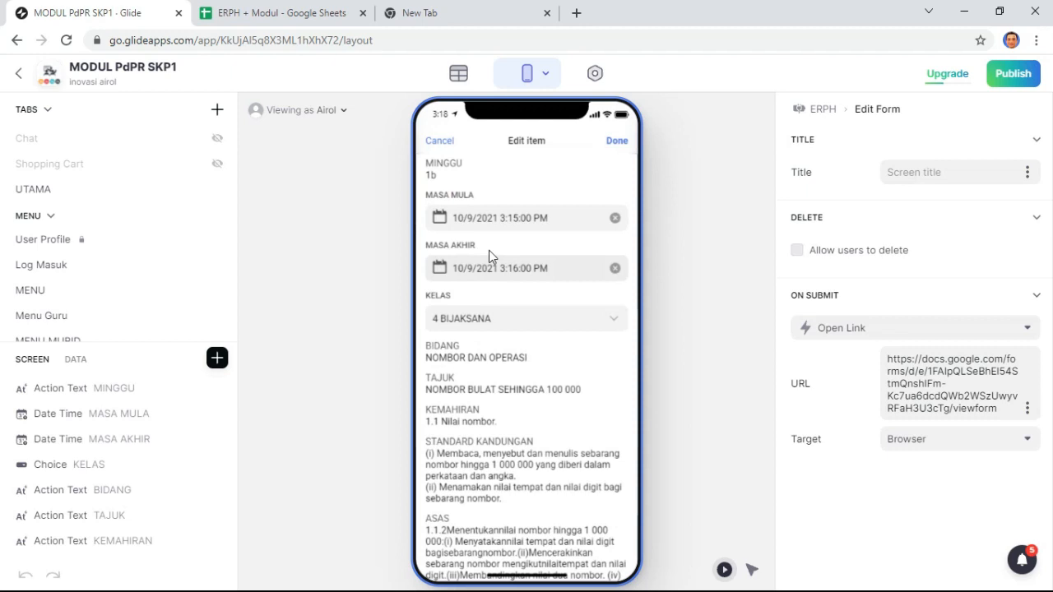
pyautogui.scroll(-3)
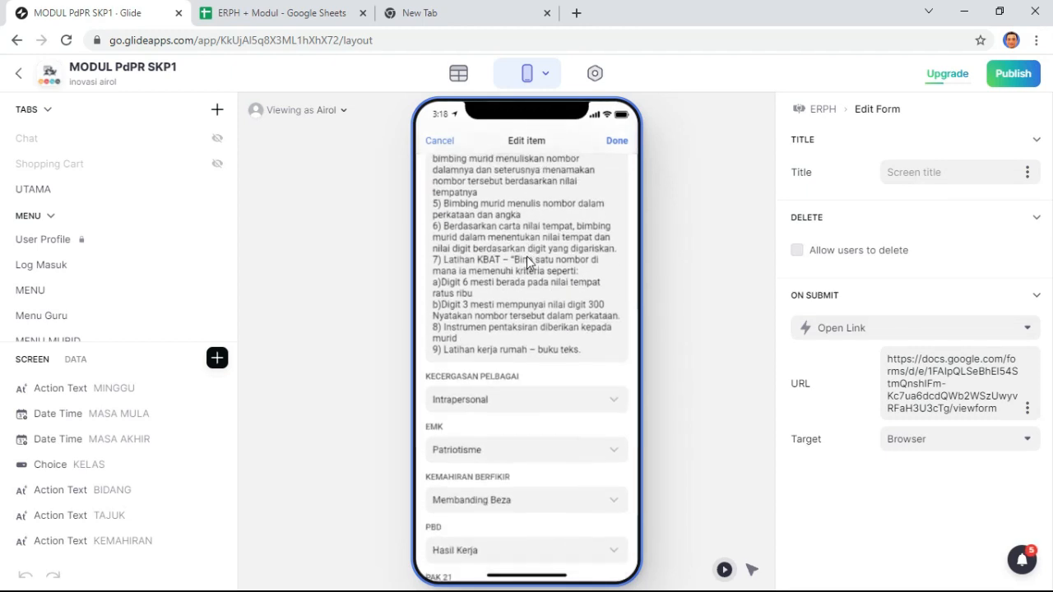
pyautogui.scroll(-3)
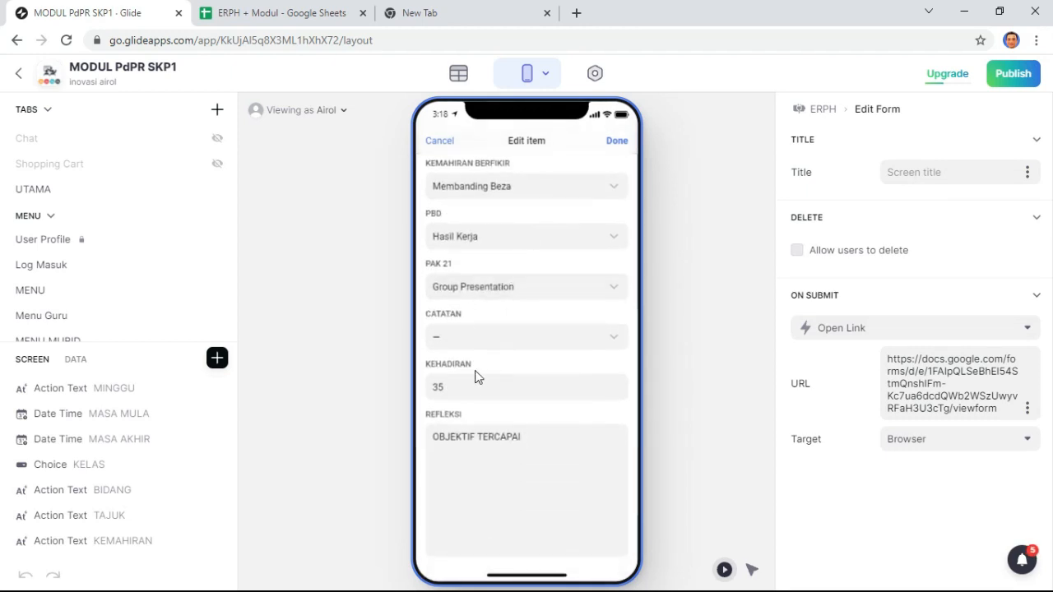
pyautogui.scroll(3)
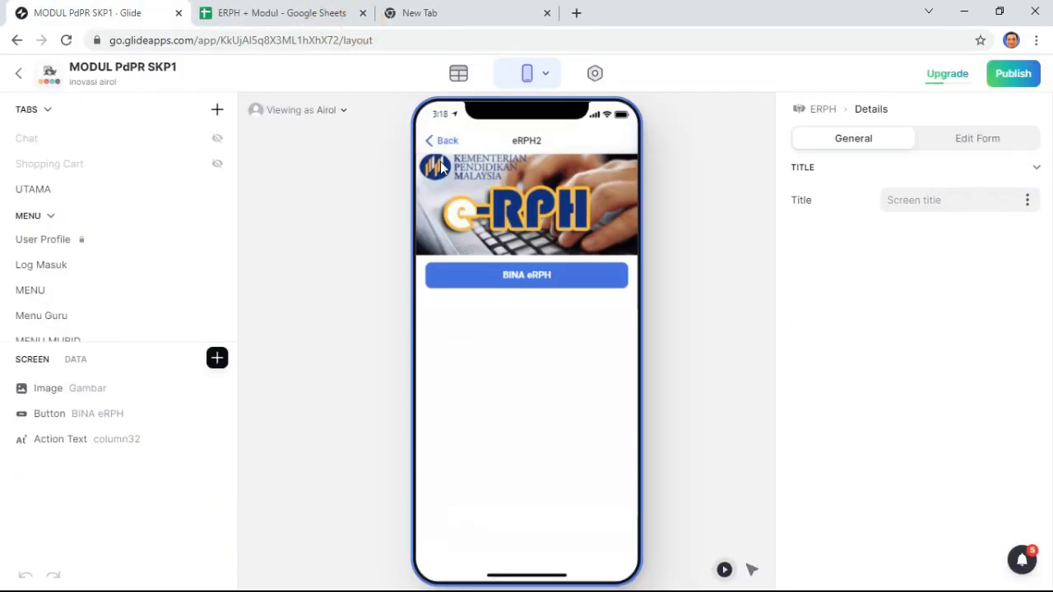
pyautogui.click(443, 141)
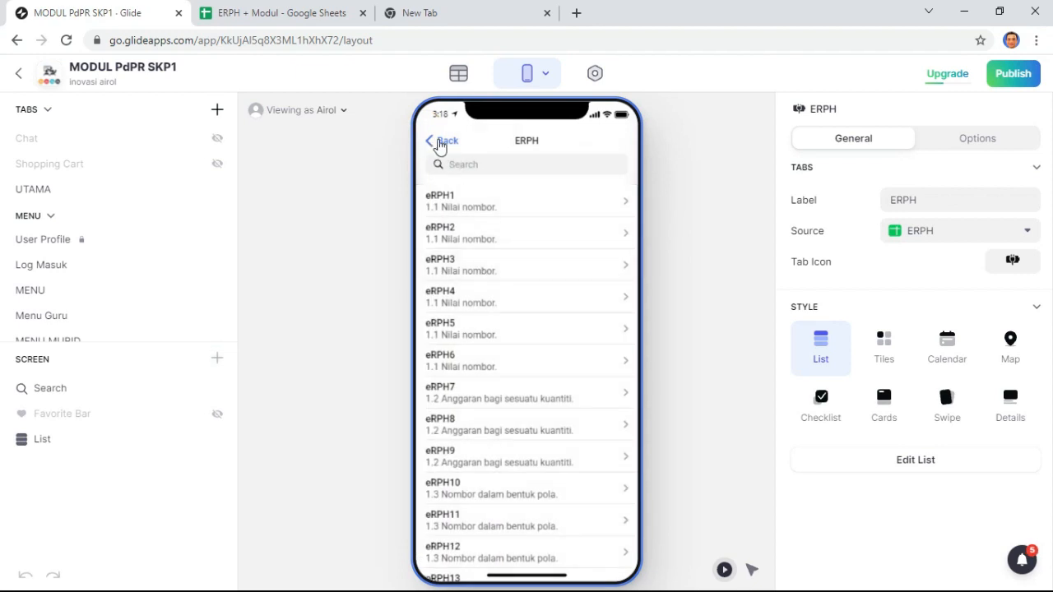
pyautogui.click(441, 140)
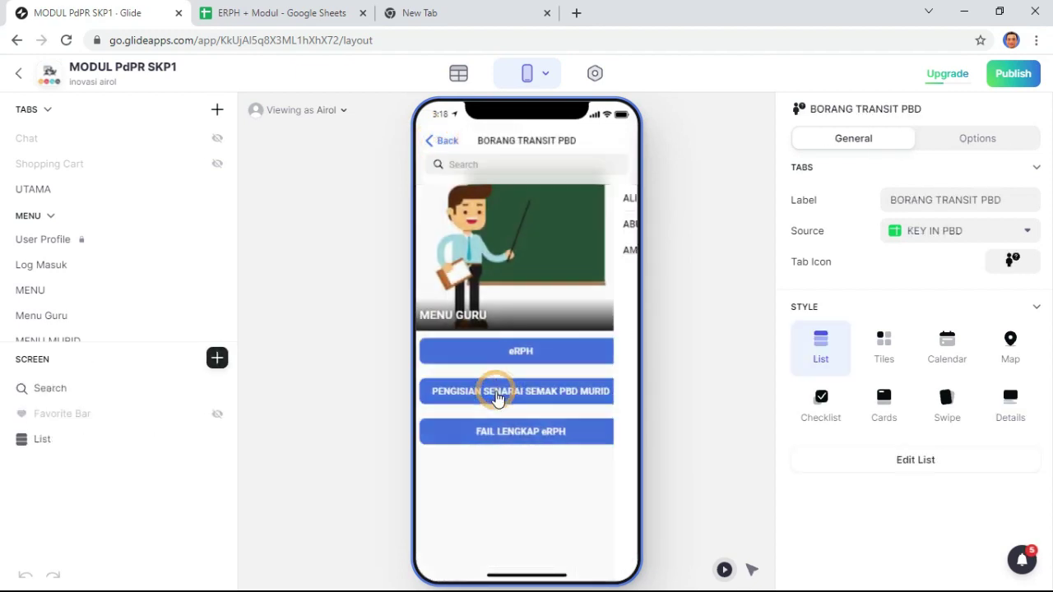
# Open the PBD checklist and match ALI, ABU, AMINAH against KEY IN PBD's NAMA MURID column.
pyautogui.click(515, 390)
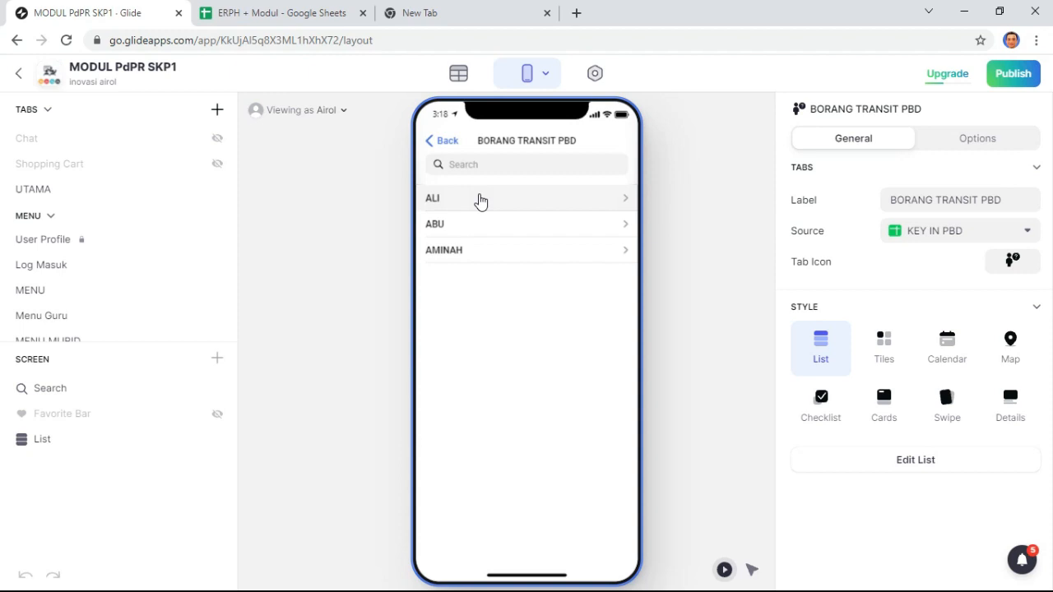
pyautogui.click(280, 12)
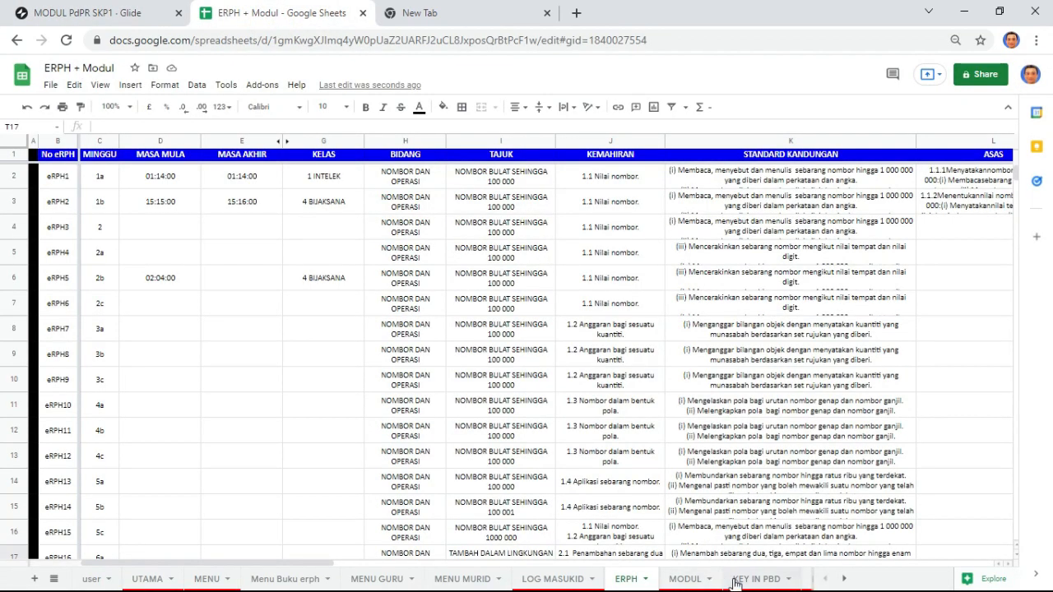
pyautogui.click(755, 578)
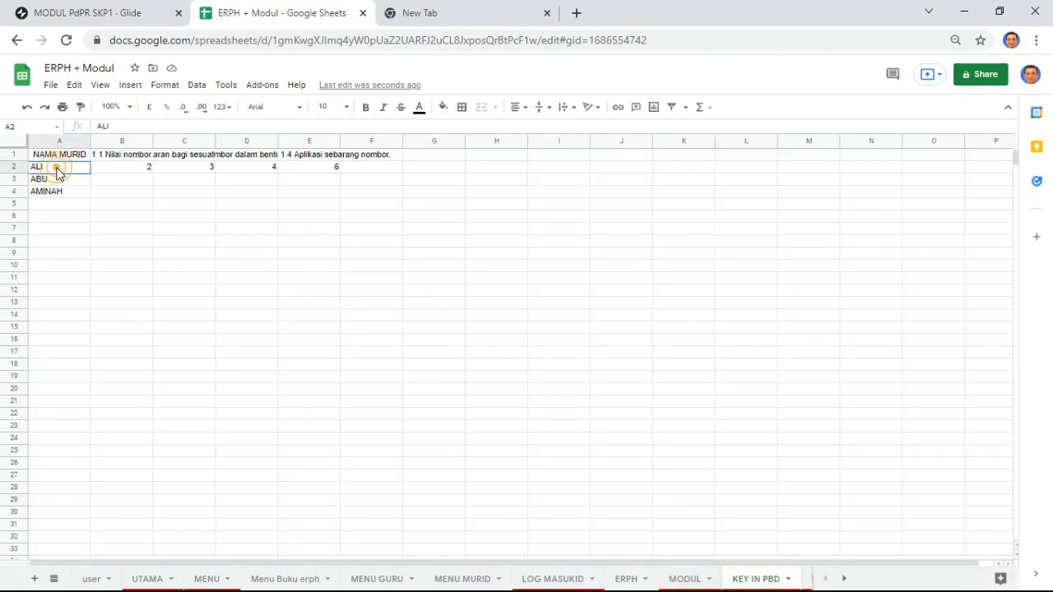
pyautogui.moveTo(59, 166); pyautogui.dragTo(59, 499)
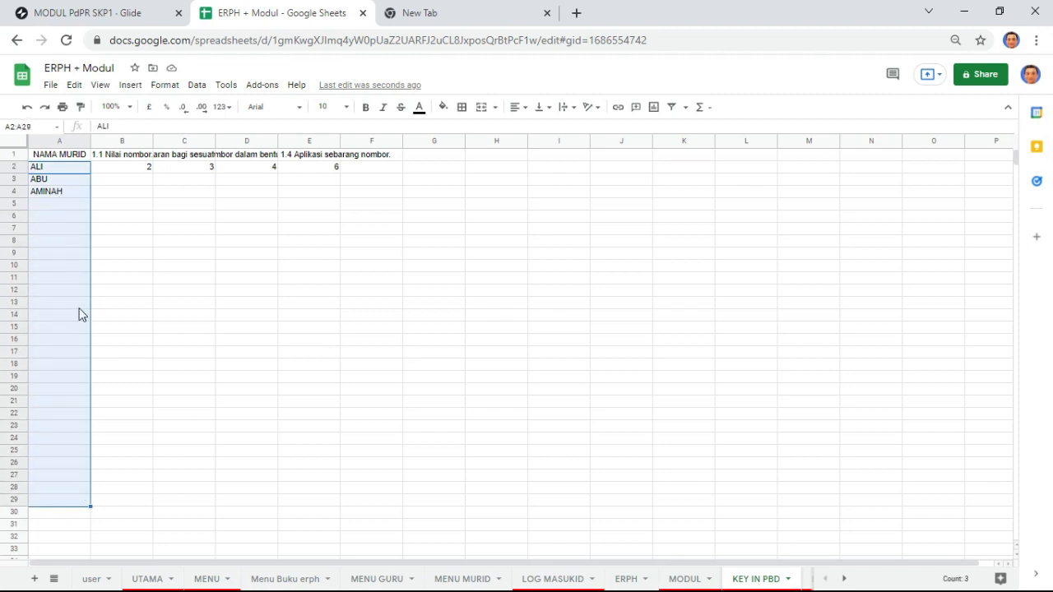
pyautogui.click(60, 191)
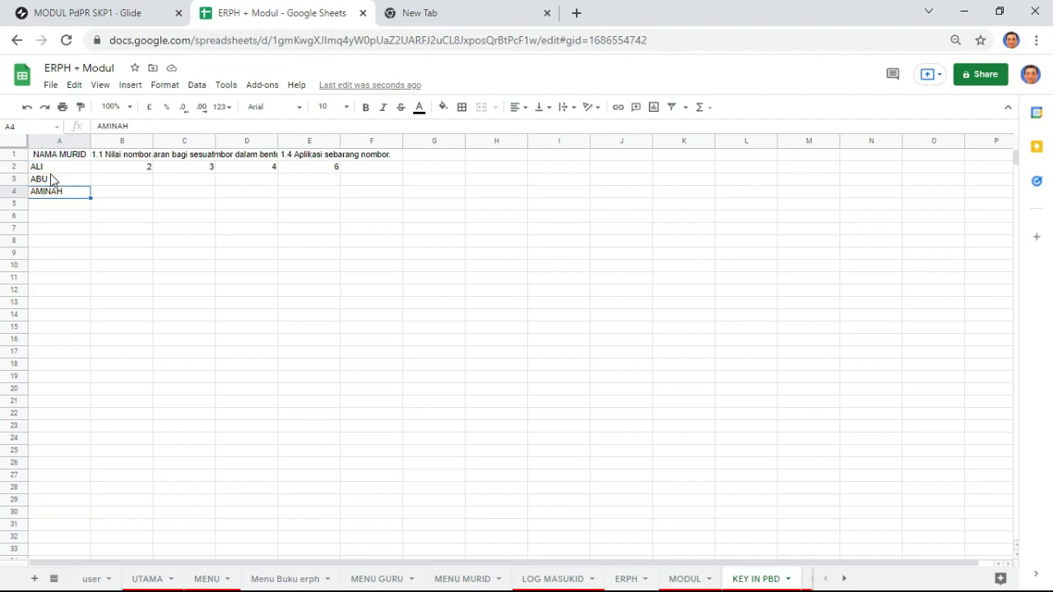
pyautogui.click(122, 178)
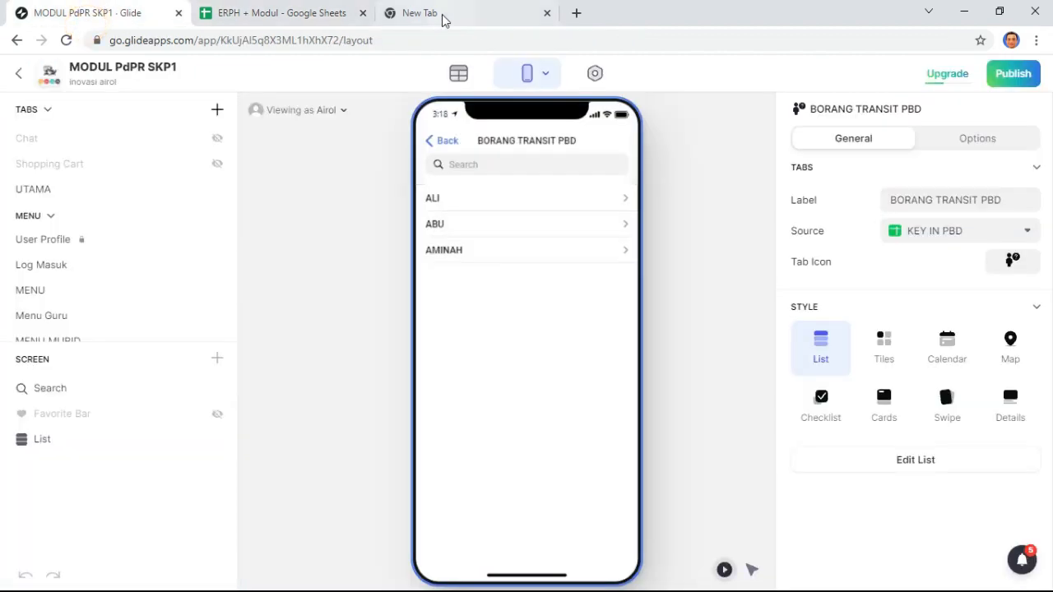
# Enter ABU's PBD scores 5, 6 and 4 in the preview, then check the KEY IN PBD sheet.
pyautogui.click(527, 198)
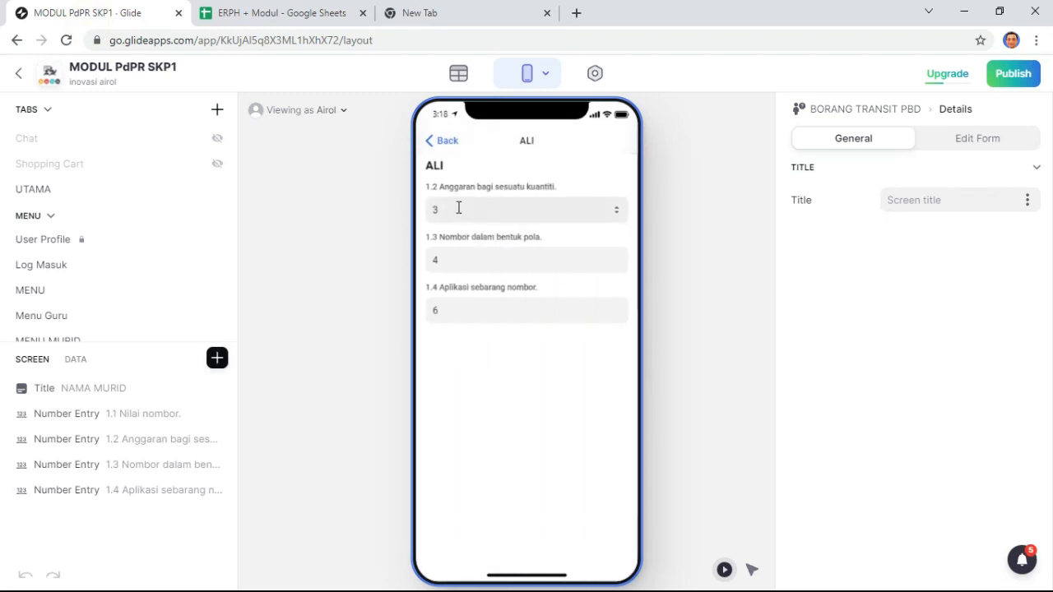
pyautogui.click(279, 13)
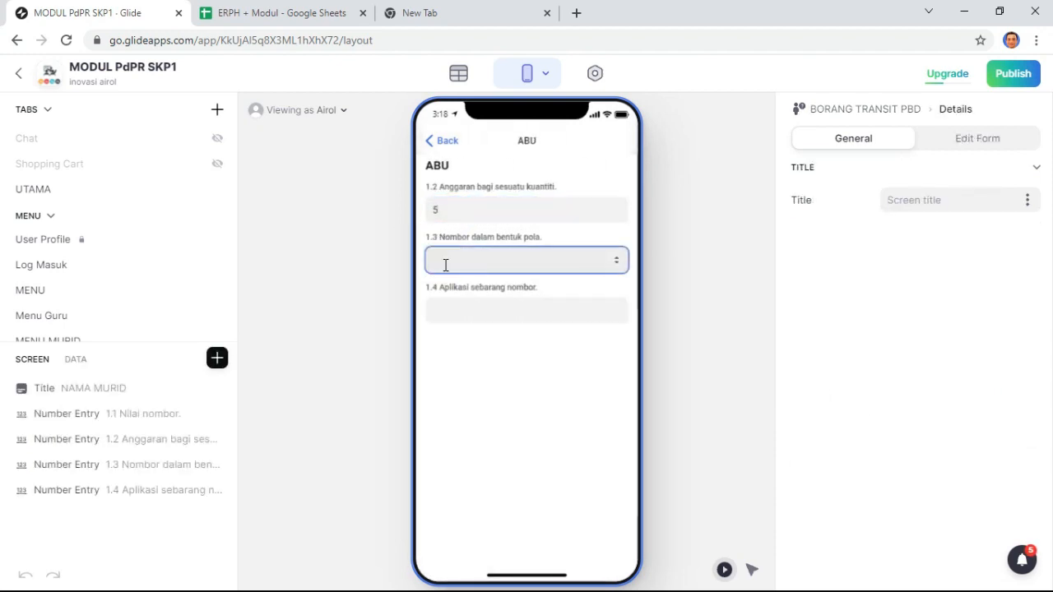
pyautogui.write('7')
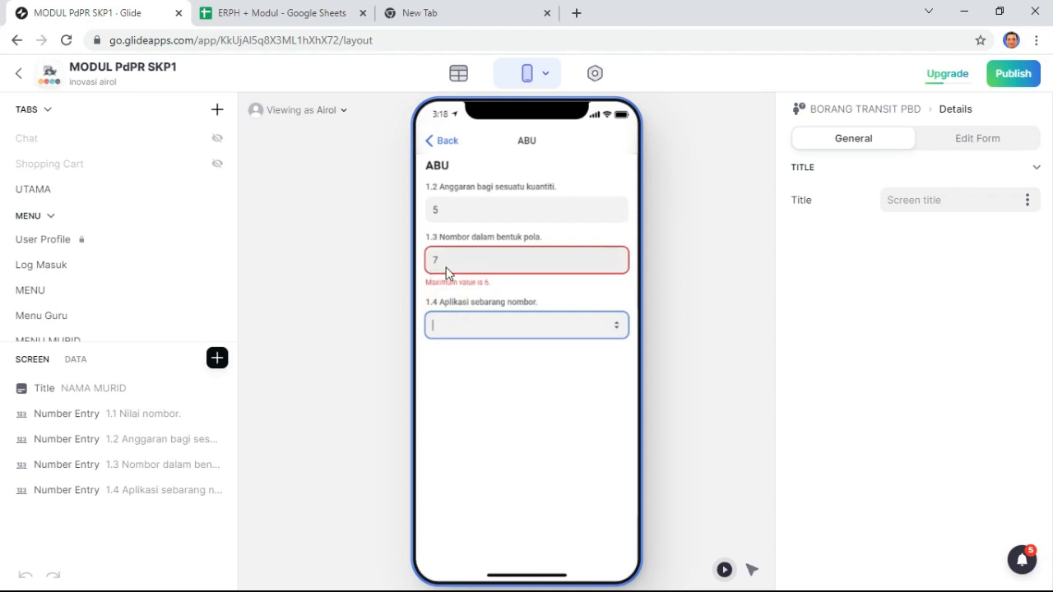
pyautogui.click(526, 260)
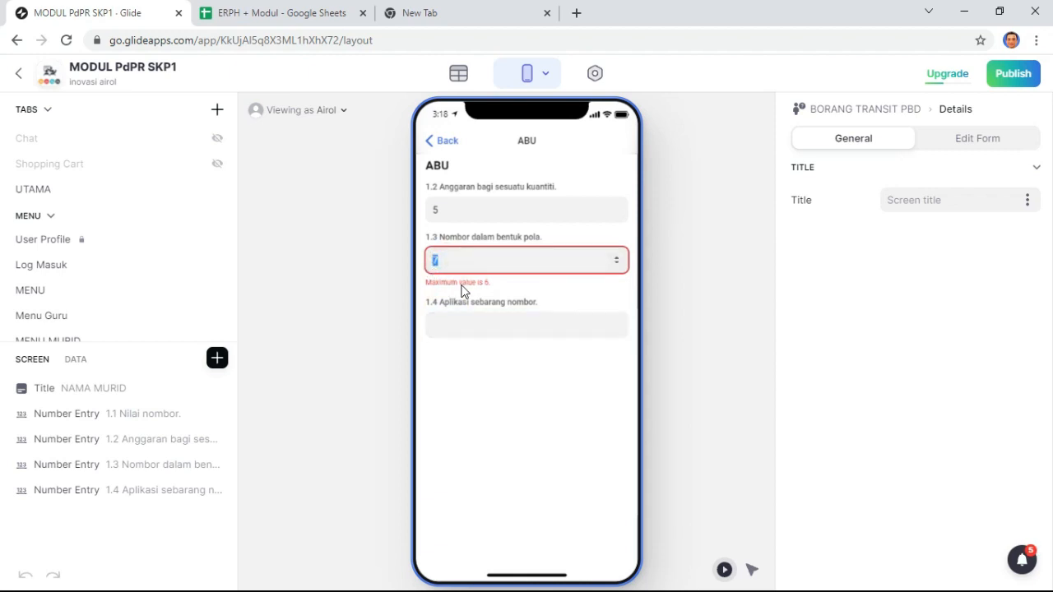
pyautogui.moveTo(471, 273)
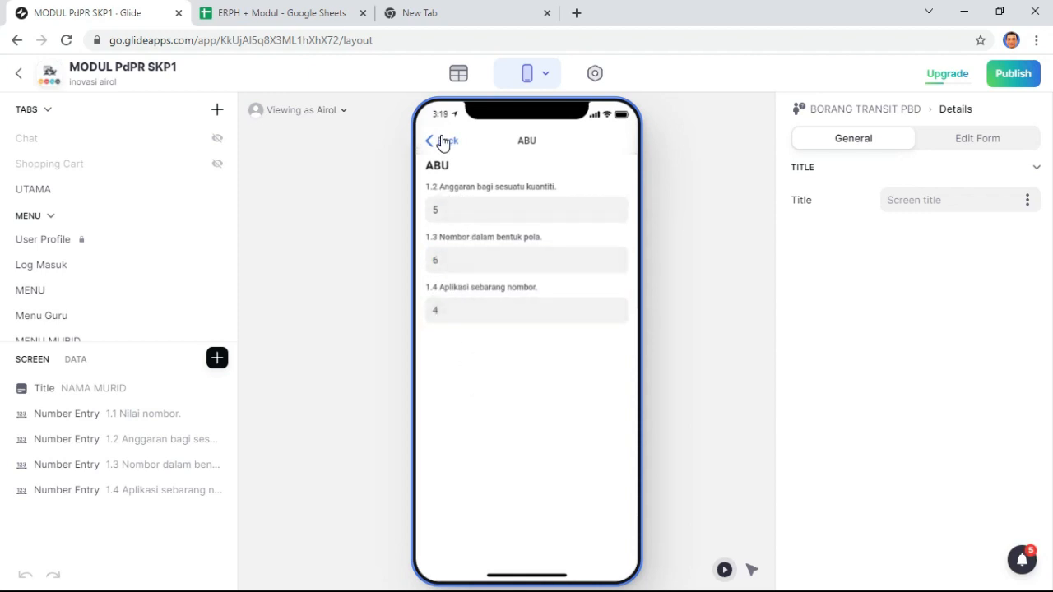
pyautogui.click(442, 140)
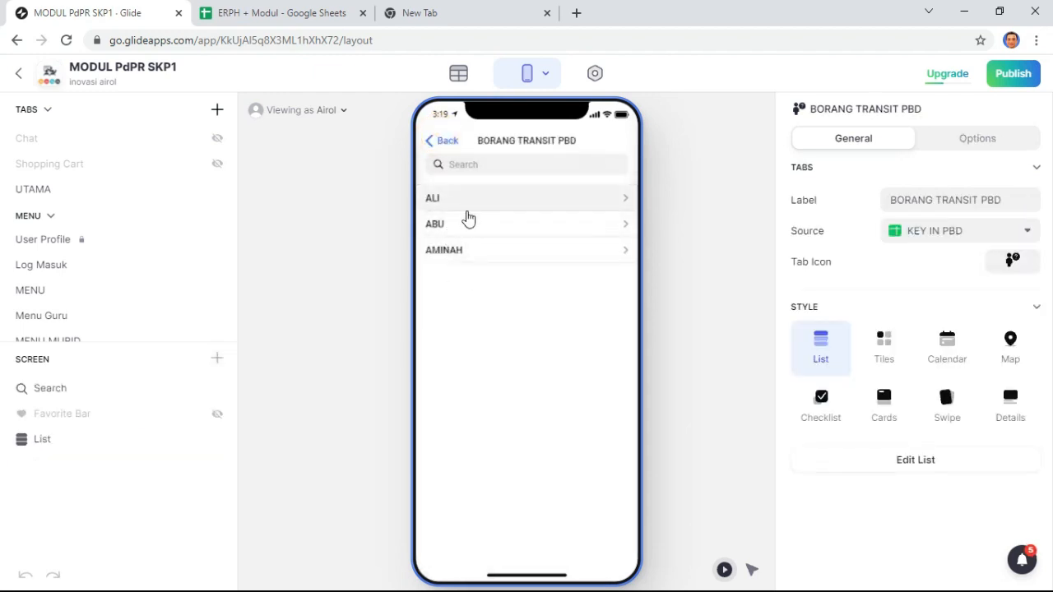
pyautogui.click(280, 12)
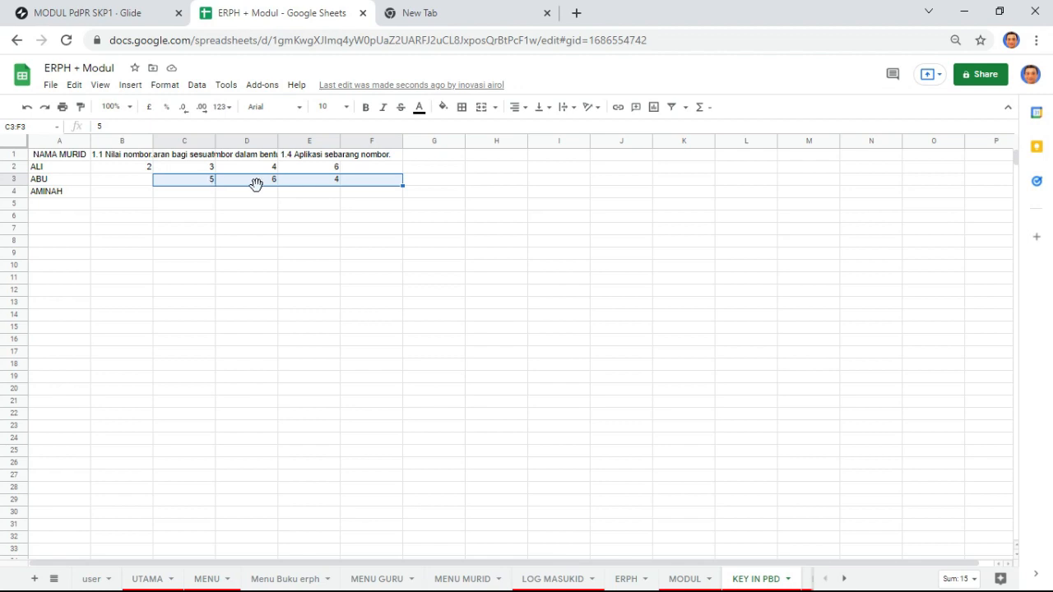
# On ABU's record, bind a Number Entry to 1.1 Nilai nombor with min 1 and max 6.
pyautogui.click(121, 179)
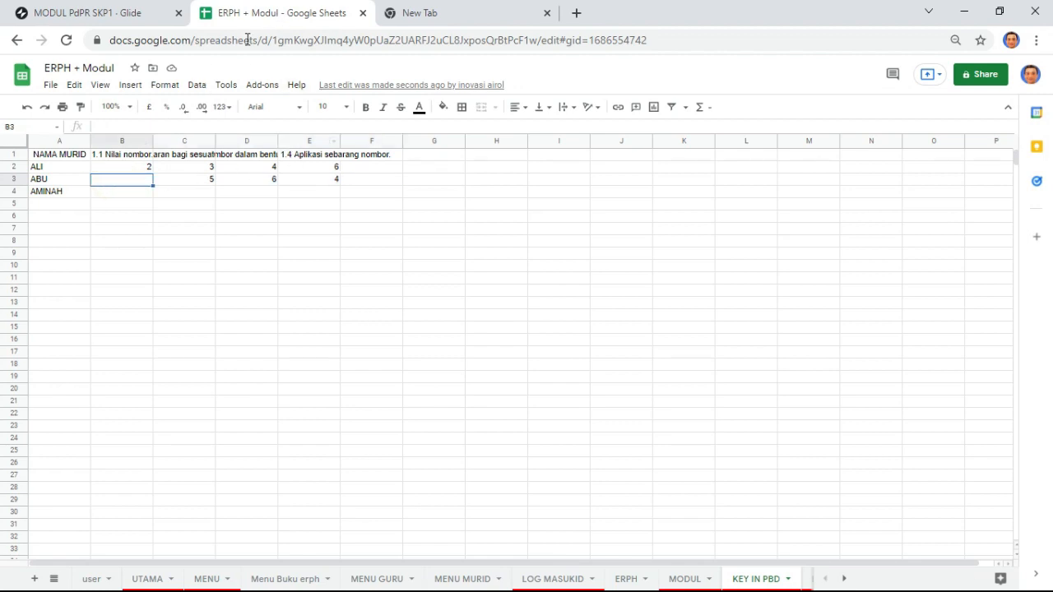
pyautogui.moveTo(136, 28)
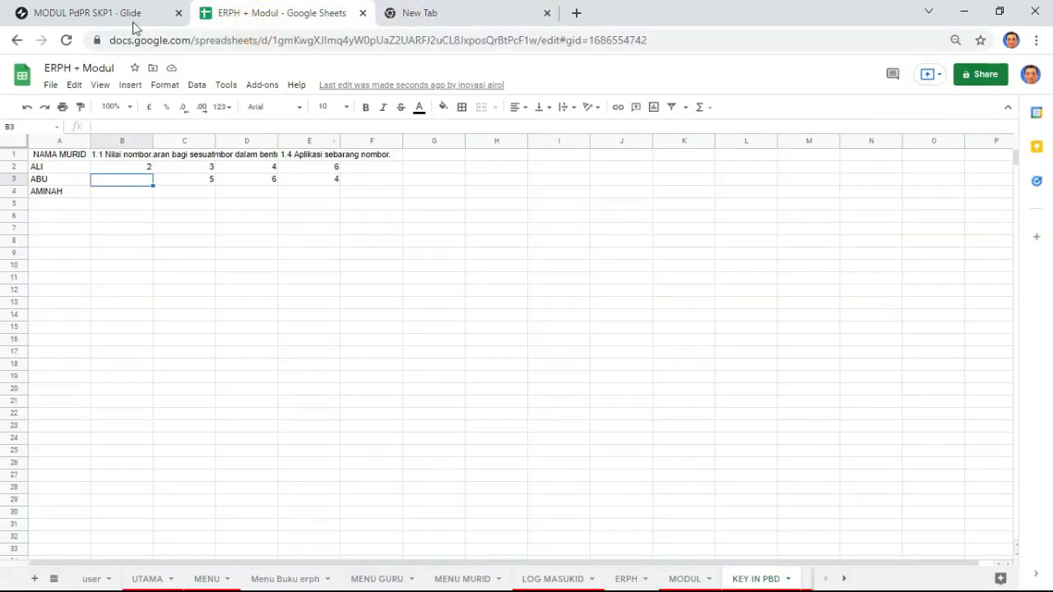
pyautogui.click(86, 12)
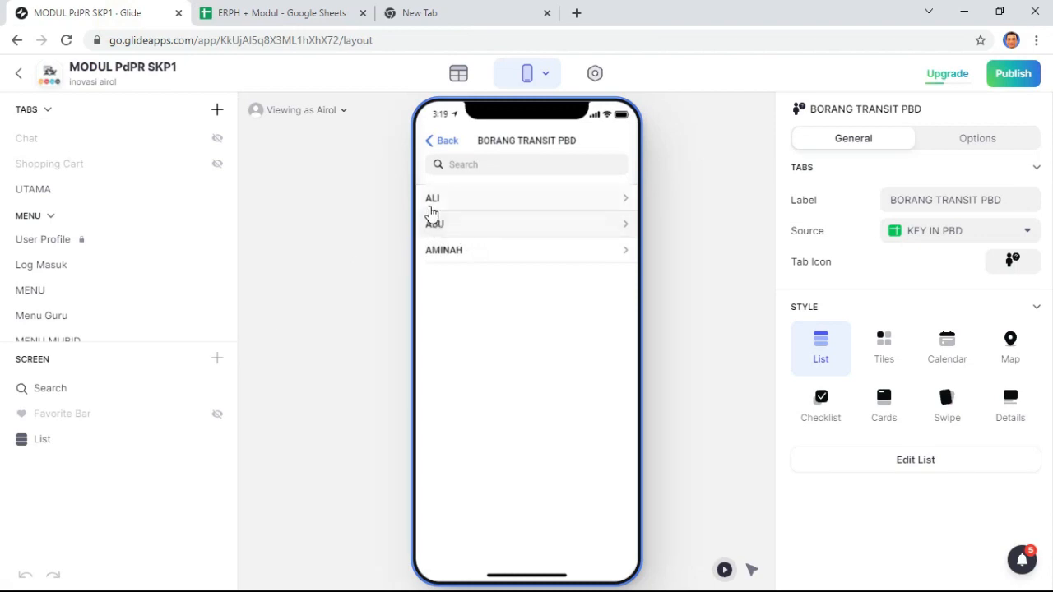
pyautogui.click(527, 223)
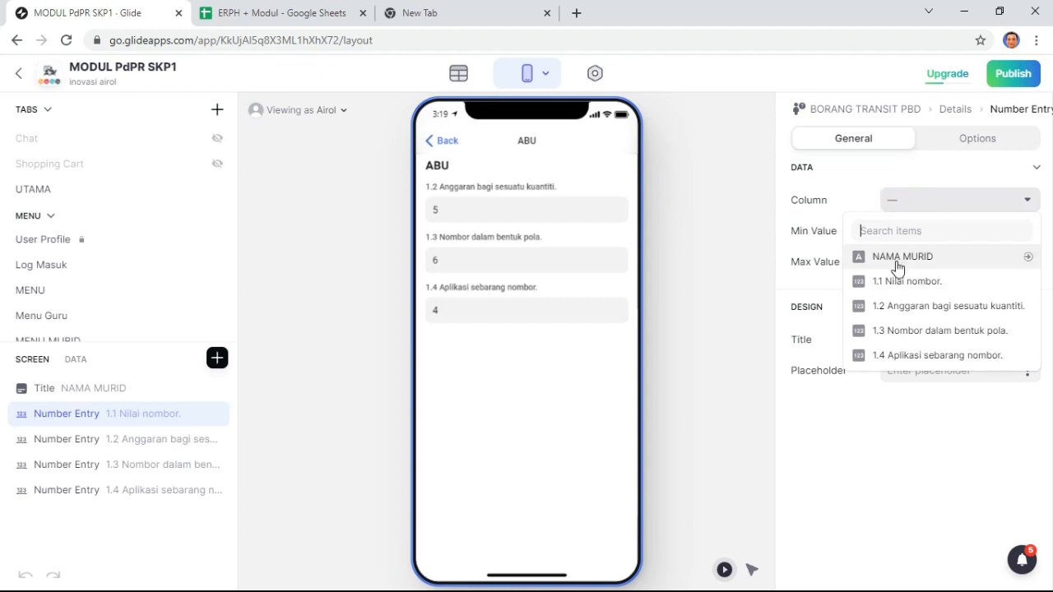
pyautogui.click(907, 280)
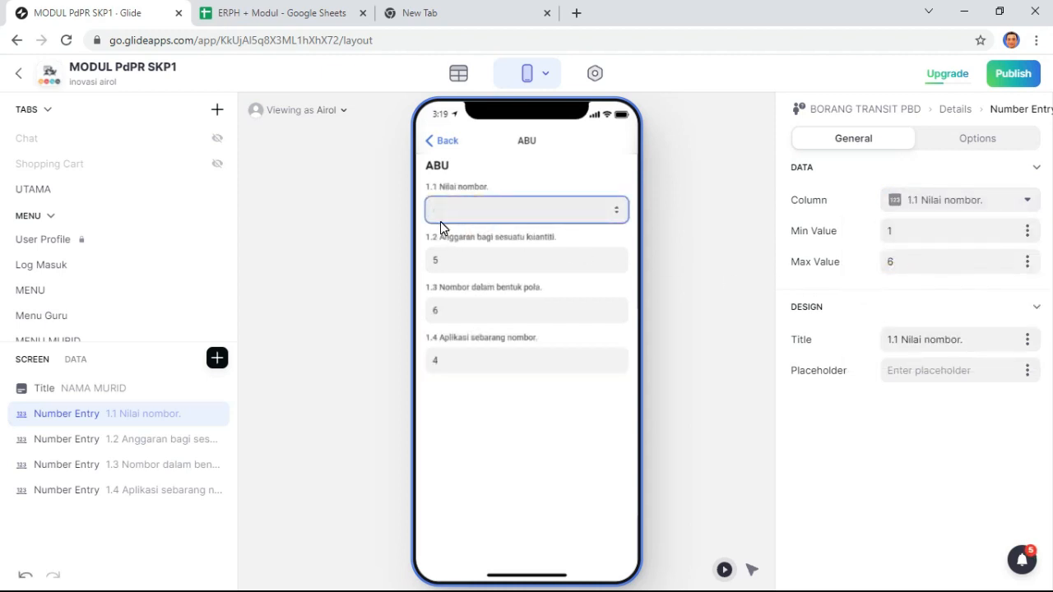
pyautogui.click(280, 13)
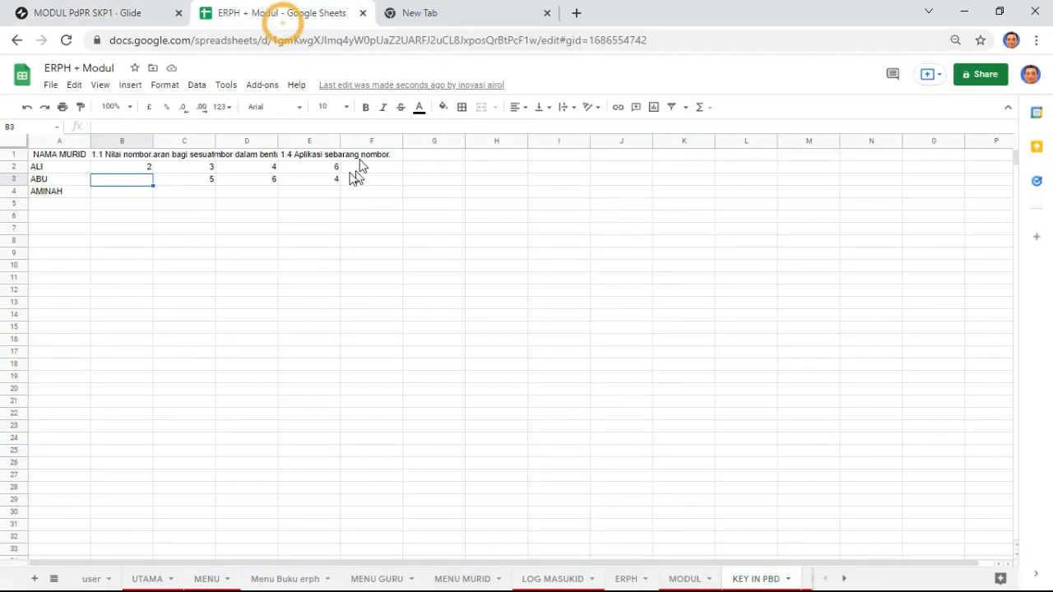
# Type 4 into ABU's 1.1 Nilai nombor cell B3 and select his score row.
pyautogui.click(121, 191)
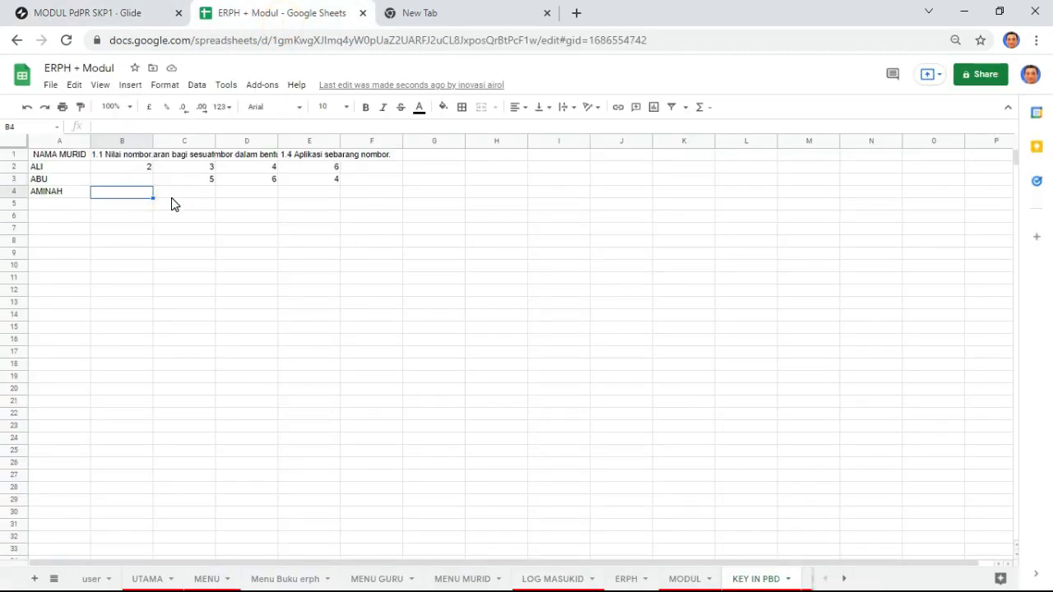
pyautogui.click(122, 179)
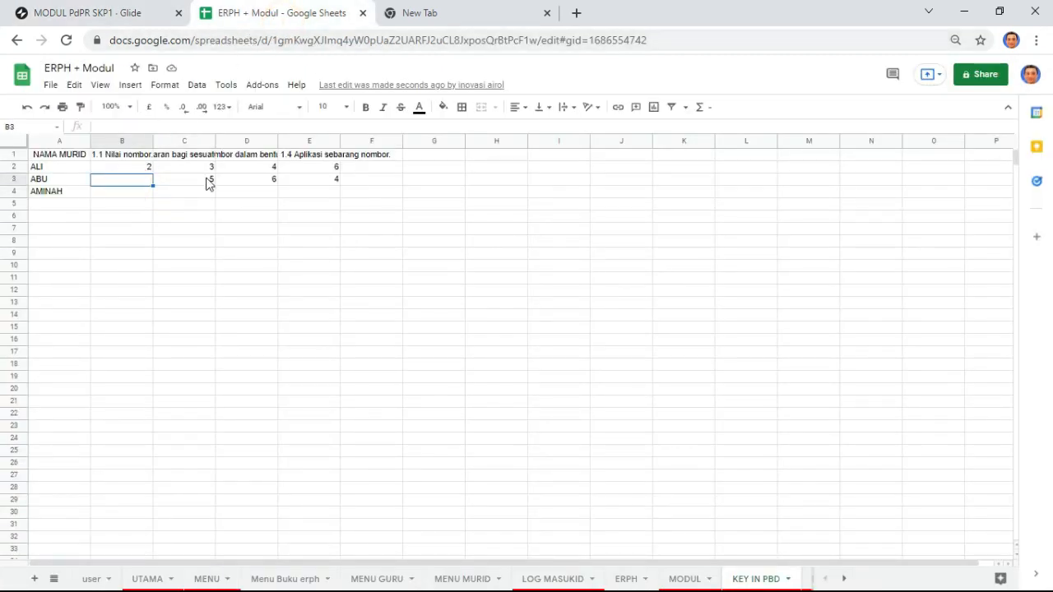
pyautogui.write('4')
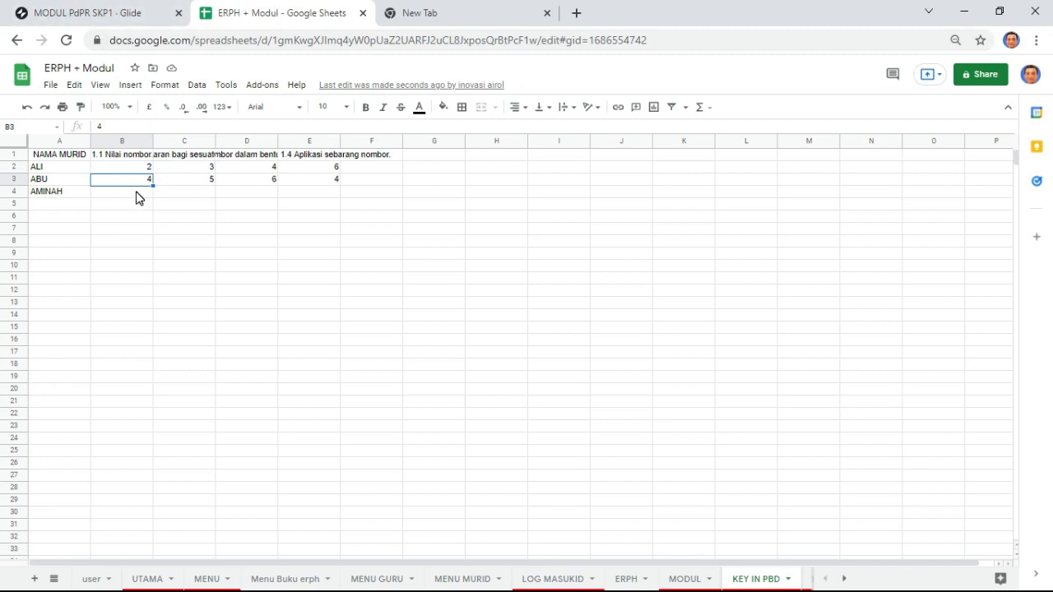
pyautogui.moveTo(121, 179); pyautogui.dragTo(335, 191)
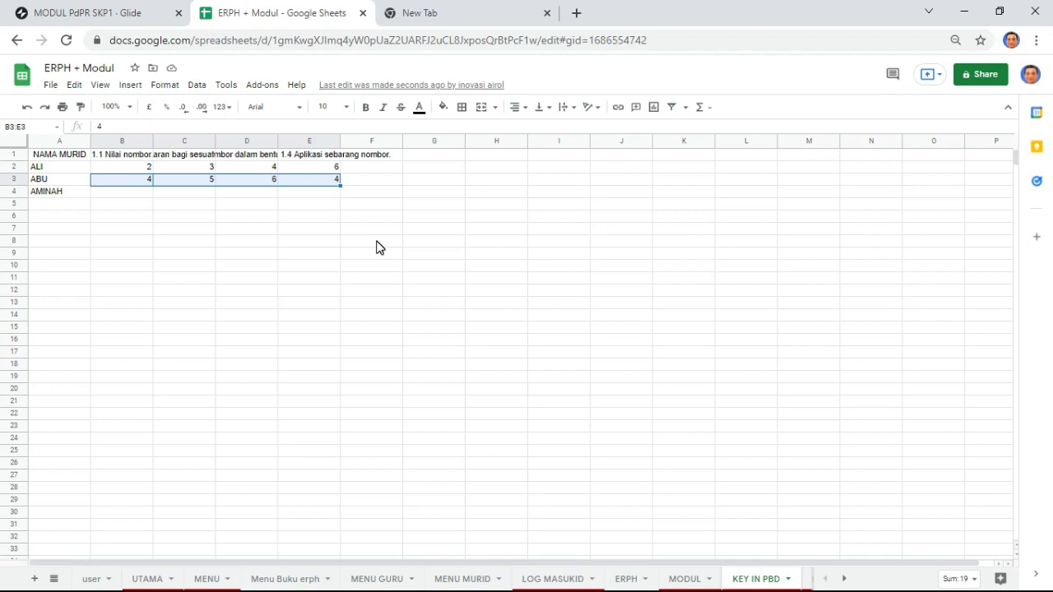
pyautogui.moveTo(242, 228)
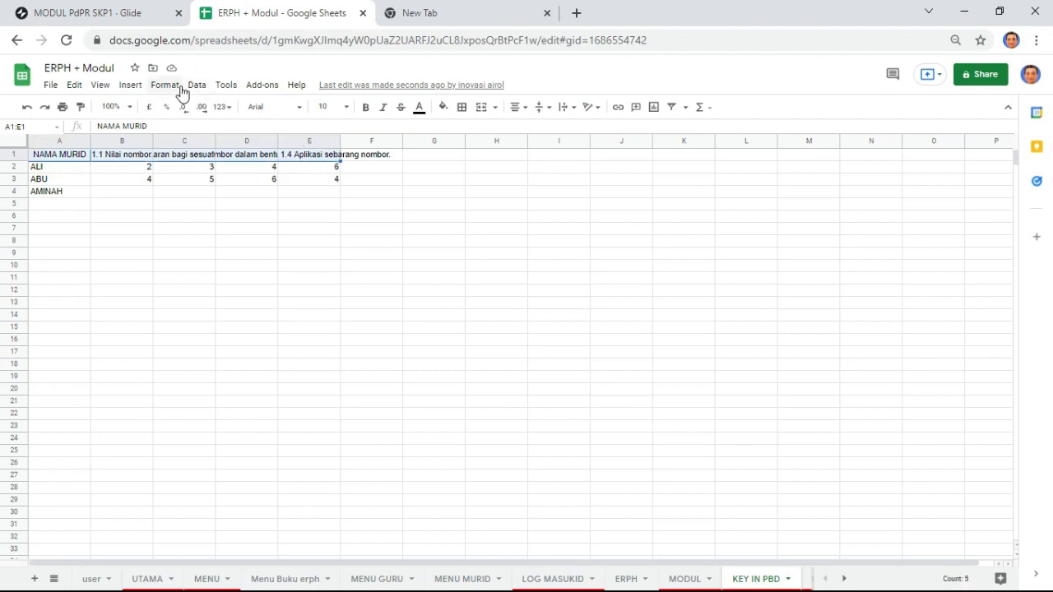
pyautogui.click(196, 84)
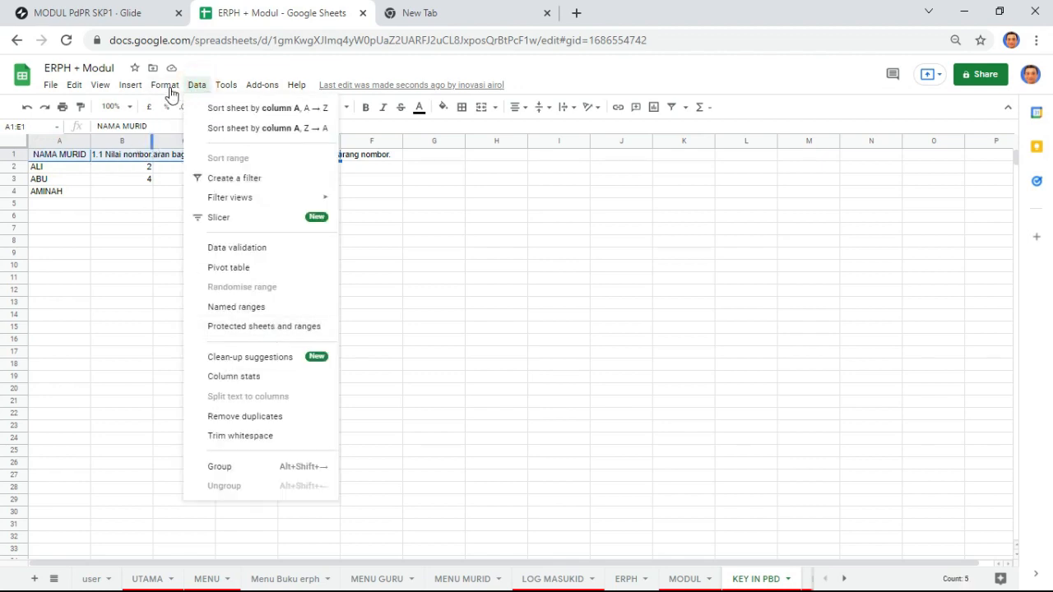
pyautogui.click(164, 85)
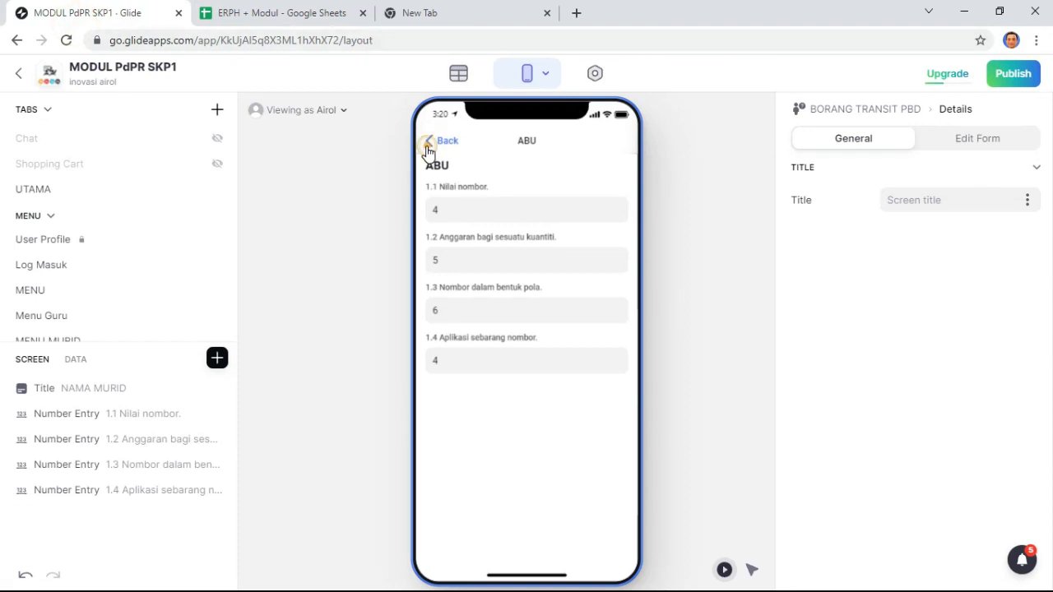
# Back out of ABU's form and Menu Guru, then open the MENU MURID screen.
pyautogui.click(440, 141)
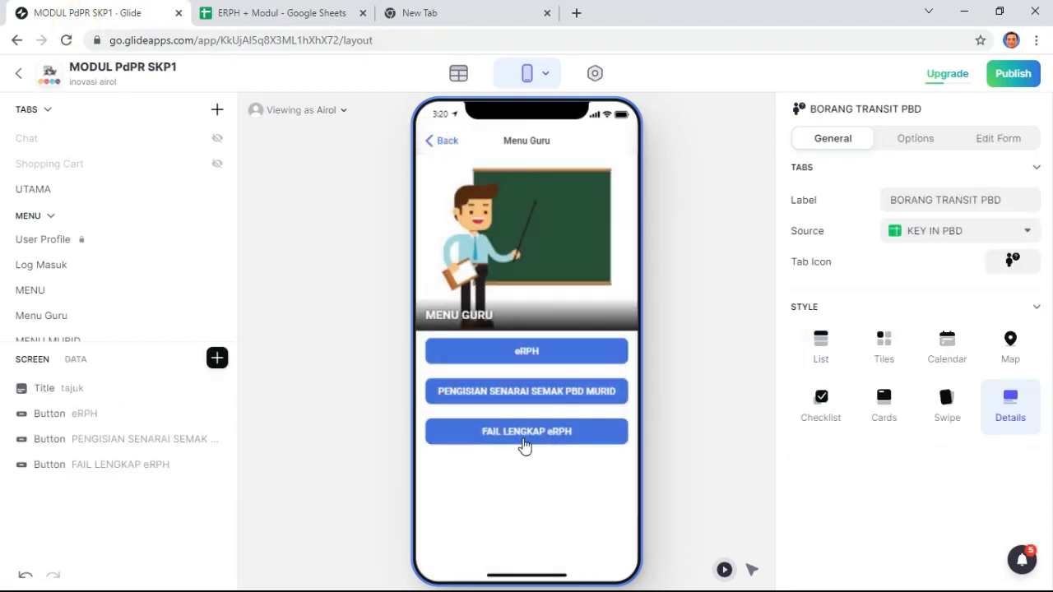
pyautogui.moveTo(551, 435)
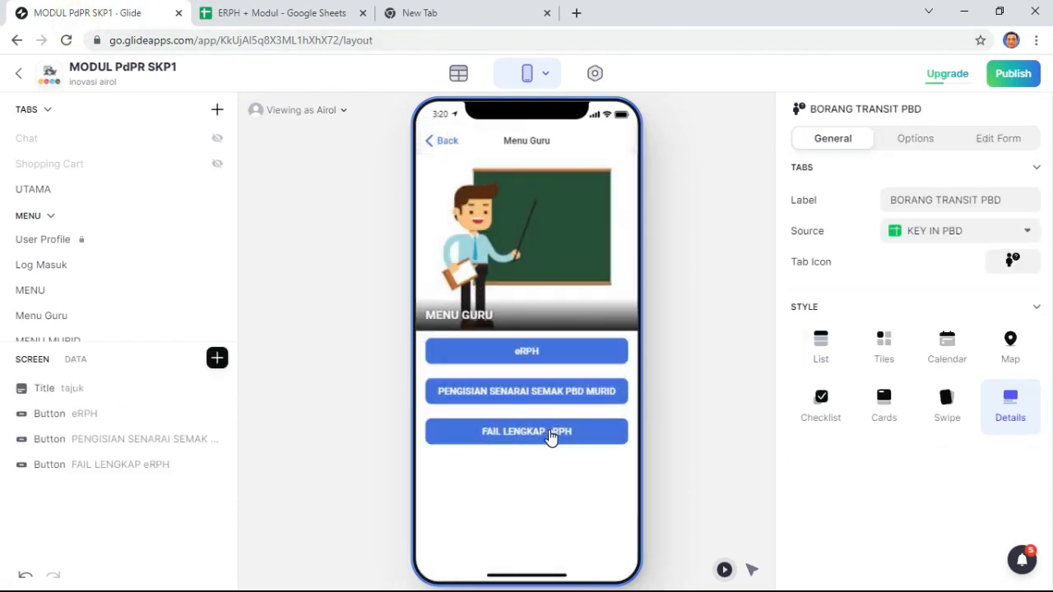
pyautogui.moveTo(510, 441)
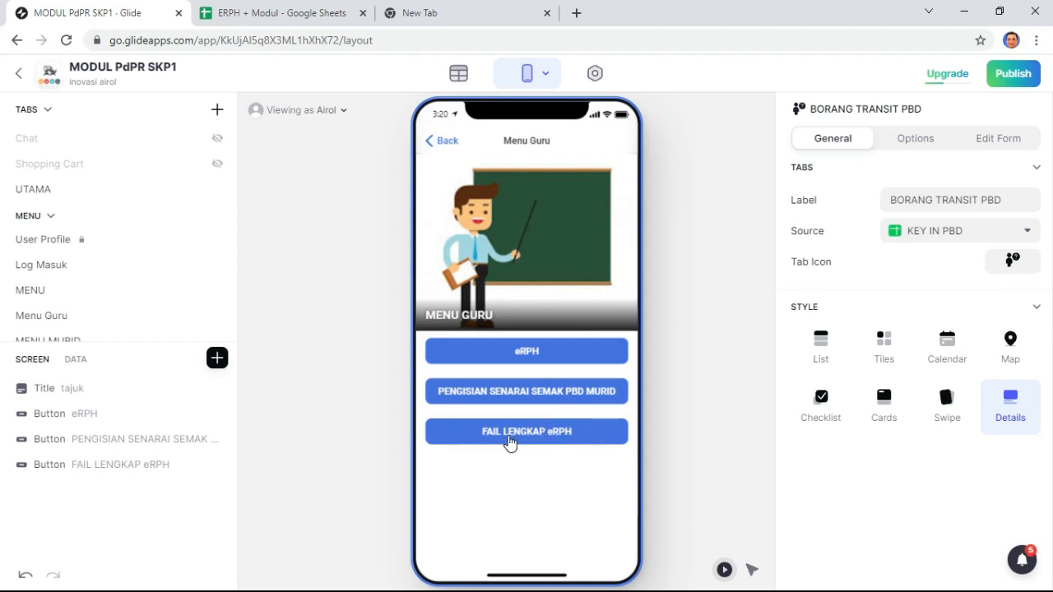
pyautogui.moveTo(854, 492)
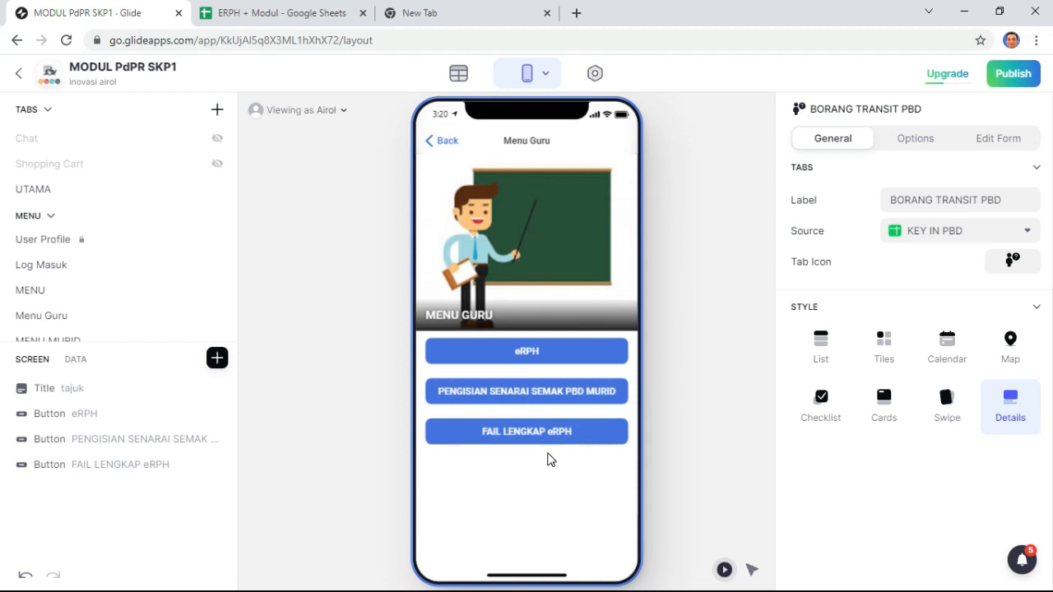
pyautogui.moveTo(576, 435)
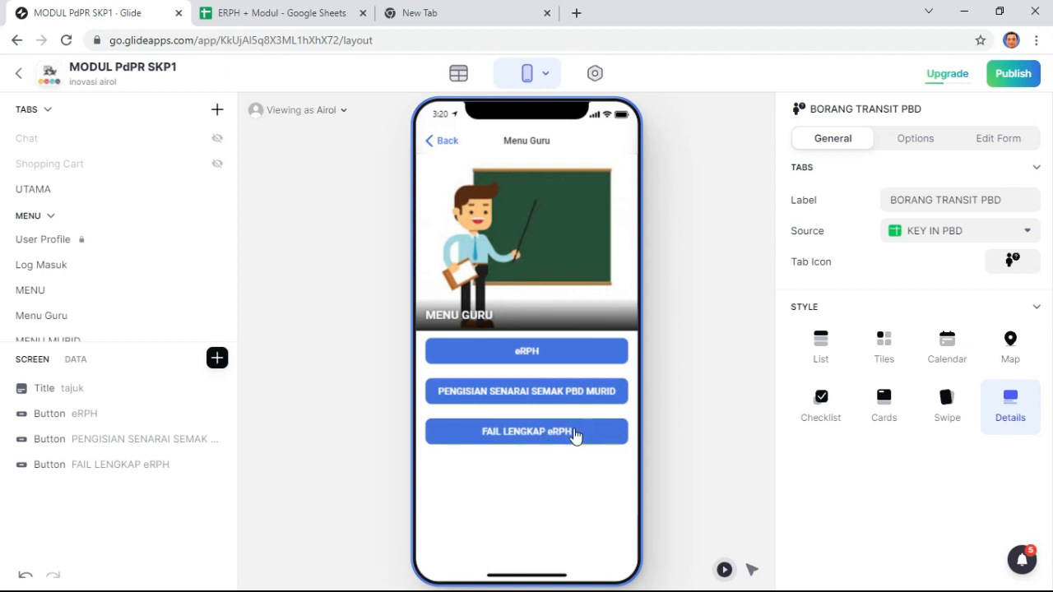
pyautogui.moveTo(434, 146)
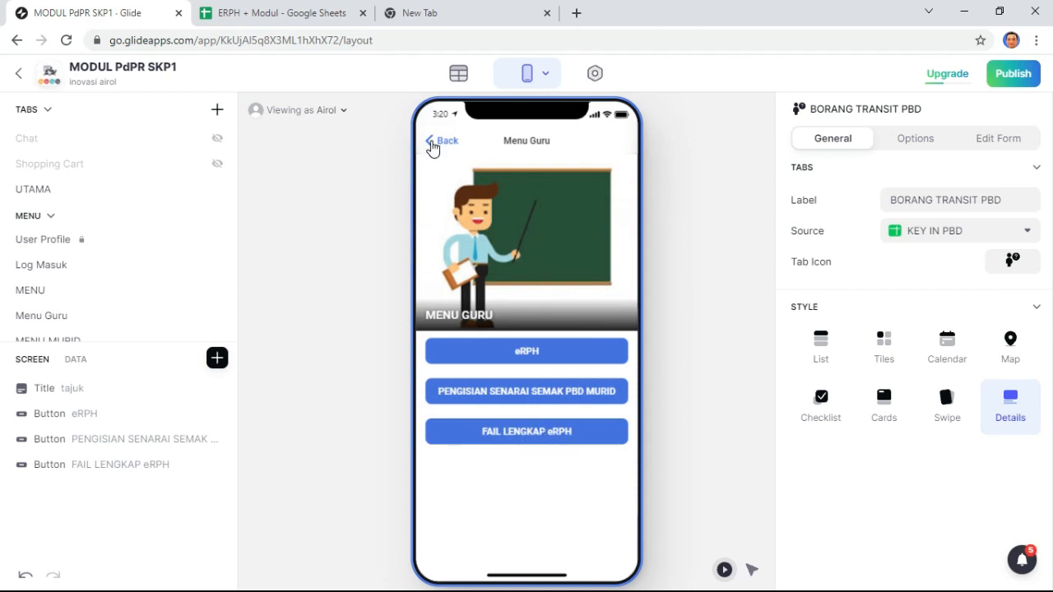
pyautogui.click(442, 139)
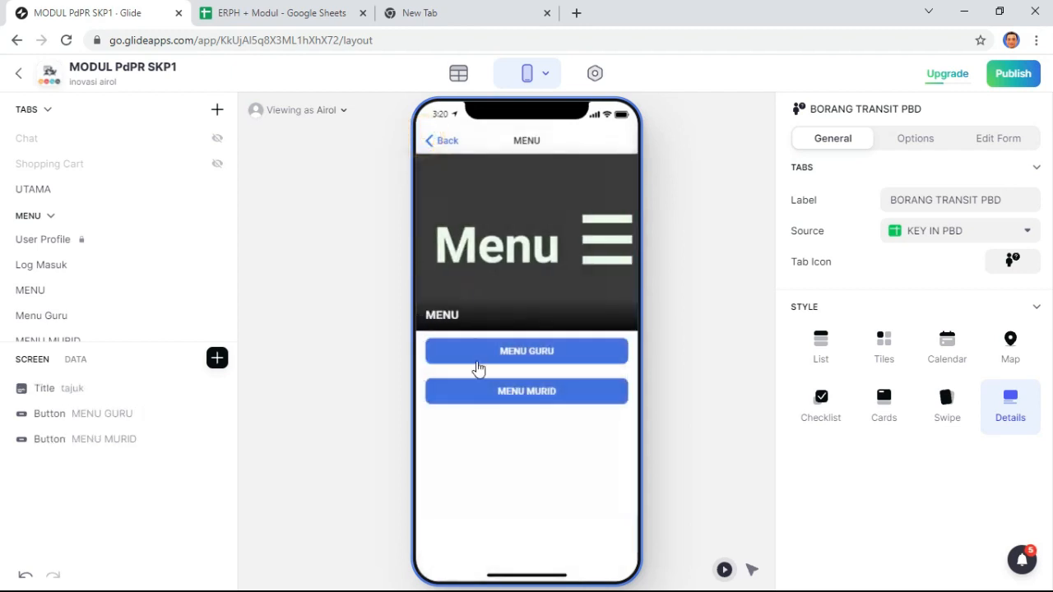
pyautogui.click(527, 391)
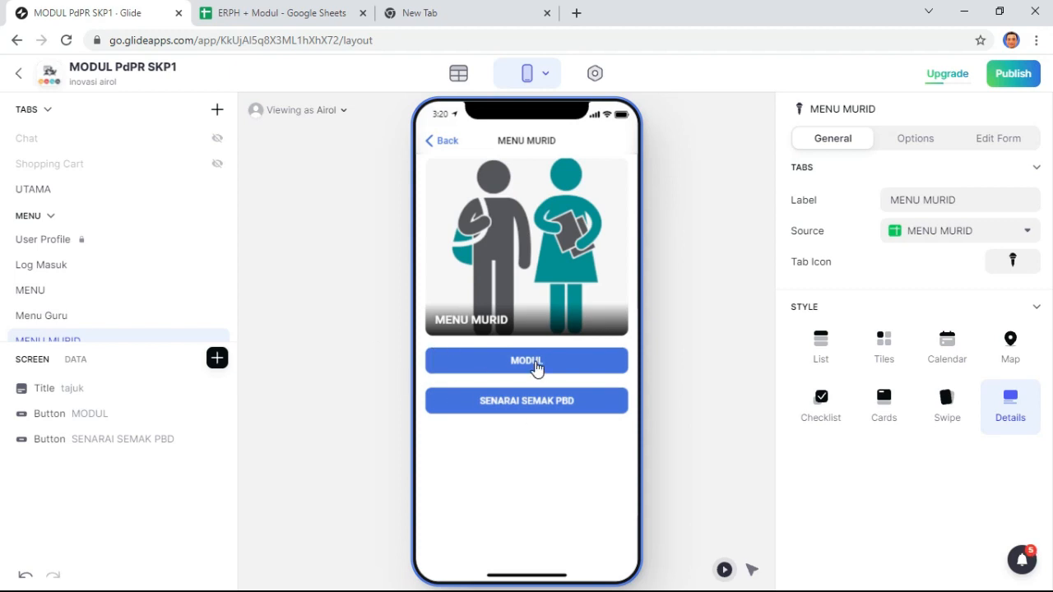
# Open the first 1.1 Nilai nombor module and scroll down to its lesson video and ARAHAN 2.
pyautogui.click(525, 360)
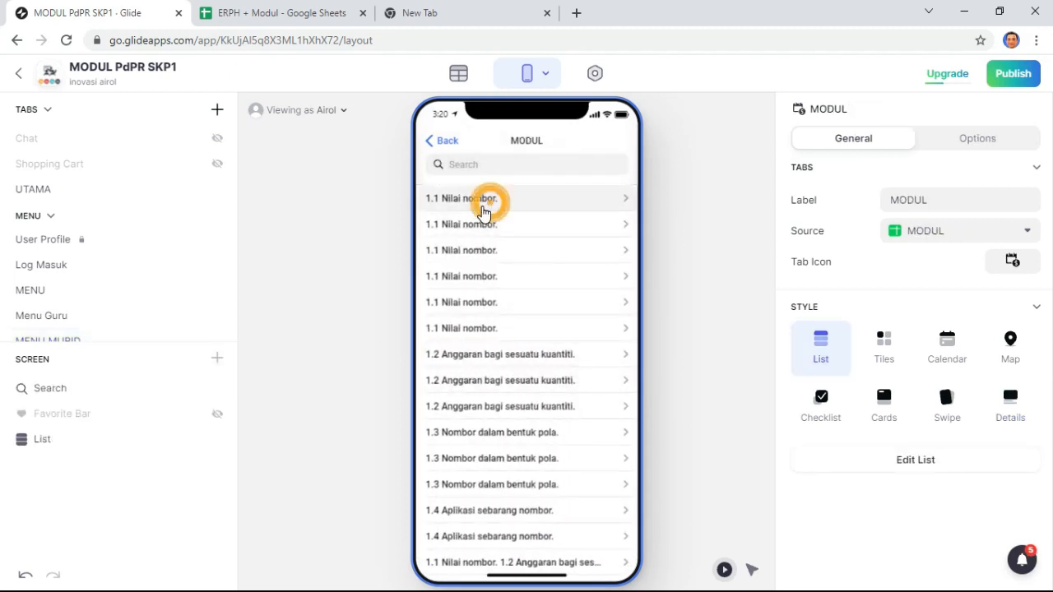
pyautogui.click(461, 198)
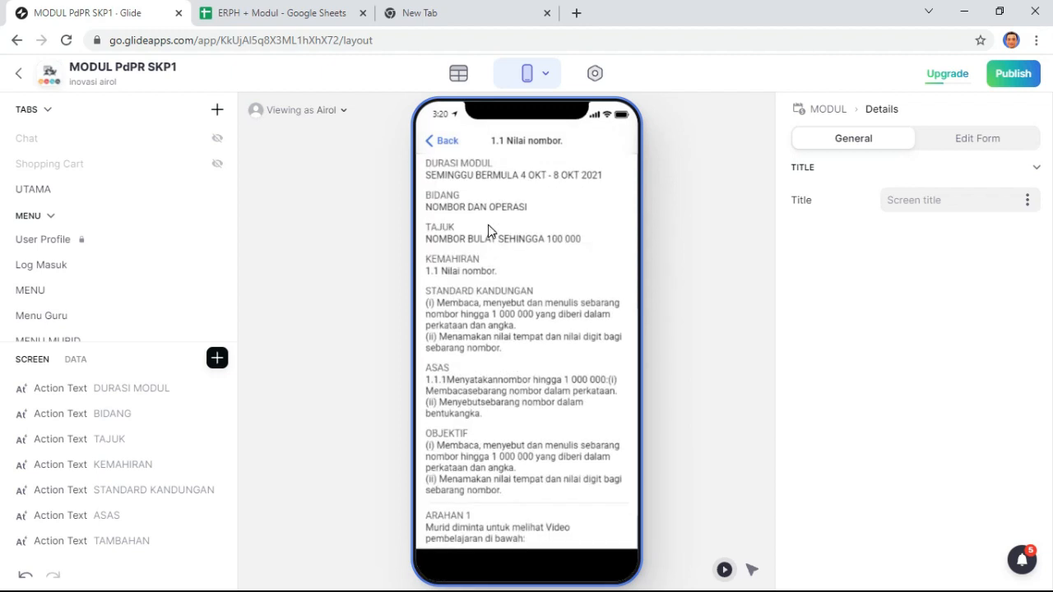
pyautogui.moveTo(543, 217)
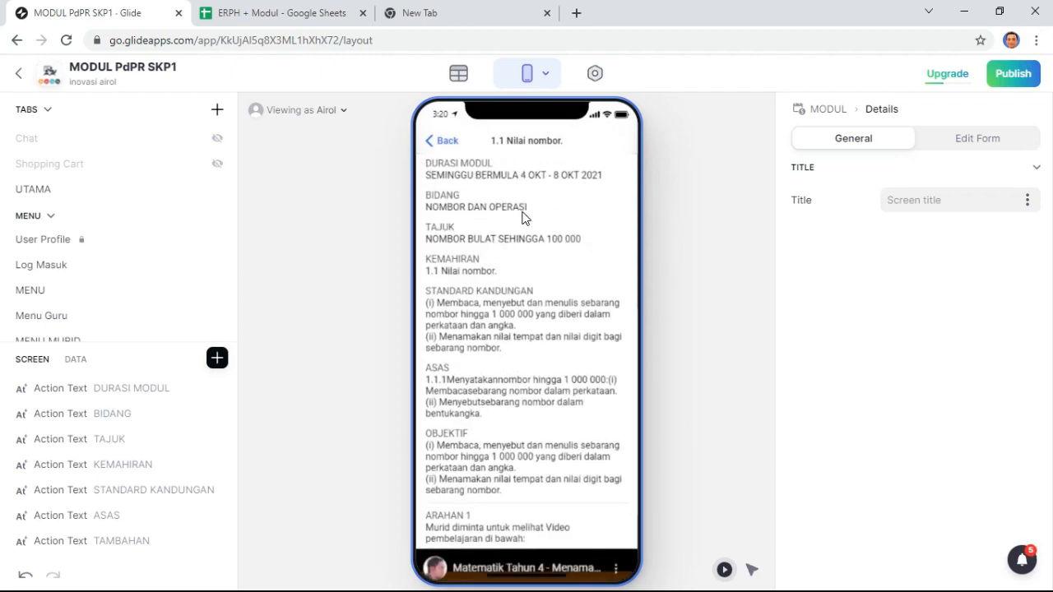
pyautogui.moveTo(506, 224)
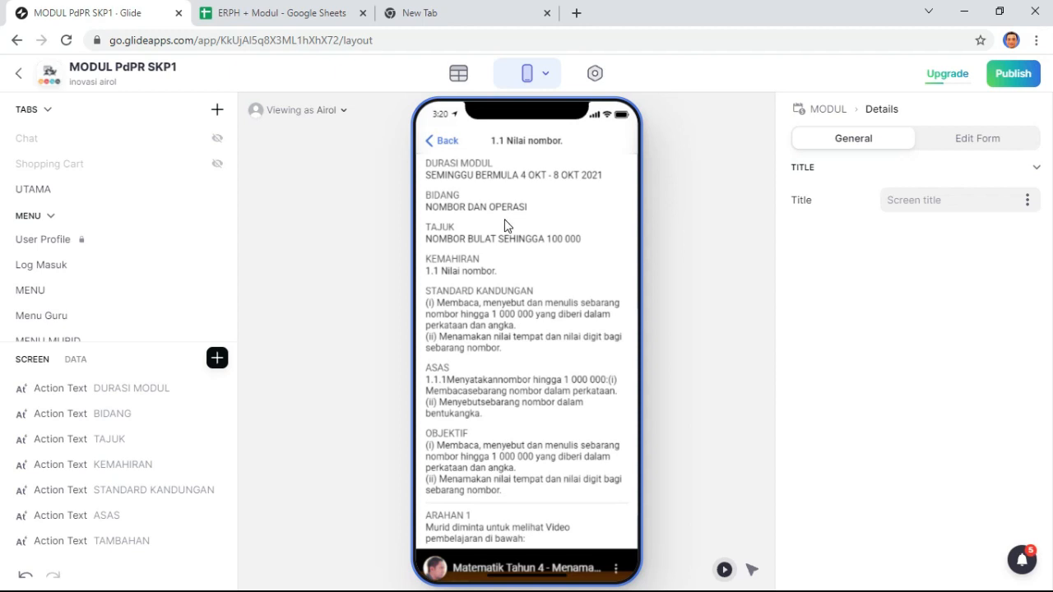
pyautogui.moveTo(505, 229)
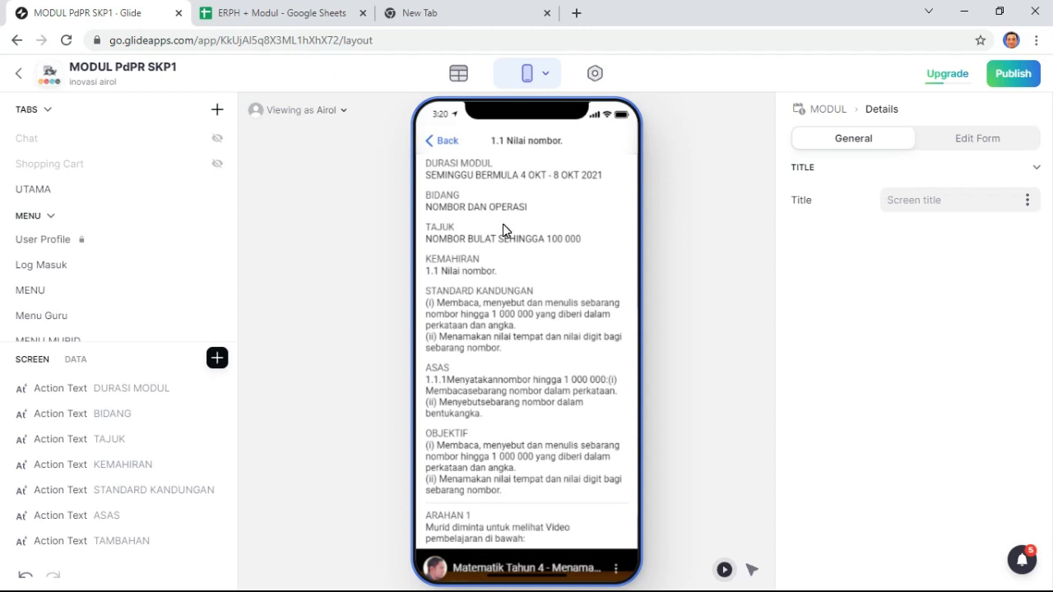
pyautogui.moveTo(519, 369)
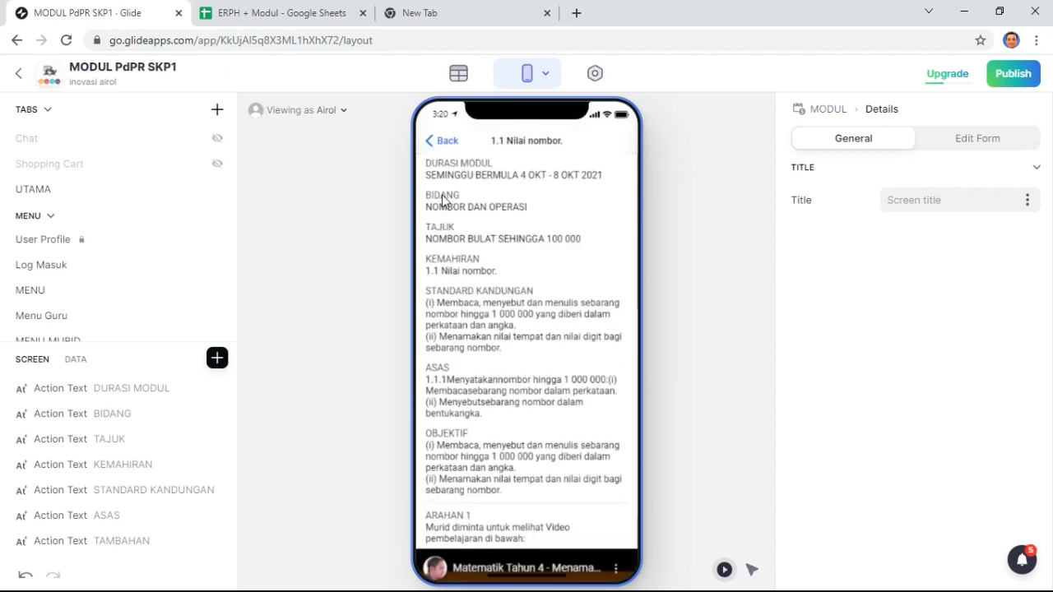
pyautogui.moveTo(455, 240)
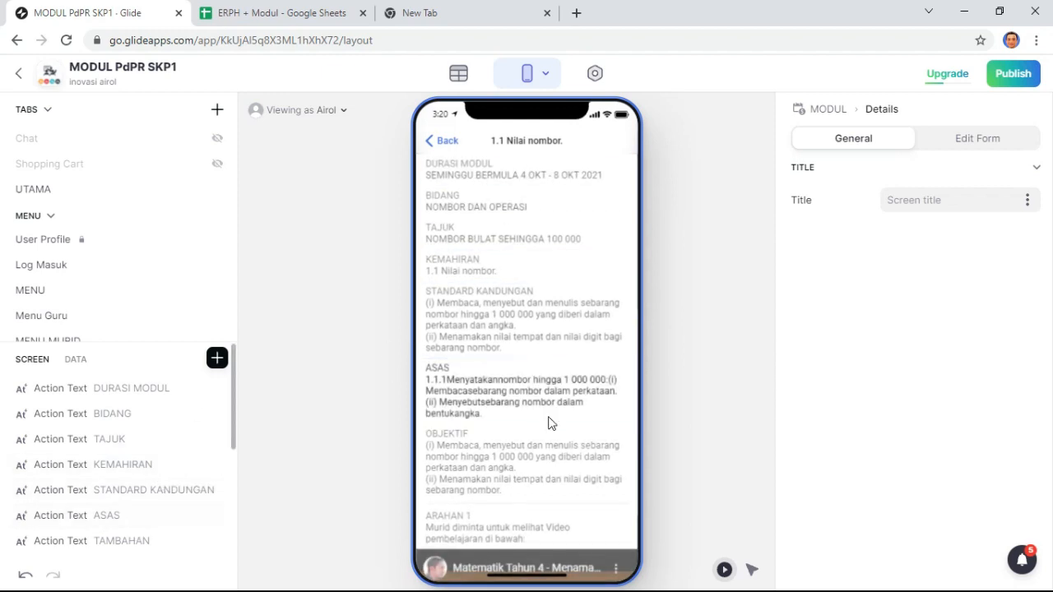
pyautogui.scroll(-3)
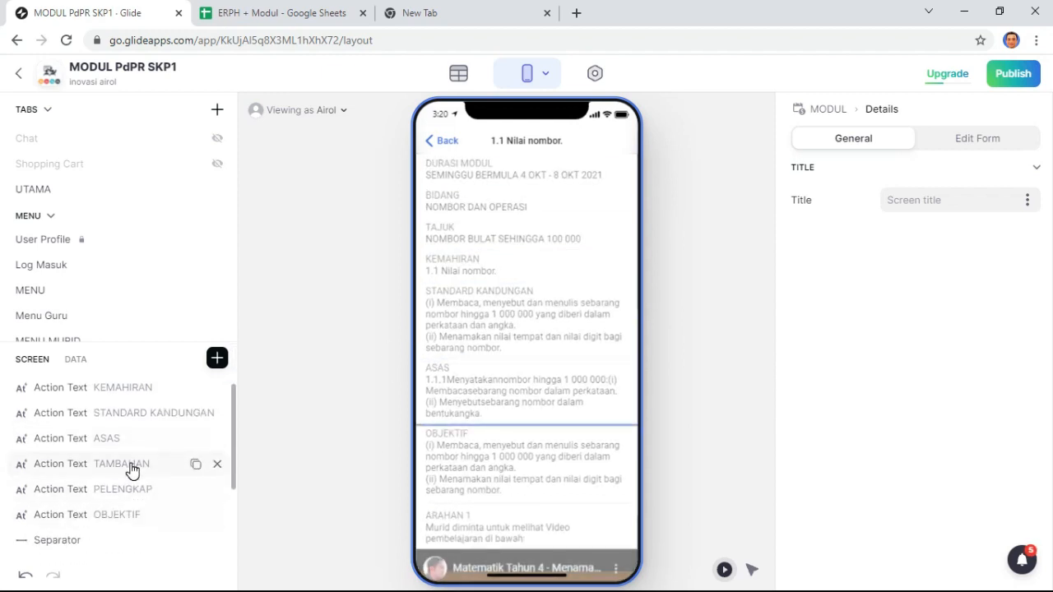
pyautogui.moveTo(137, 483)
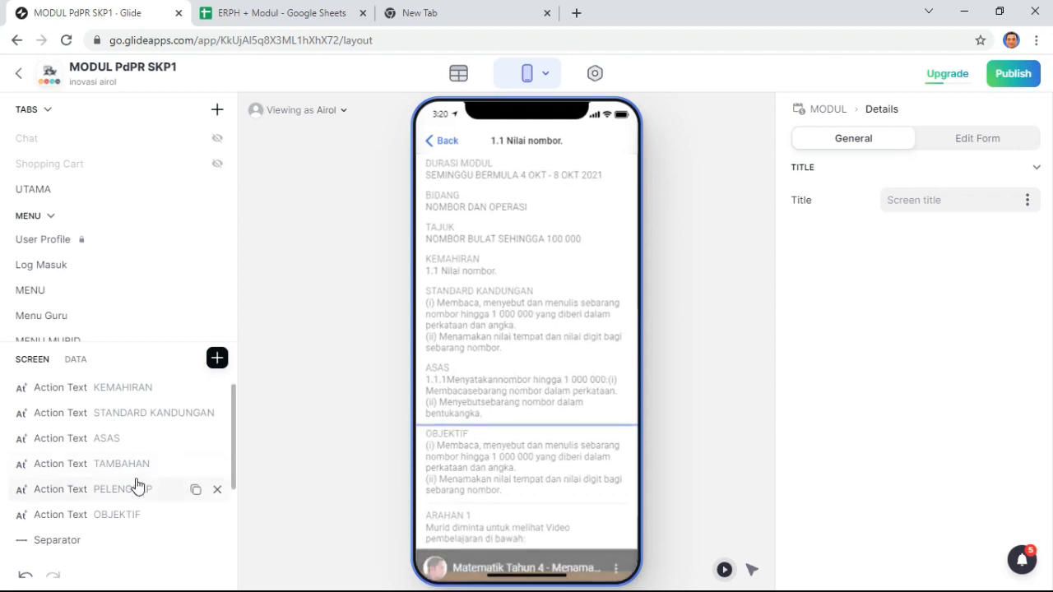
pyautogui.click(280, 12)
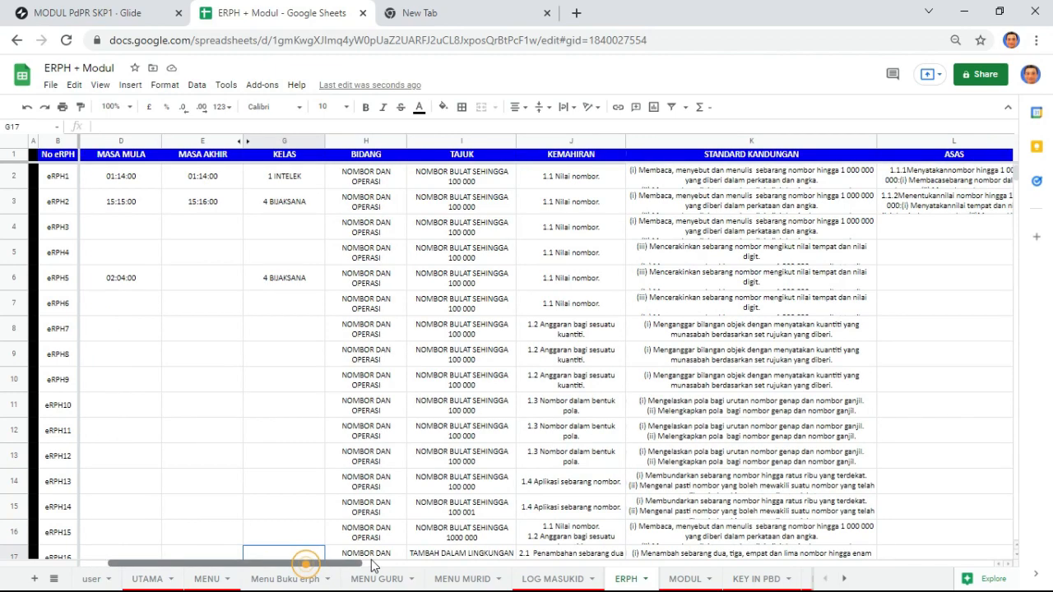
pyautogui.hscroll(3)
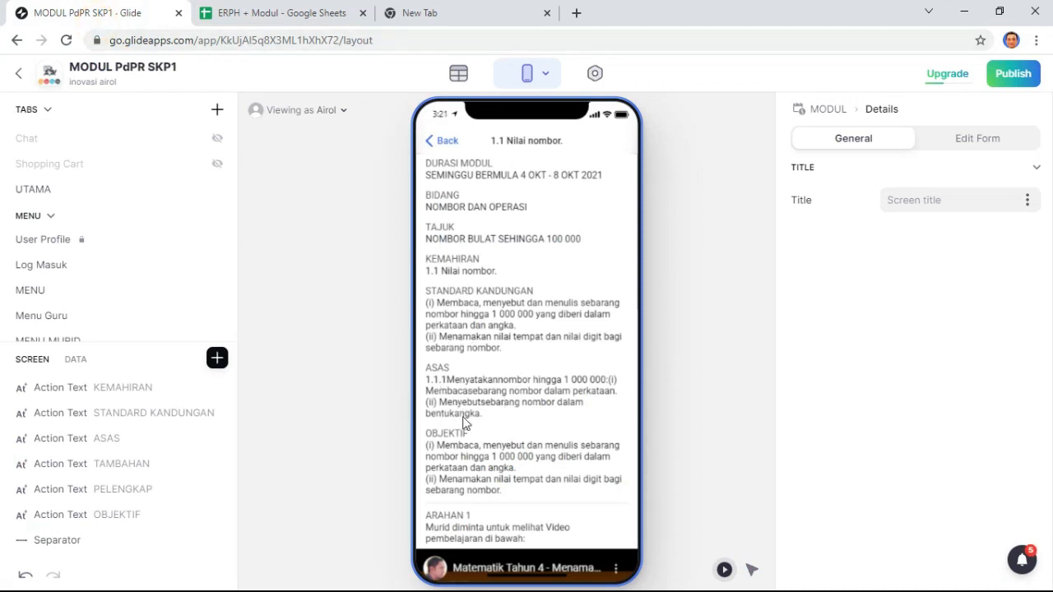
pyautogui.scroll(-3)
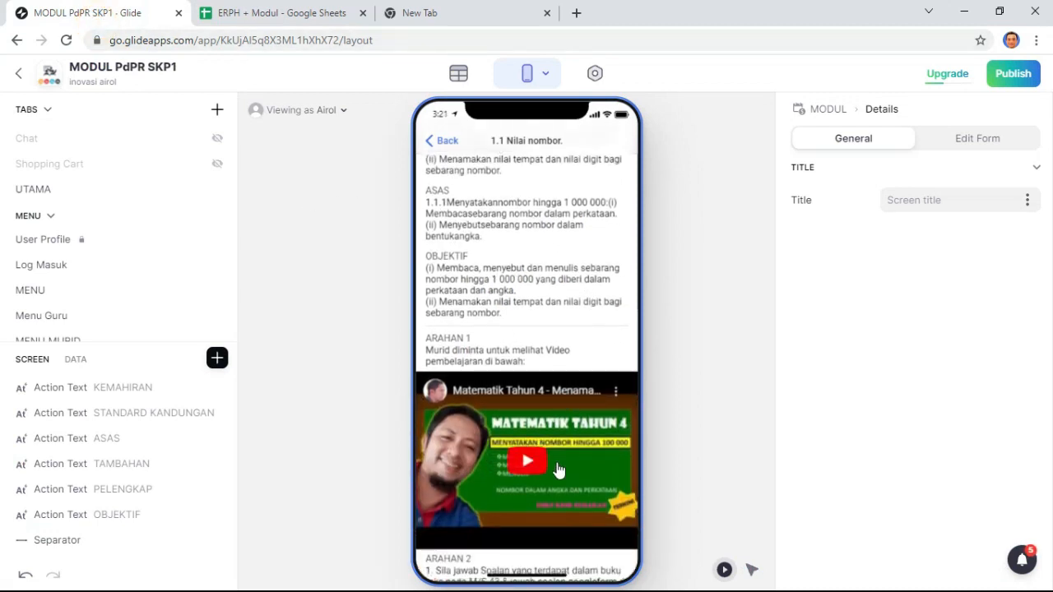
pyautogui.scroll(-3)
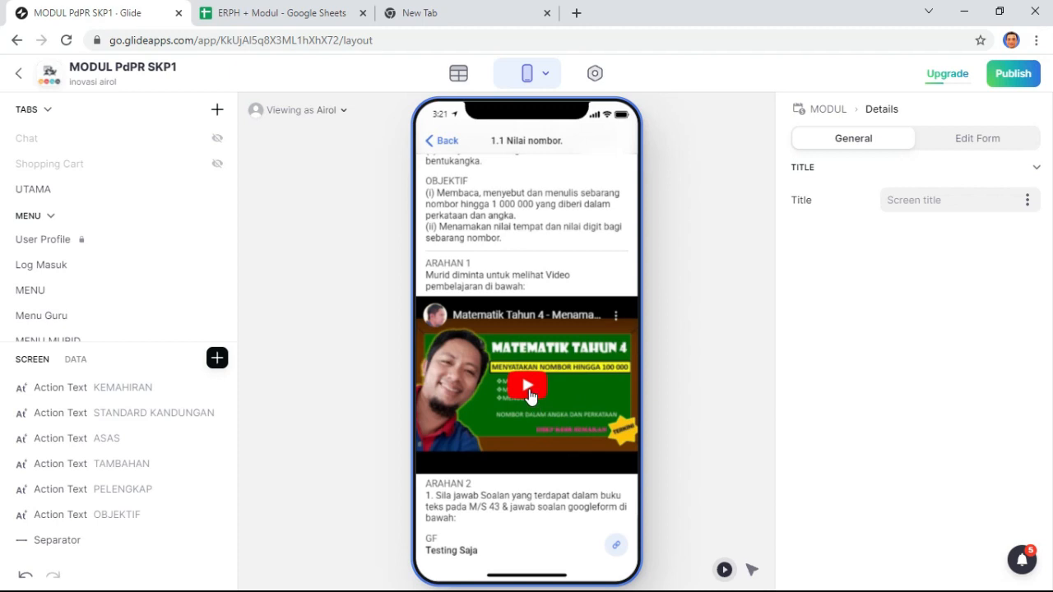
pyautogui.moveTo(473, 380)
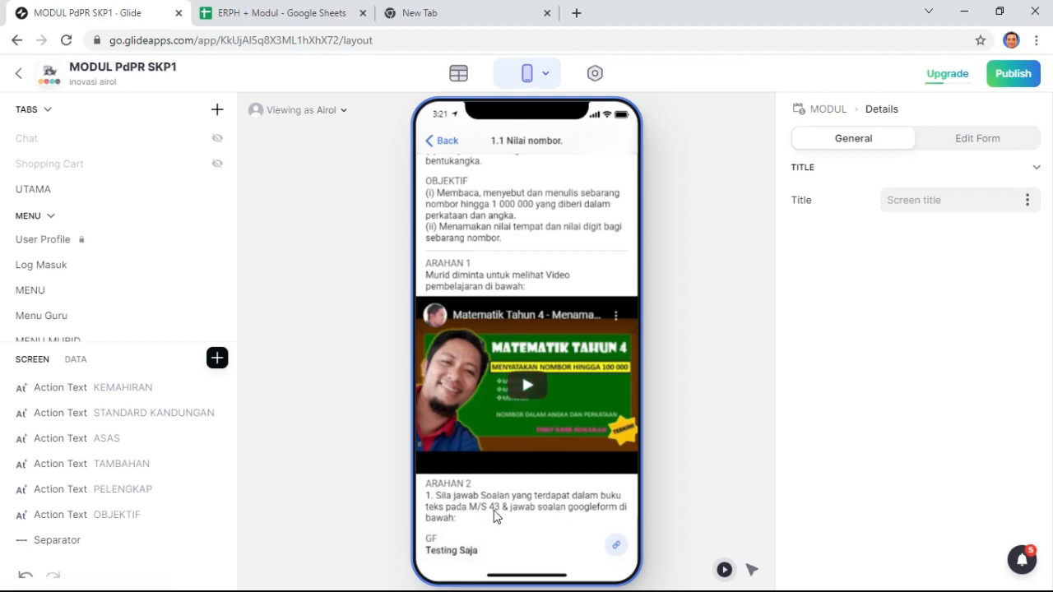
# Inspect the eRPH1 assessment form link in the ERPH sheet.
pyautogui.click(280, 12)
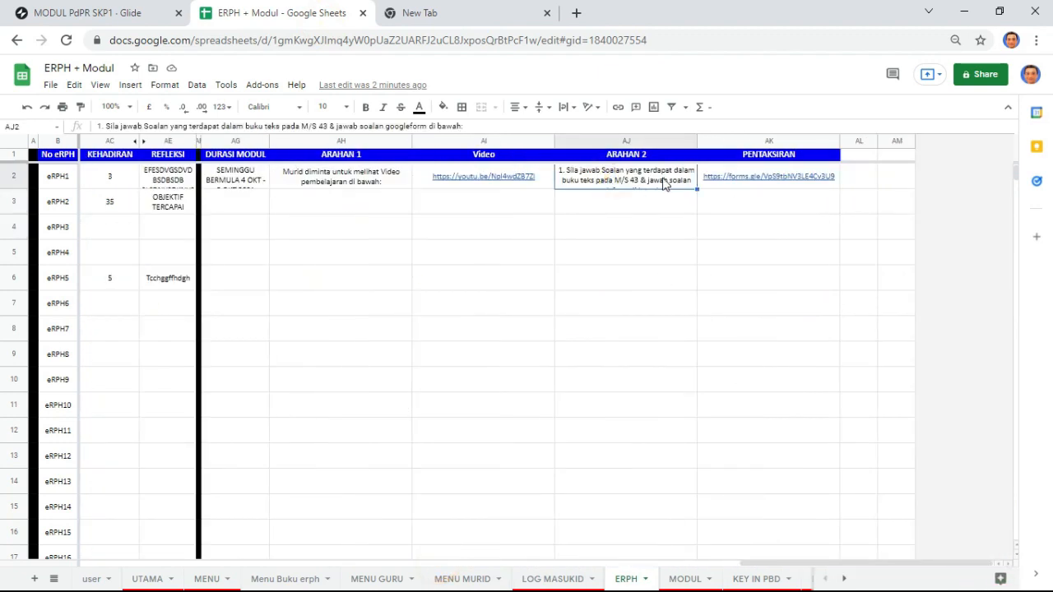
pyautogui.click(768, 176)
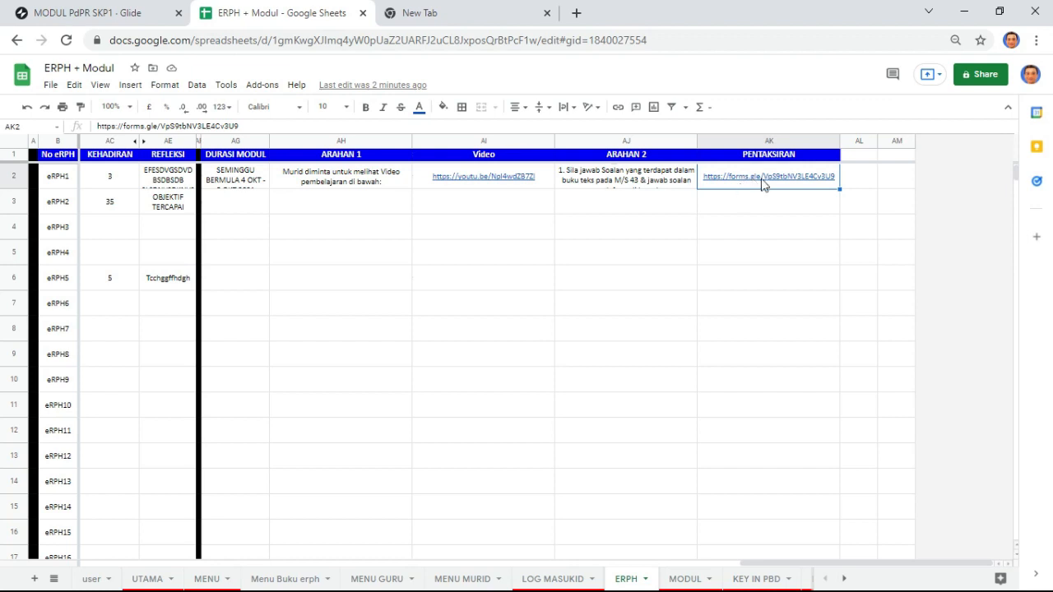
pyautogui.moveTo(759, 184)
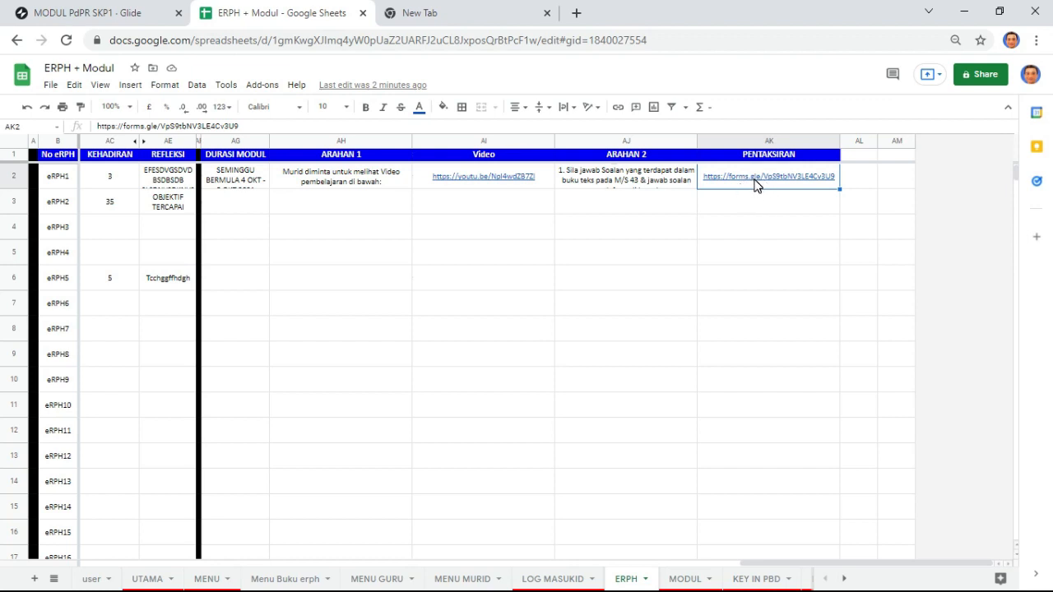
pyautogui.moveTo(715, 193)
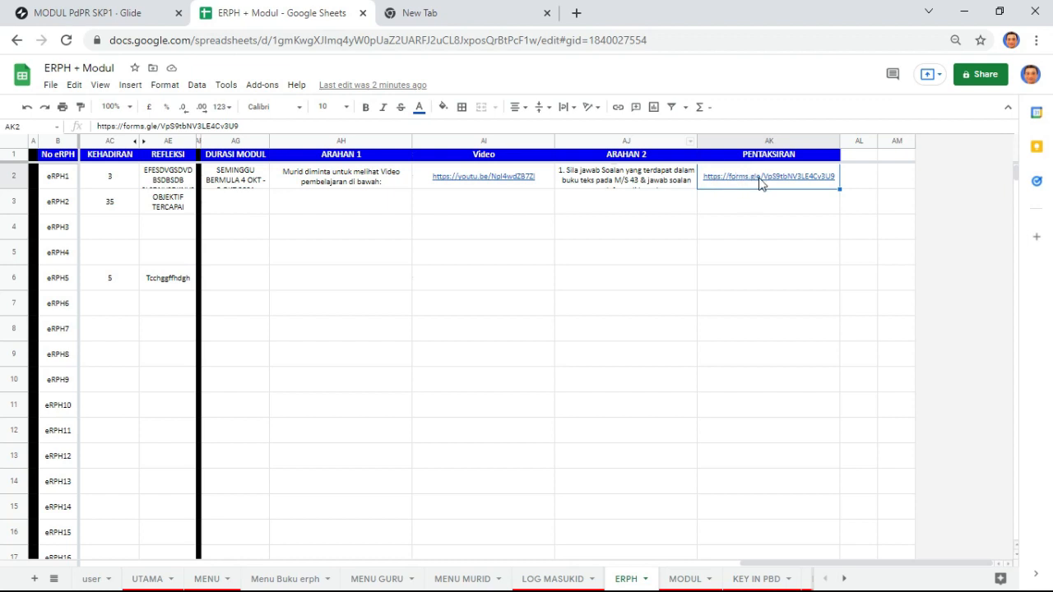
pyautogui.moveTo(302, 35)
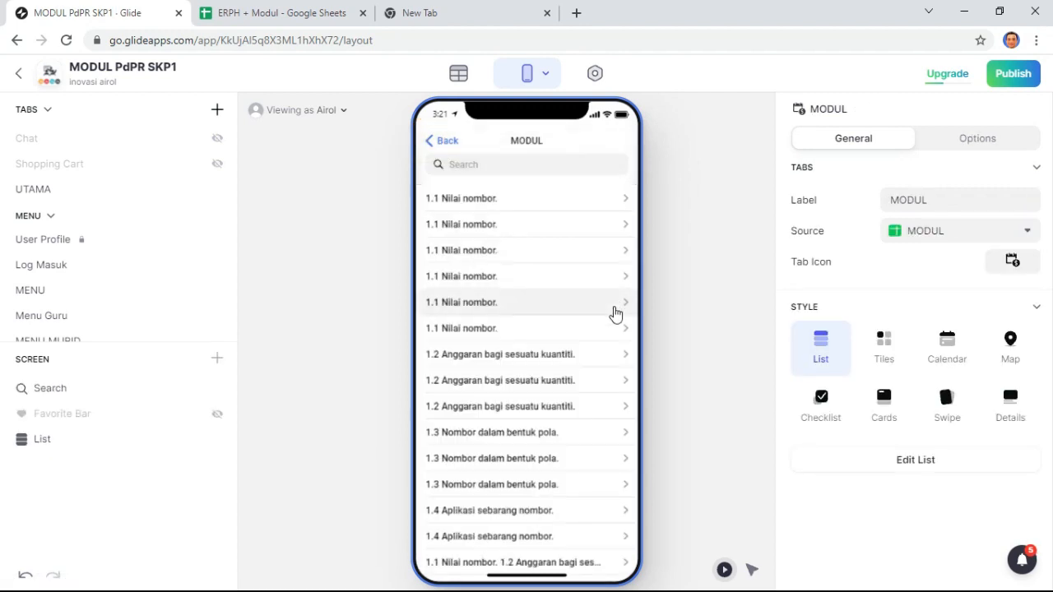
pyautogui.moveTo(506, 502)
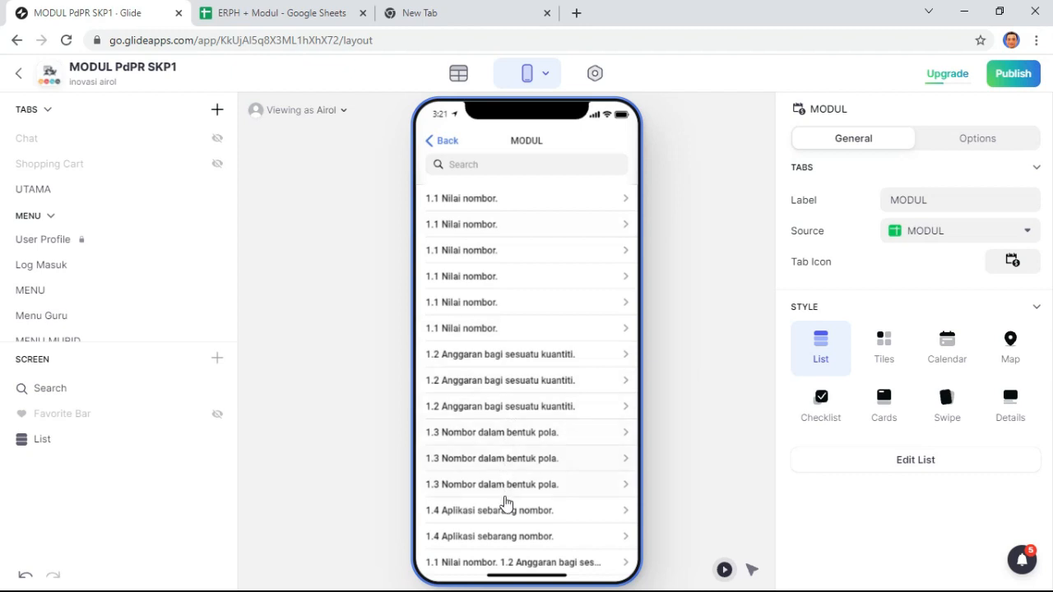
# View ALI's and ABU's SENARAI SEMAK PBD scores, then back out to the main MENU.
pyautogui.click(280, 13)
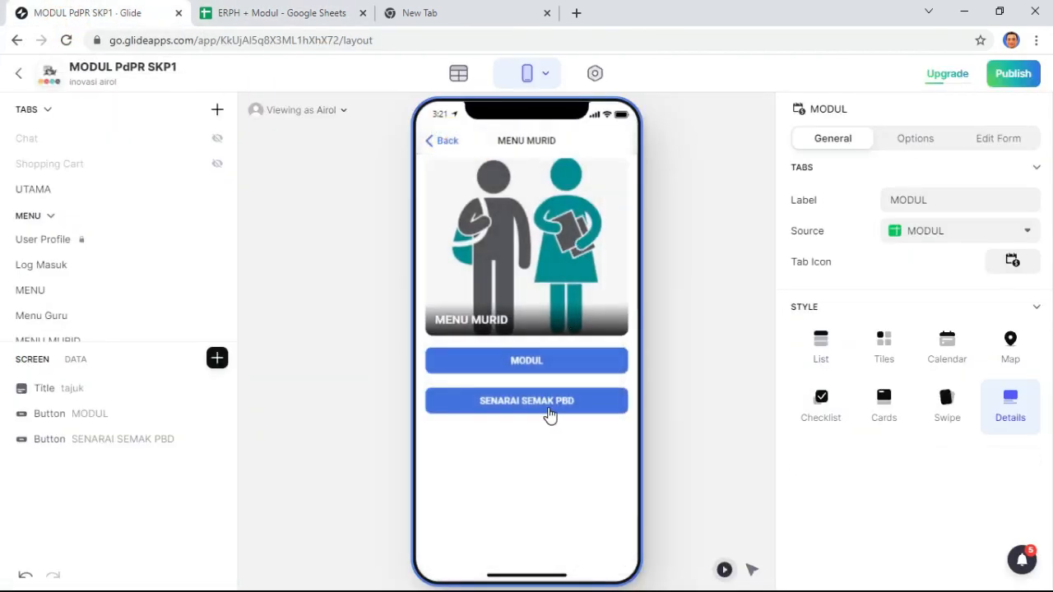
pyautogui.click(526, 400)
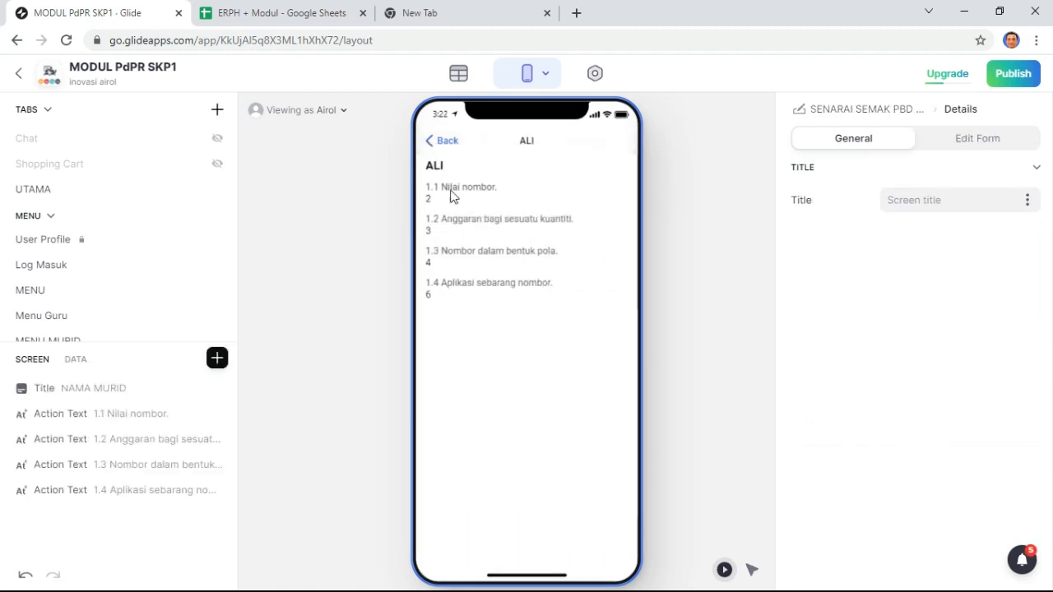
pyautogui.moveTo(436, 204)
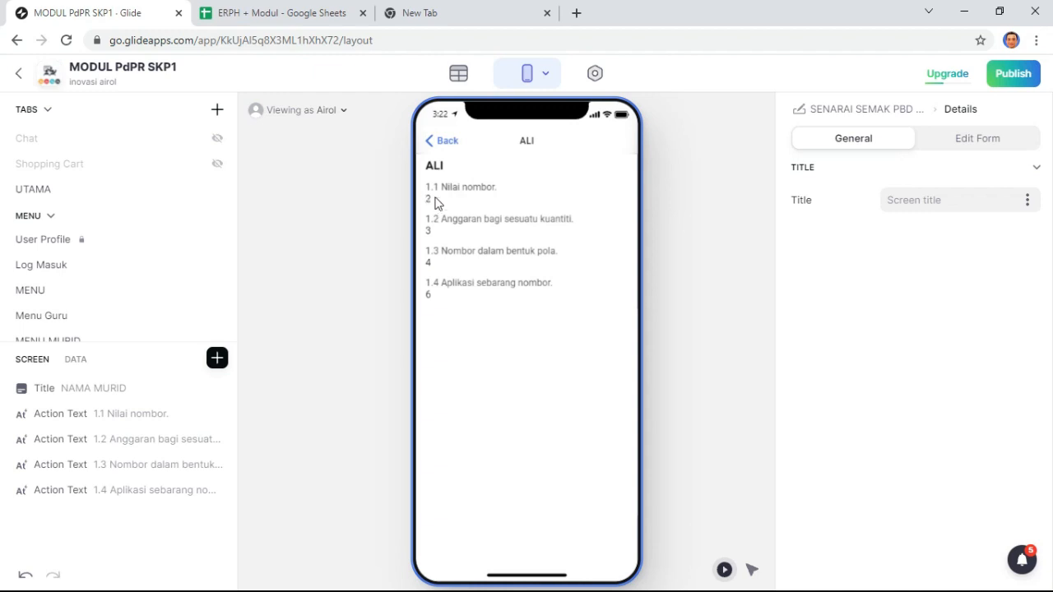
pyautogui.moveTo(418, 159)
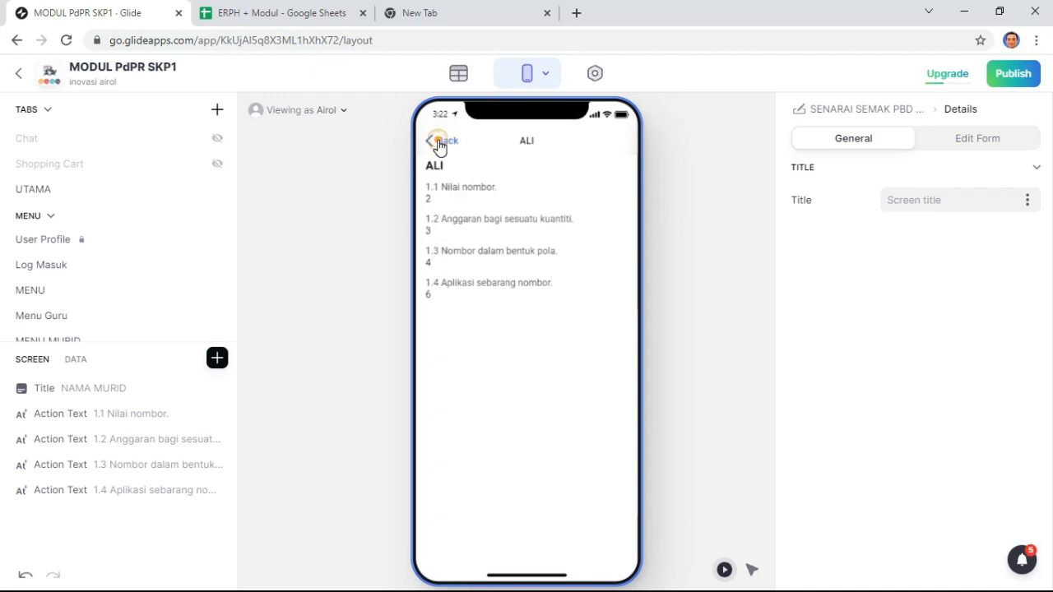
pyautogui.click(441, 141)
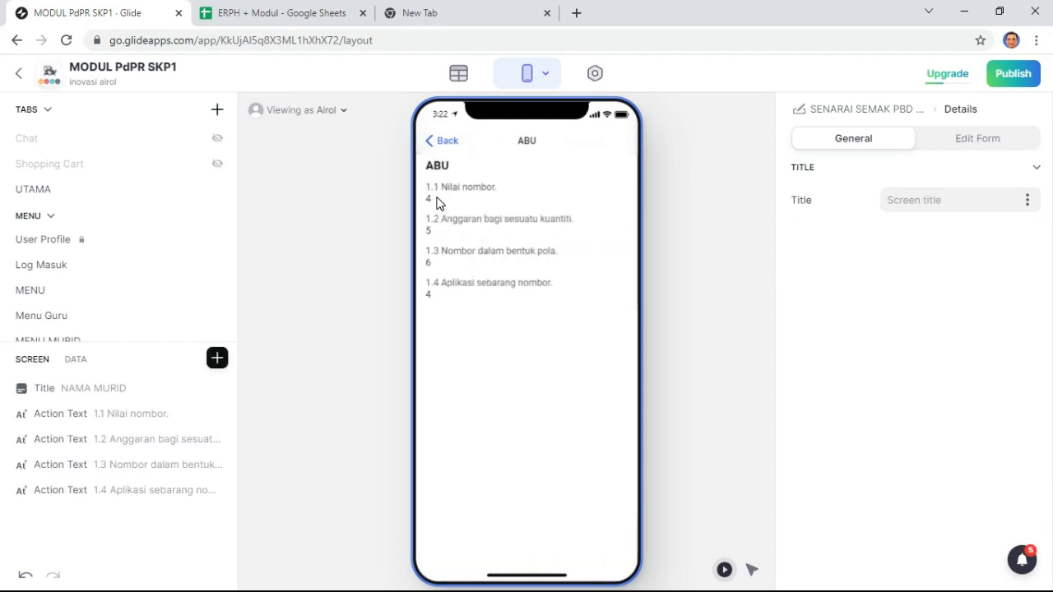
pyautogui.click(442, 139)
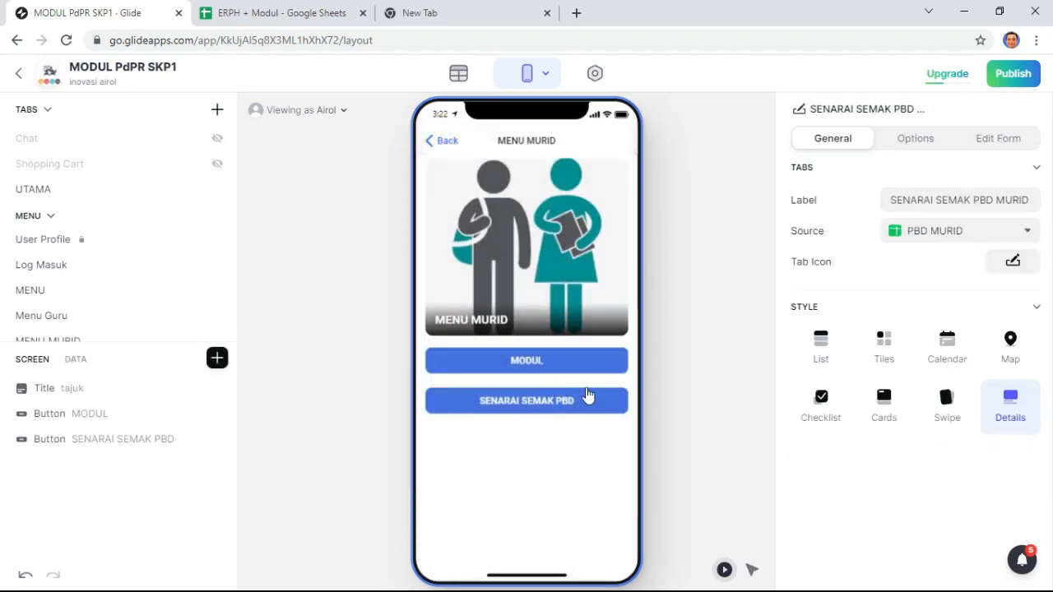
pyautogui.click(441, 140)
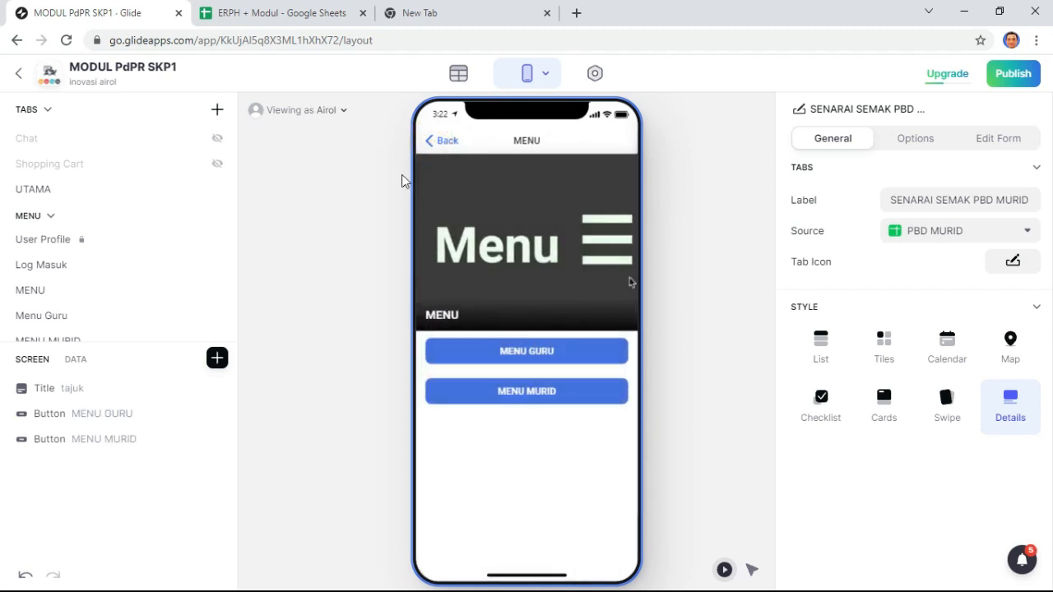
pyautogui.moveTo(321, 176)
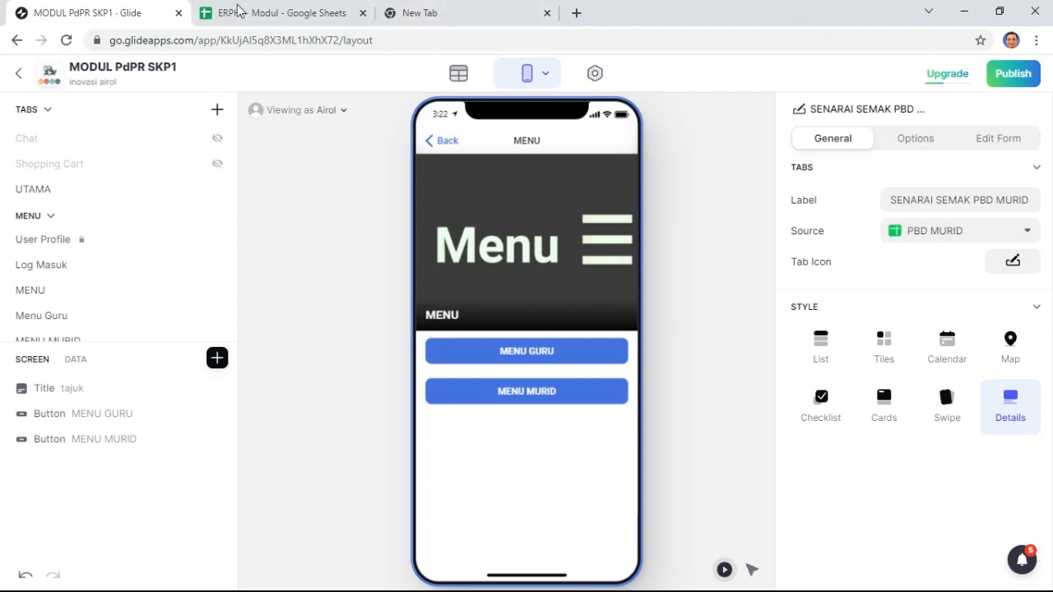
# Centre-align the Level column values on the user sheet, then go back to Glide.
pyautogui.click(280, 13)
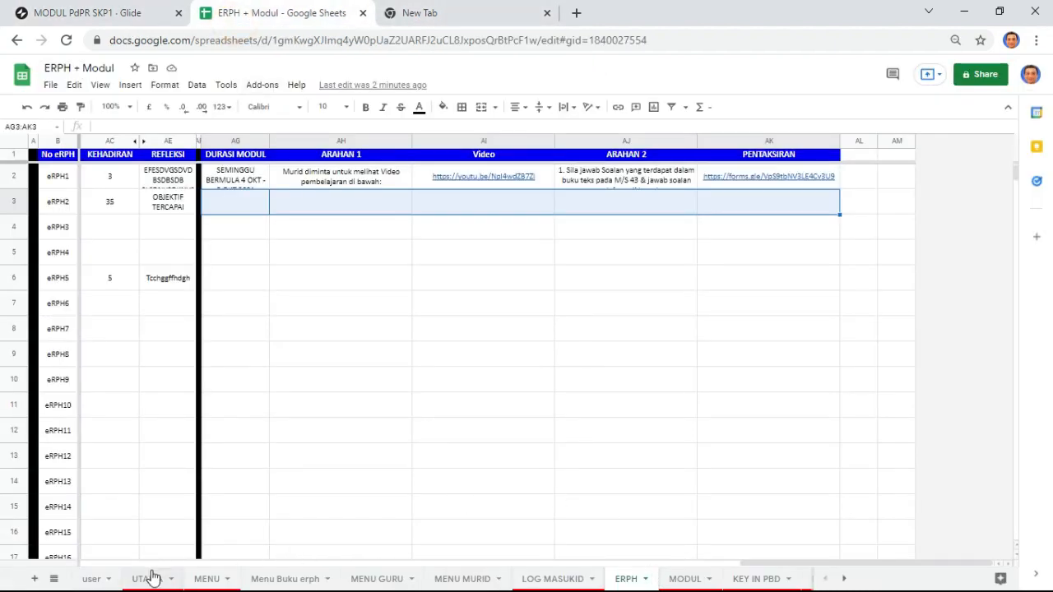
pyautogui.click(91, 580)
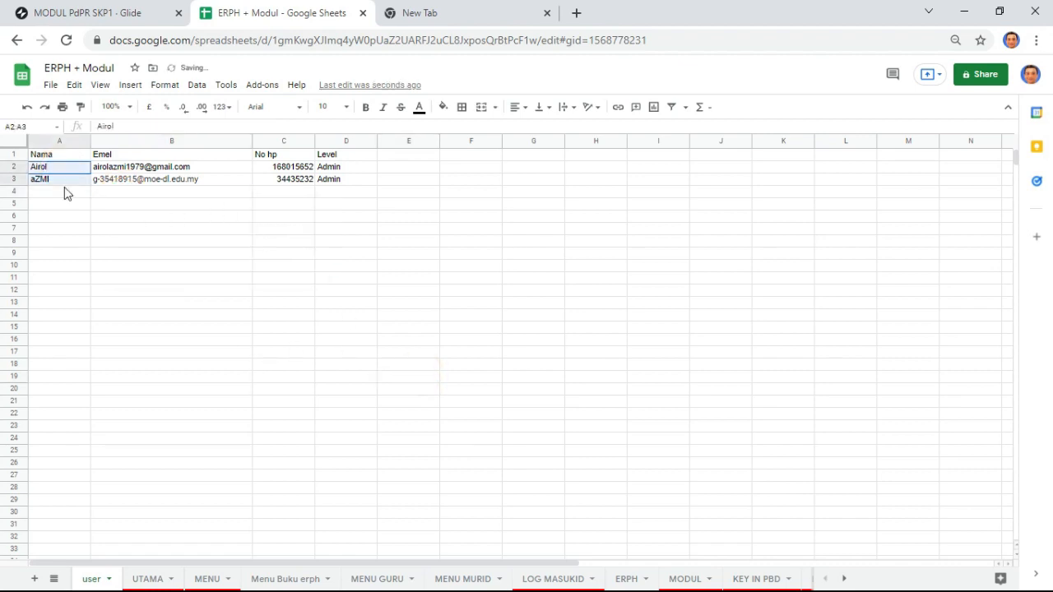
pyautogui.click(58, 166)
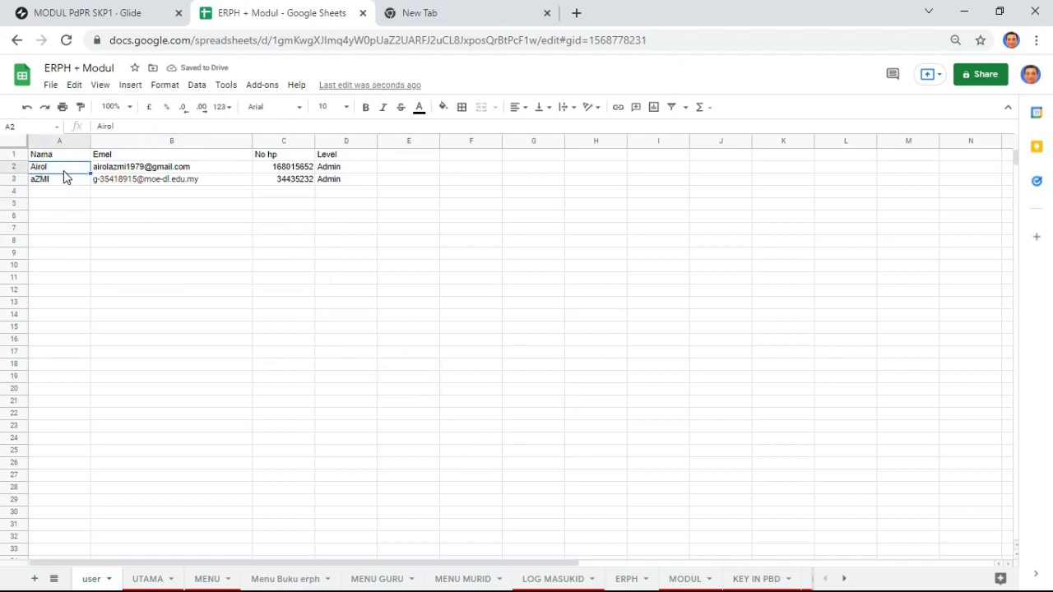
pyautogui.click(171, 166)
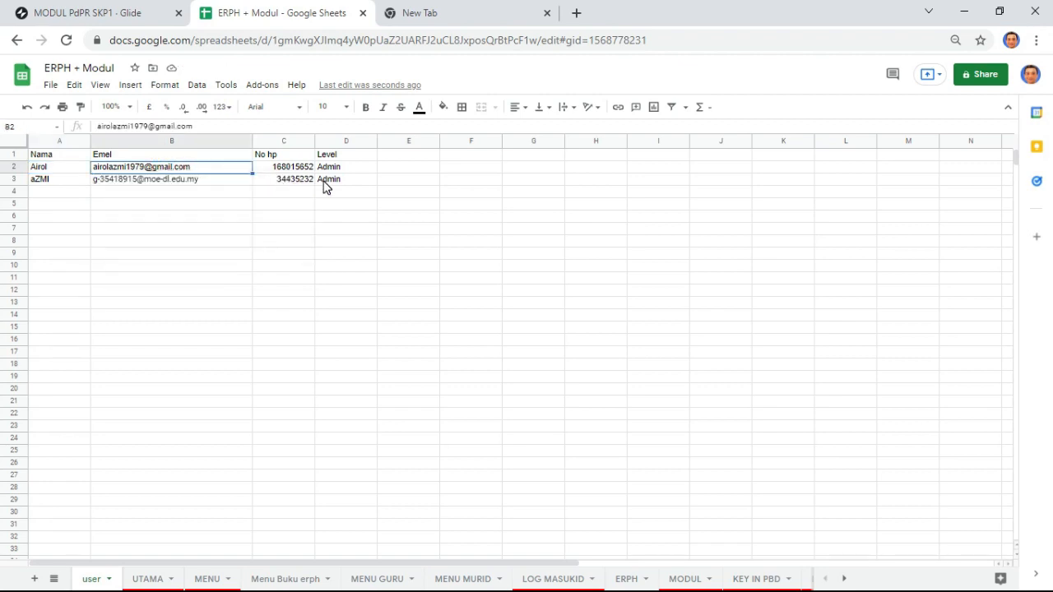
pyautogui.click(345, 141)
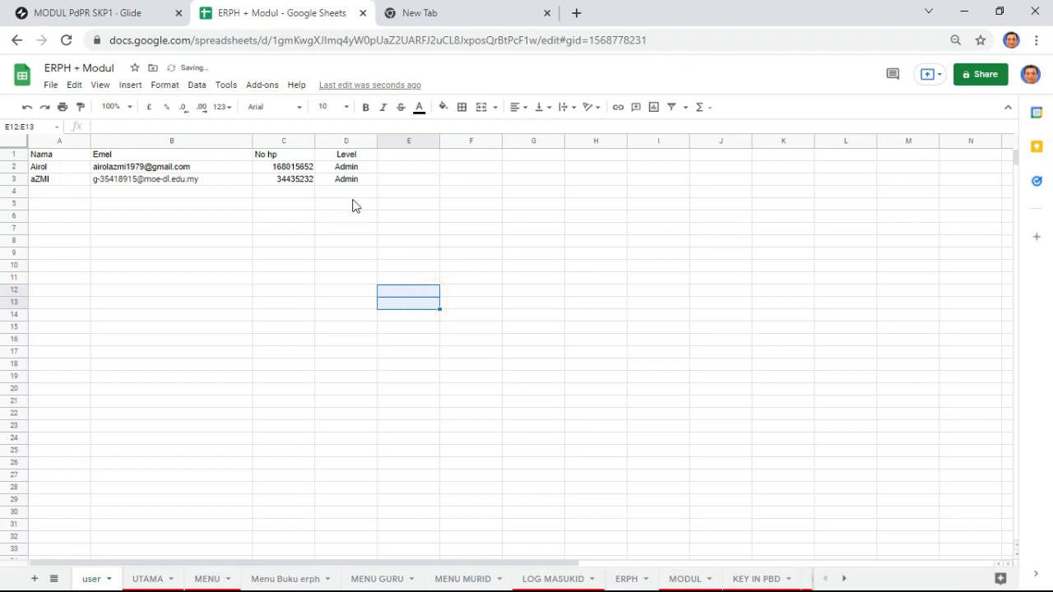
pyautogui.click(409, 203)
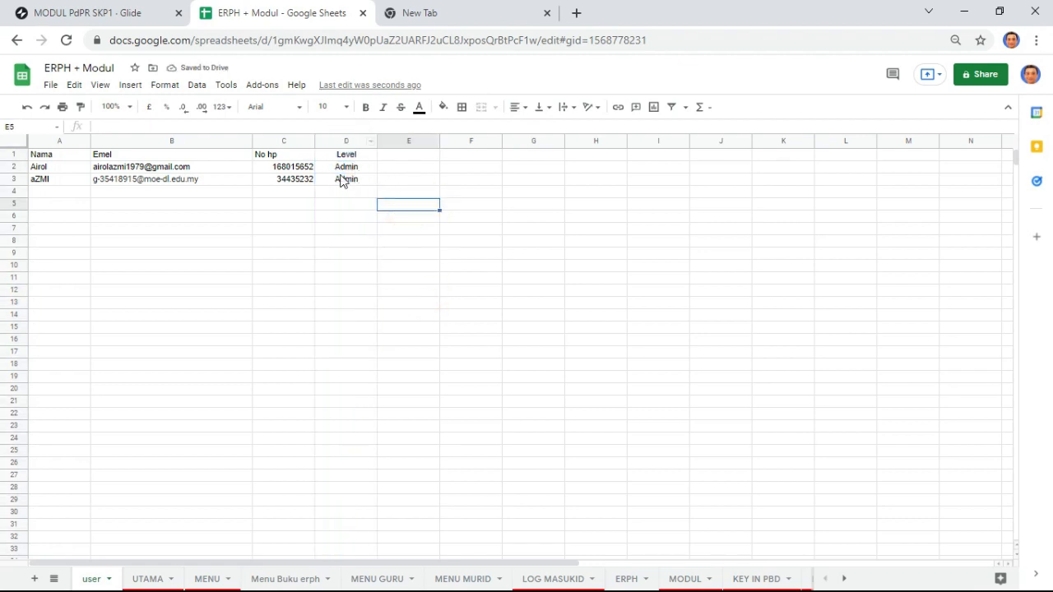
pyautogui.click(141, 167)
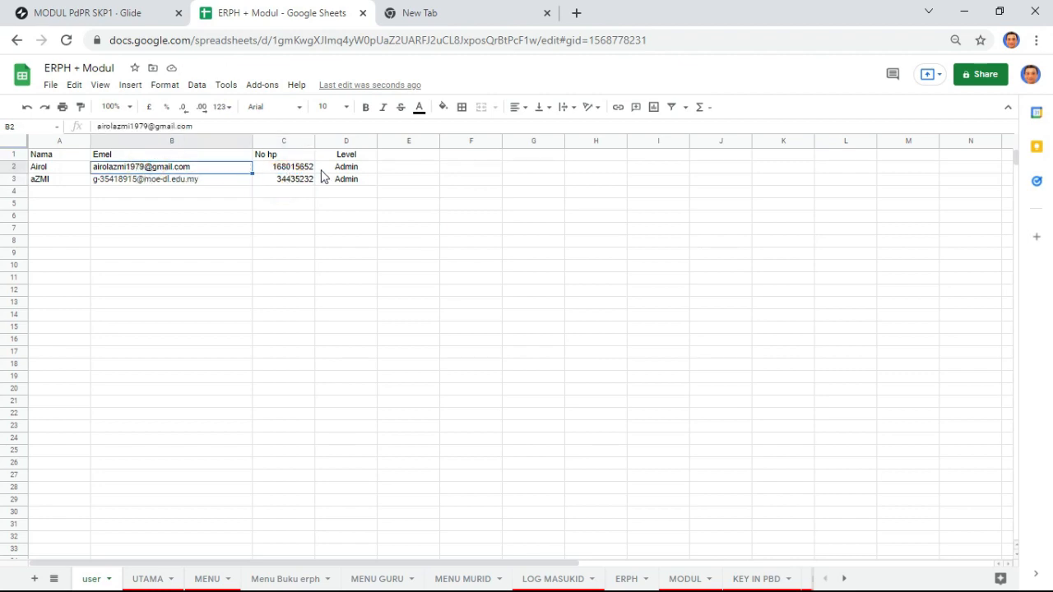
pyautogui.click(345, 166)
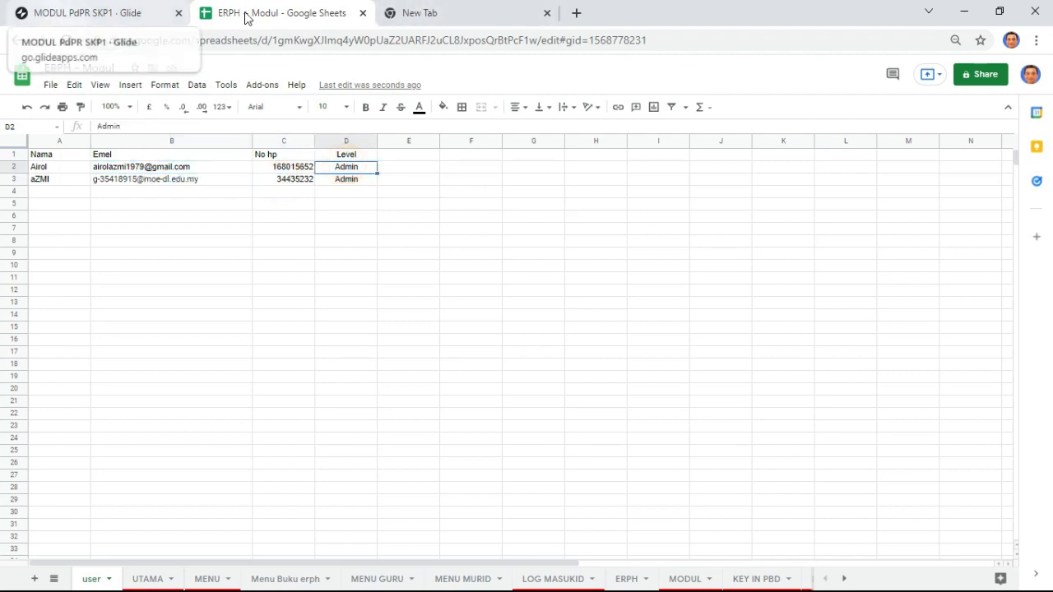
pyautogui.click(87, 13)
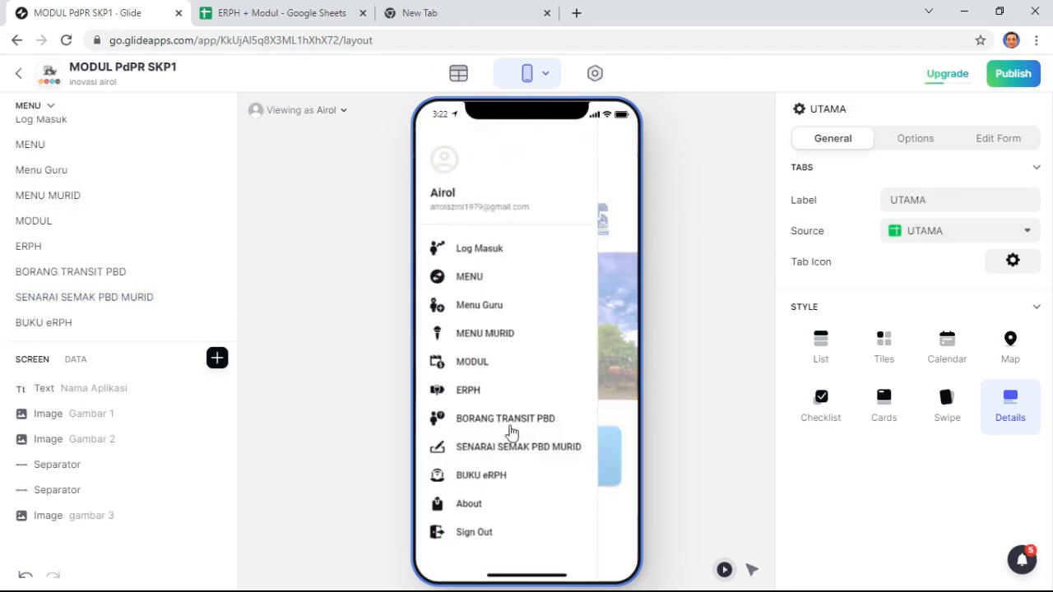
pyautogui.moveTo(703, 230)
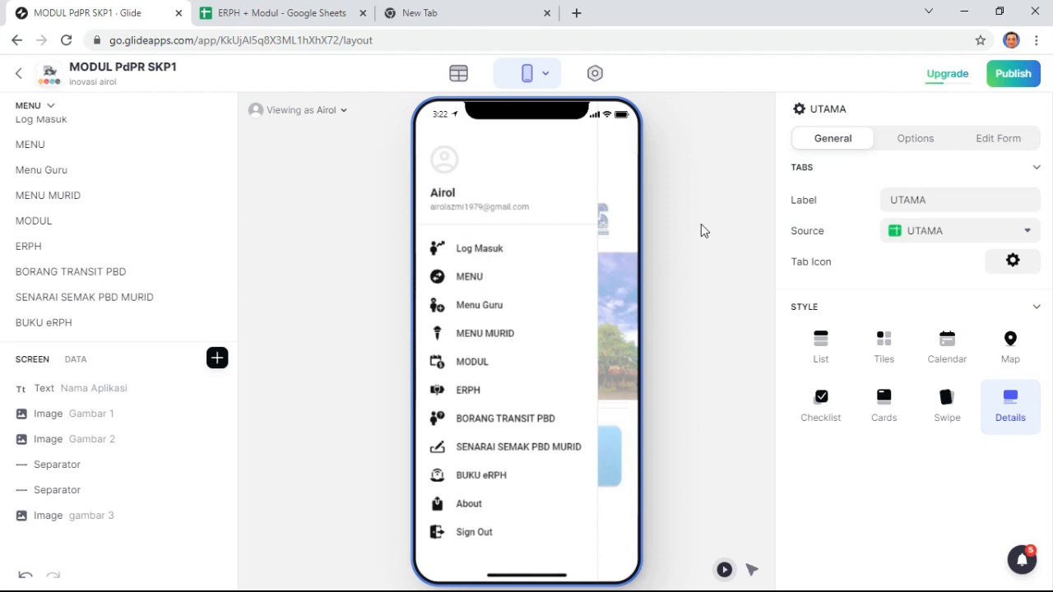
pyautogui.moveTo(507, 300)
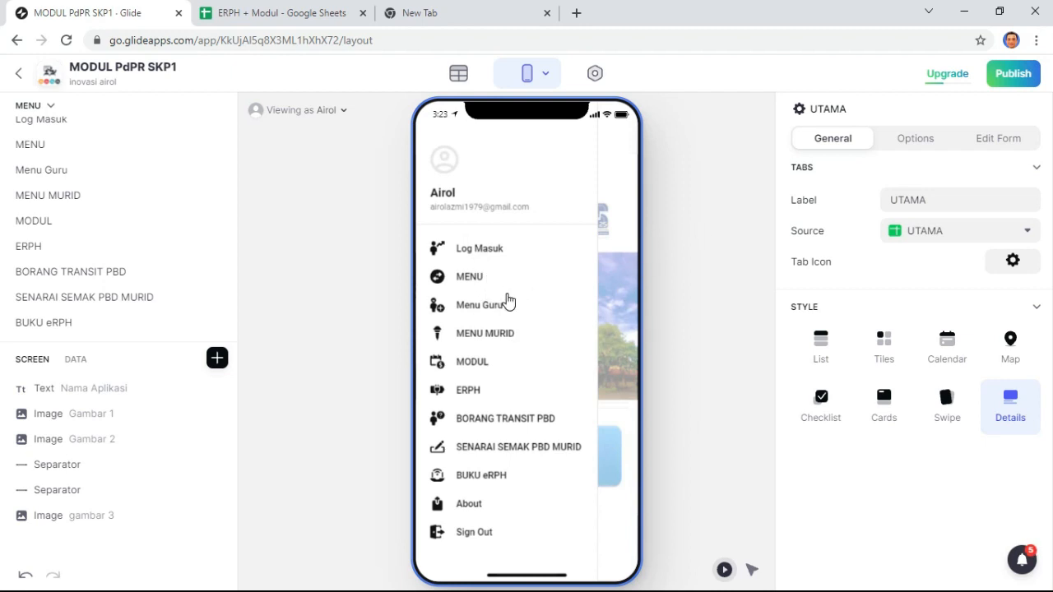
pyautogui.moveTo(1020, 47)
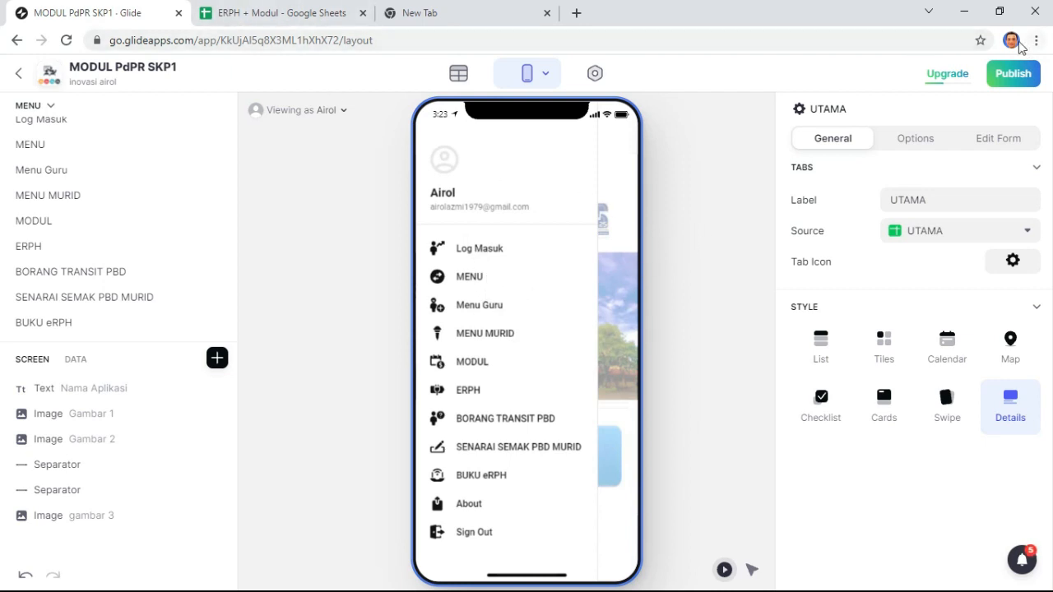
pyautogui.moveTo(1012, 40)
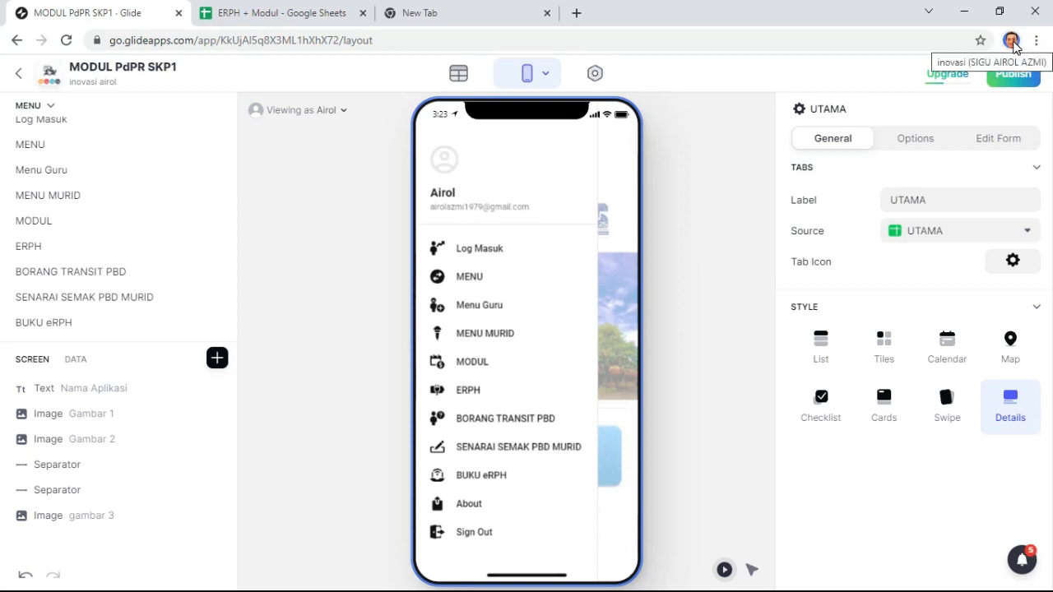
pyautogui.moveTo(468, 20)
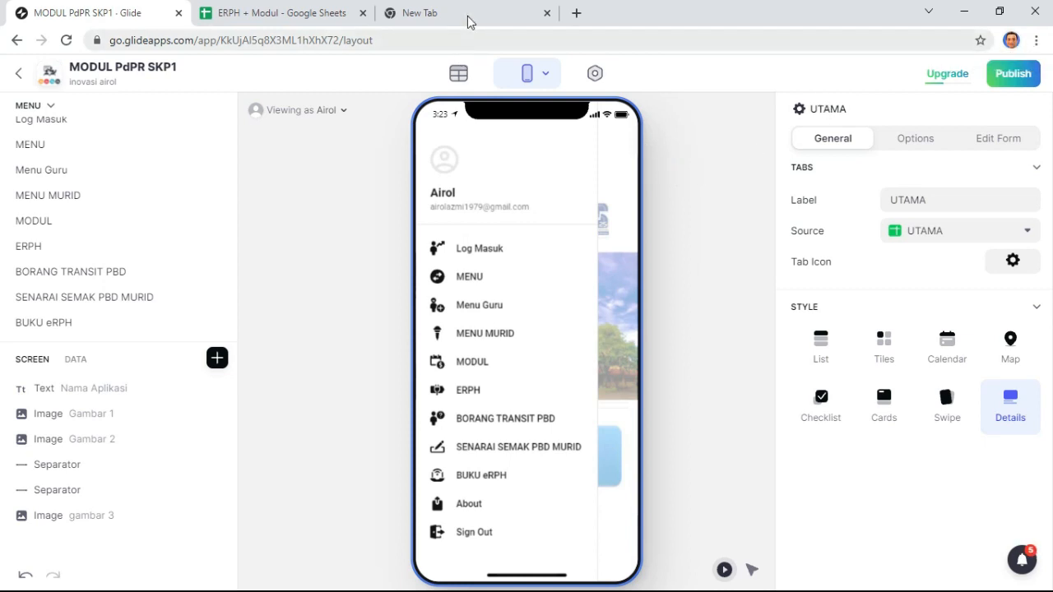
pyautogui.moveTo(1035, 11)
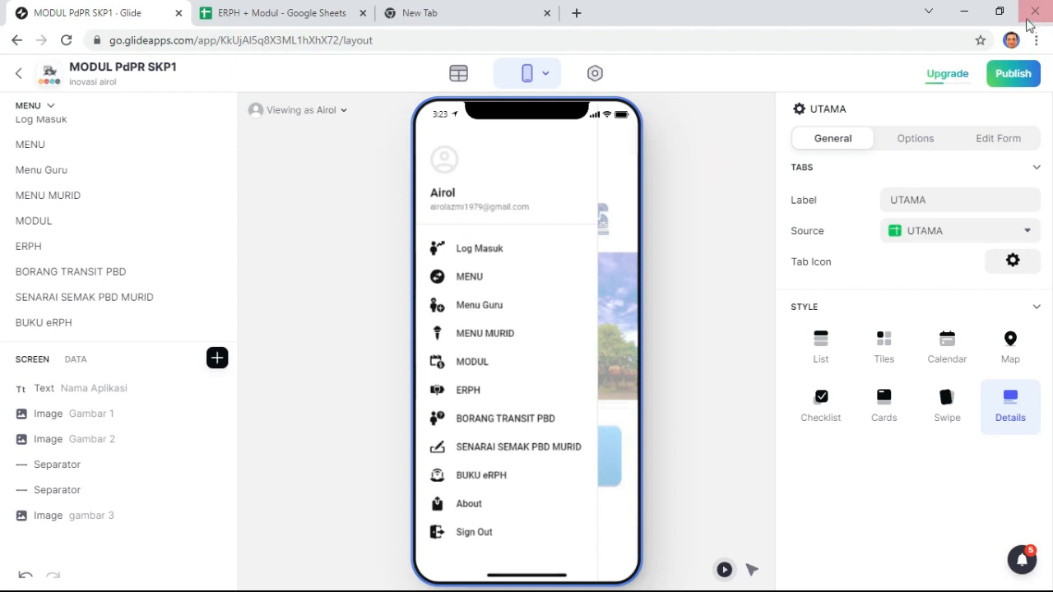
pyautogui.moveTo(390, 87)
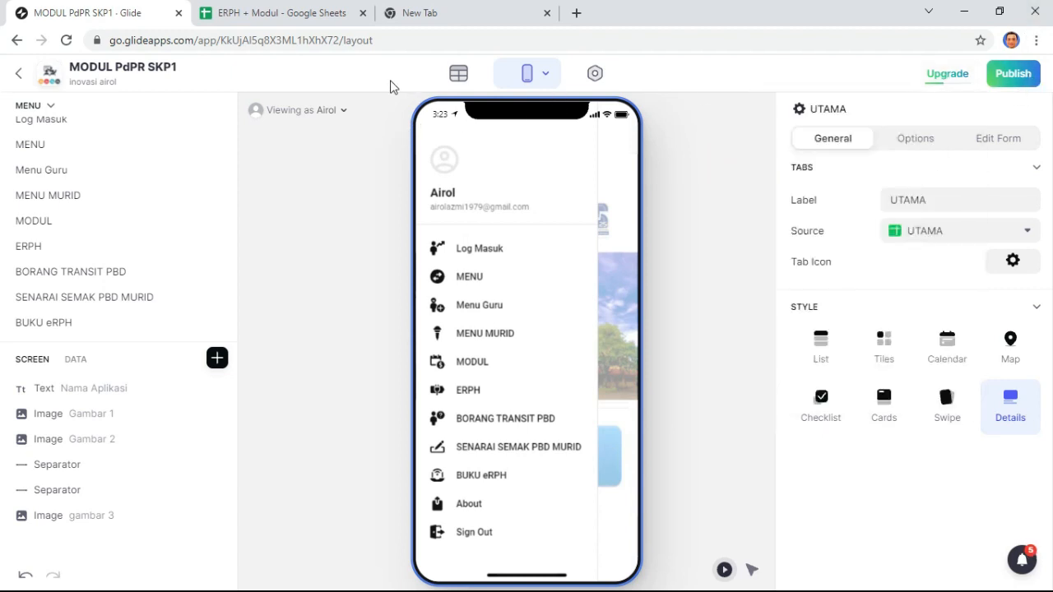
pyautogui.moveTo(469, 269)
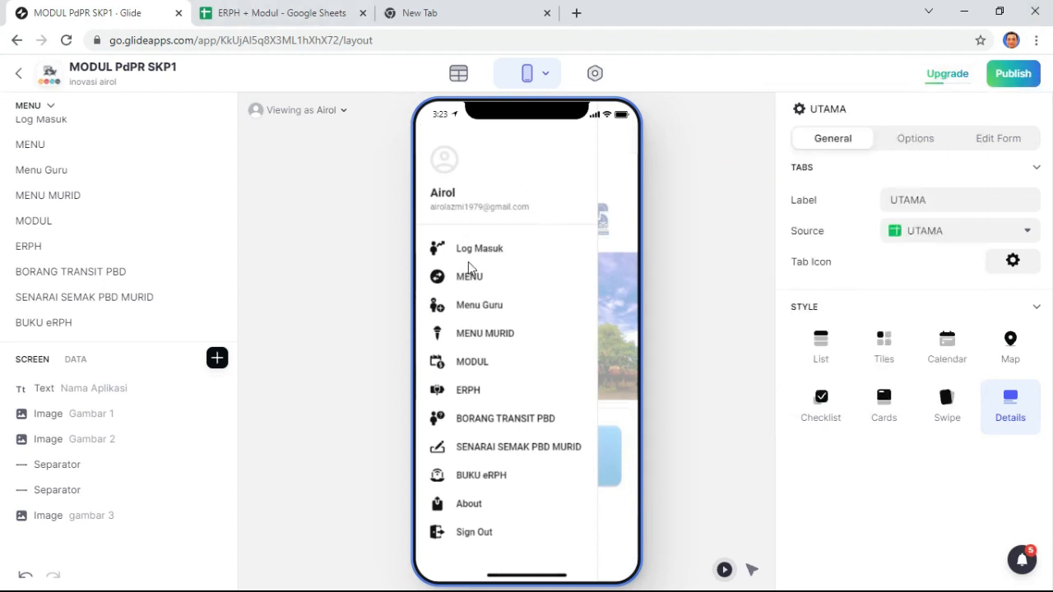
pyautogui.moveTo(503, 310)
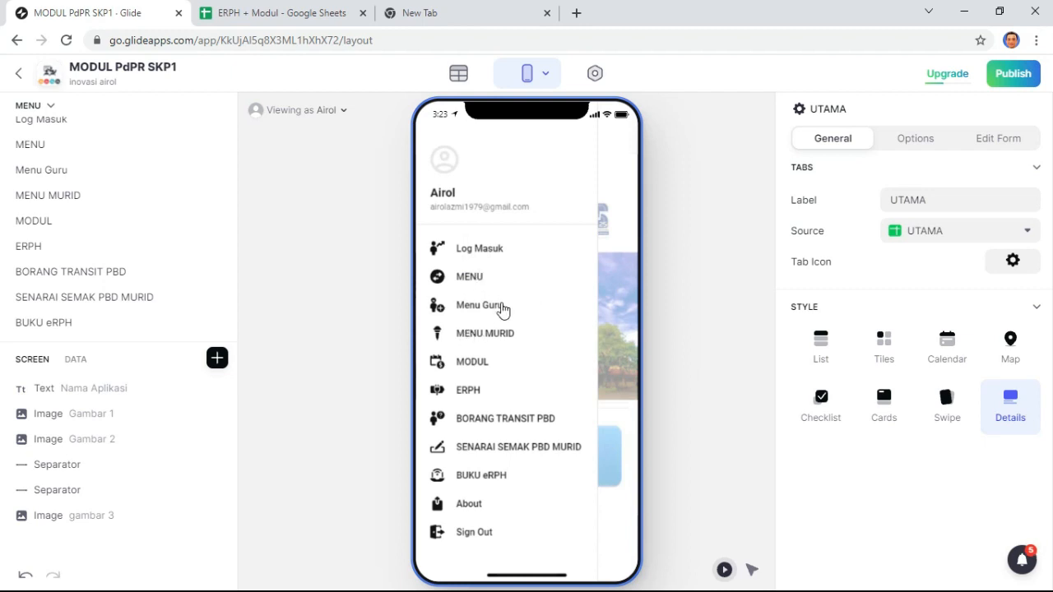
pyautogui.moveTo(467, 391)
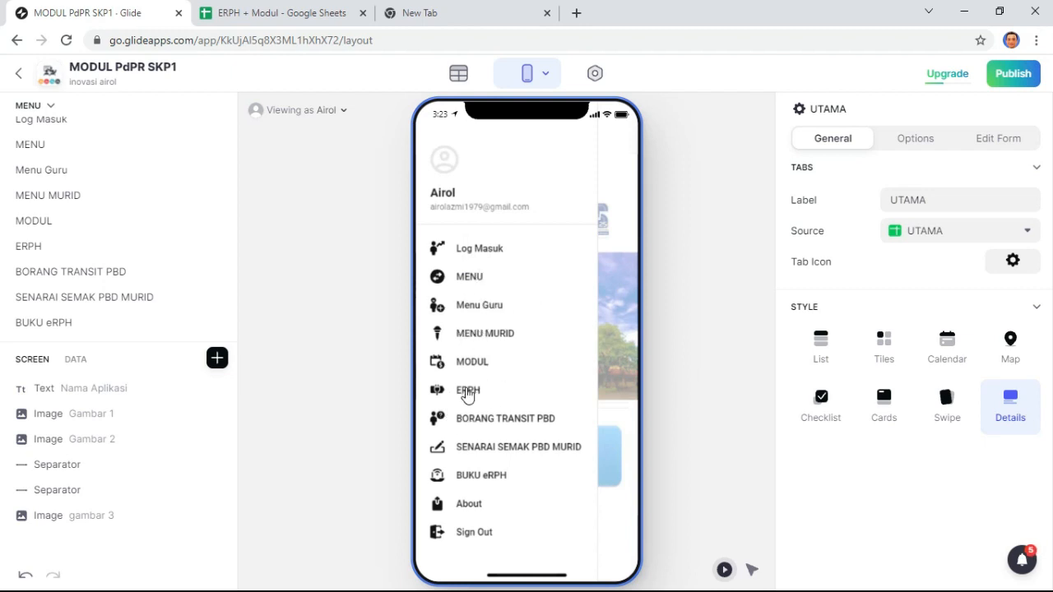
pyautogui.moveTo(578, 429)
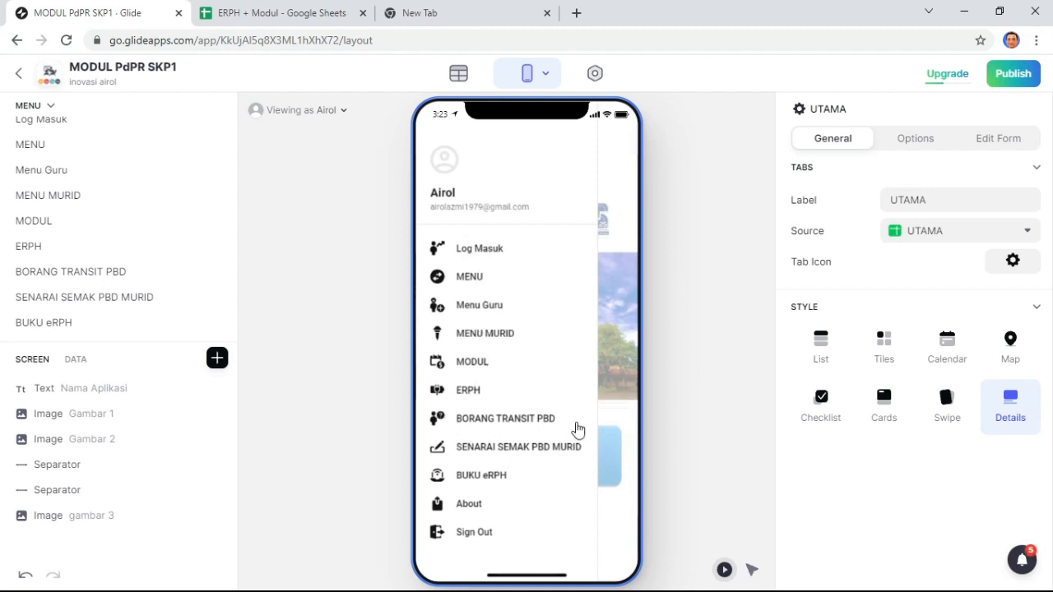
pyautogui.moveTo(533, 462)
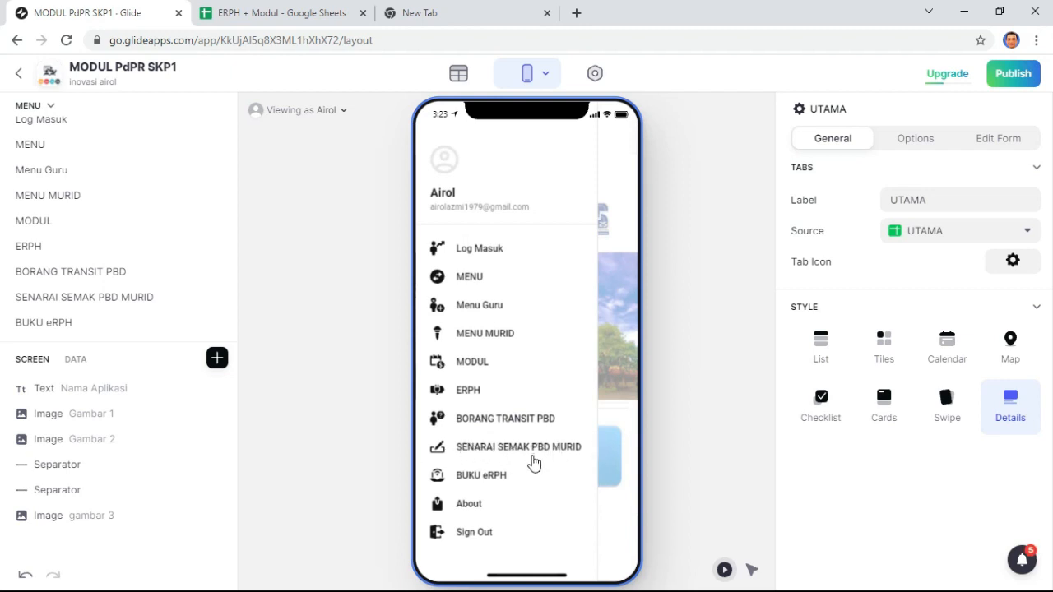
pyautogui.moveTo(769, 224)
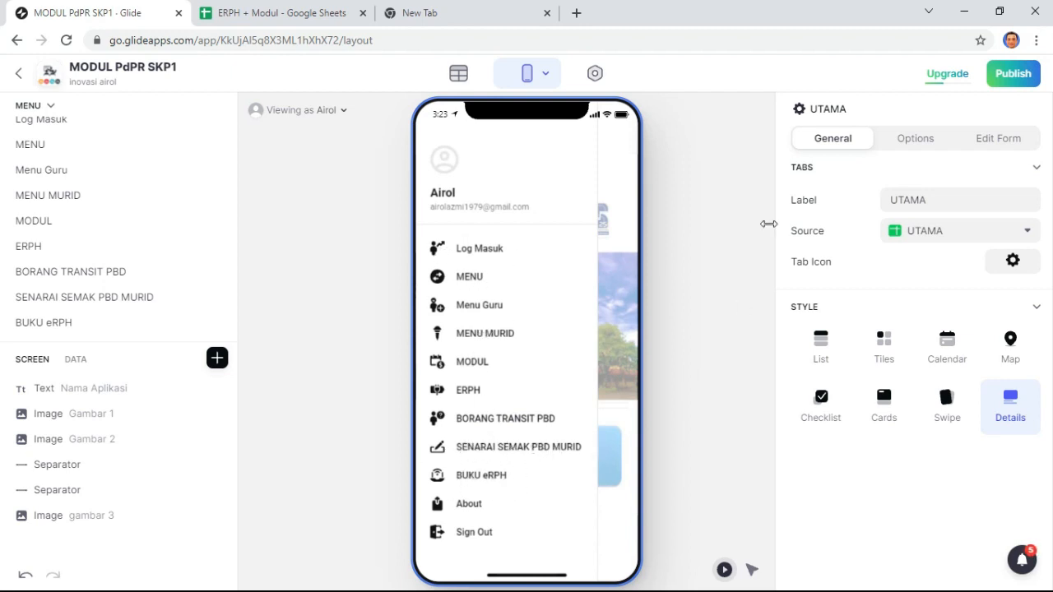
pyautogui.moveTo(509, 80)
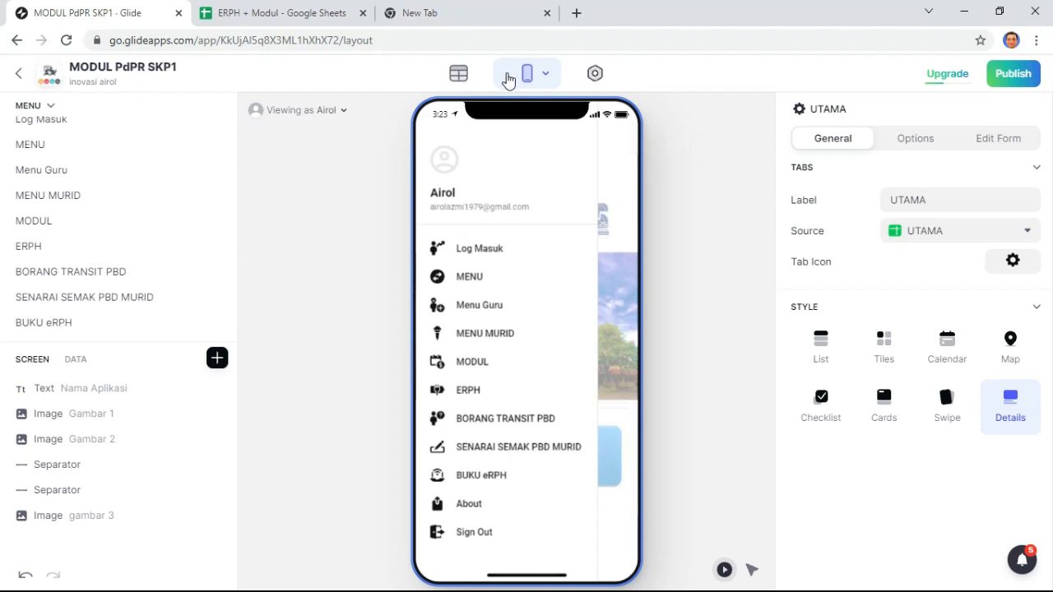
pyautogui.moveTo(1013, 73)
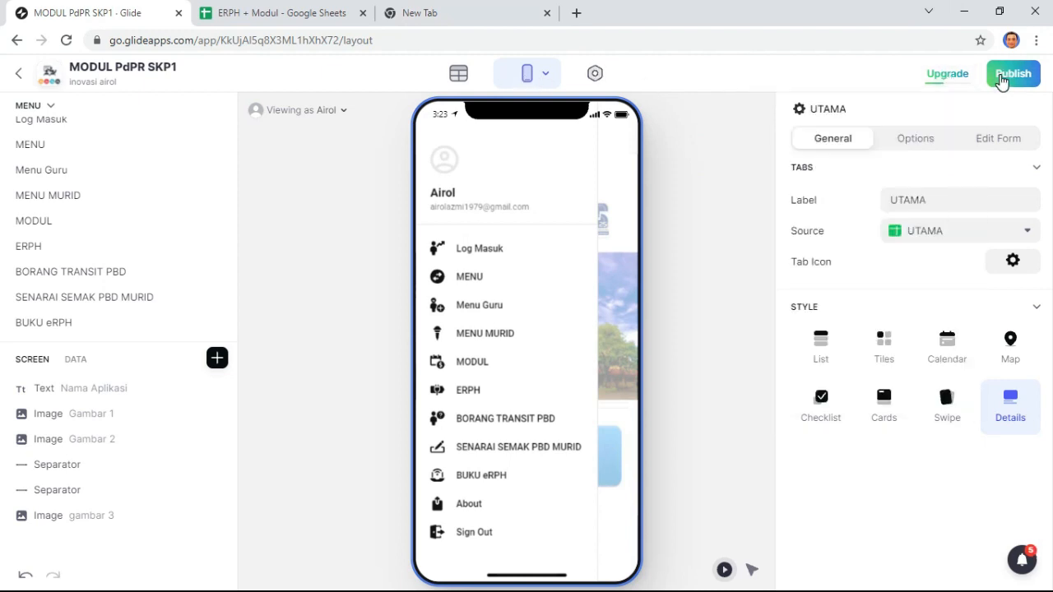
# Publish MODUL PdPR SKP1 and open its live glideapp.io link.
pyautogui.click(1013, 73)
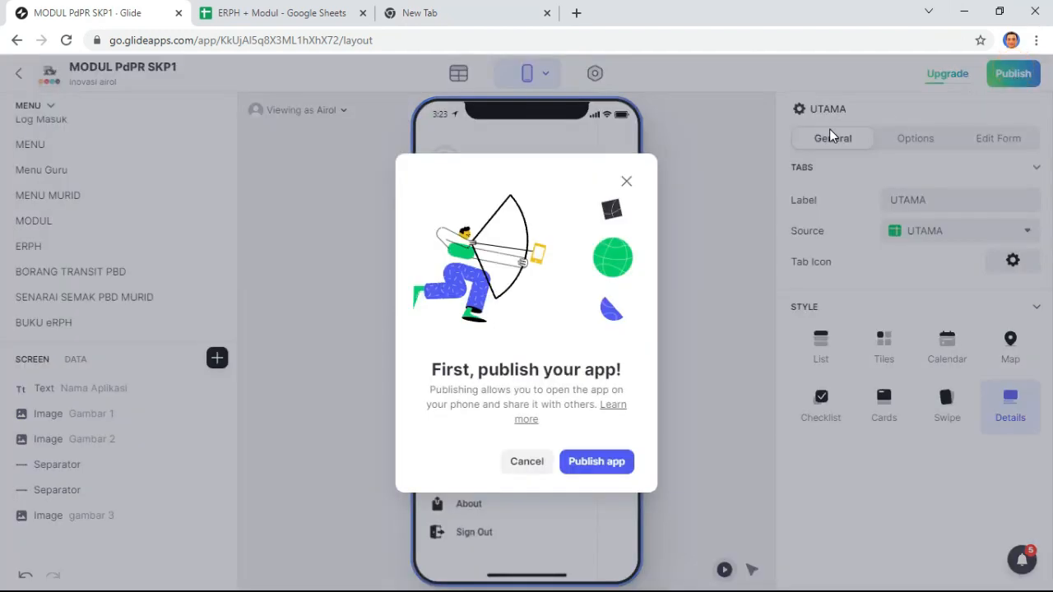
pyautogui.click(596, 461)
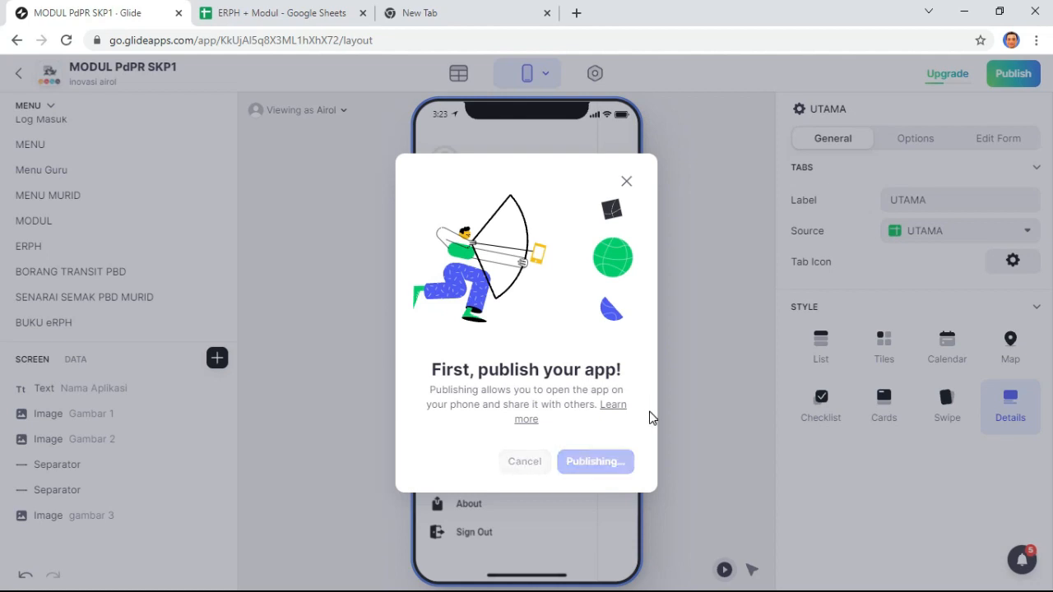
pyautogui.moveTo(598, 275)
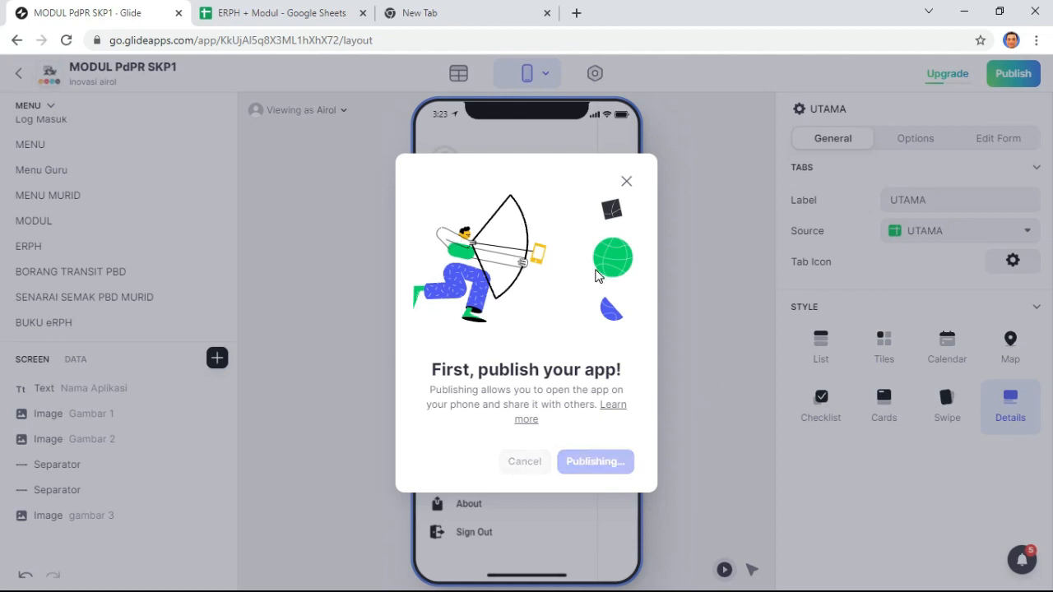
pyautogui.moveTo(397, 195)
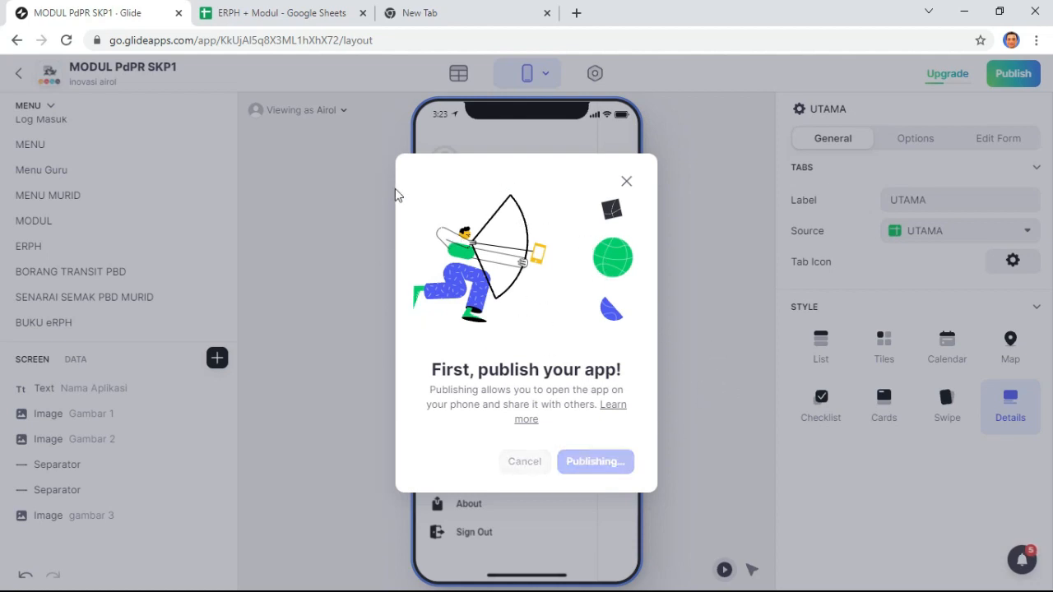
pyautogui.moveTo(526, 340)
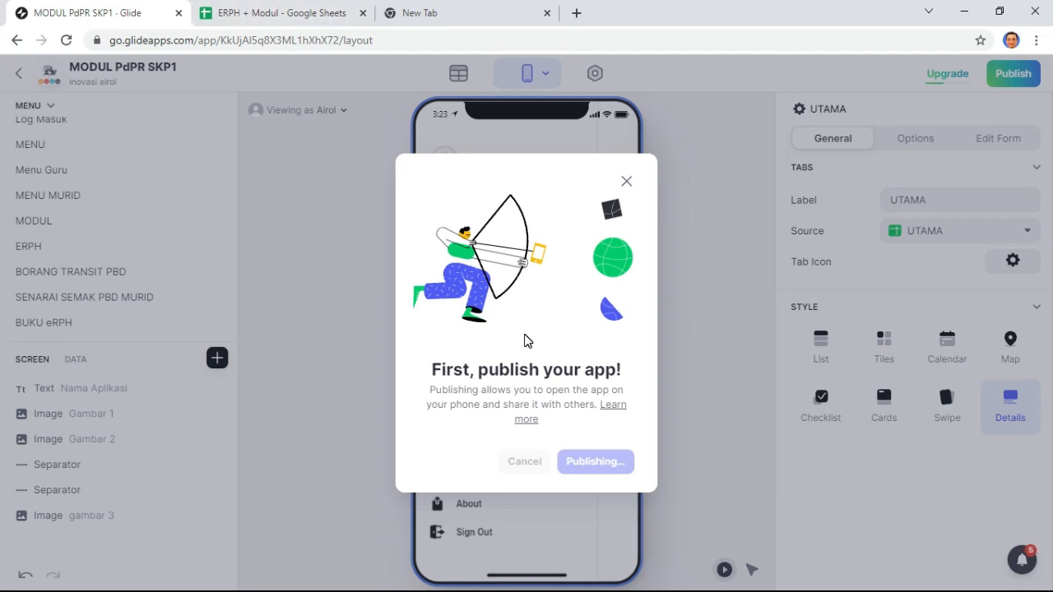
pyautogui.moveTo(577, 461)
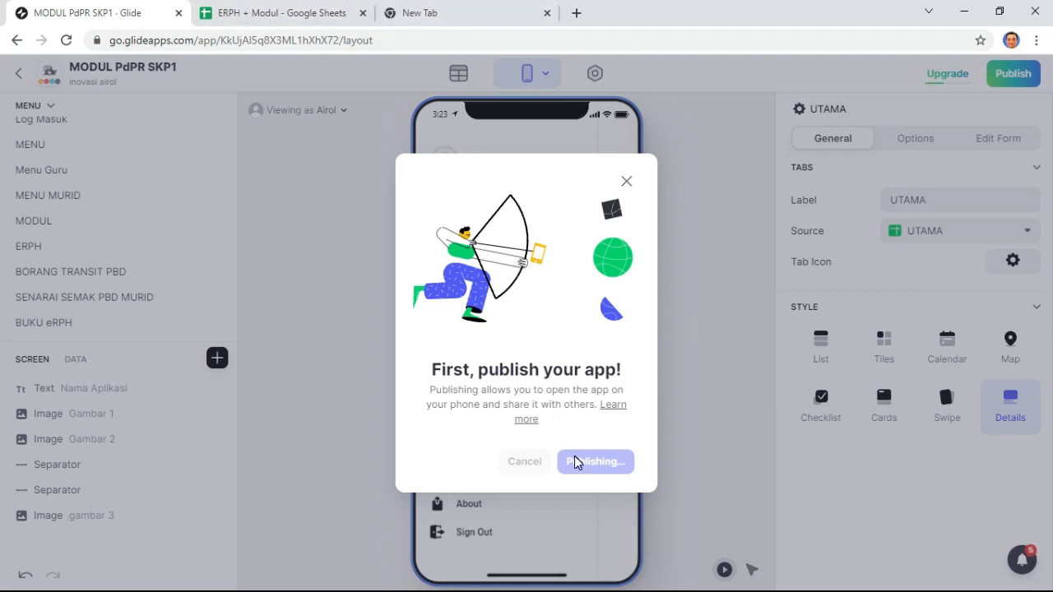
pyautogui.click(595, 462)
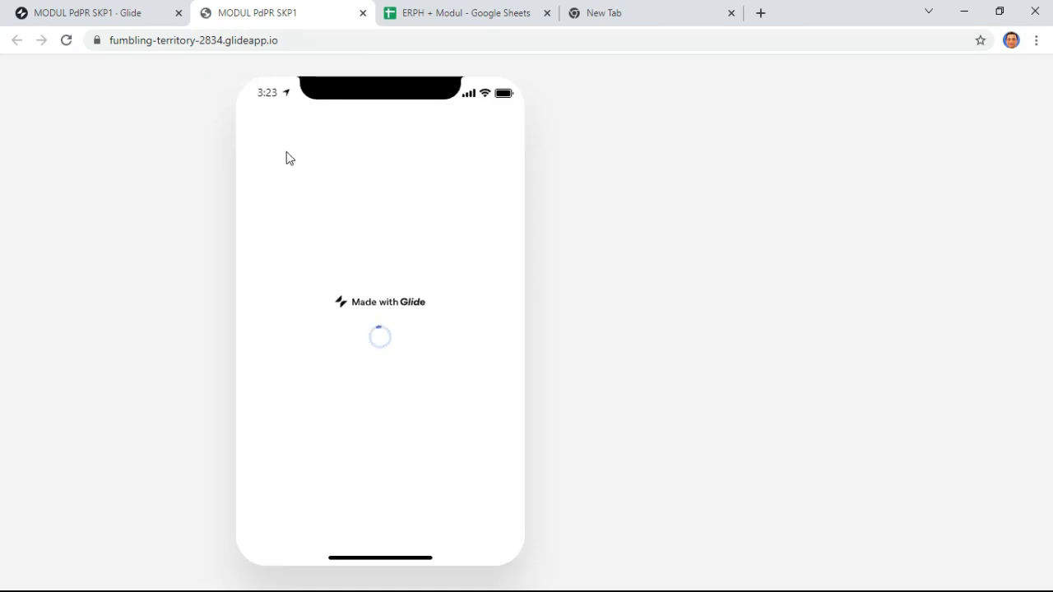
pyautogui.moveTo(280, 148)
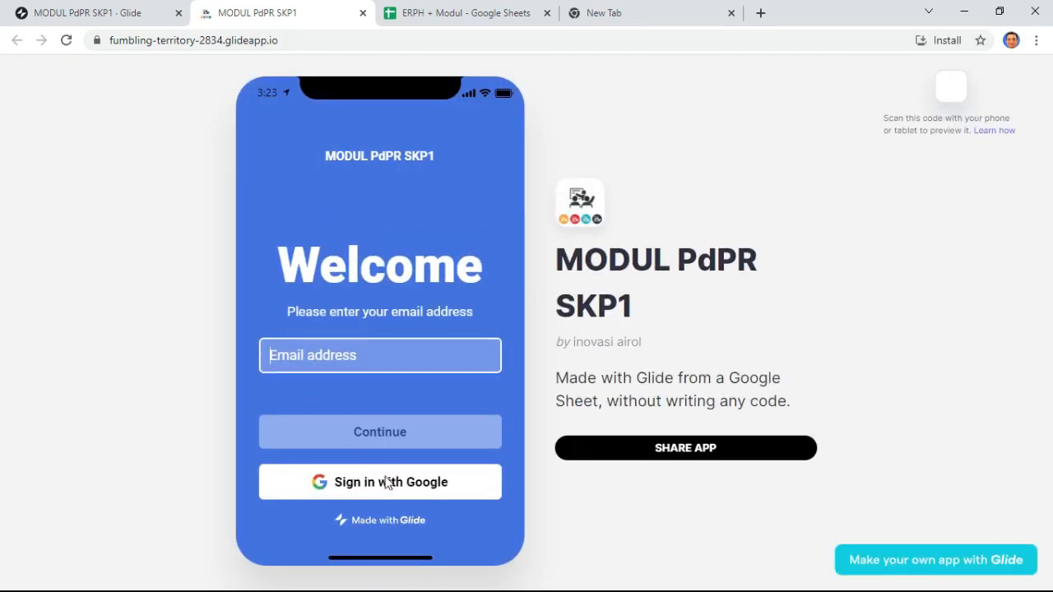
# Sign in with Google on the published app and open its menu drawer.
pyautogui.click(379, 482)
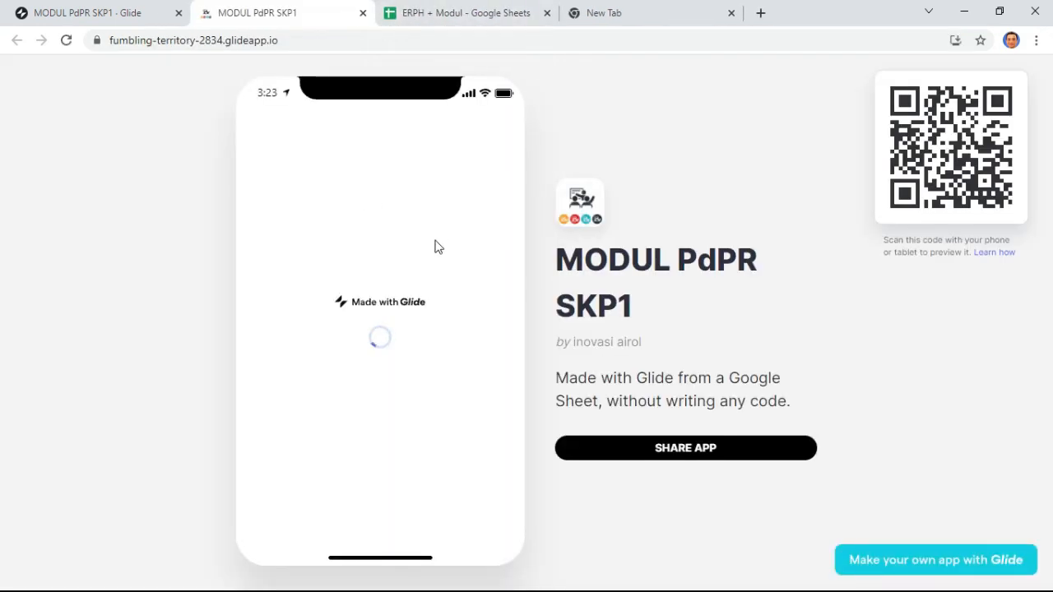
pyautogui.click(1011, 40)
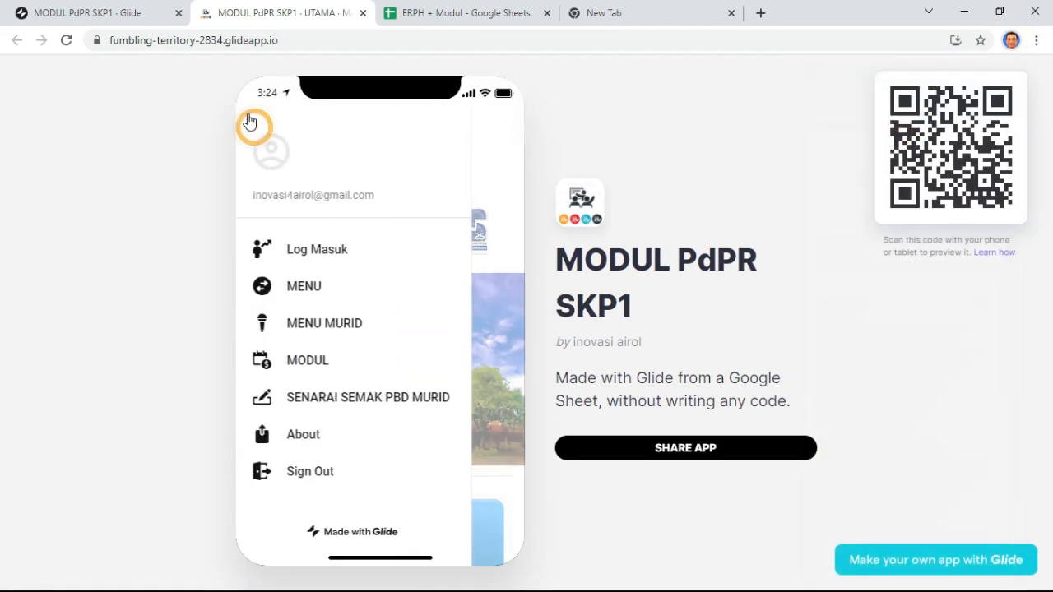
pyautogui.moveTo(278, 306)
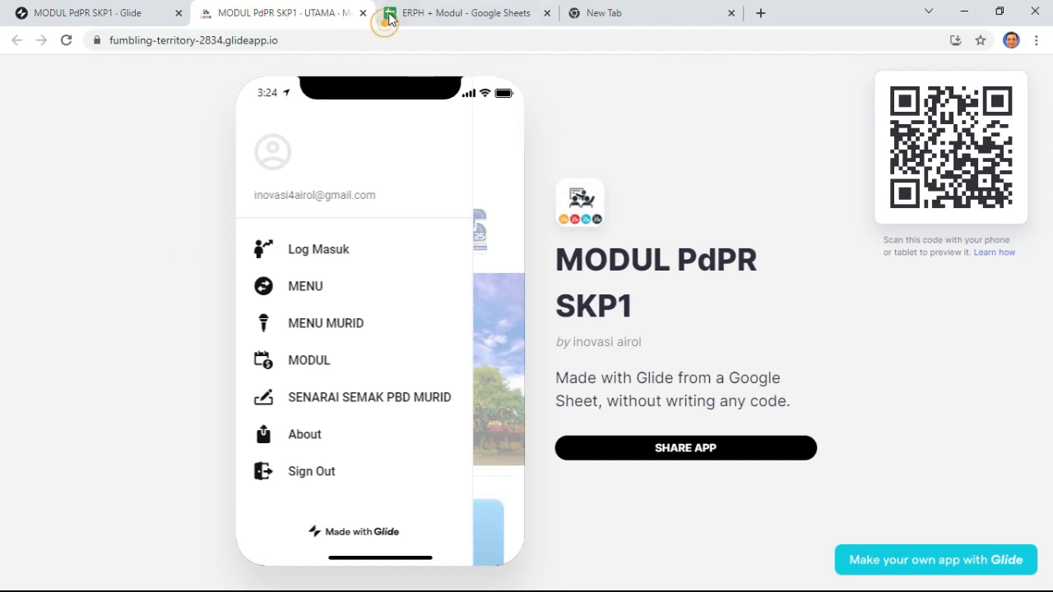
# Inspect the new anonymous user's email in B4 and Level in D4, checking the signed-in account.
pyautogui.click(465, 12)
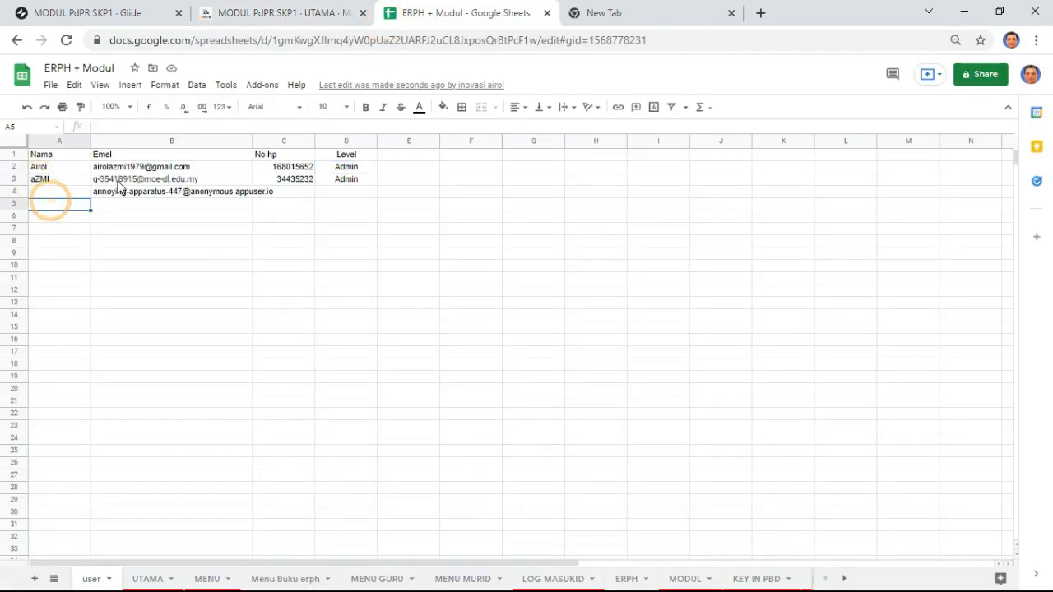
pyautogui.click(171, 190)
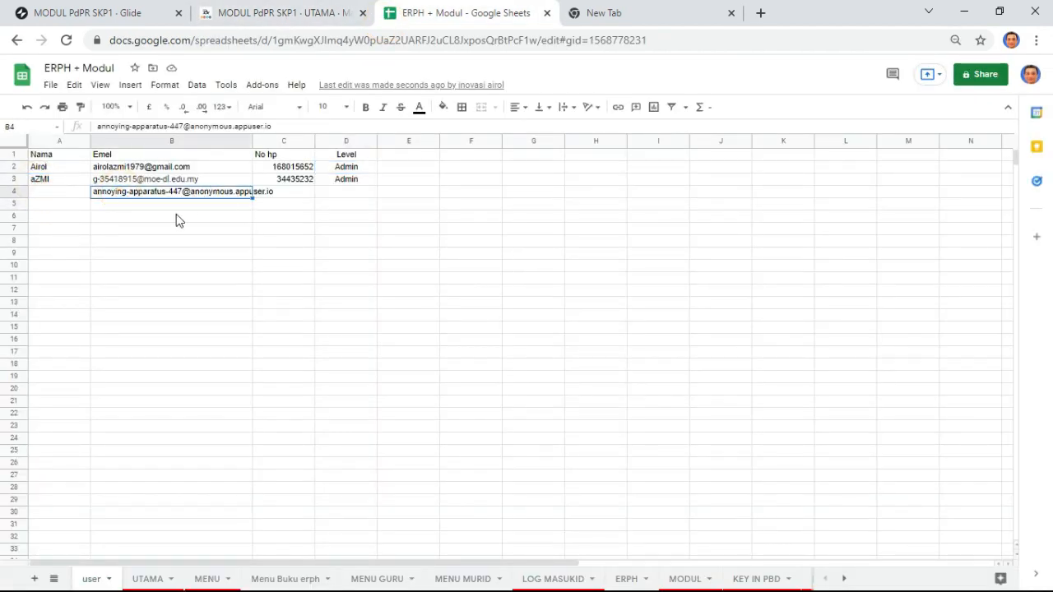
pyautogui.moveTo(1012, 45)
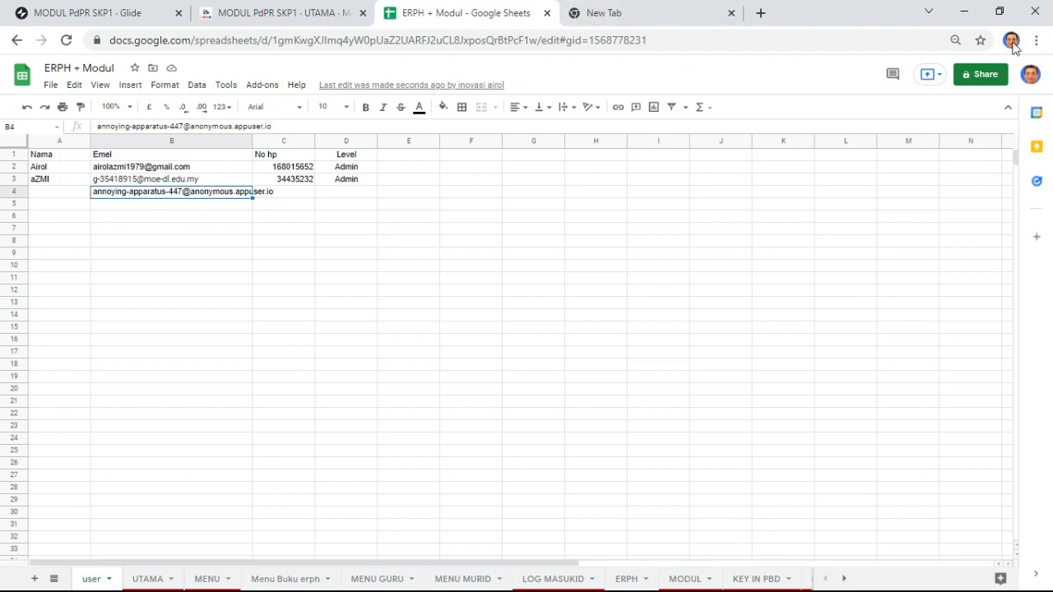
pyautogui.click(1011, 39)
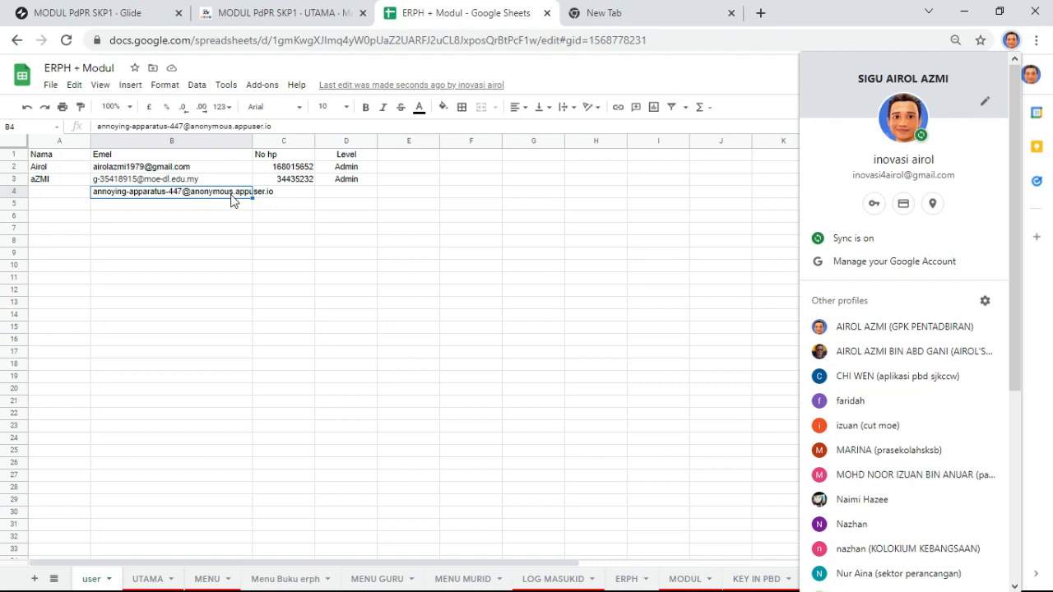
pyautogui.click(346, 190)
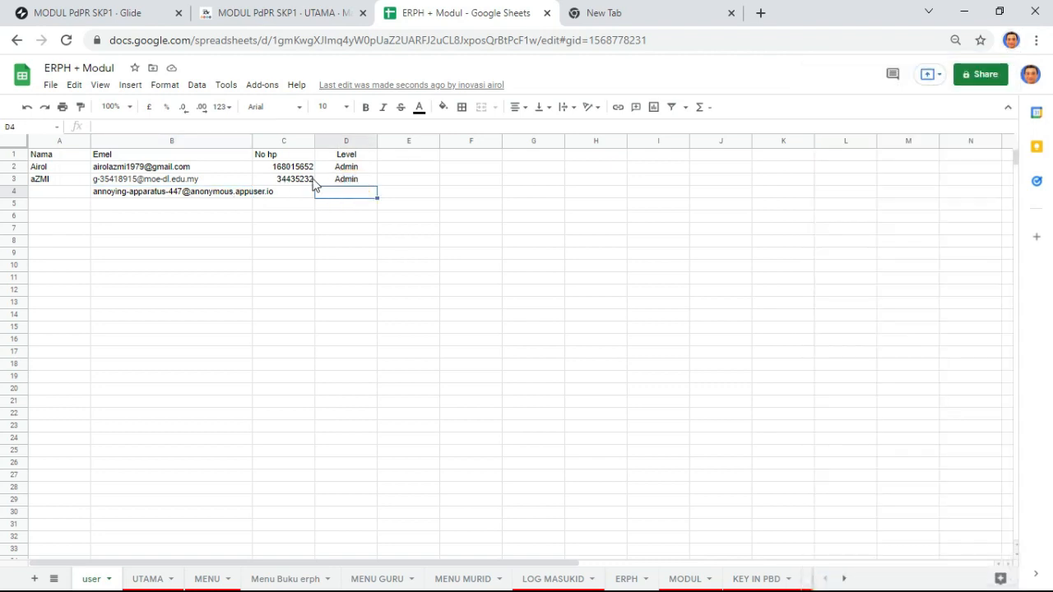
pyautogui.click(345, 179)
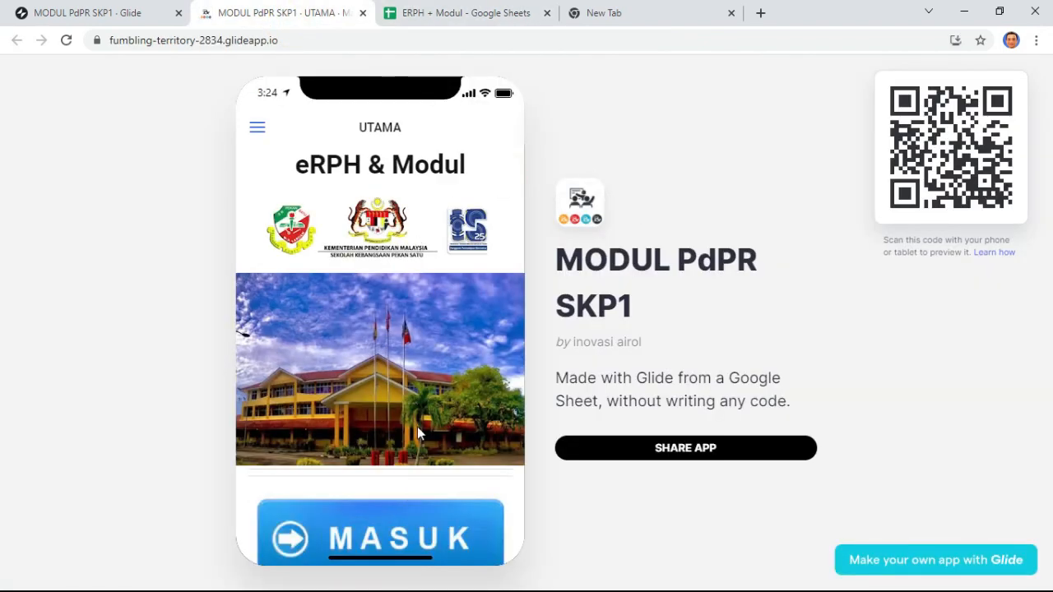
# Open MENU, the drawer and MENU MURID in the live app, then go back to UTAMA.
pyautogui.click(380, 537)
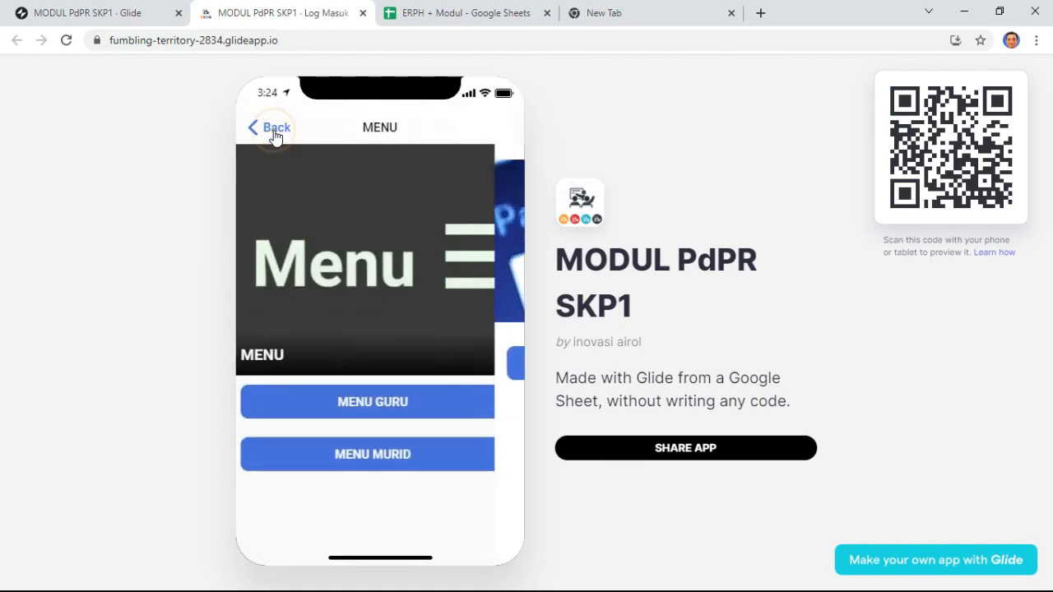
pyautogui.click(267, 128)
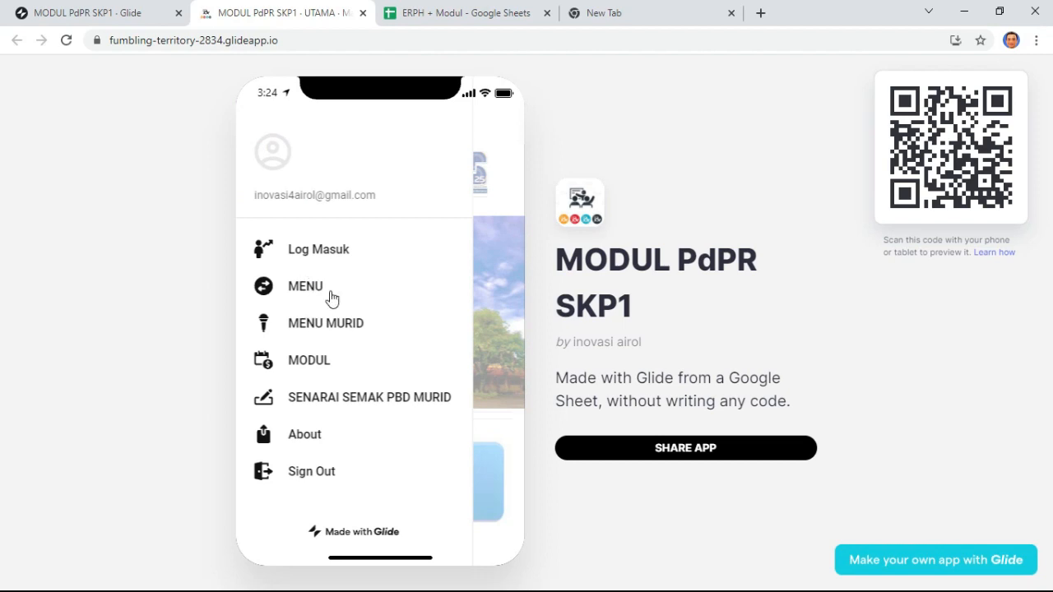
pyautogui.moveTo(301, 319)
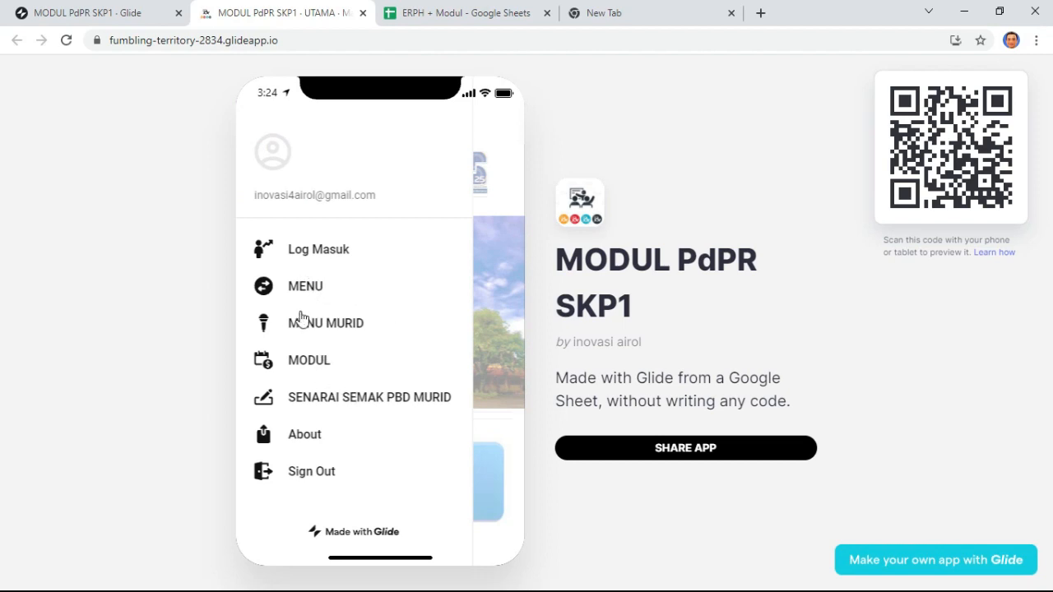
pyautogui.moveTo(374, 243)
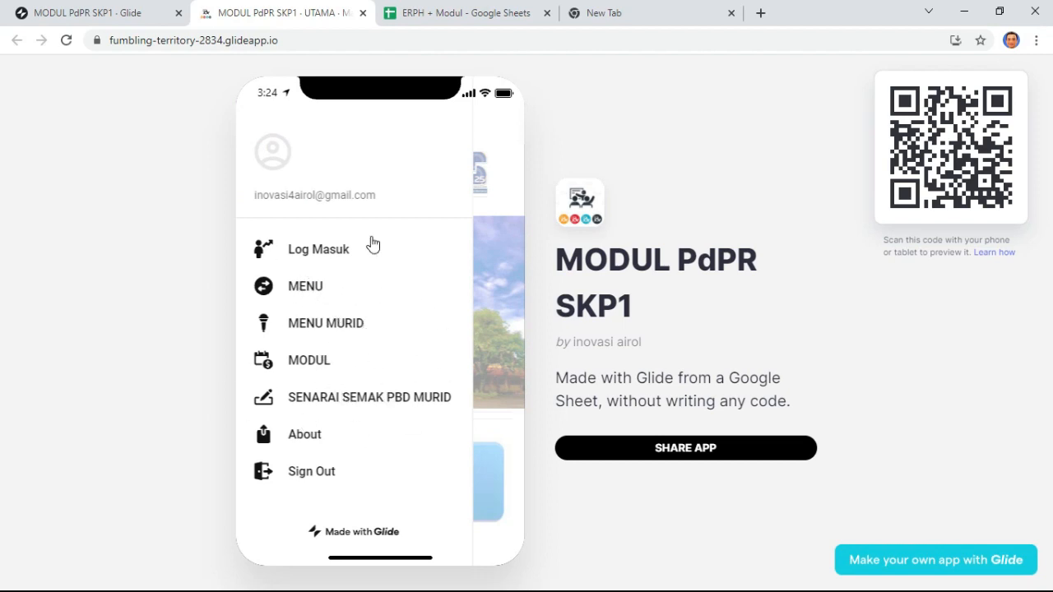
pyautogui.moveTo(376, 298)
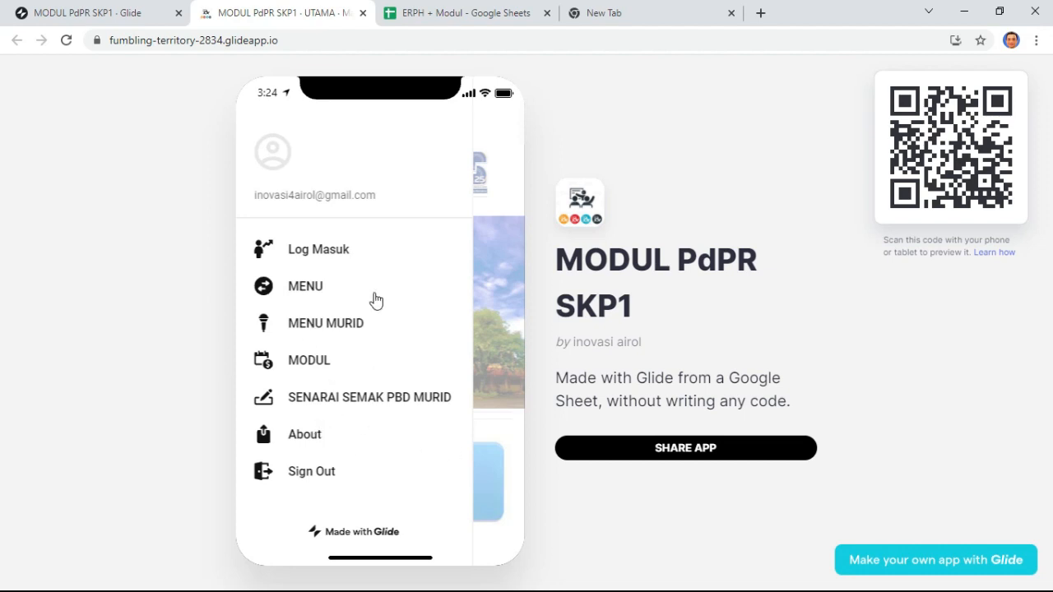
pyautogui.click(325, 322)
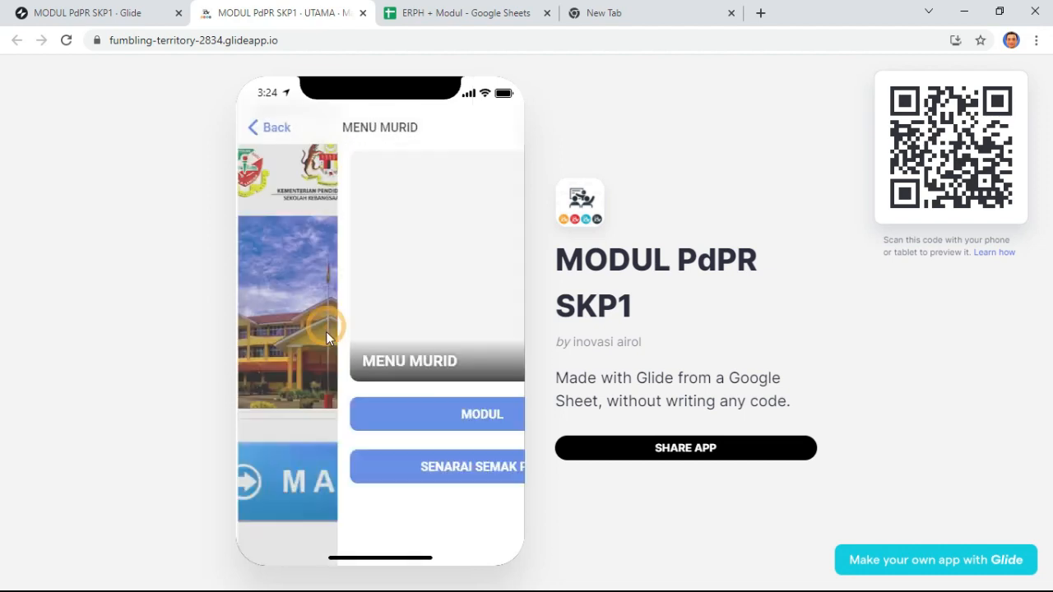
pyautogui.click(271, 127)
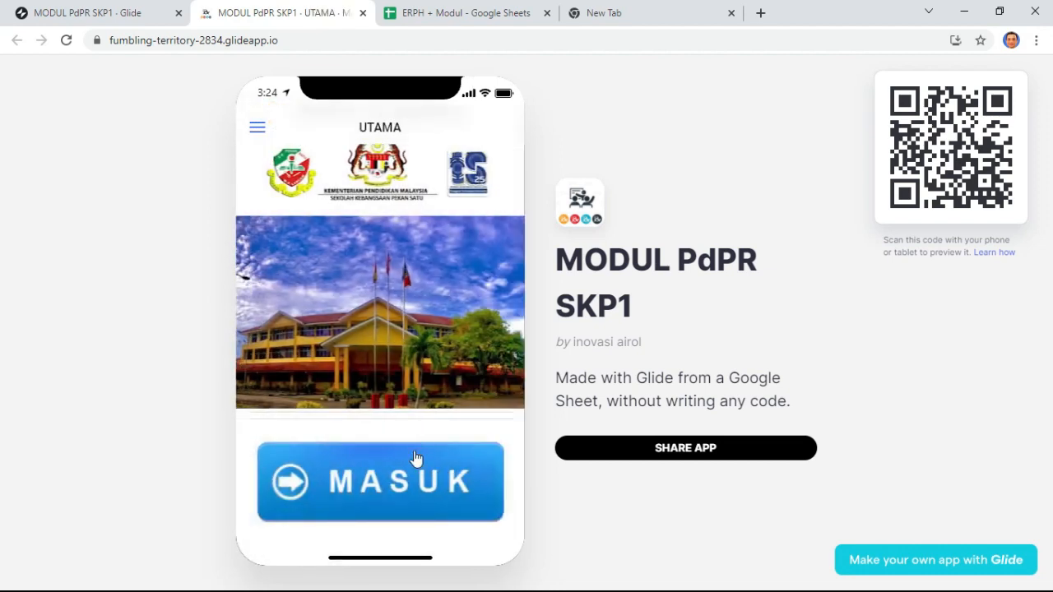
pyautogui.moveTo(541, 187)
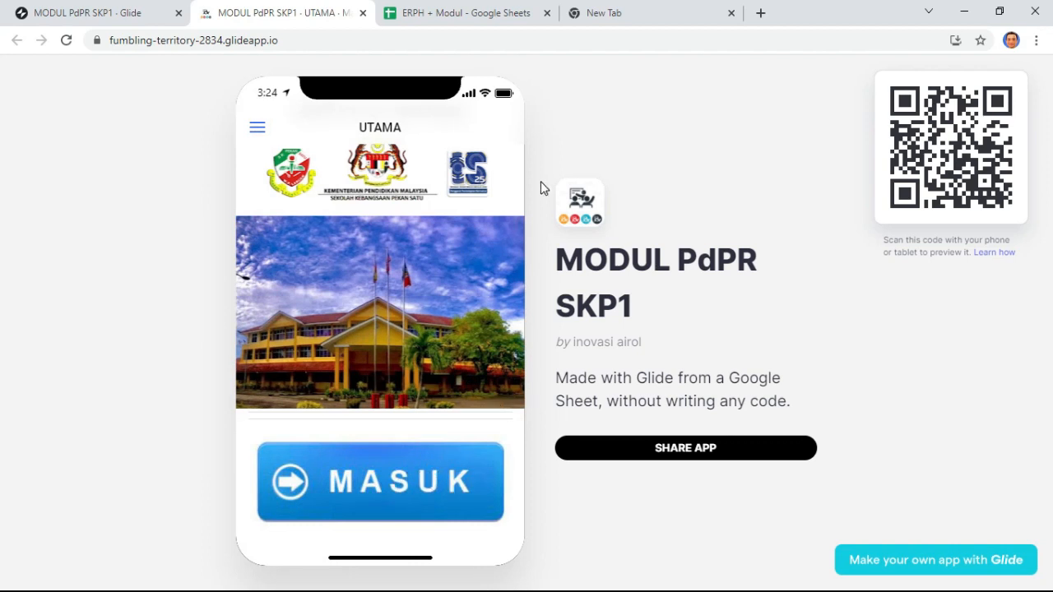
pyautogui.moveTo(368, 225)
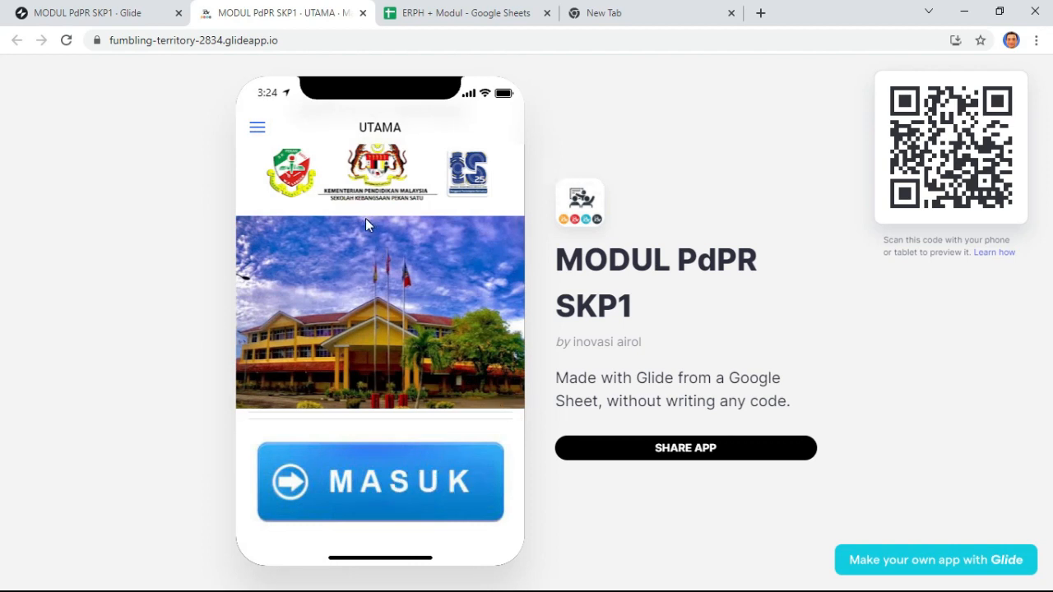
pyautogui.moveTo(573, 58)
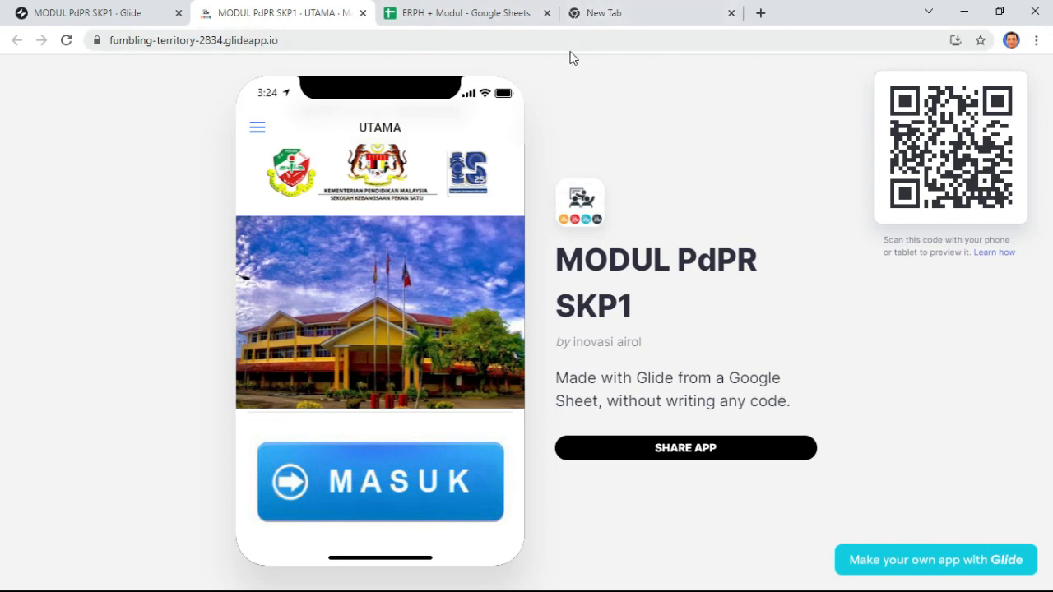
pyautogui.moveTo(733, 437)
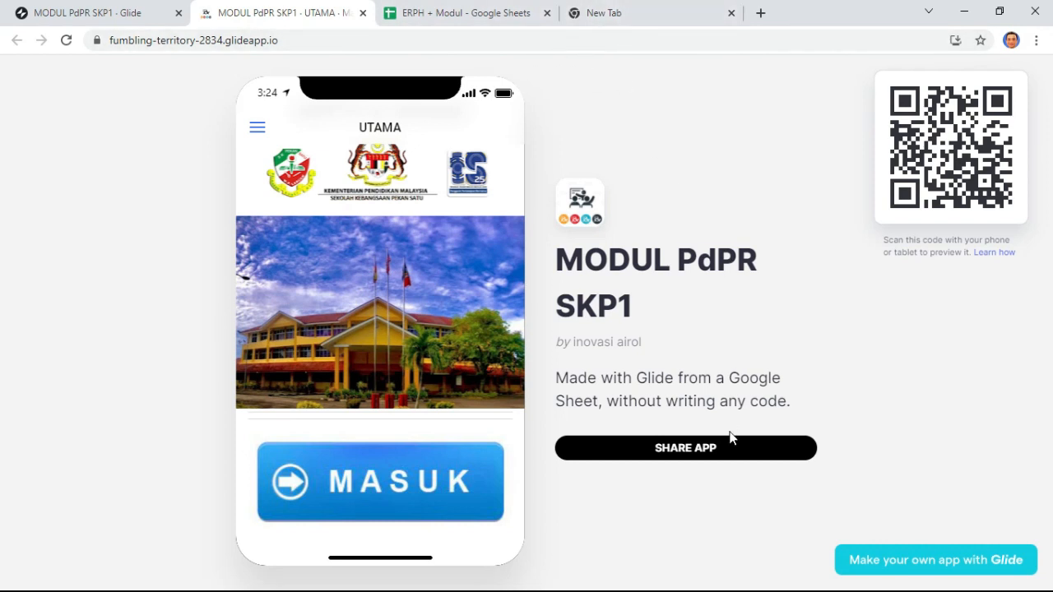
pyautogui.moveTo(677, 455)
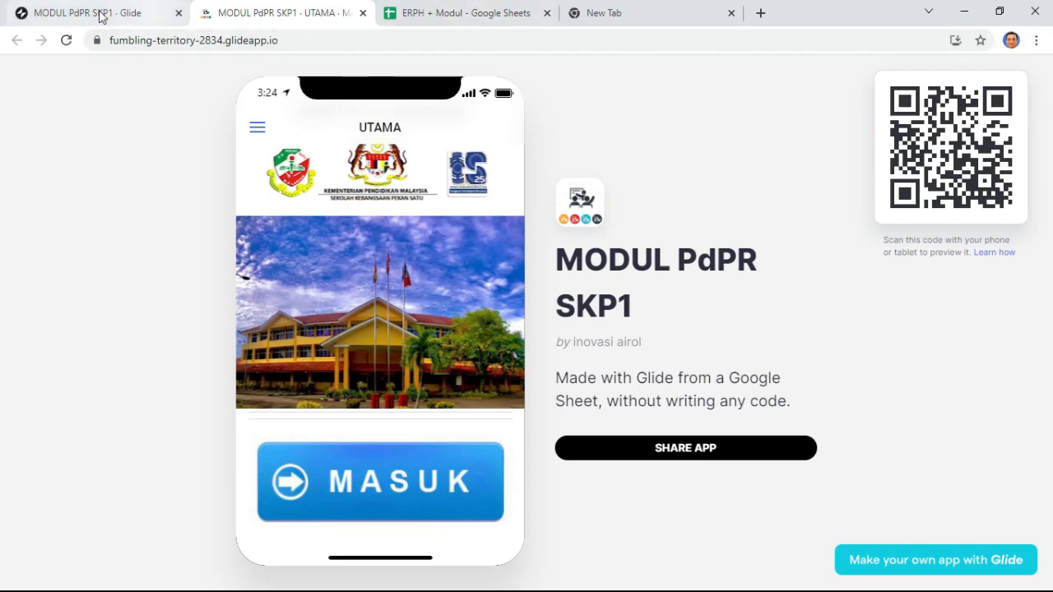
# Open the app's Settings in the Glide editor at the Sharing page.
pyautogui.click(82, 12)
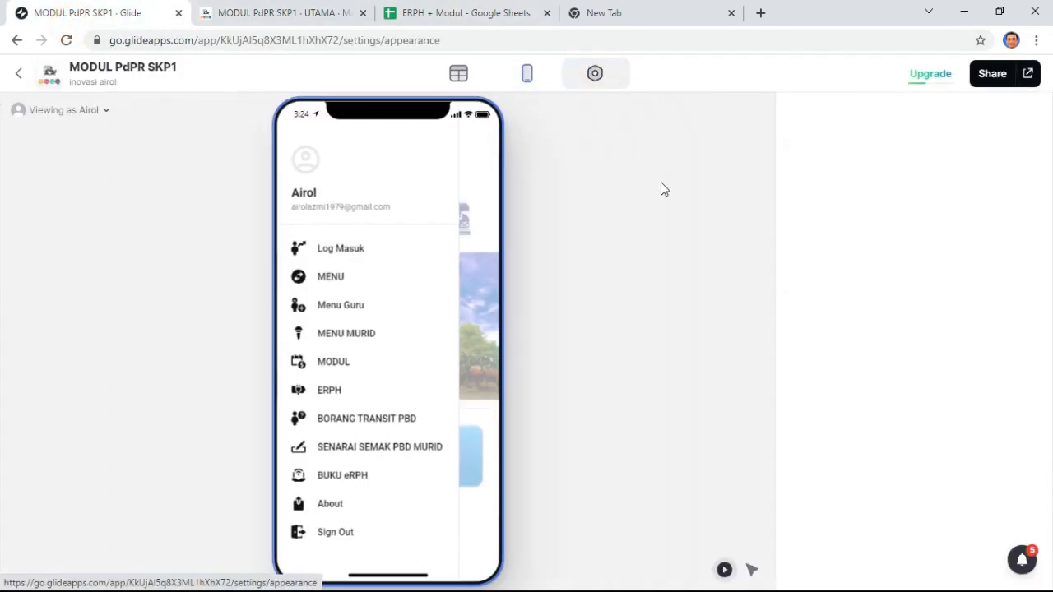
pyautogui.click(594, 74)
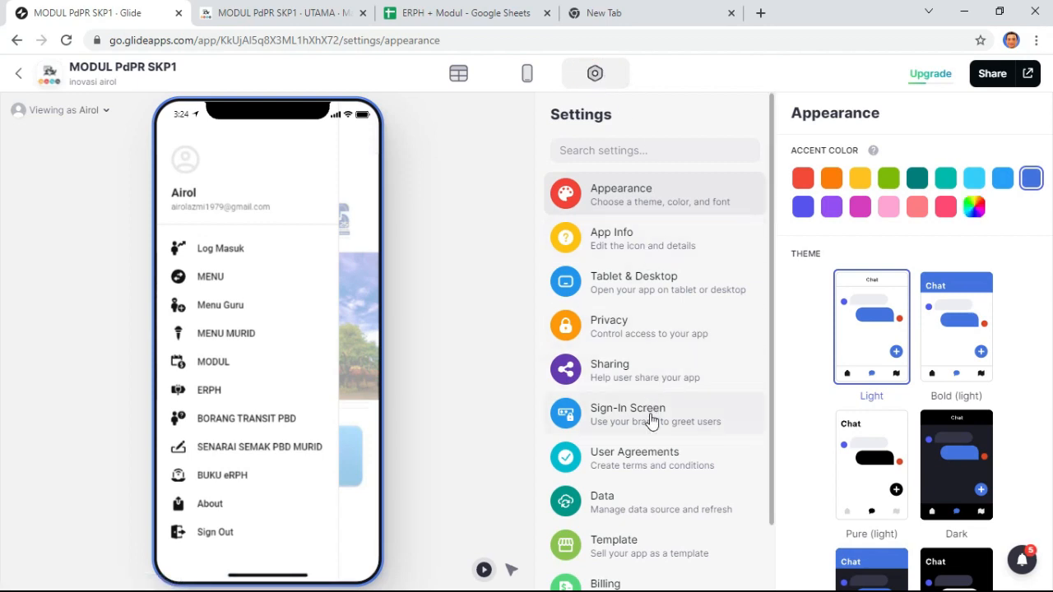
pyautogui.click(609, 369)
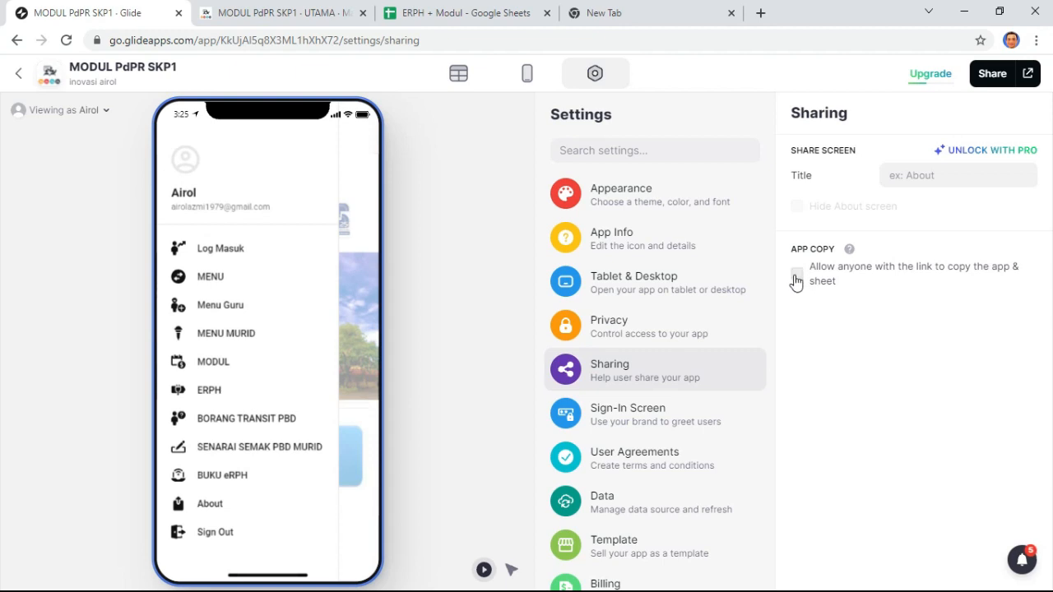
pyautogui.moveTo(855, 231)
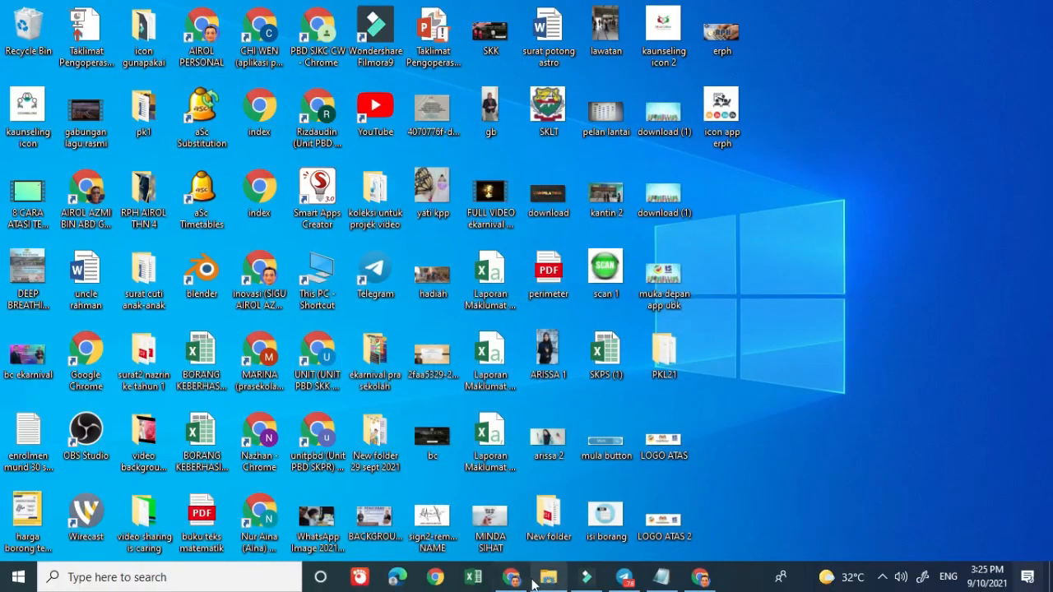
pyautogui.click(513, 575)
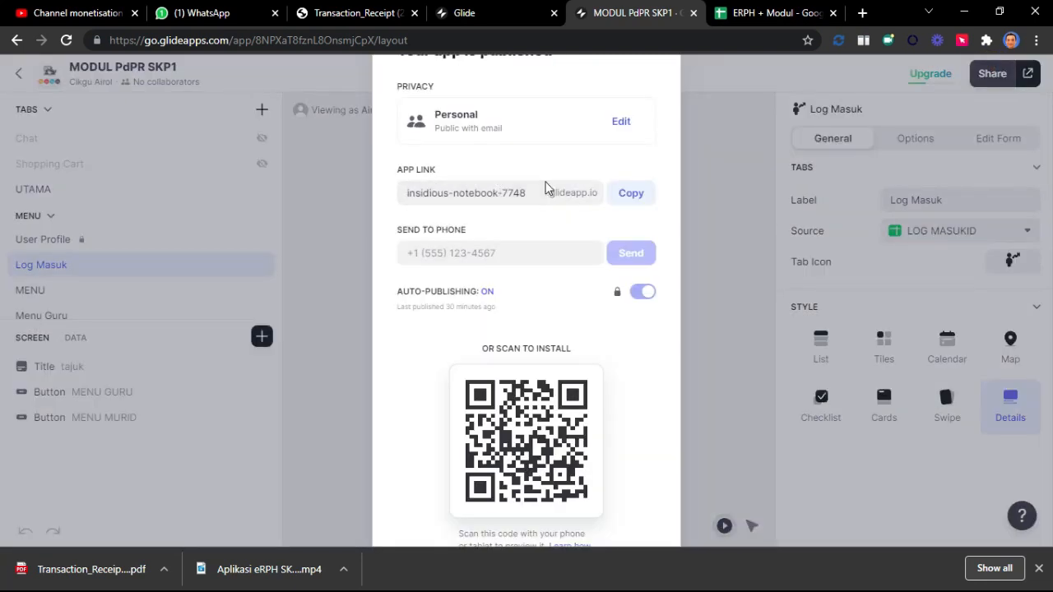
pyautogui.moveTo(699, 181)
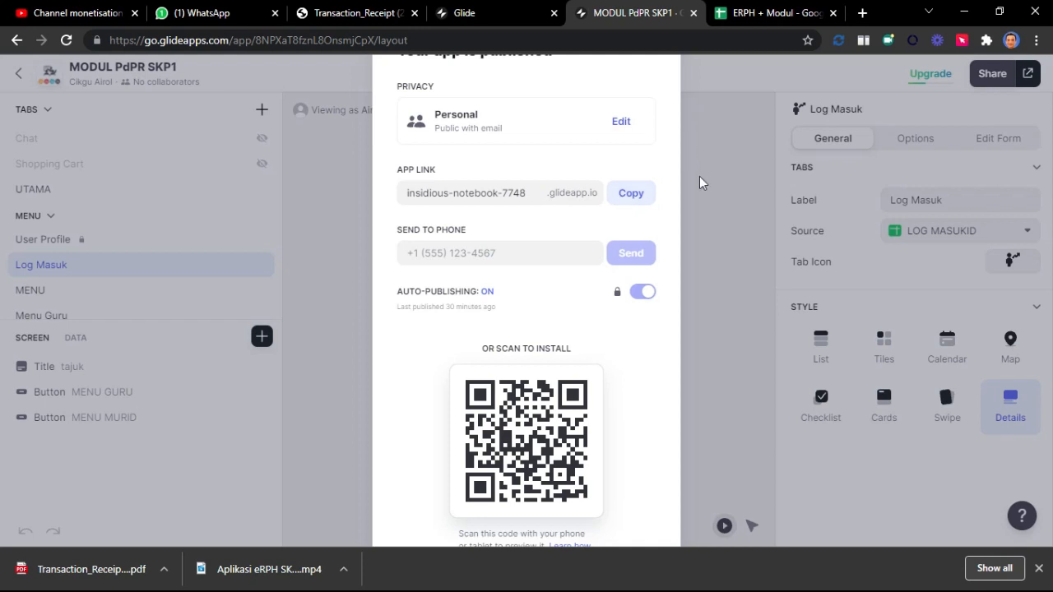
pyautogui.click(631, 192)
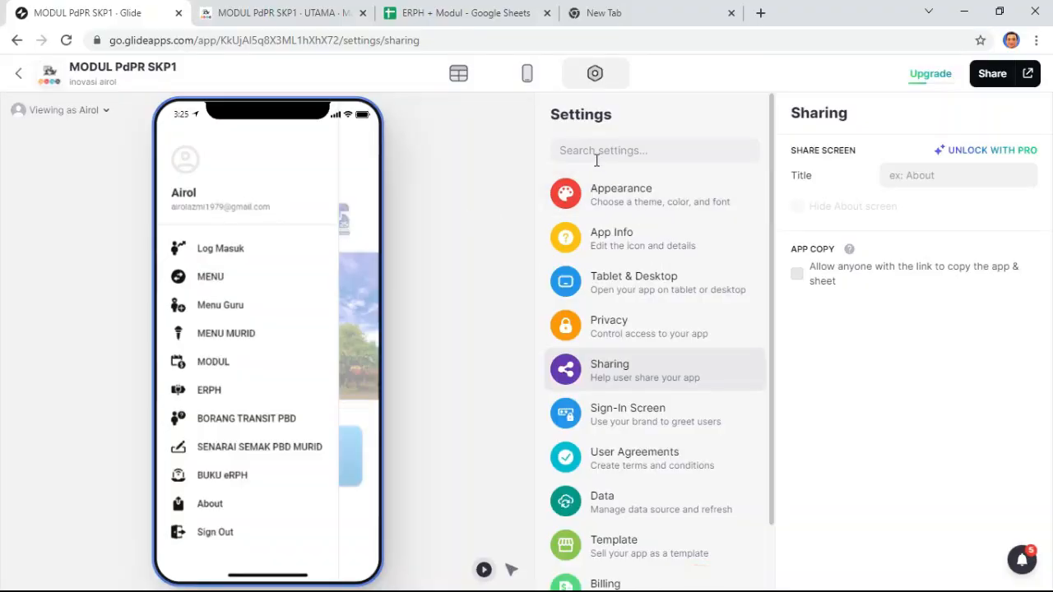
# Load insidious-notebook-7748.glideapp.io in a new tab and choose COPY THIS APP.
pyautogui.click(650, 12)
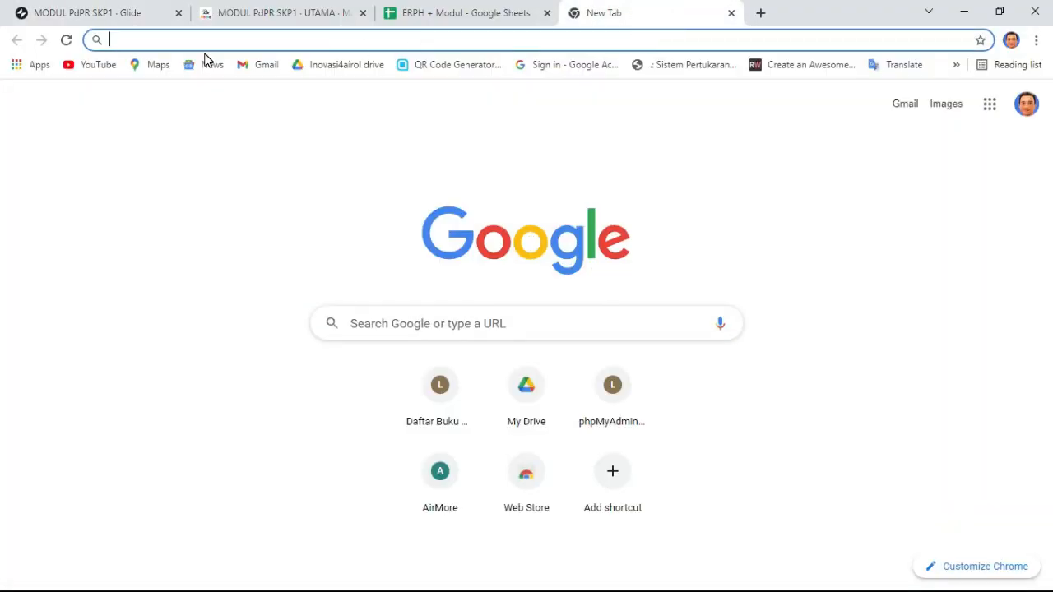
pyautogui.write('insidious-notebook-7748.glideapp.io')
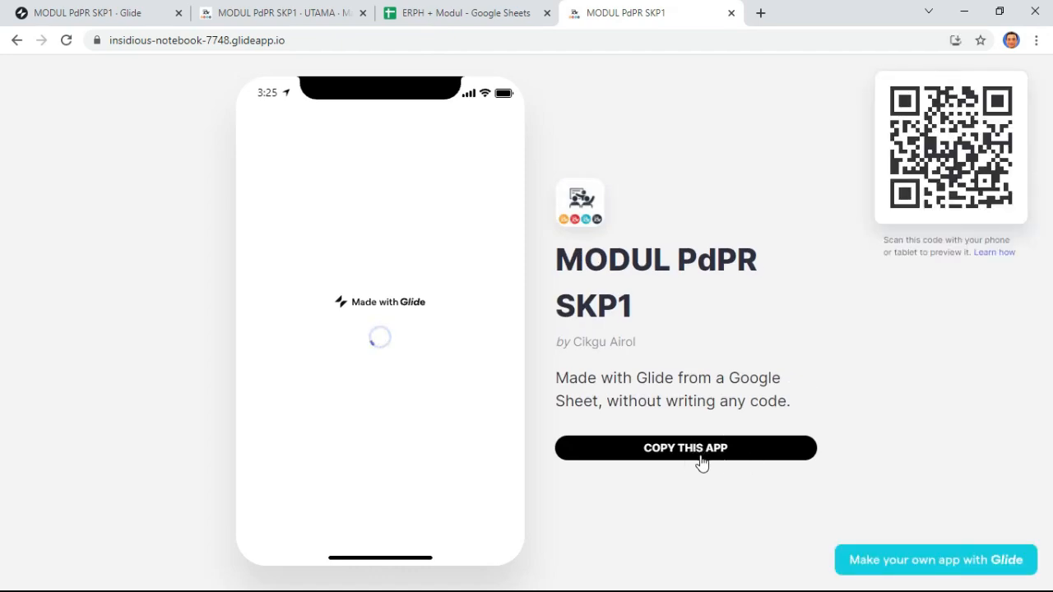
pyautogui.click(280, 13)
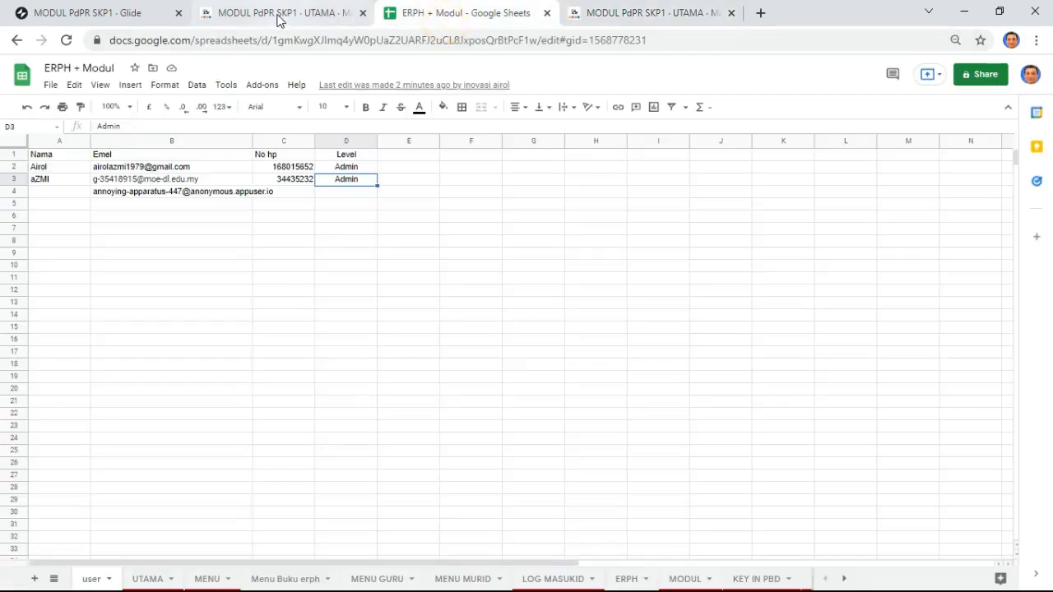
pyautogui.moveTo(389, 255)
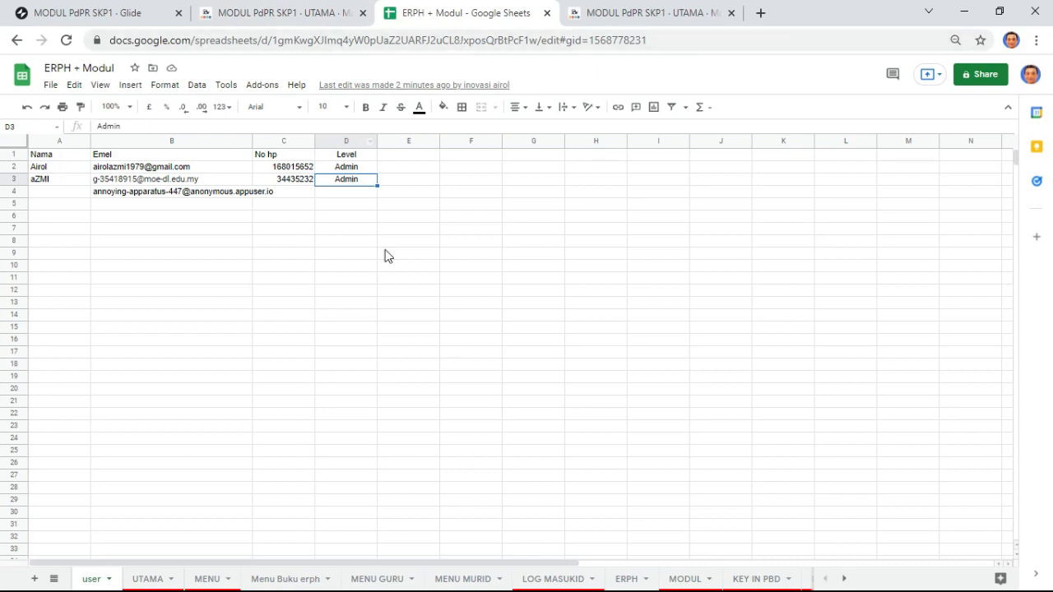
# Deselect on the user sheet, review the ERPH sheet's module links, then minimise to the desktop.
pyautogui.click(409, 351)
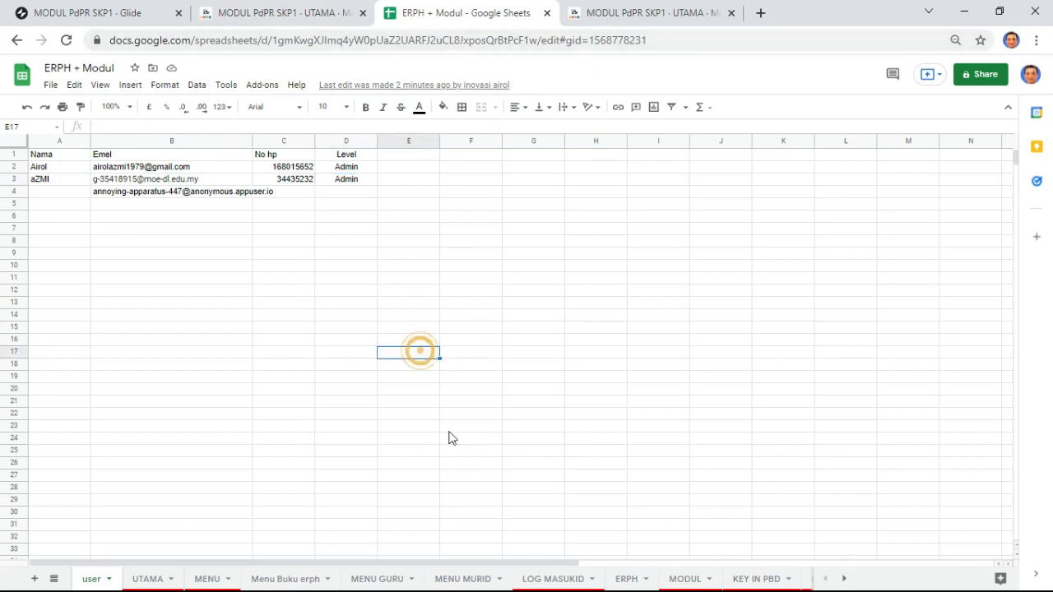
pyautogui.click(626, 578)
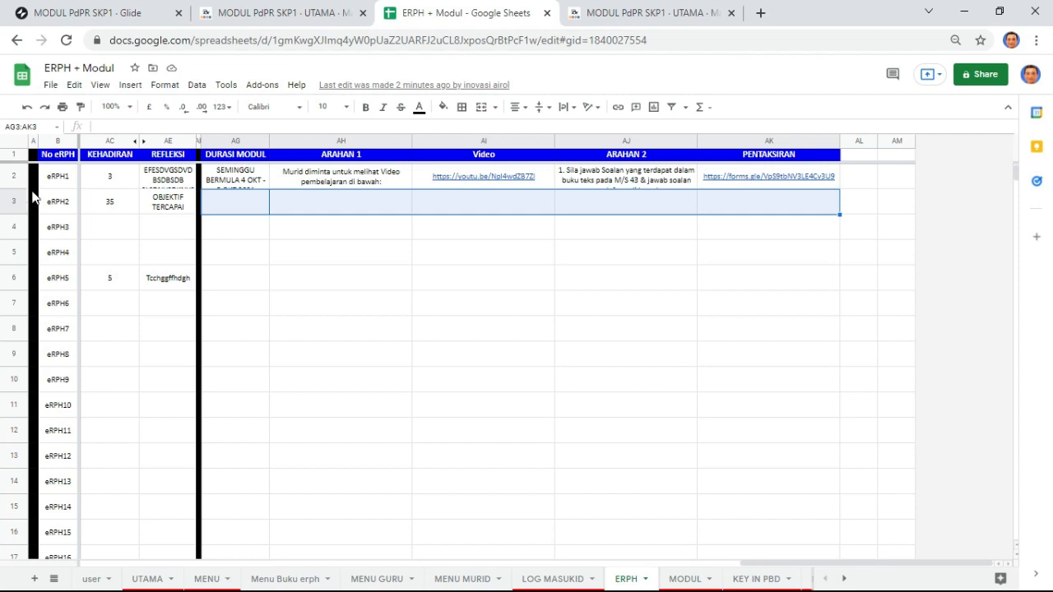
pyautogui.click(483, 303)
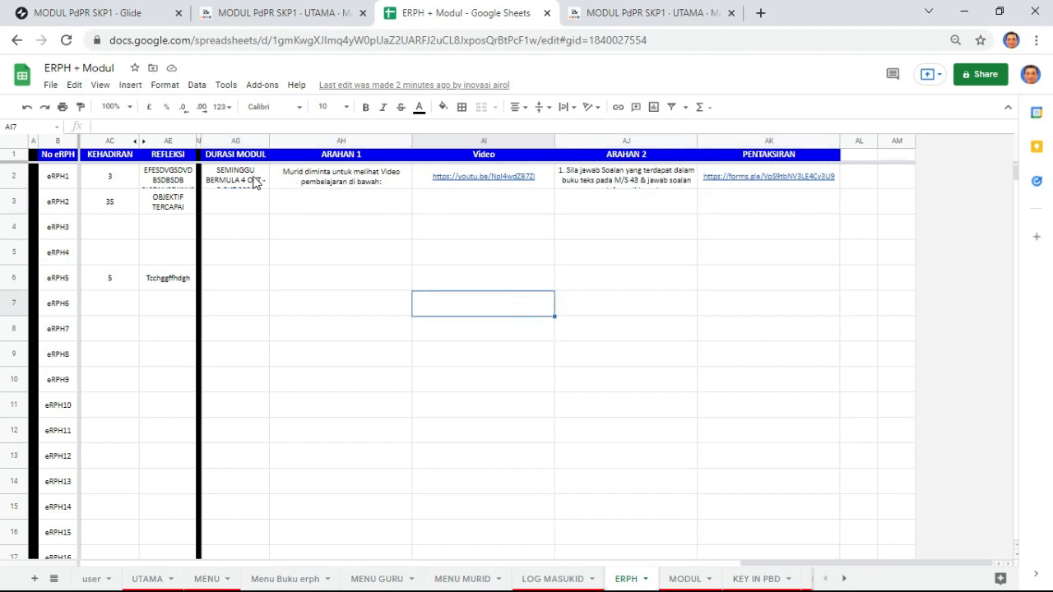
pyautogui.click(236, 202)
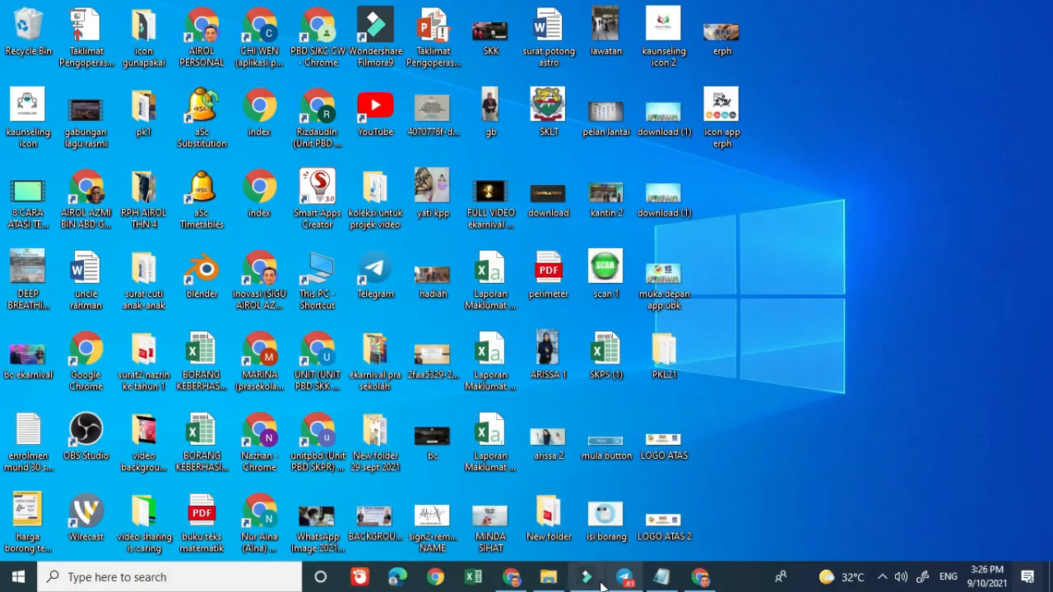
pyautogui.moveTo(585, 576)
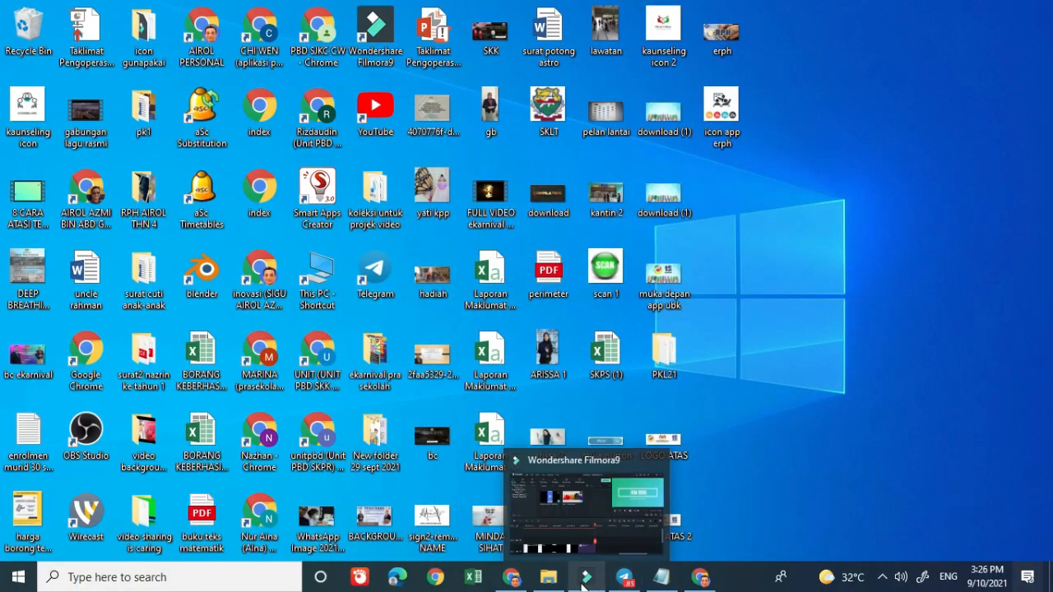